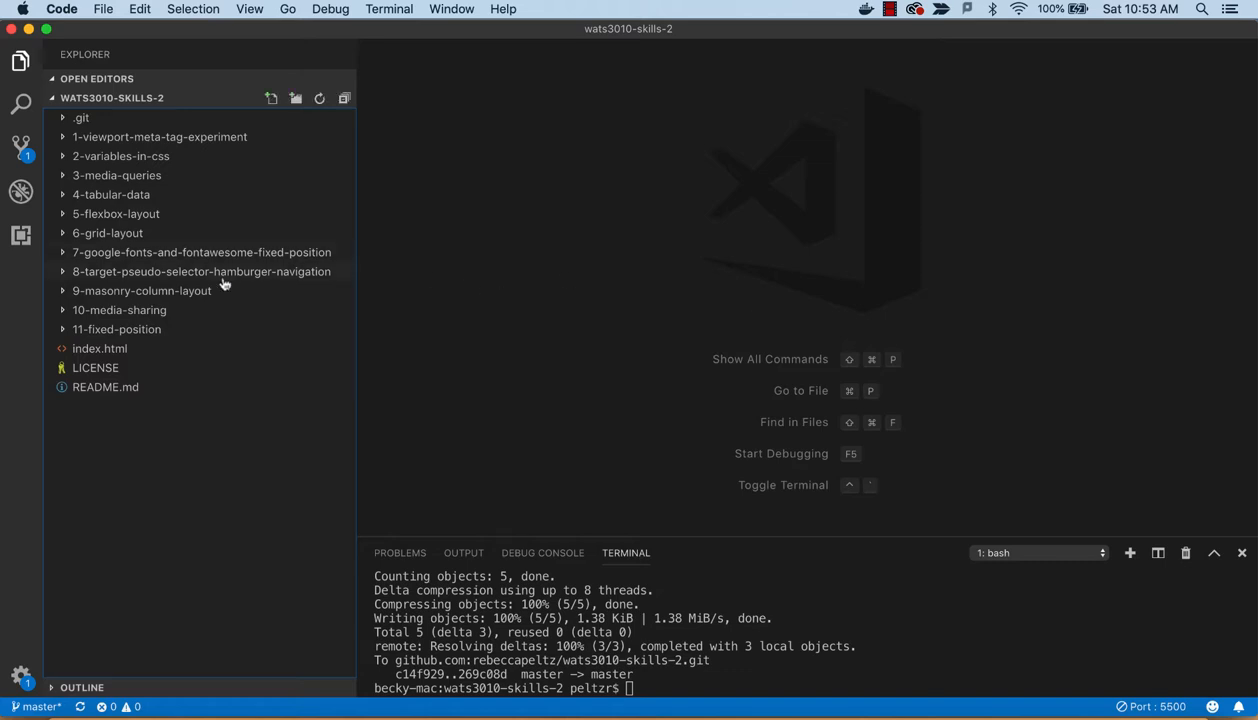
pyautogui.moveTo(64, 314)
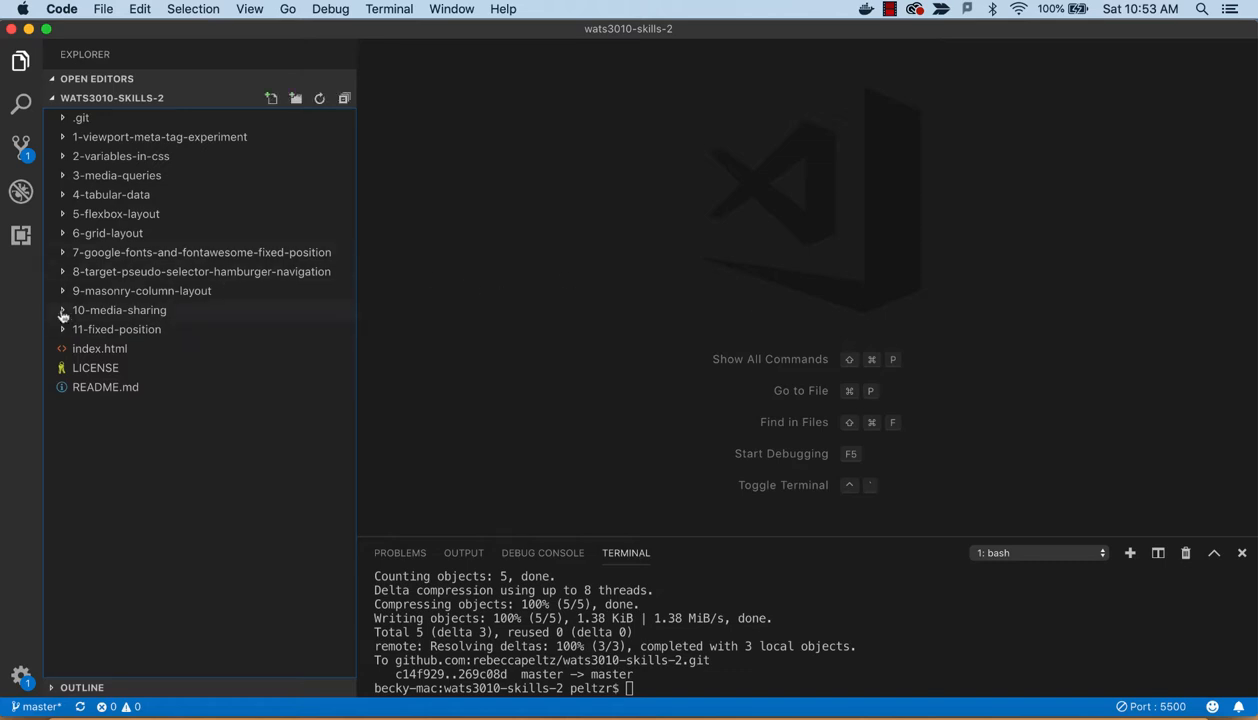
# Expand the 10-media-sharing folder in the Explorer, then collapse its media subfolder
pyautogui.click(120, 310)
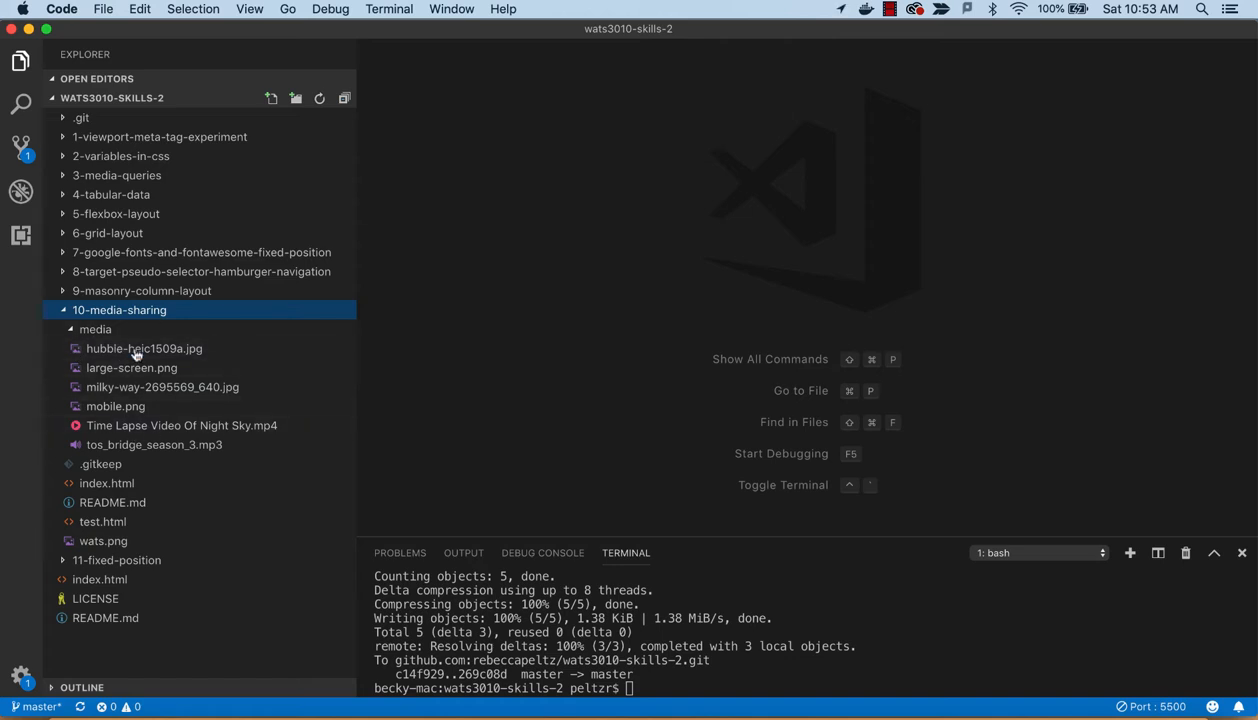
pyautogui.moveTo(194, 408)
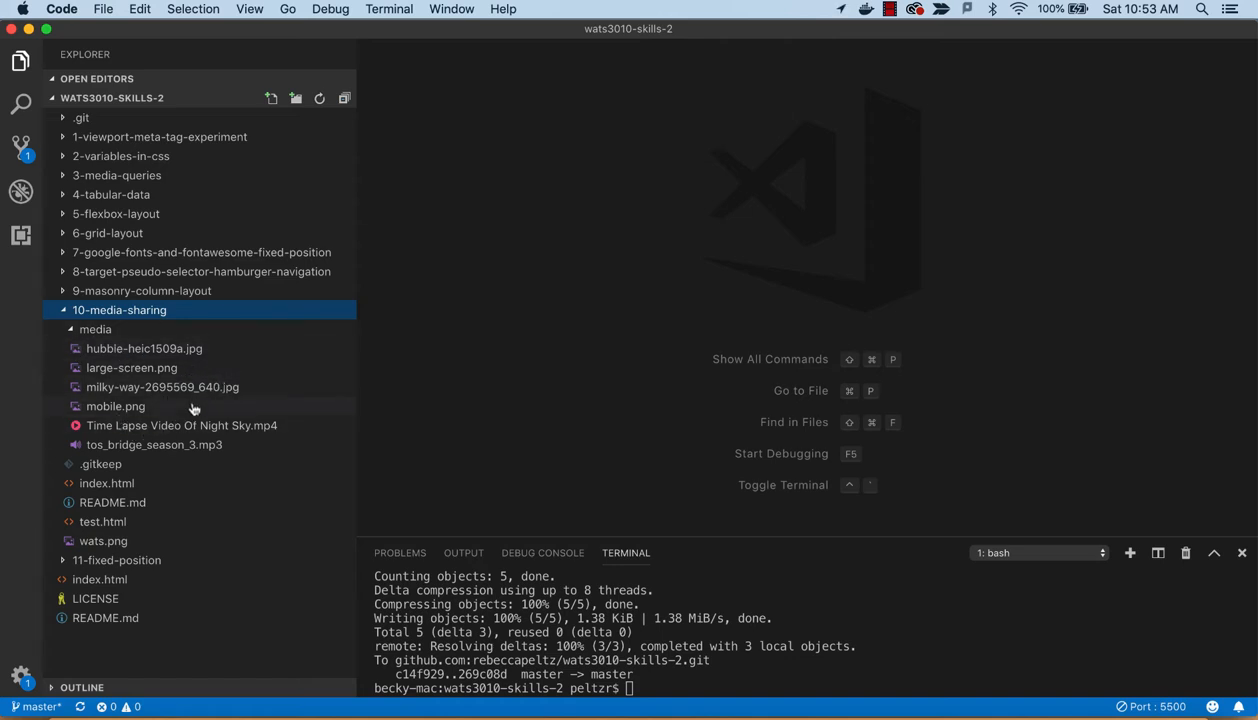
pyautogui.moveTo(164, 444)
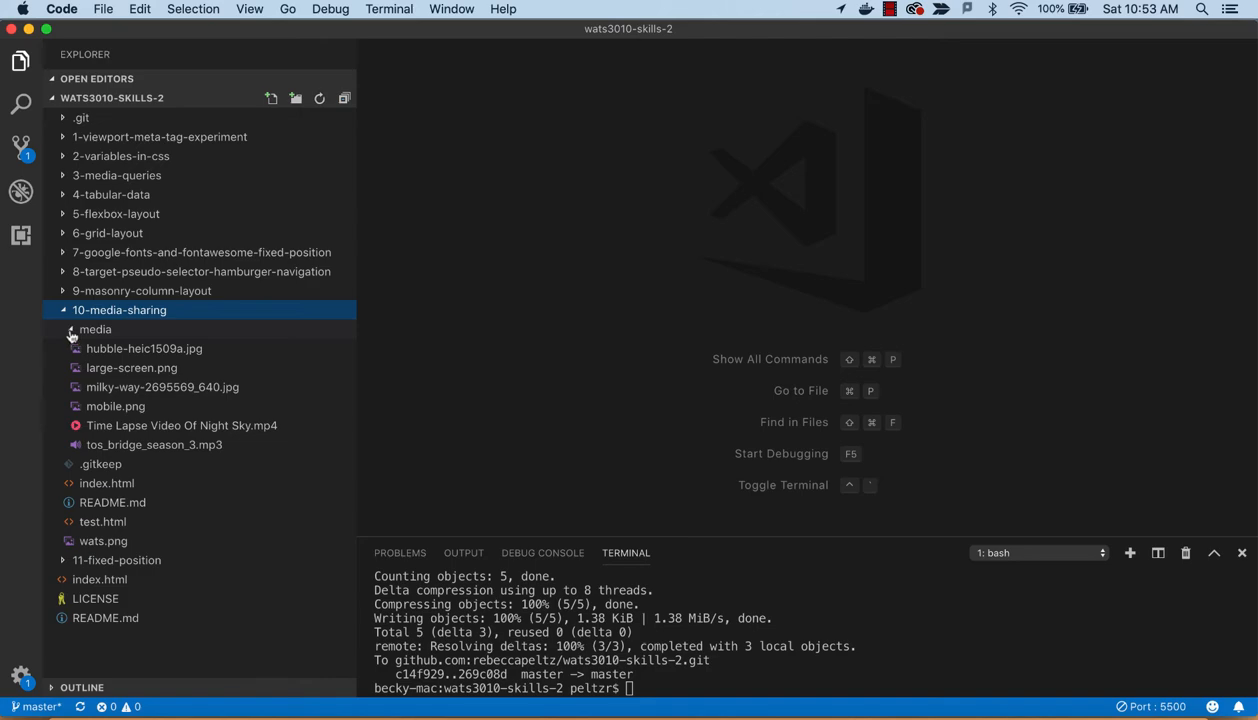
pyautogui.click(94, 328)
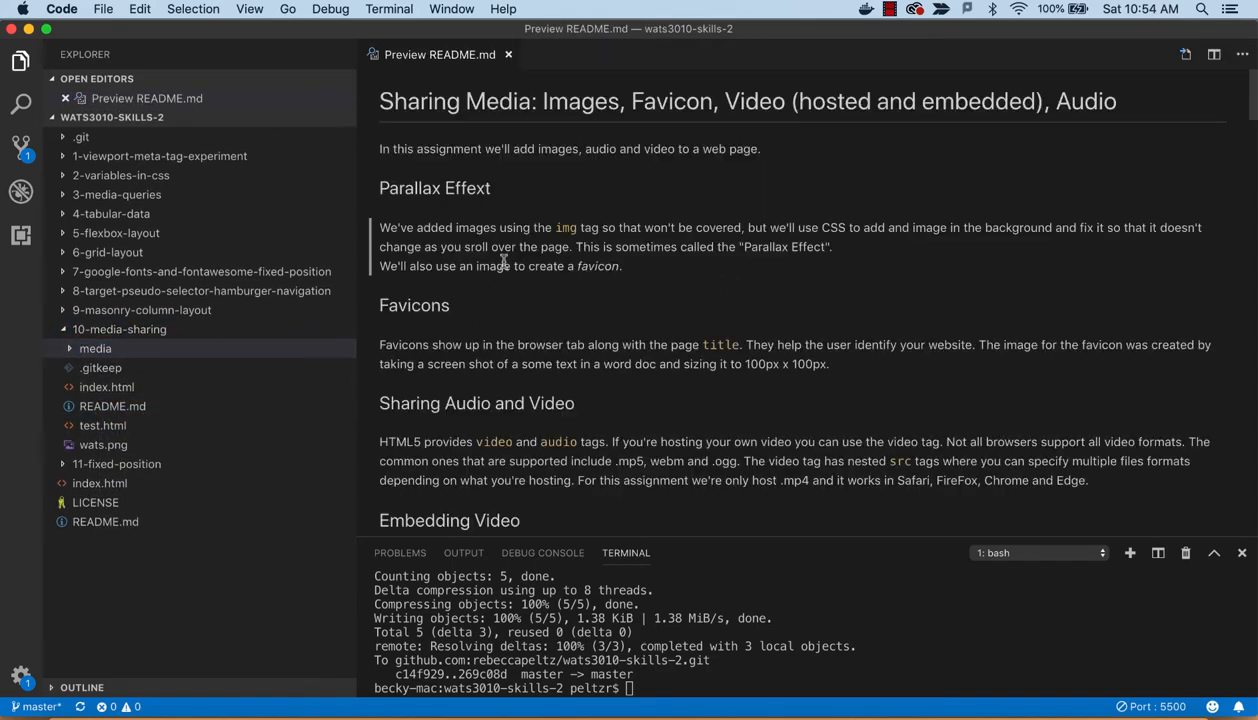
# Scroll the README preview down to the solution screenshots and back up to the title
pyautogui.scroll(-3)
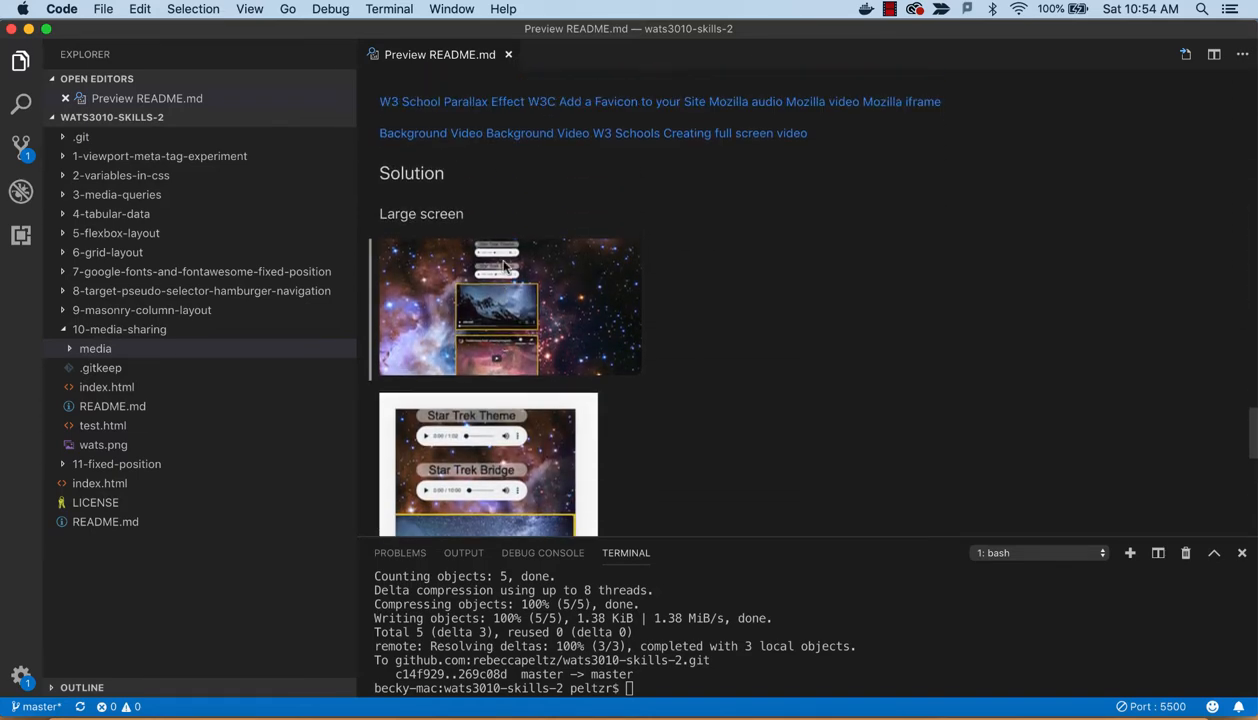
pyautogui.scroll(3)
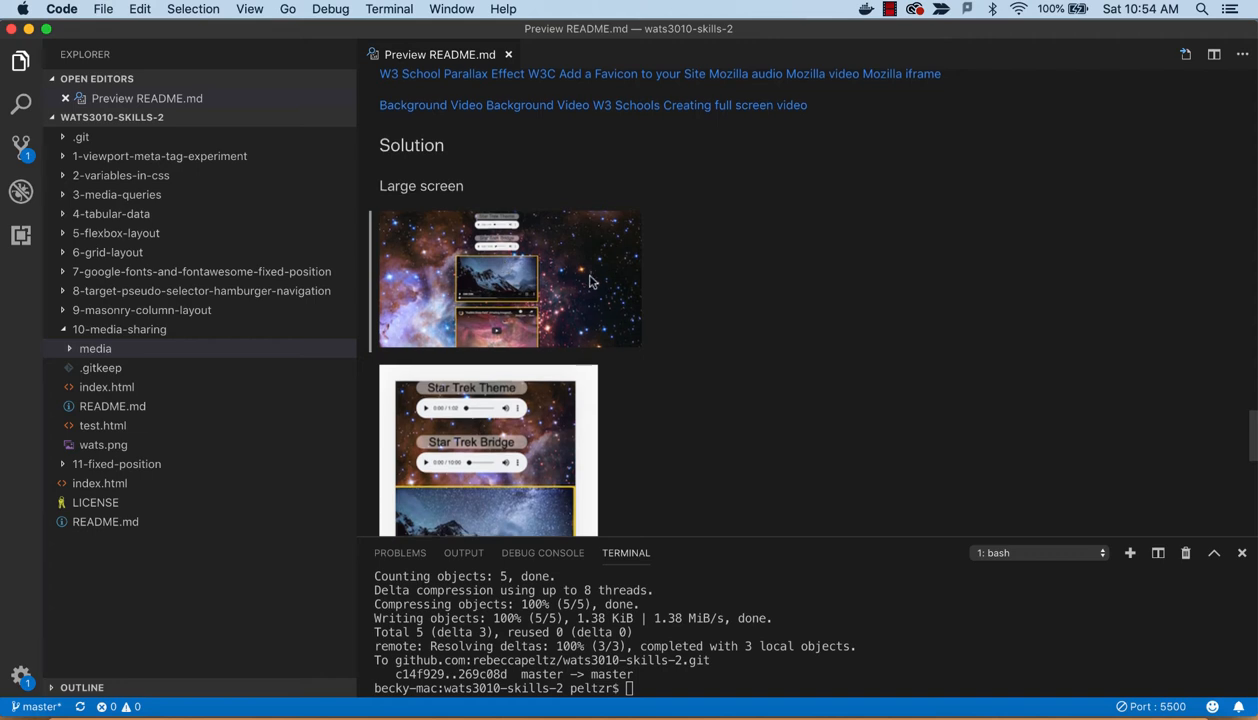
pyautogui.scroll(-3)
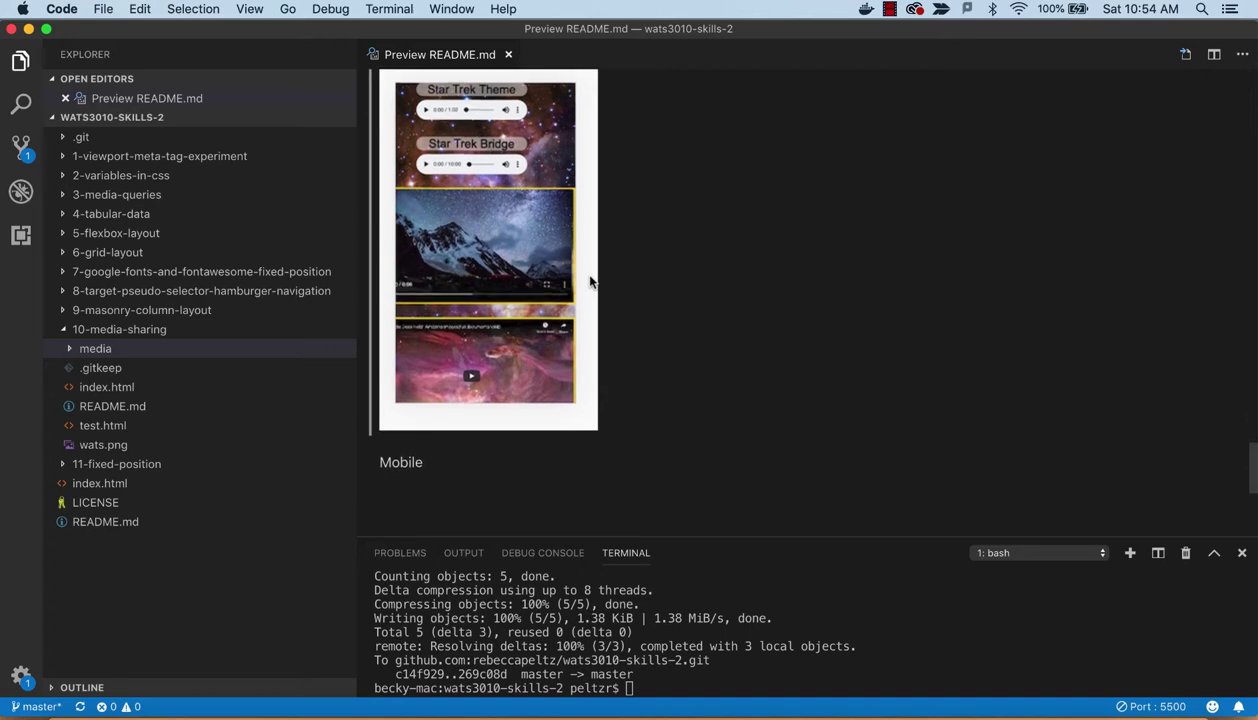
pyautogui.scroll(3)
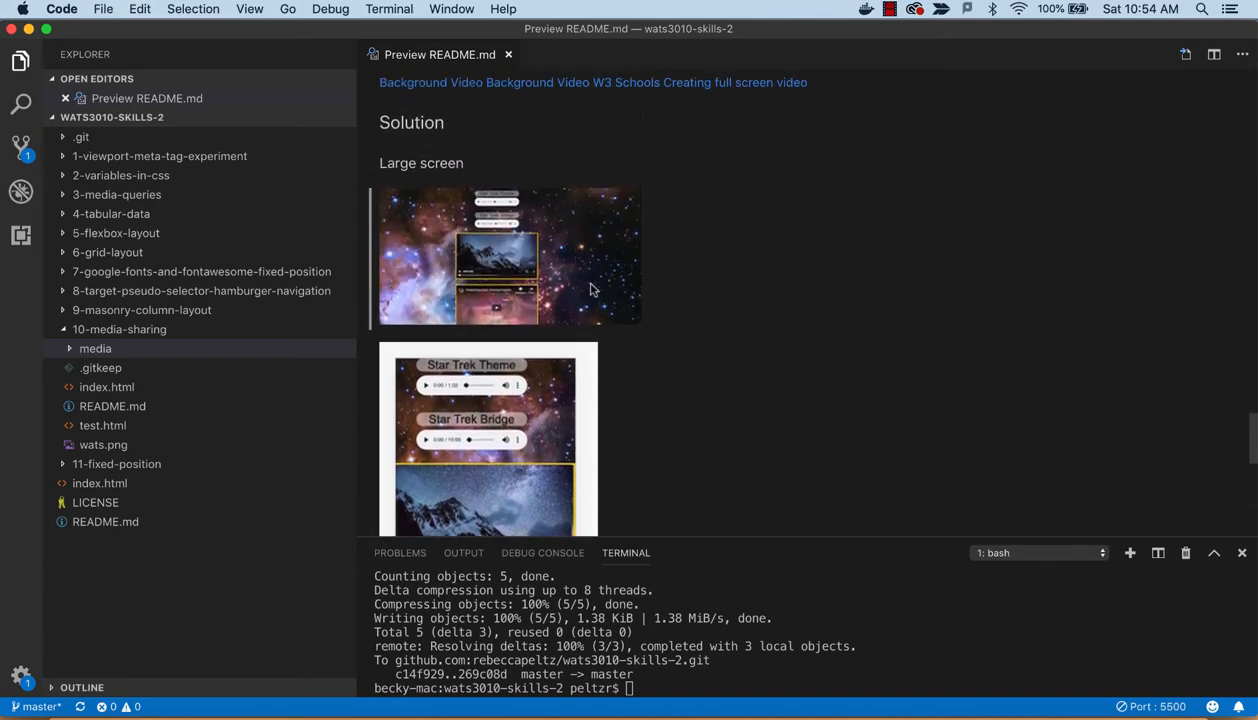
pyautogui.scroll(-3)
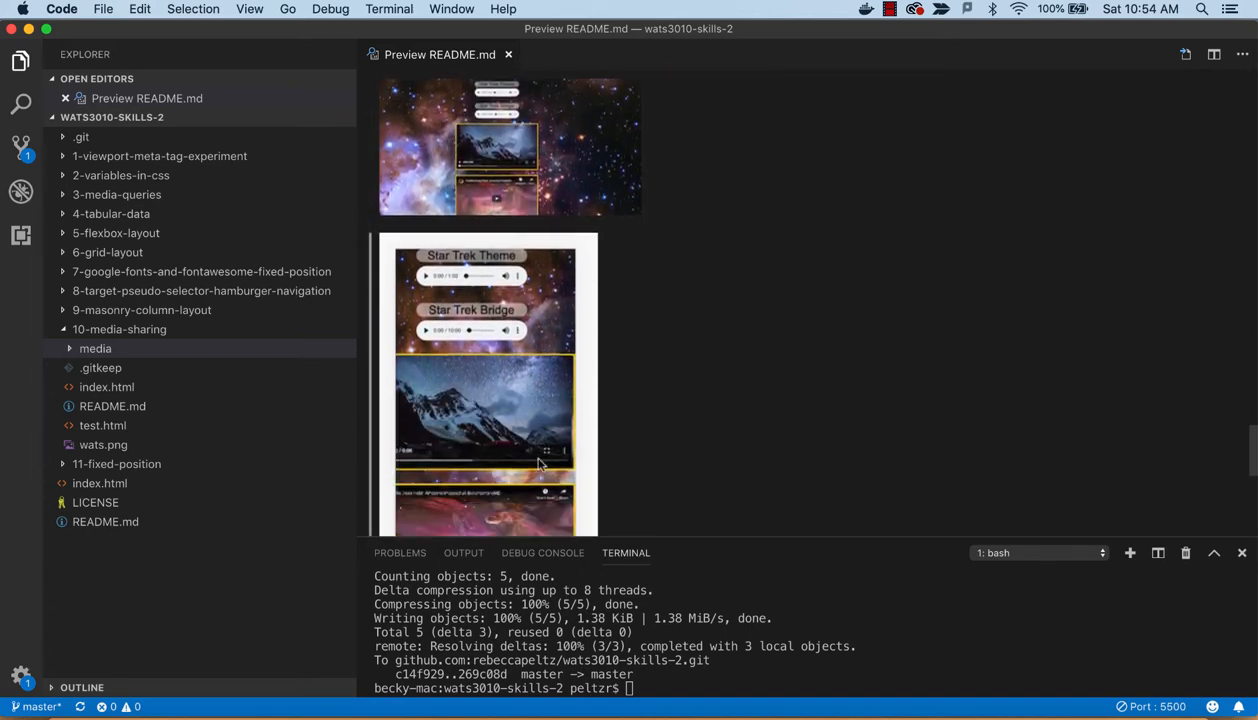
pyautogui.scroll(3)
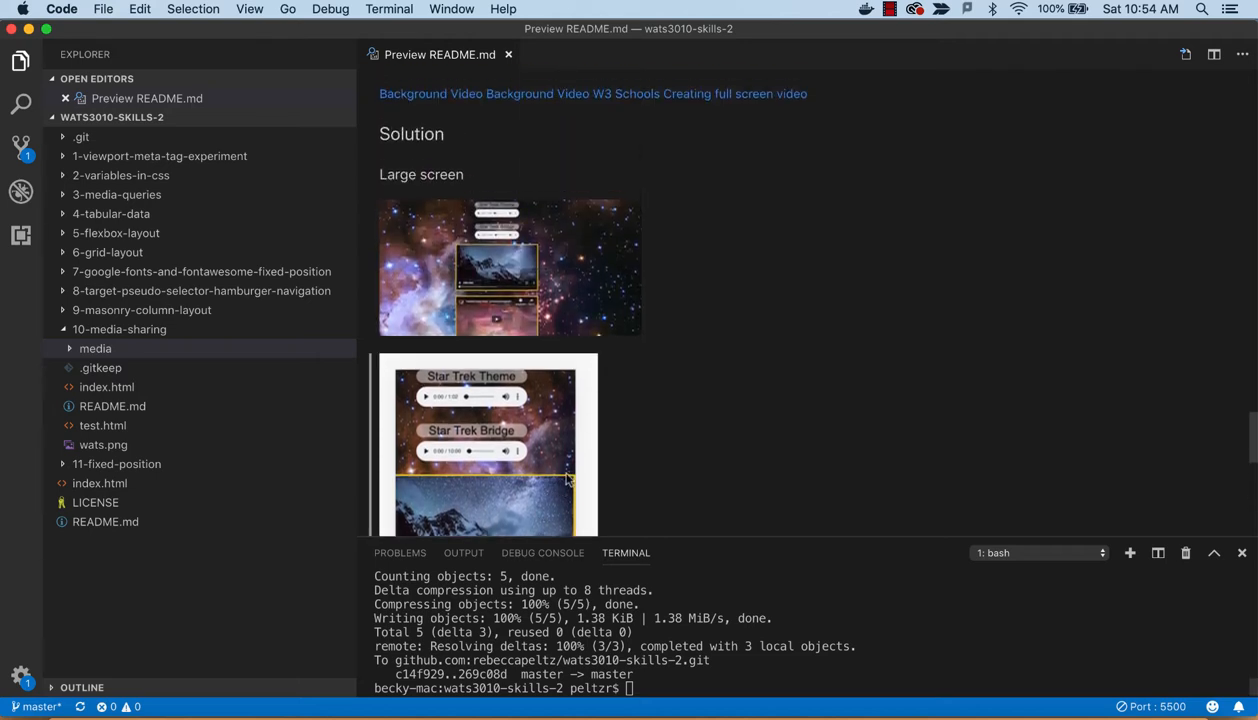
pyautogui.scroll(3)
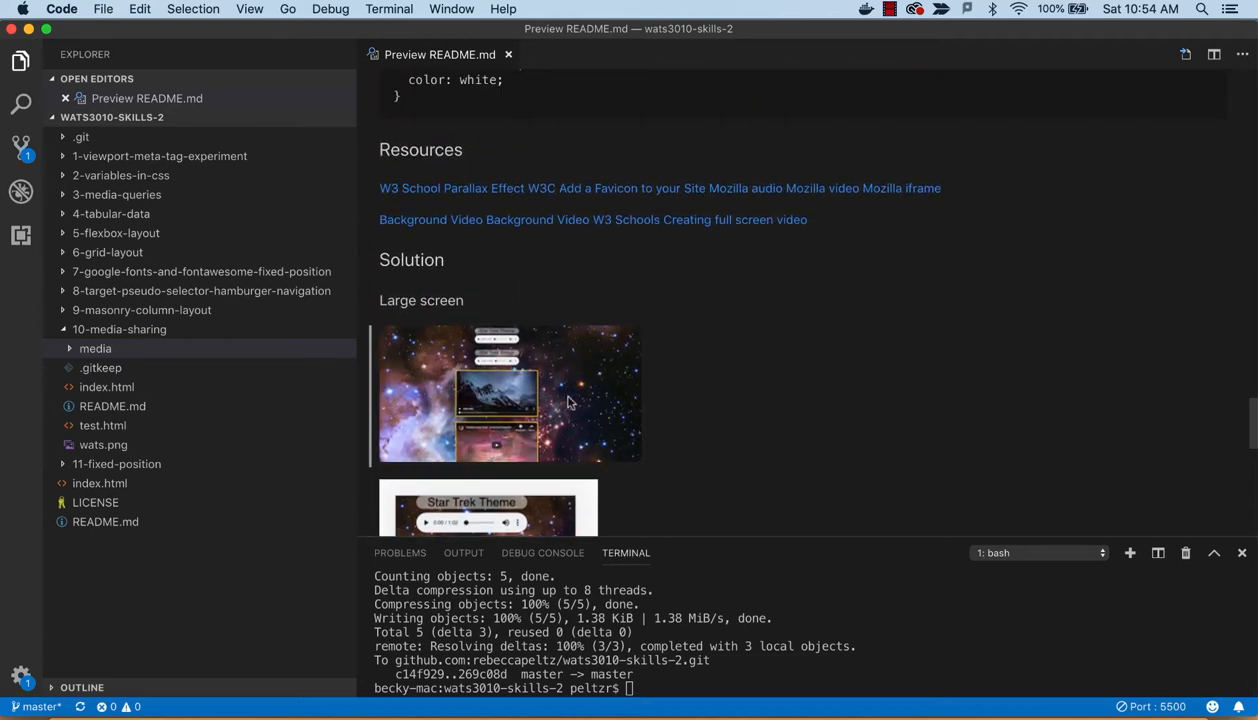
pyautogui.moveTo(584, 392)
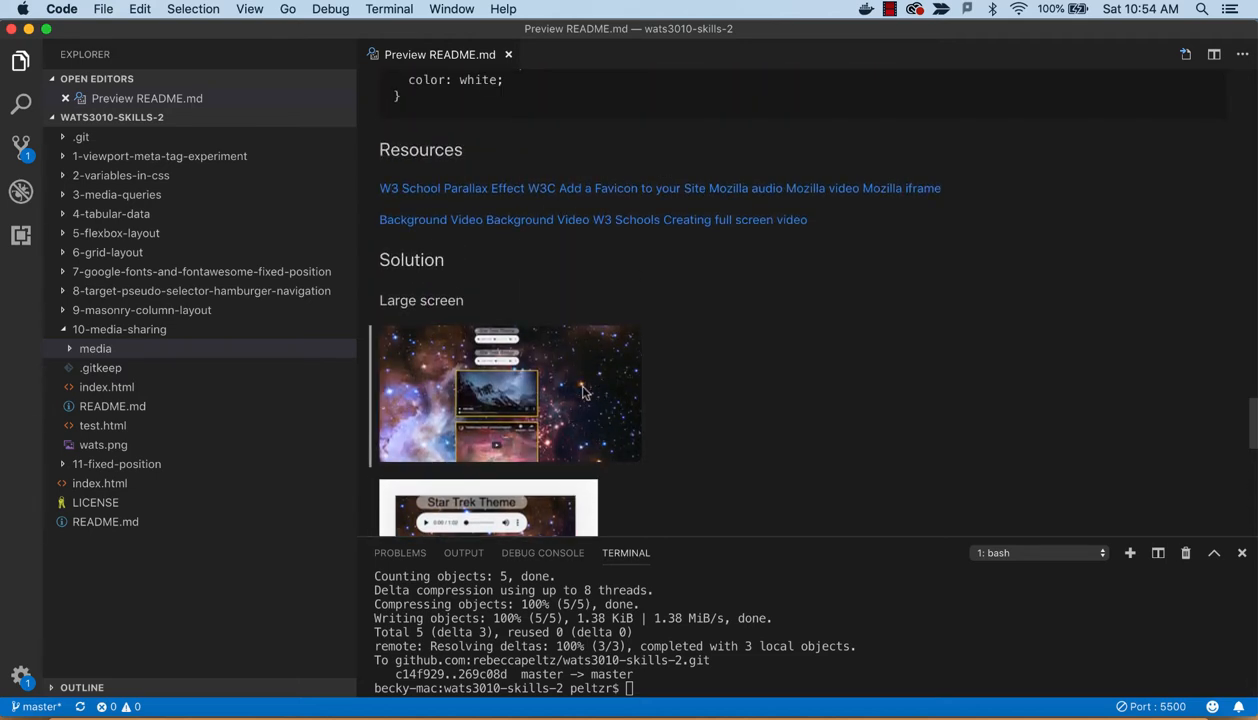
pyautogui.scroll(-3)
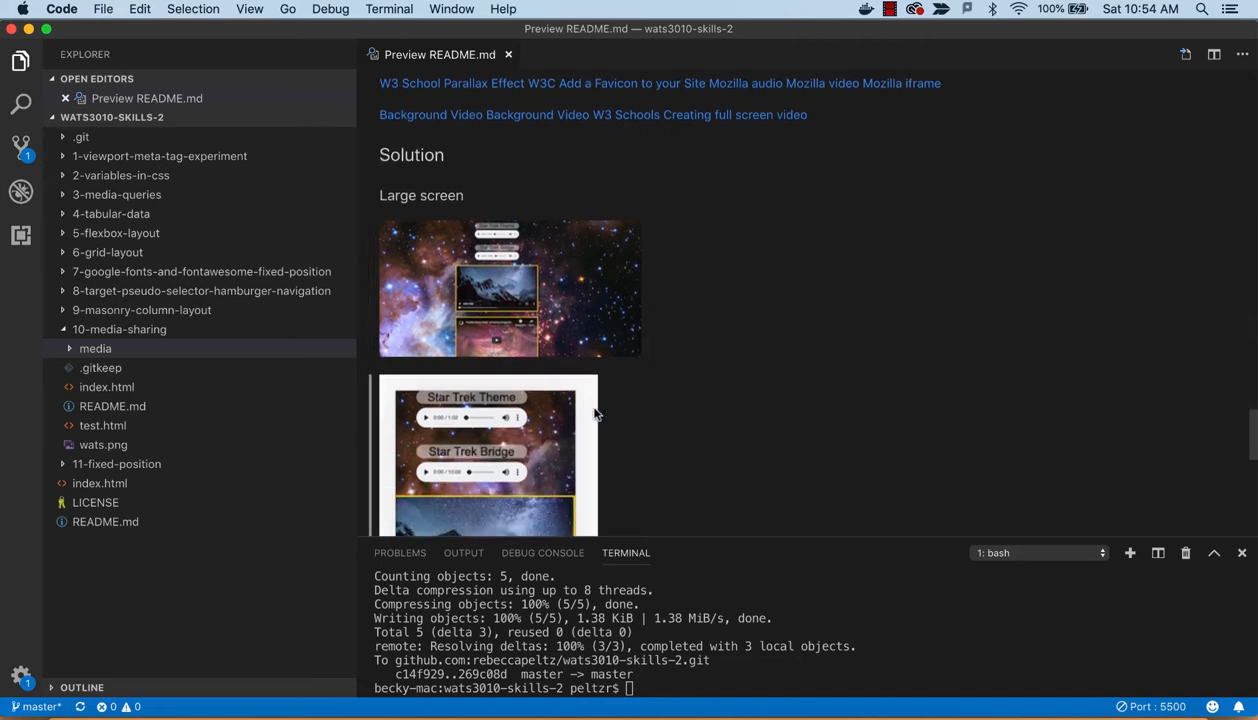
pyautogui.scroll(-3)
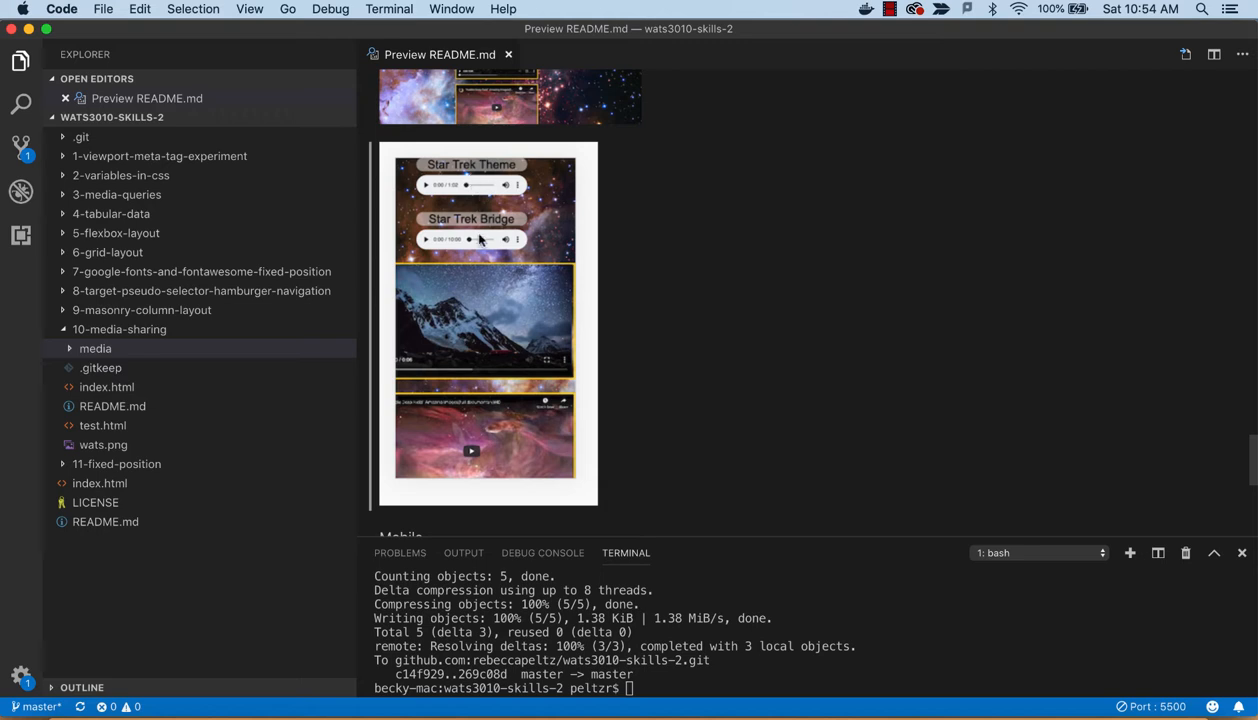
pyautogui.scroll(-3)
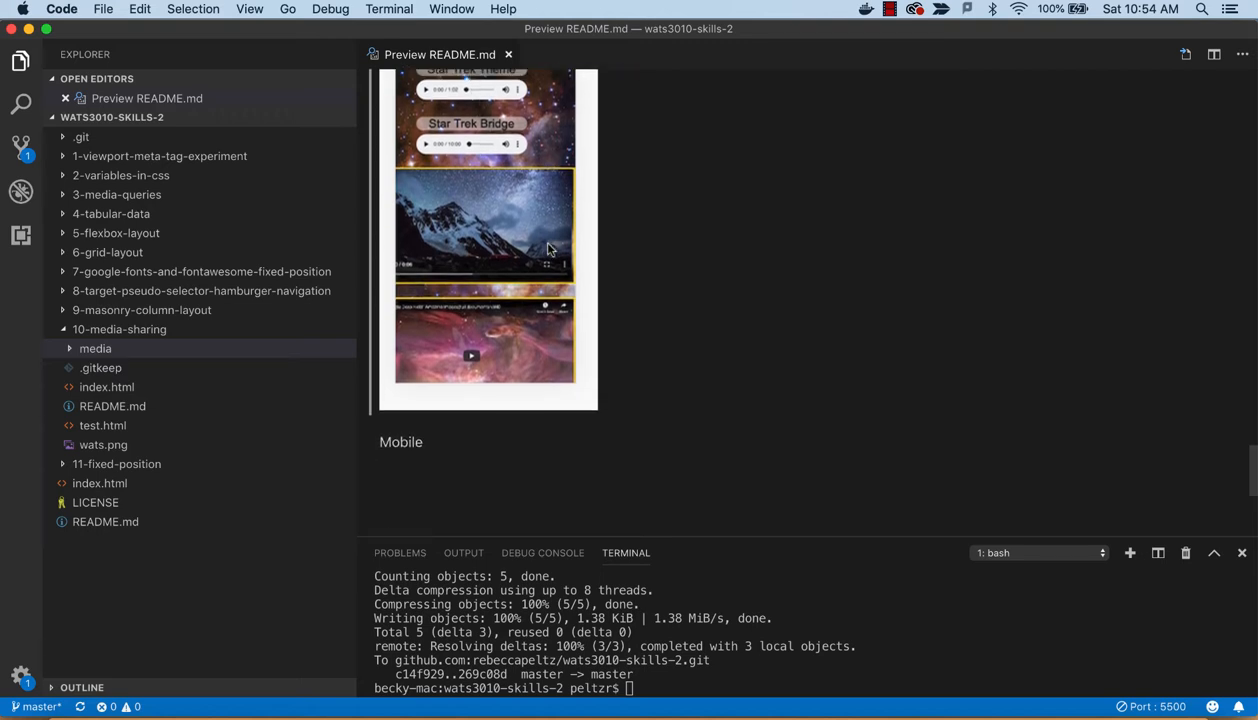
pyautogui.scroll(3)
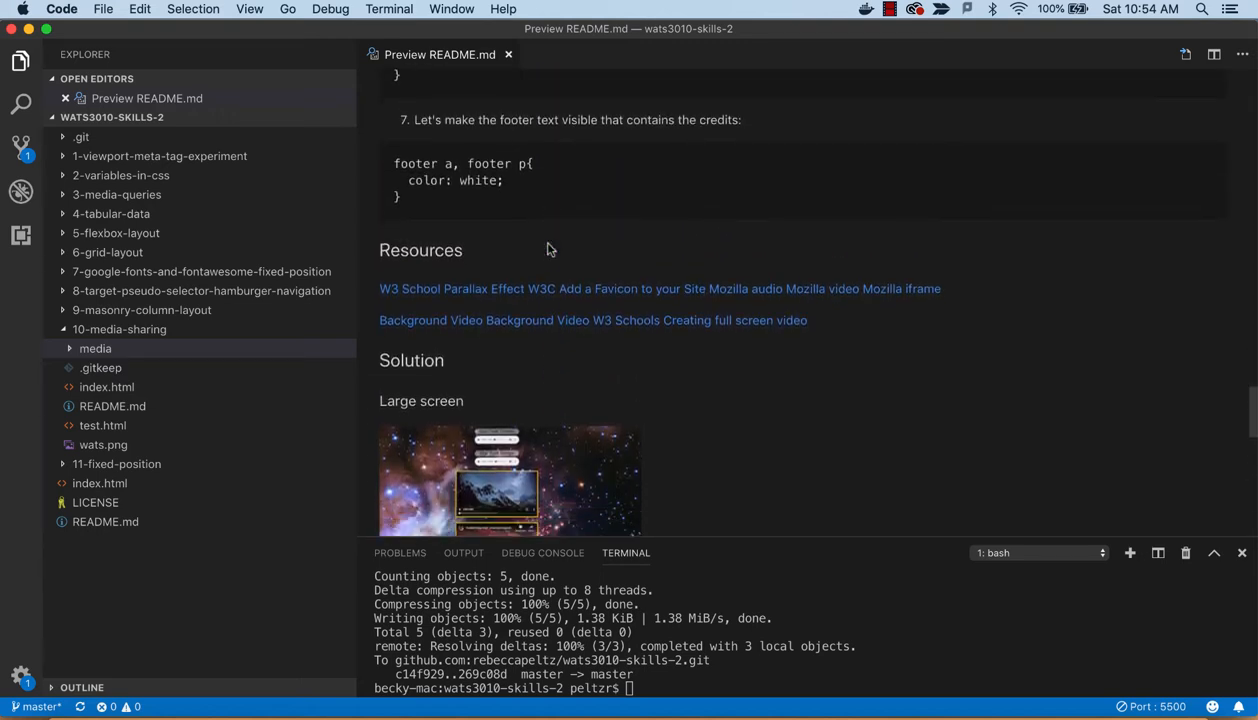
pyautogui.scroll(3)
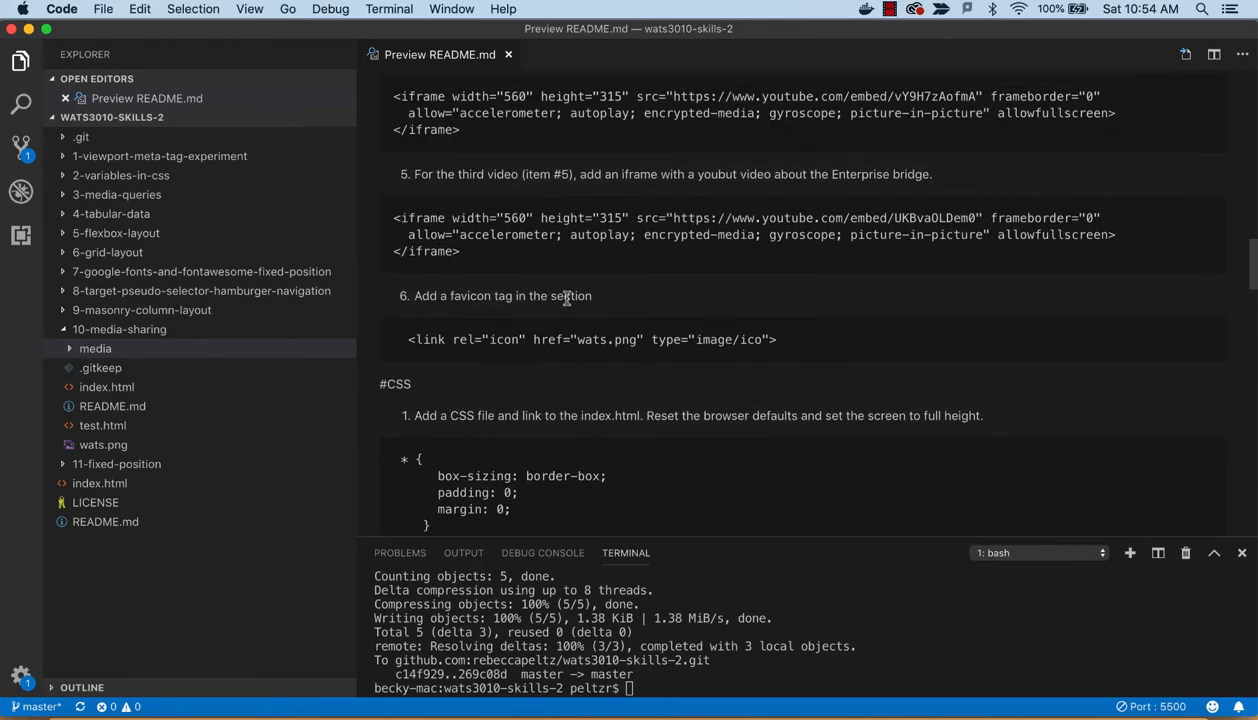
pyautogui.scroll(3)
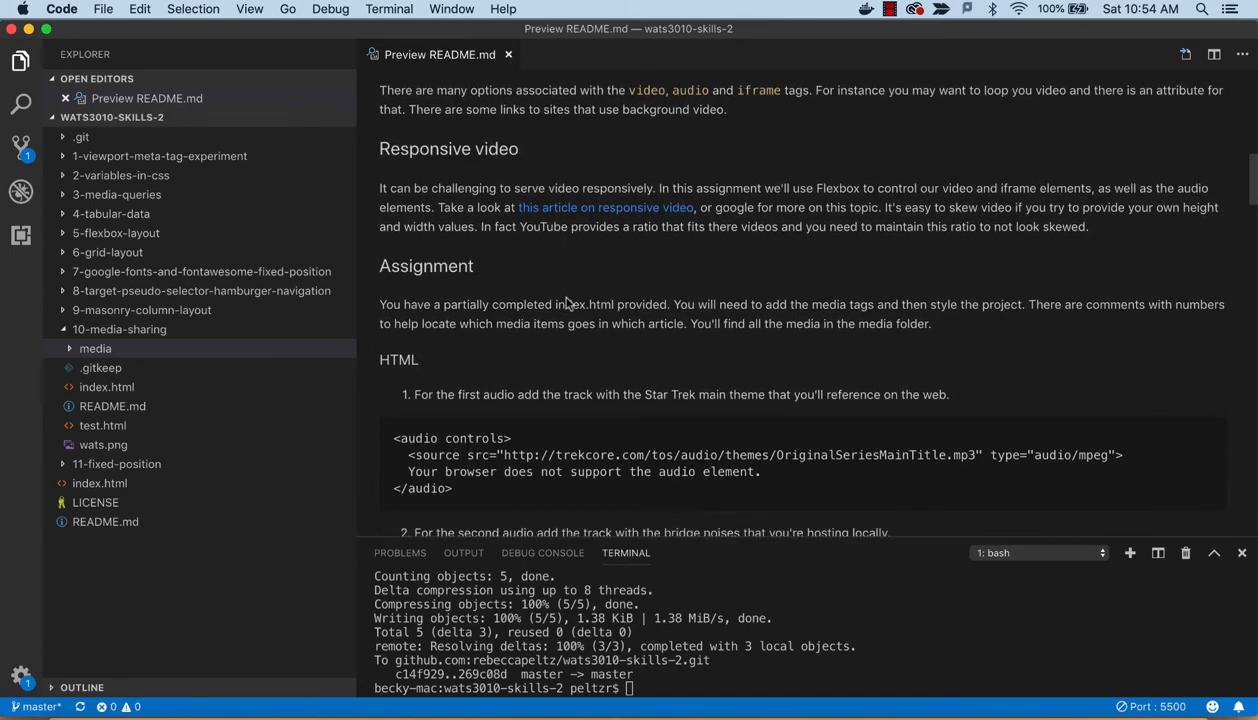
pyautogui.scroll(3)
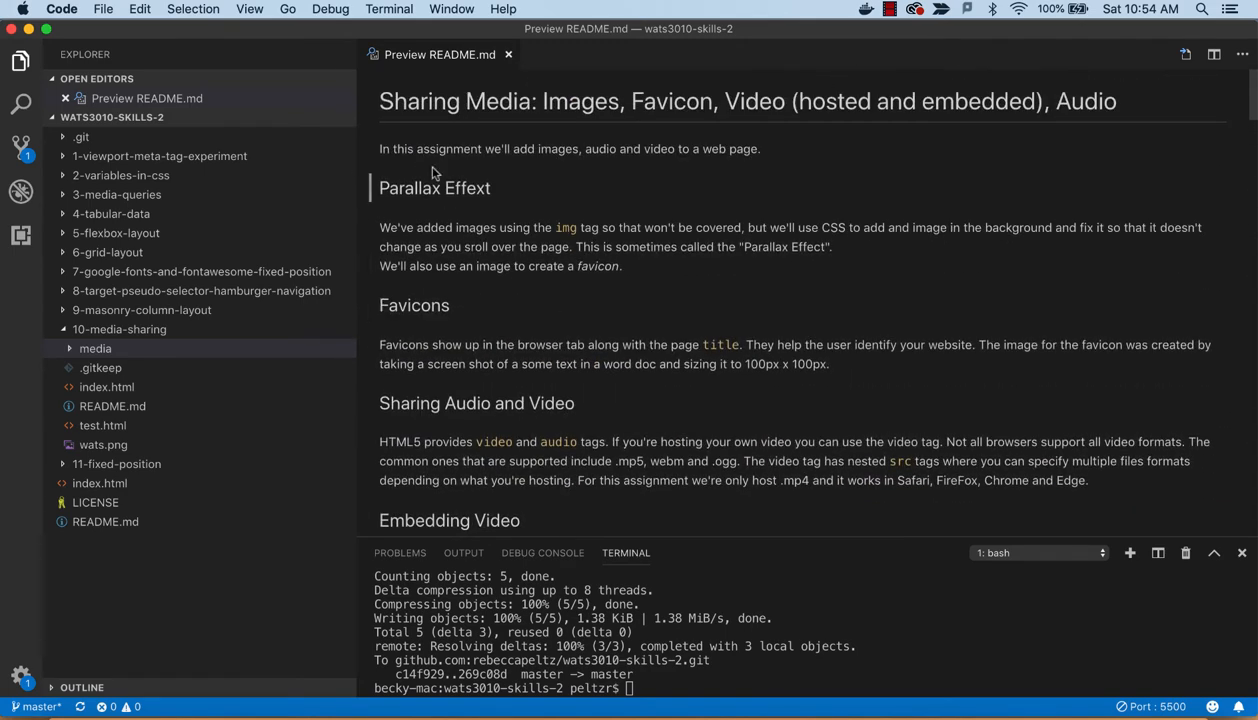
pyautogui.moveTo(172, 406)
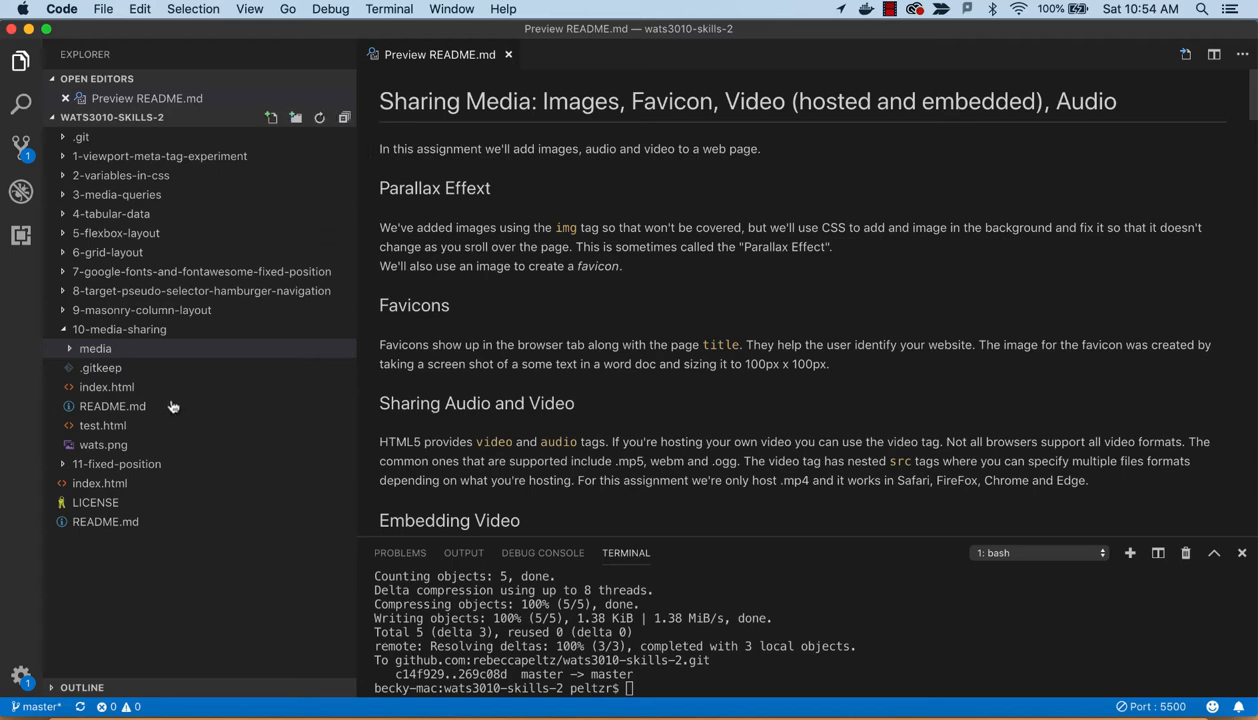
pyautogui.click(112, 406)
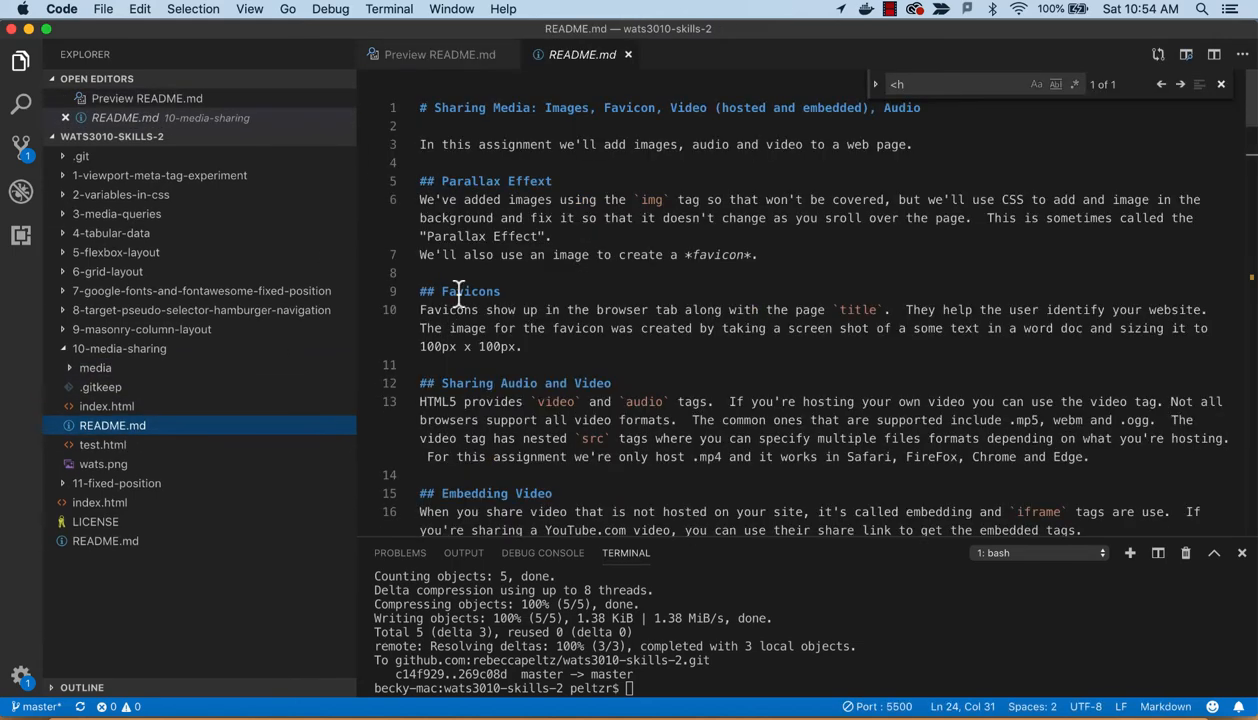
pyautogui.click(548, 180)
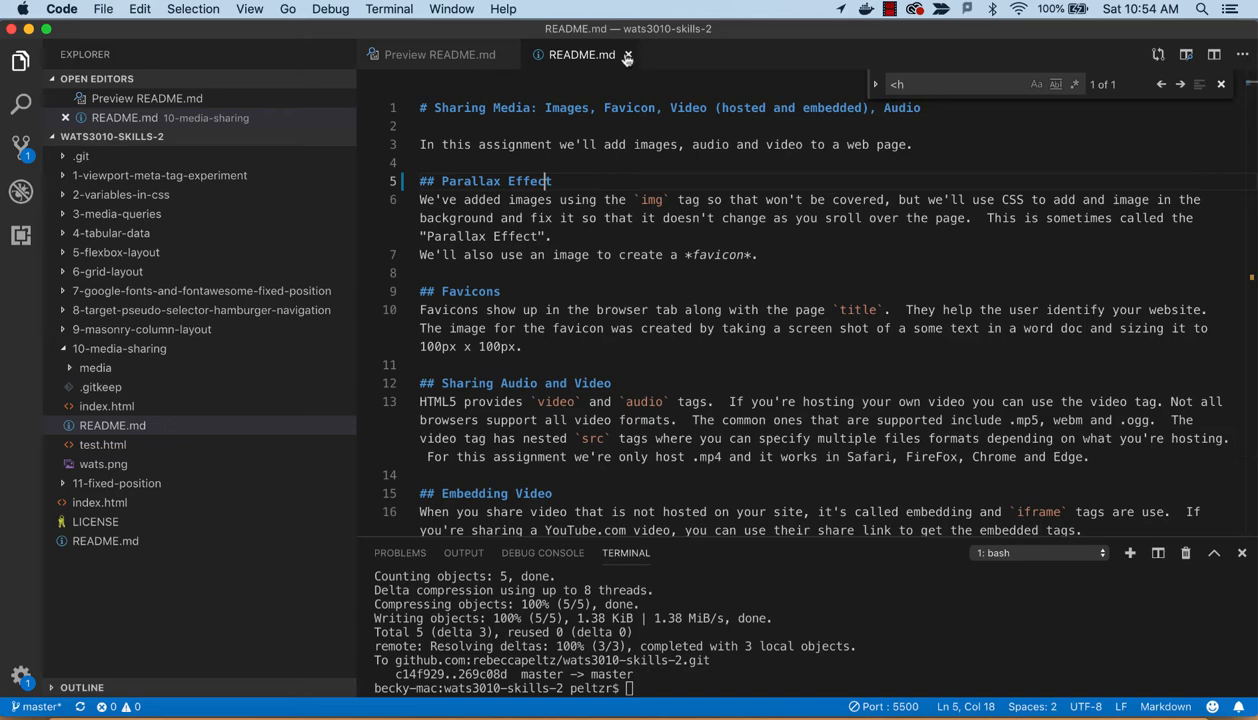
pyautogui.click(628, 56)
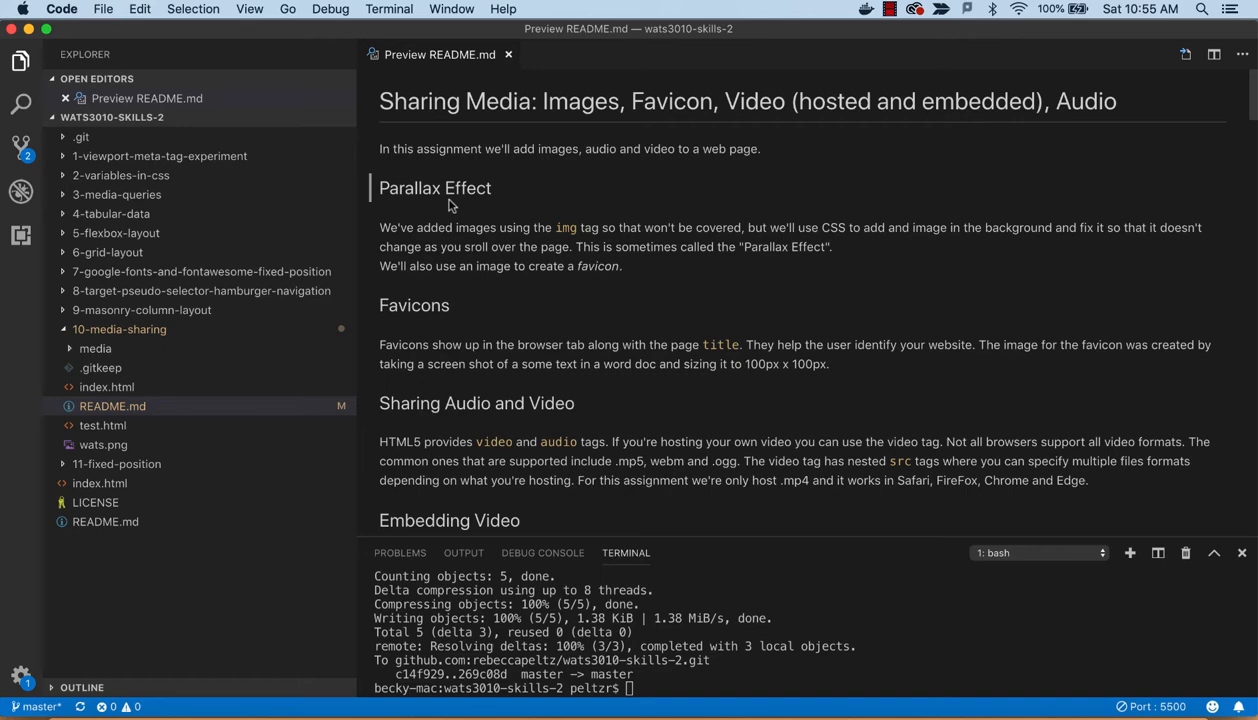
pyautogui.scroll(-3)
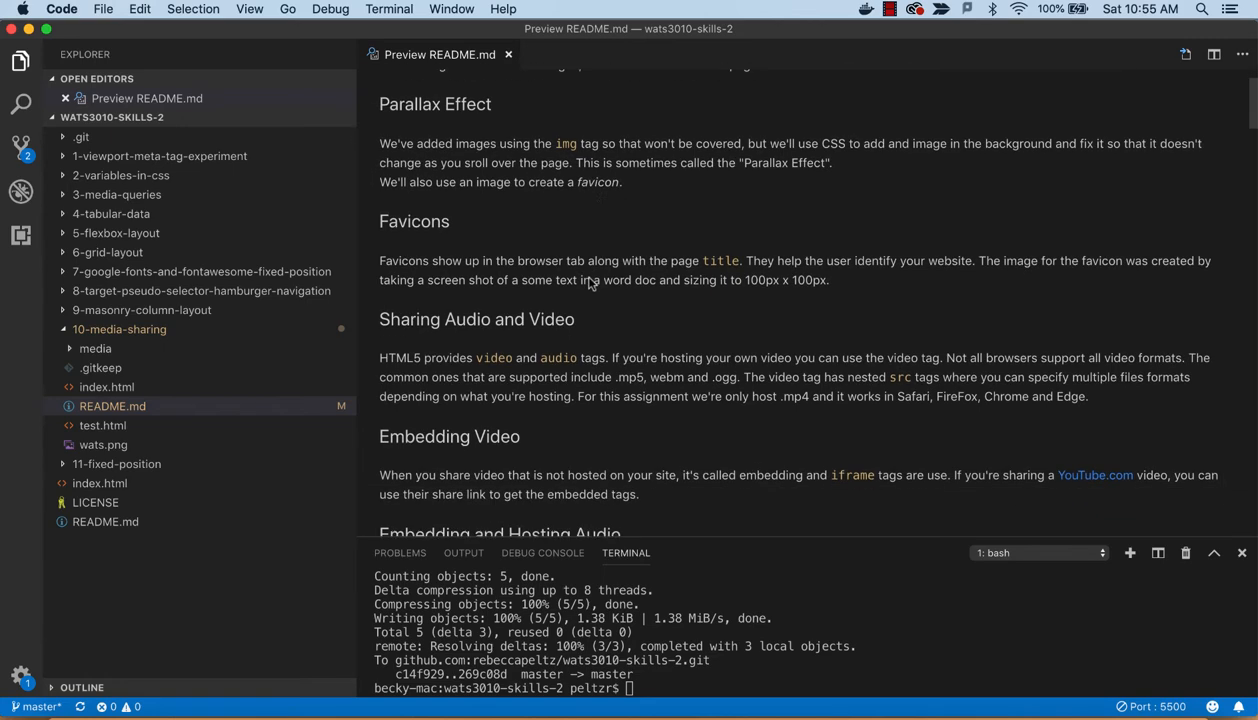
pyautogui.scroll(-3)
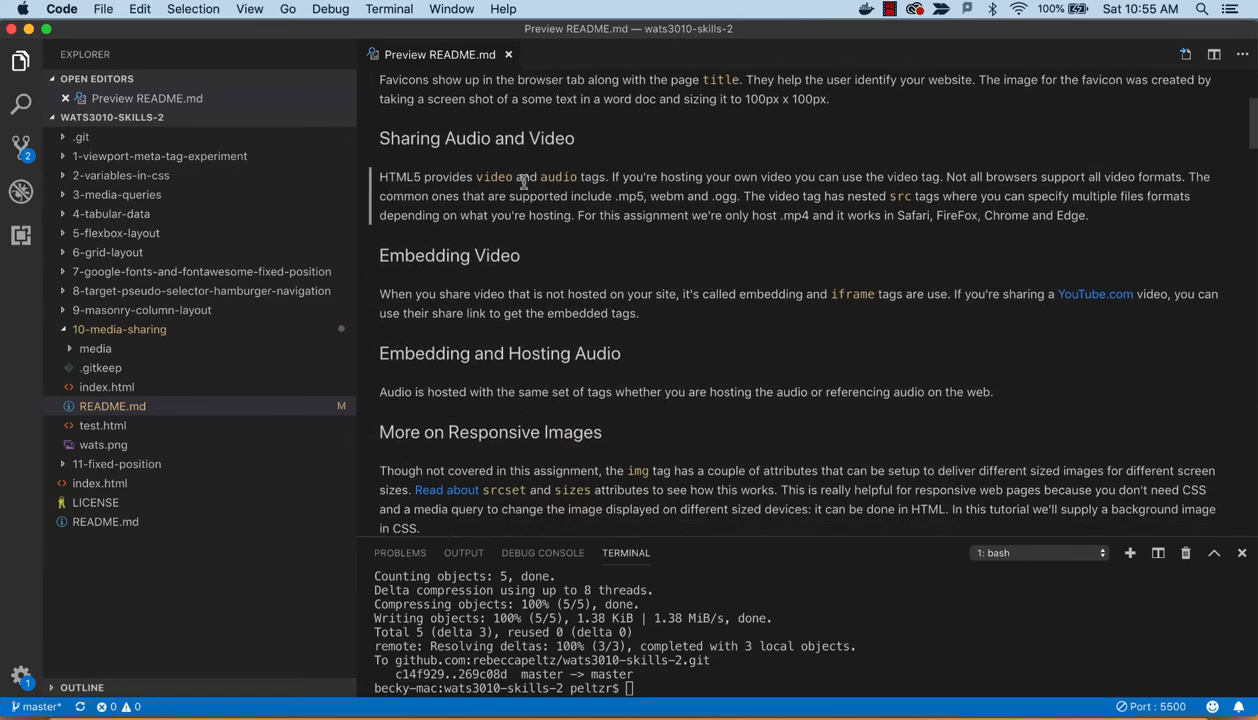
pyautogui.moveTo(492, 176)
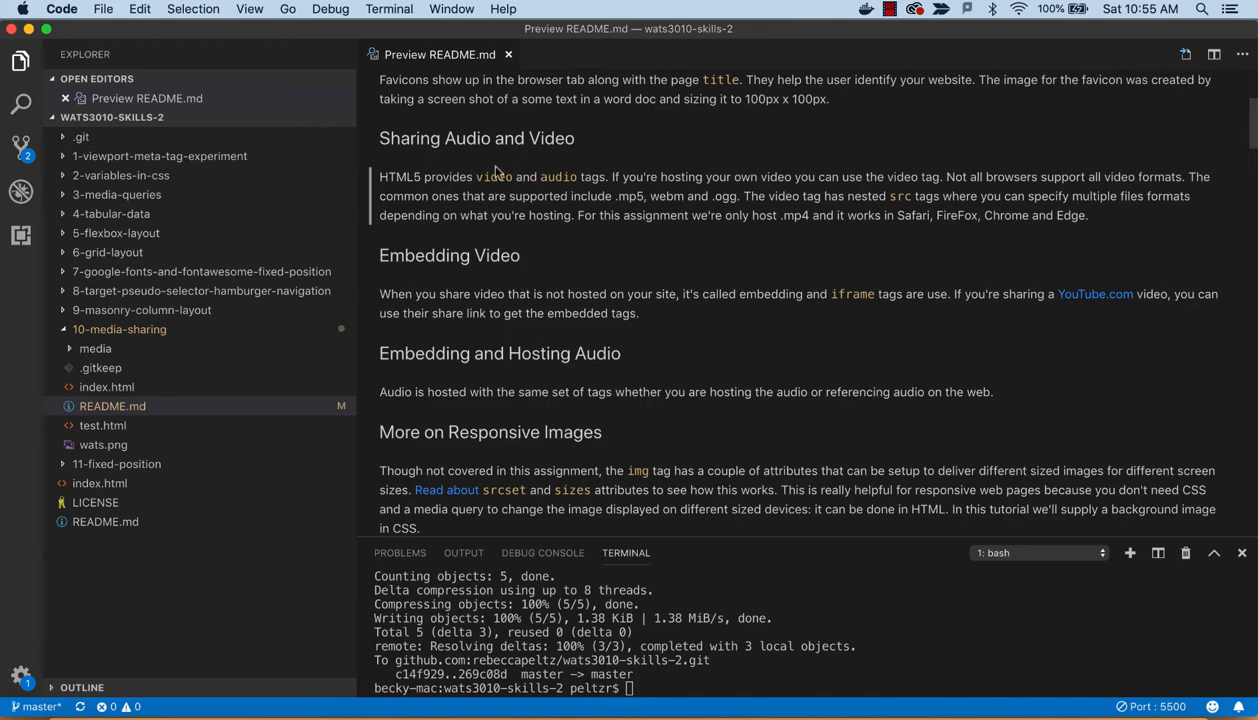
pyautogui.moveTo(572, 180)
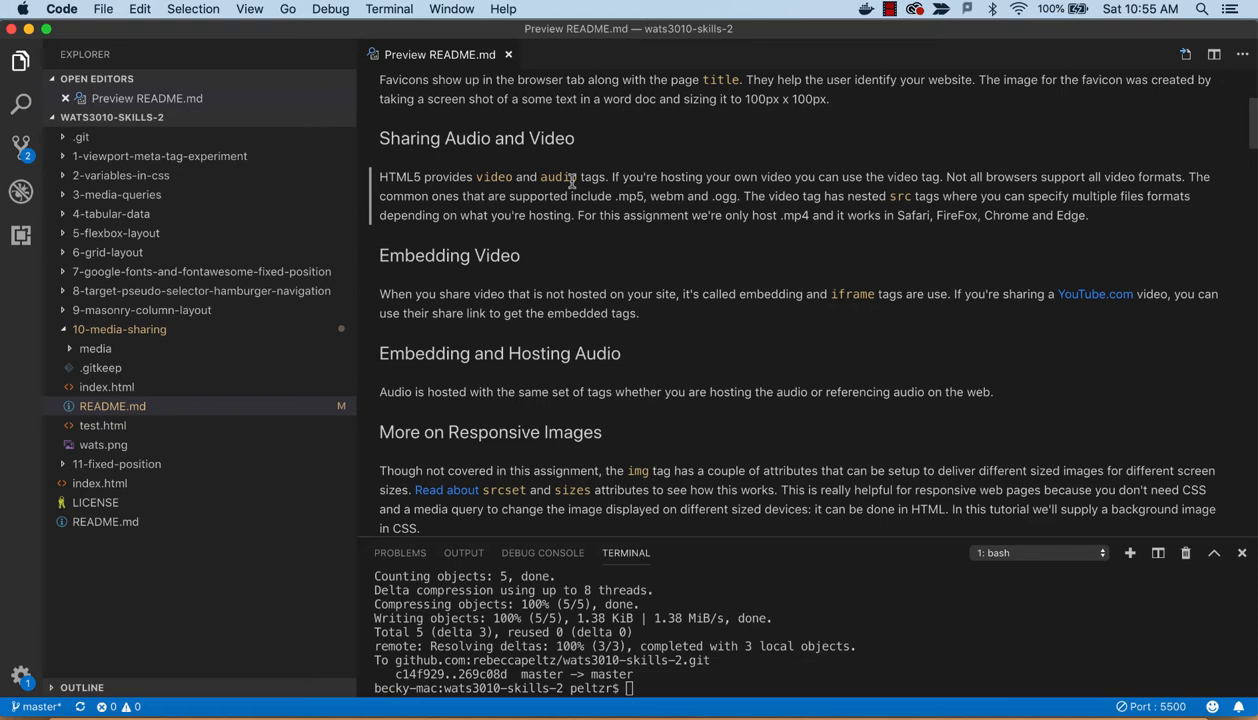
pyautogui.moveTo(492, 176)
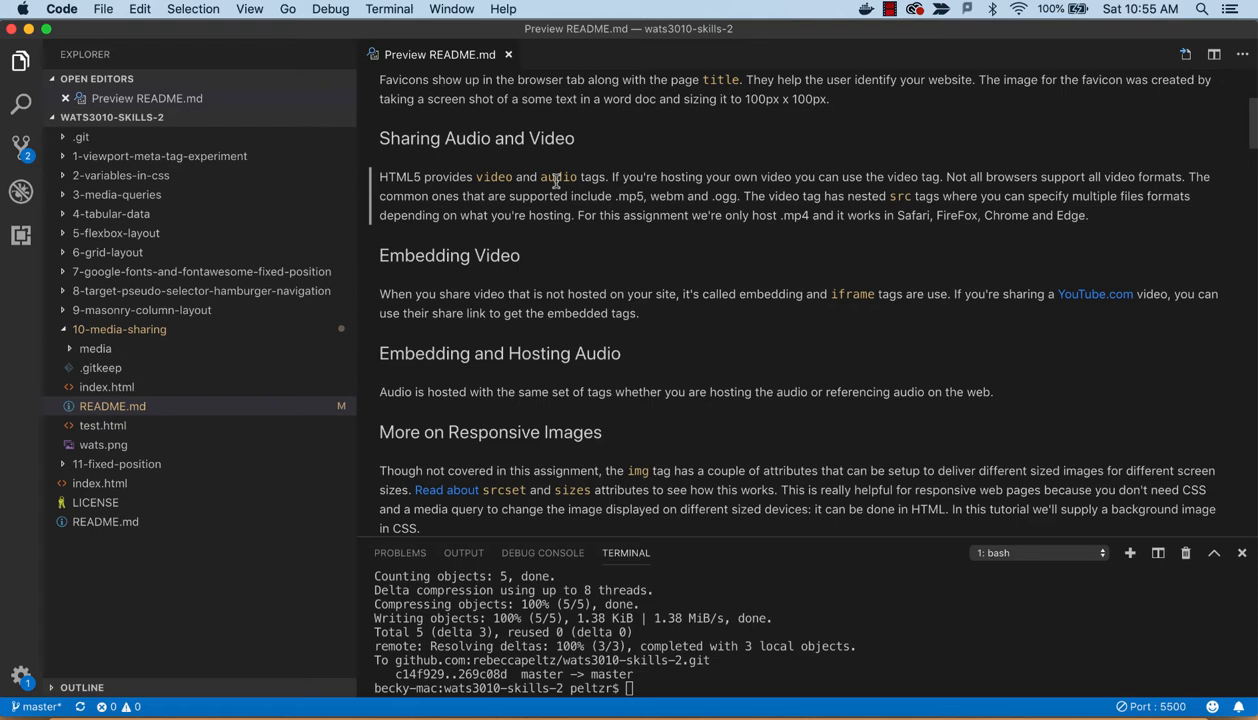
pyautogui.moveTo(876, 296)
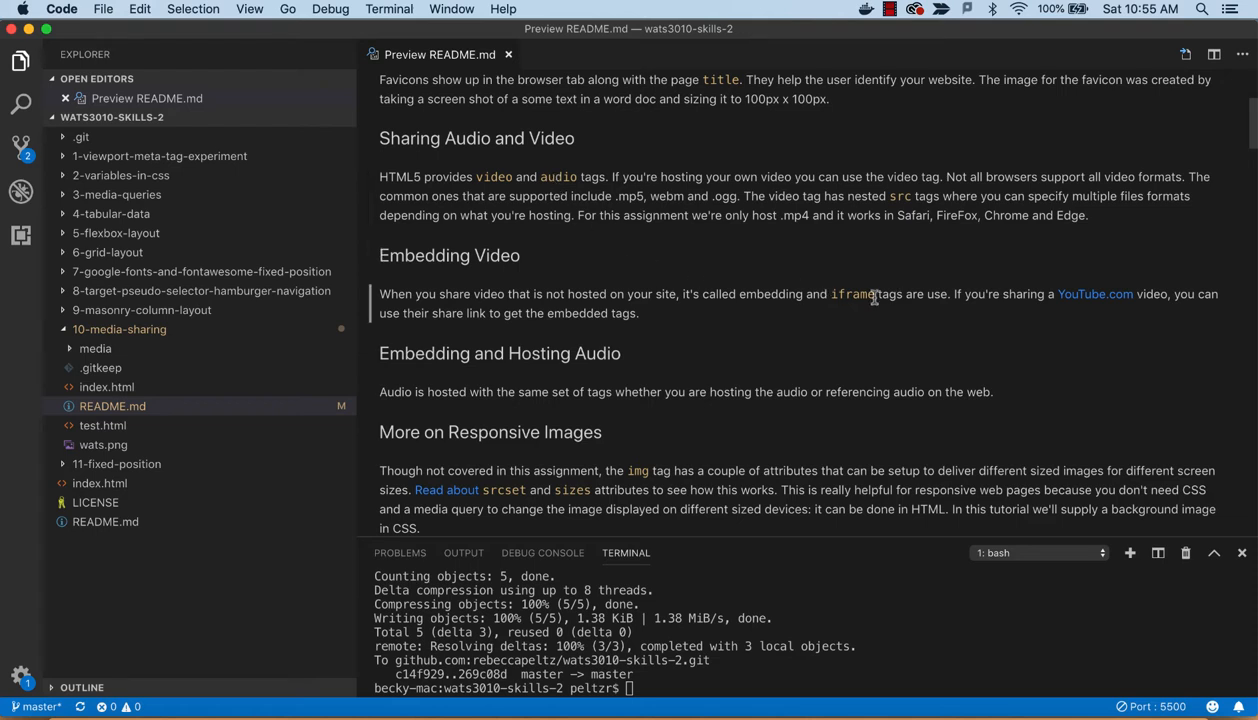
pyautogui.moveTo(564, 176)
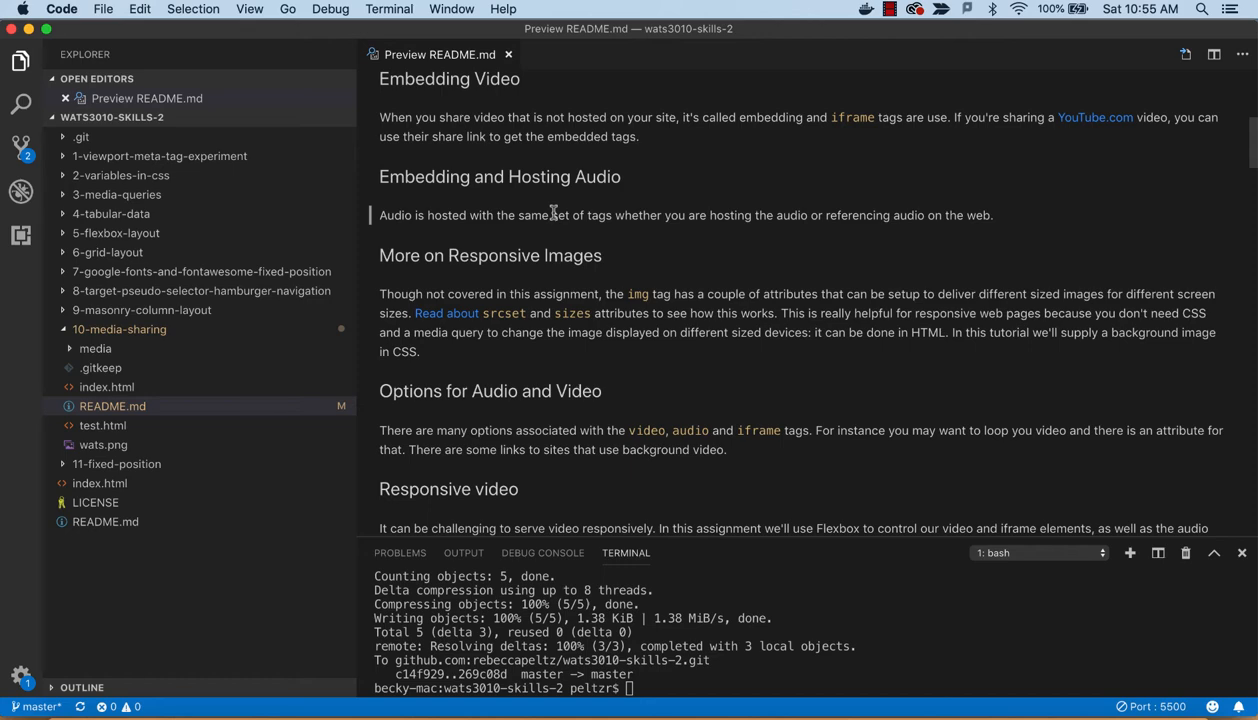
pyautogui.moveTo(530, 236)
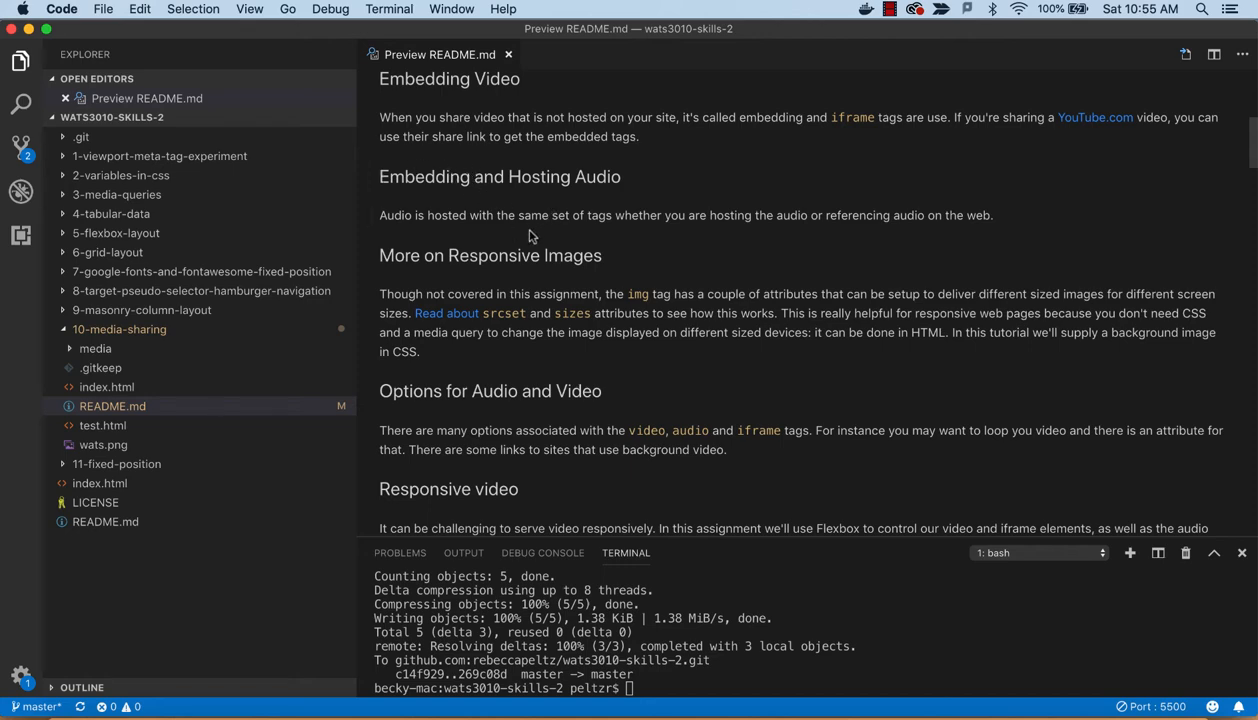
pyautogui.scroll(-3)
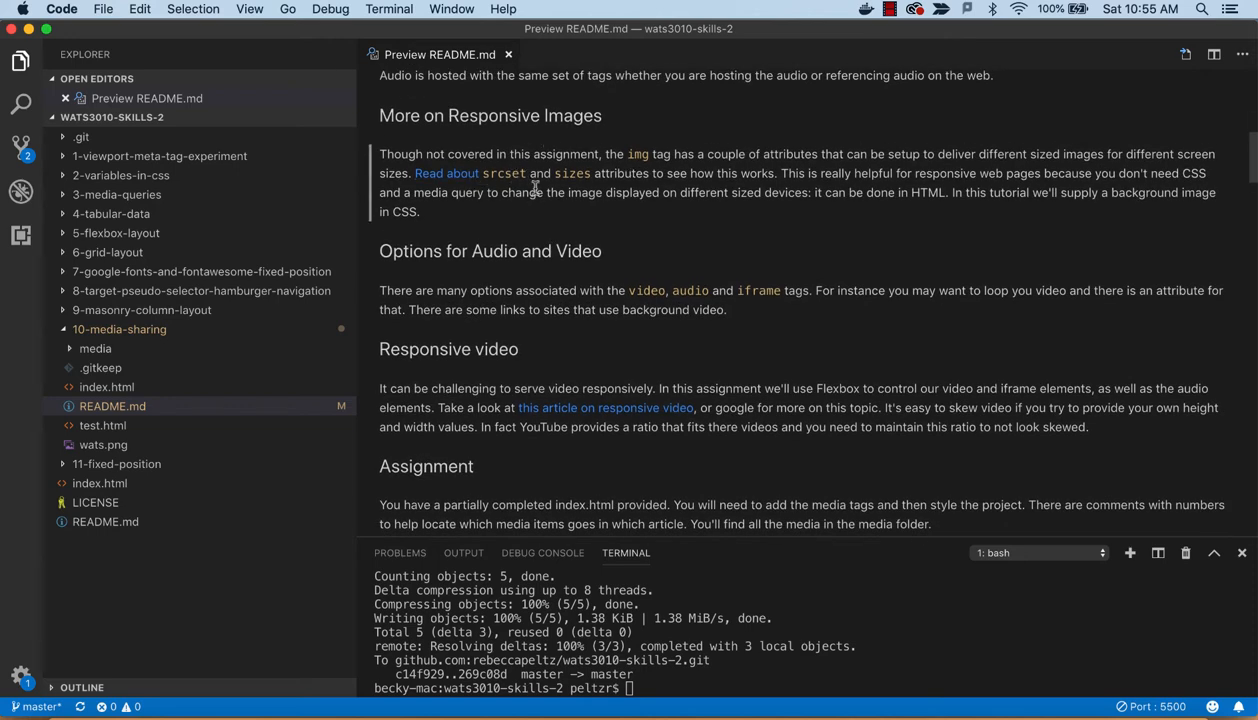
pyautogui.moveTo(624, 176)
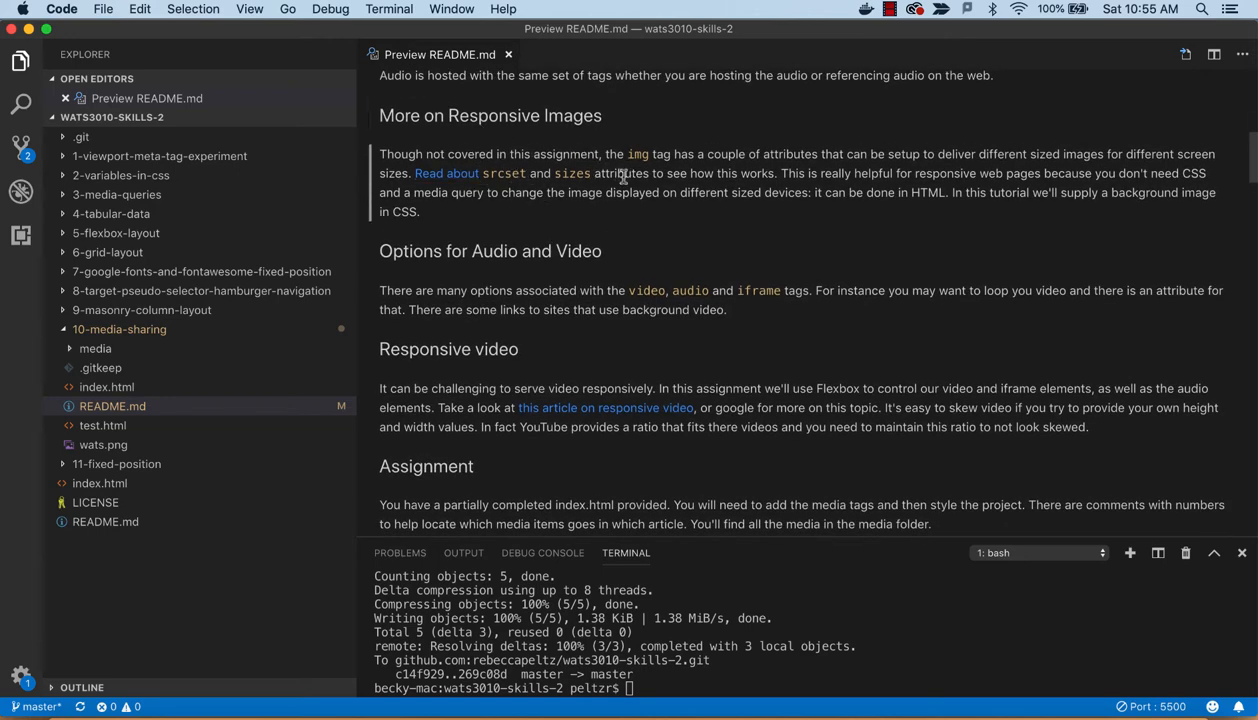
pyautogui.moveTo(646, 168)
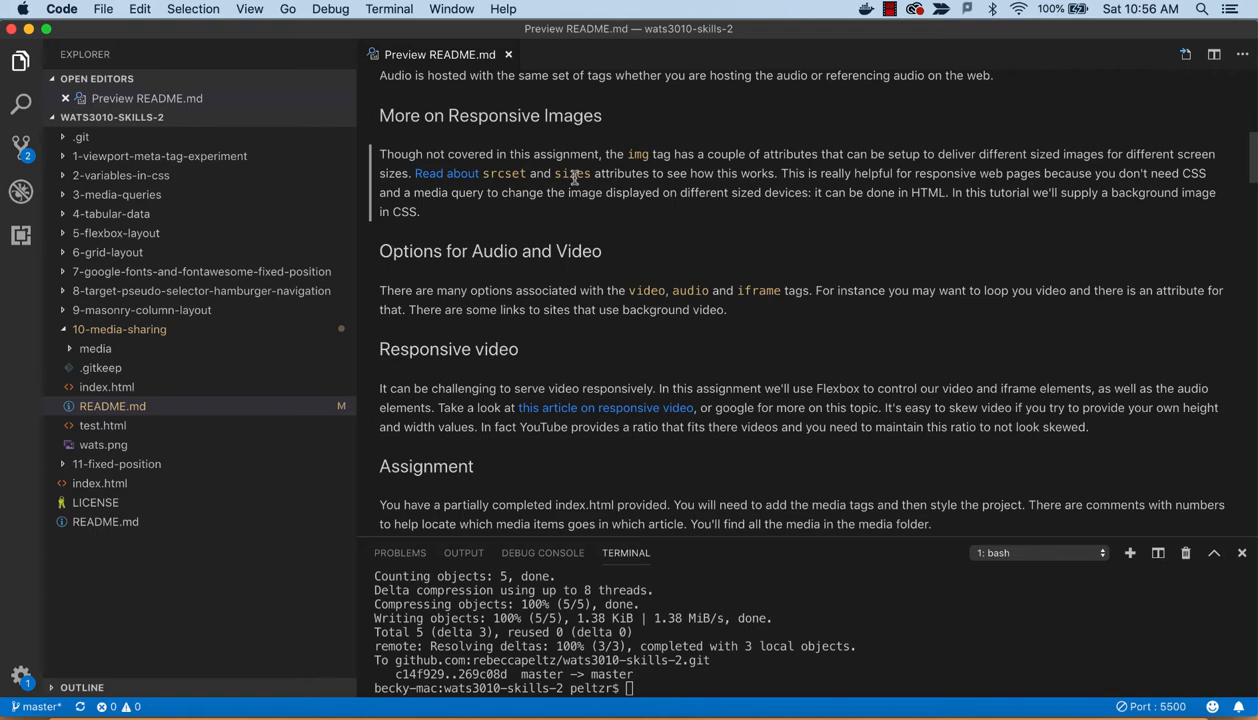
pyautogui.moveTo(596, 196)
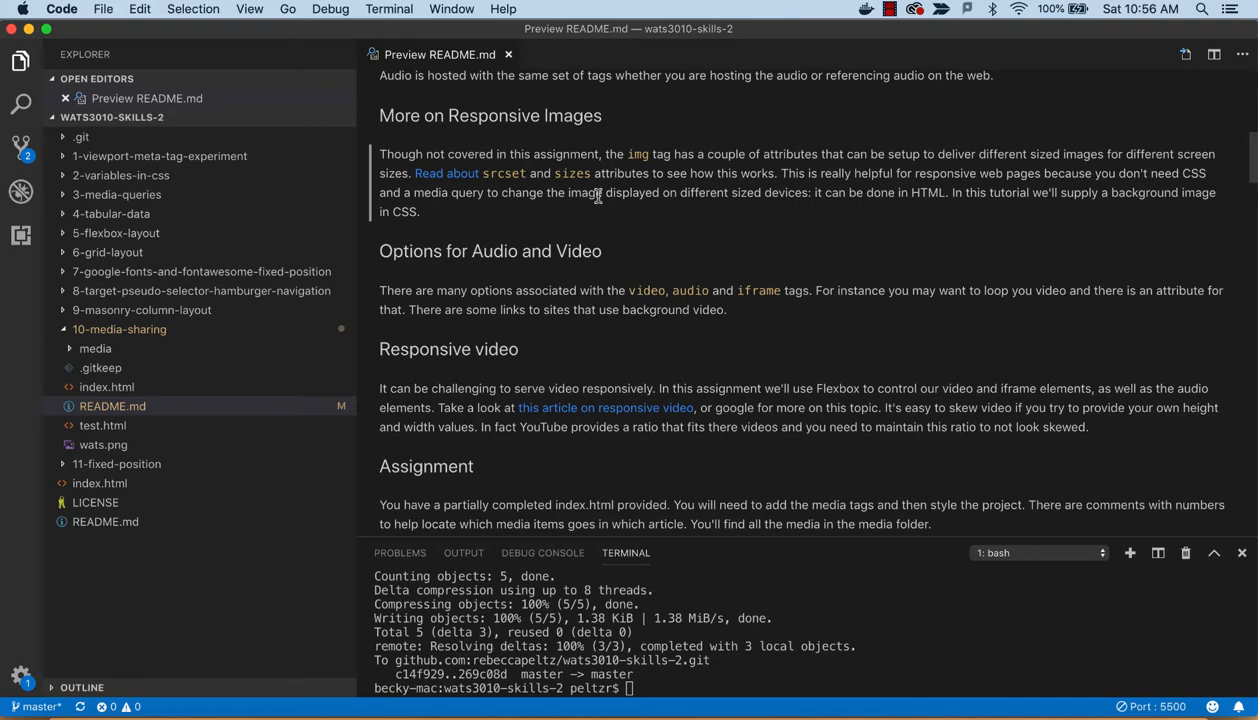
pyautogui.scroll(-3)
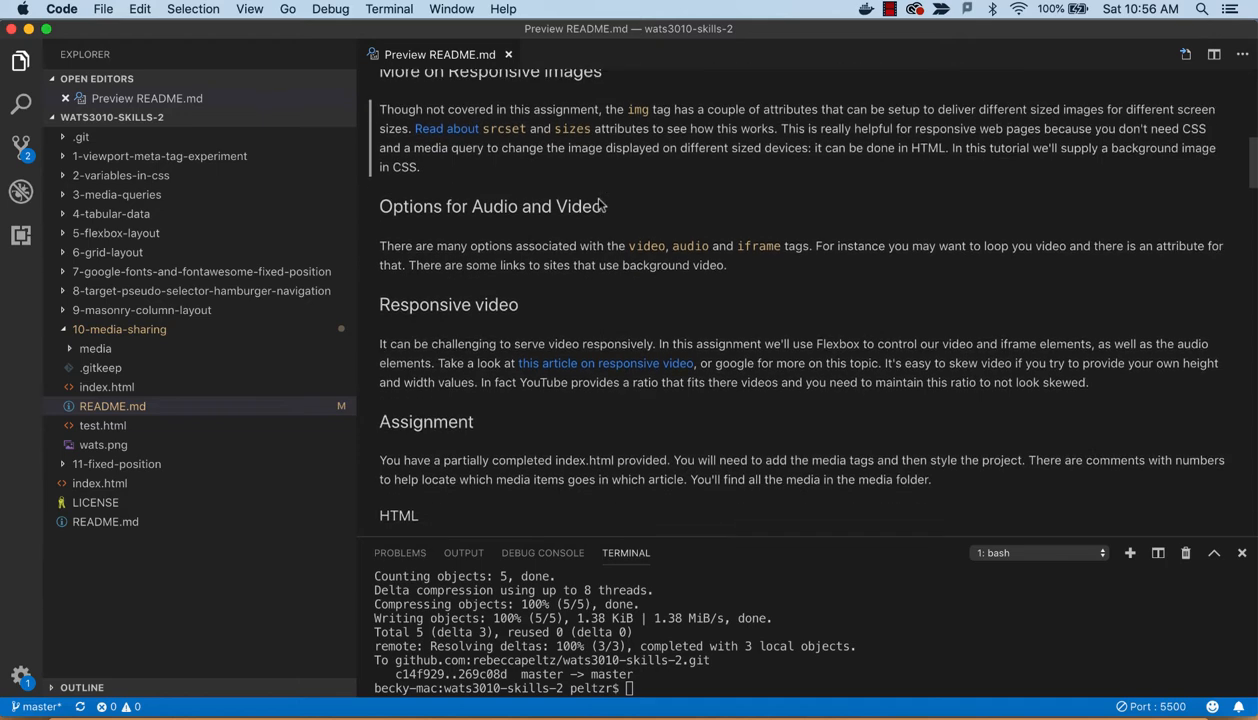
pyautogui.scroll(-3)
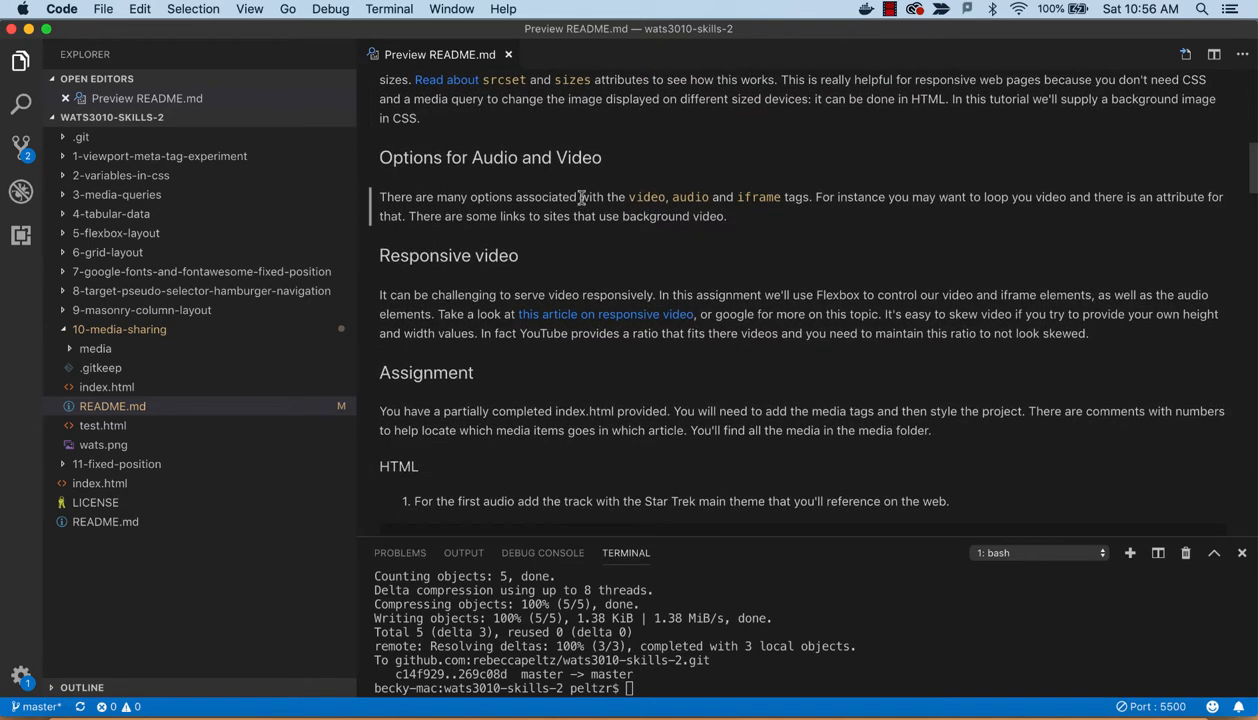
pyautogui.moveTo(470, 204)
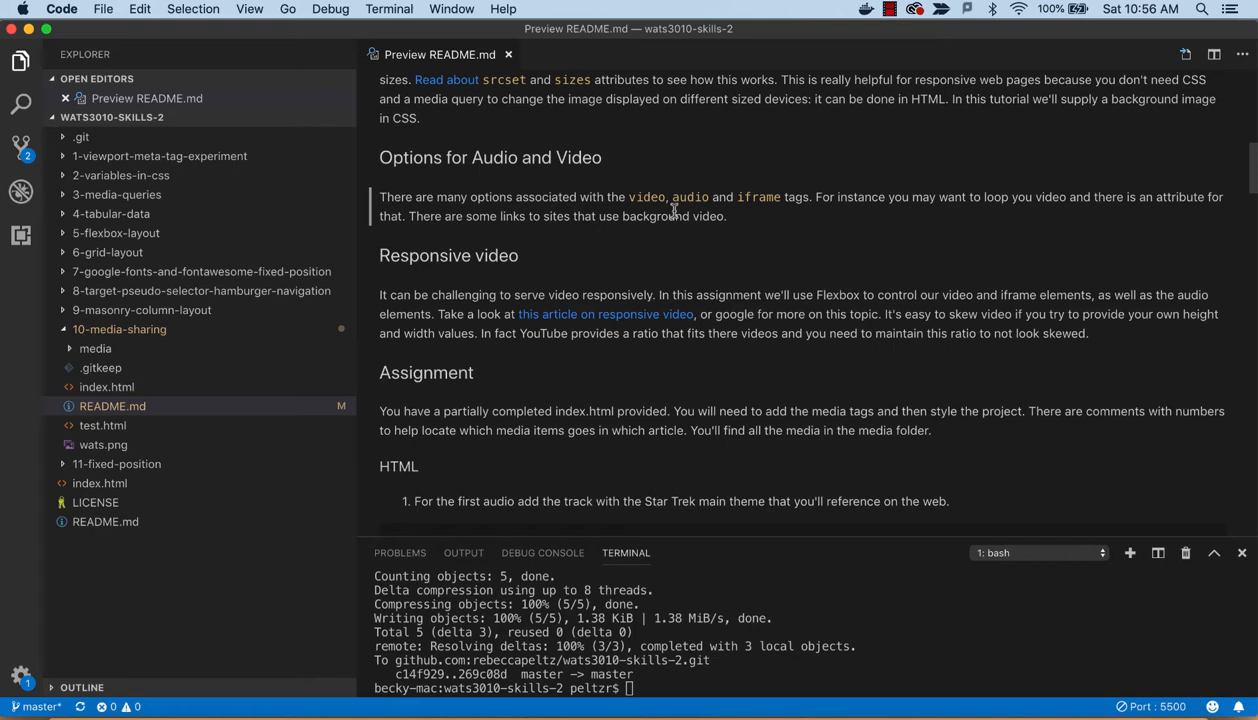
pyautogui.moveTo(664, 204)
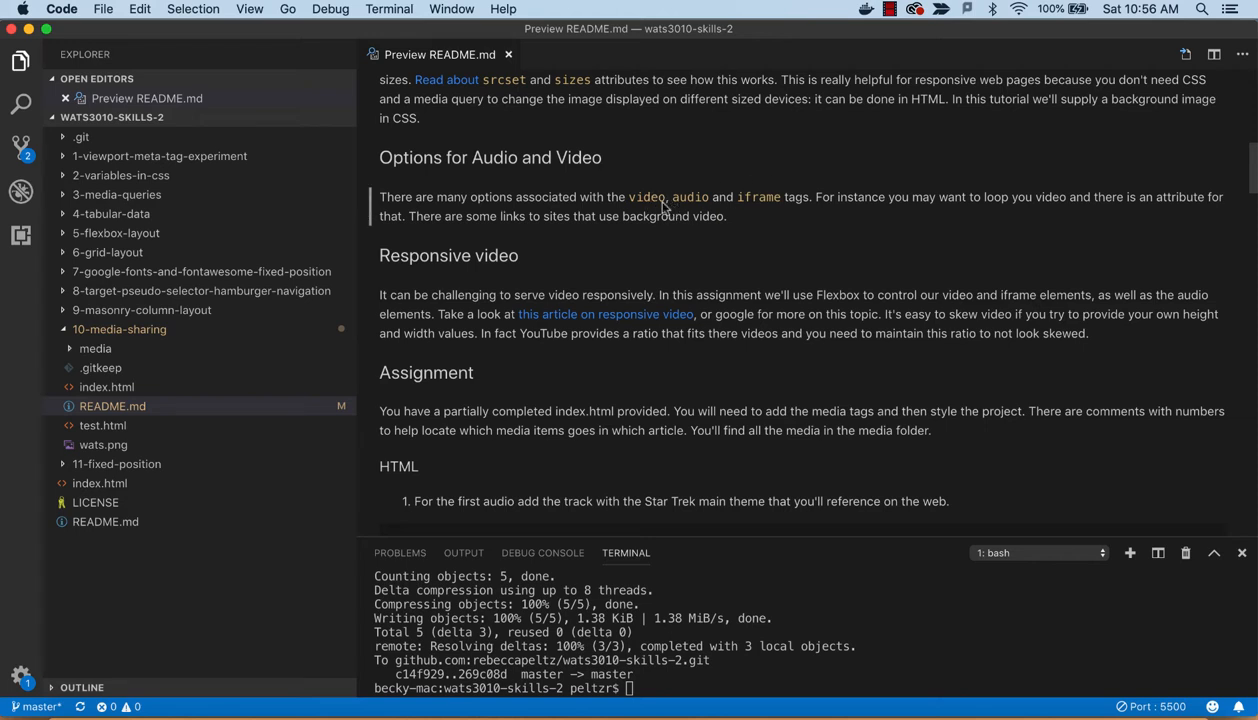
pyautogui.moveTo(680, 234)
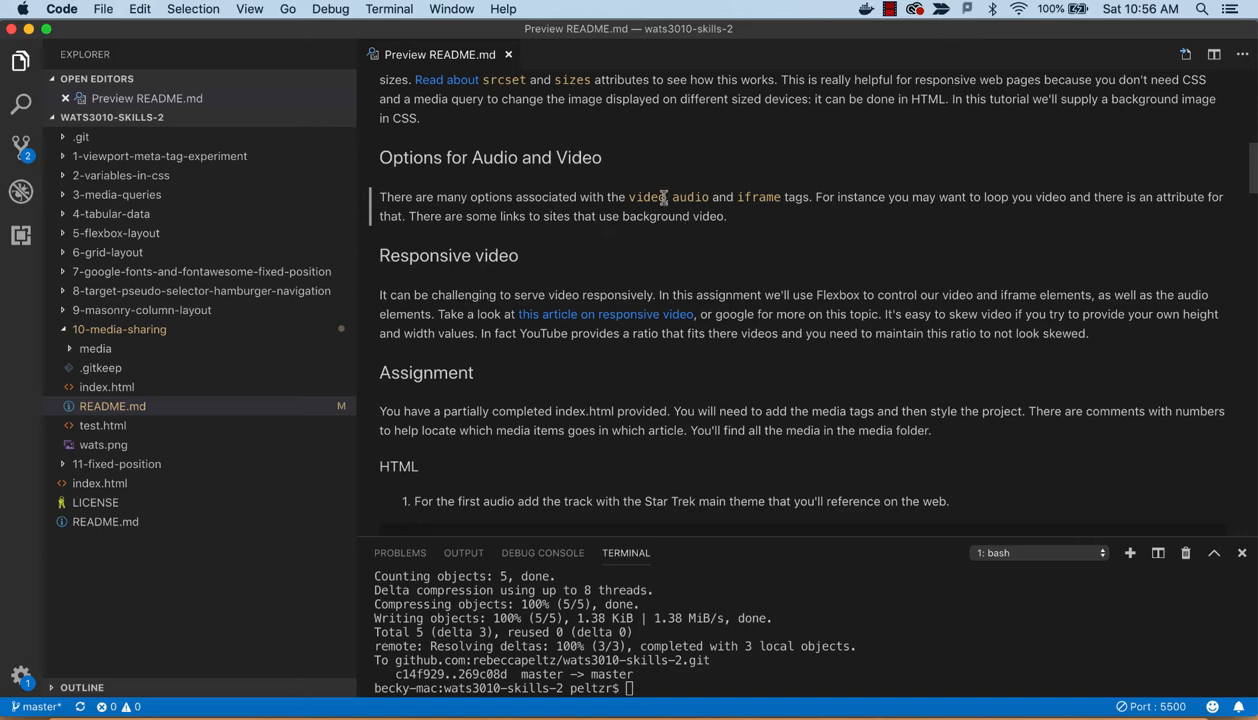
pyautogui.scroll(-3)
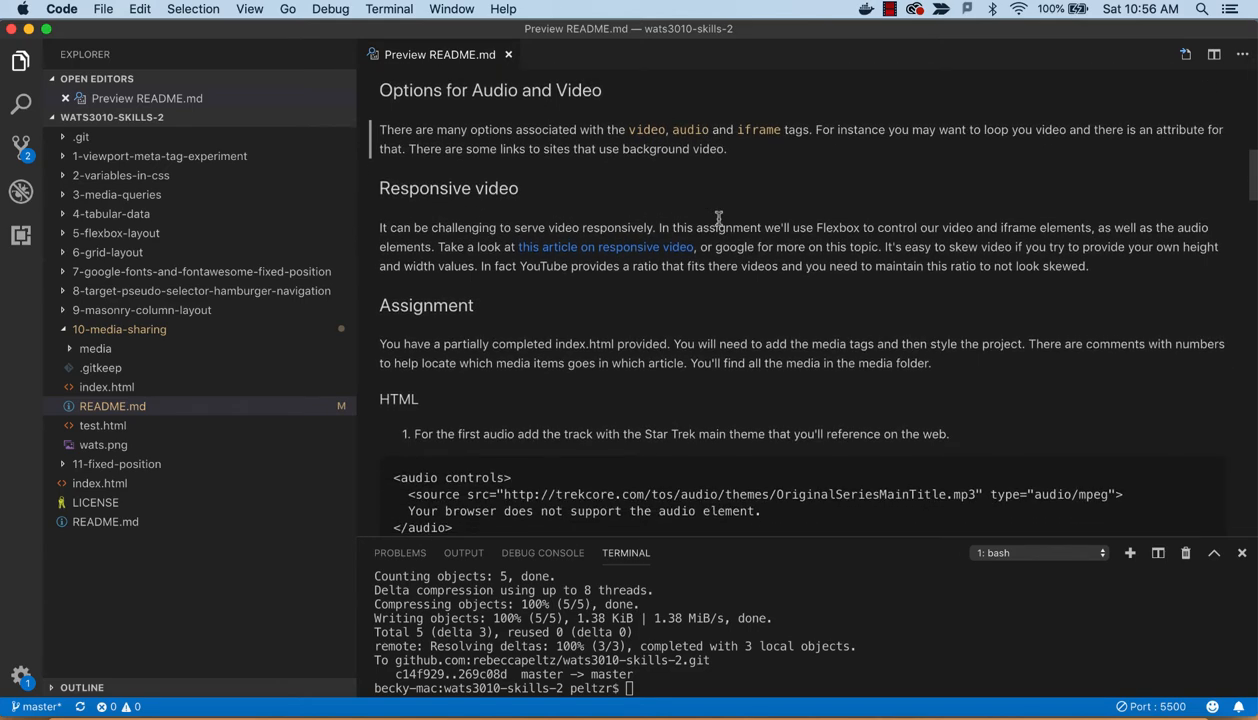
# Scroll through the README preview's HTML instruction steps
pyautogui.scroll(-3)
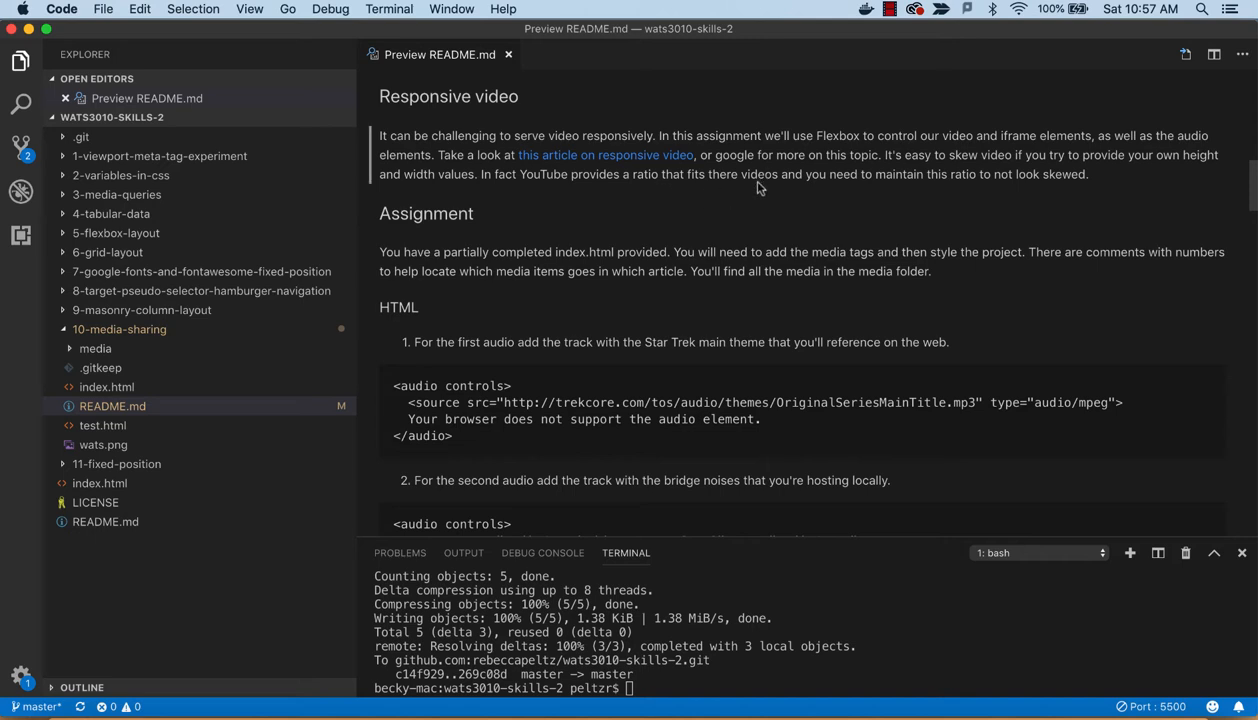
pyautogui.moveTo(604, 156)
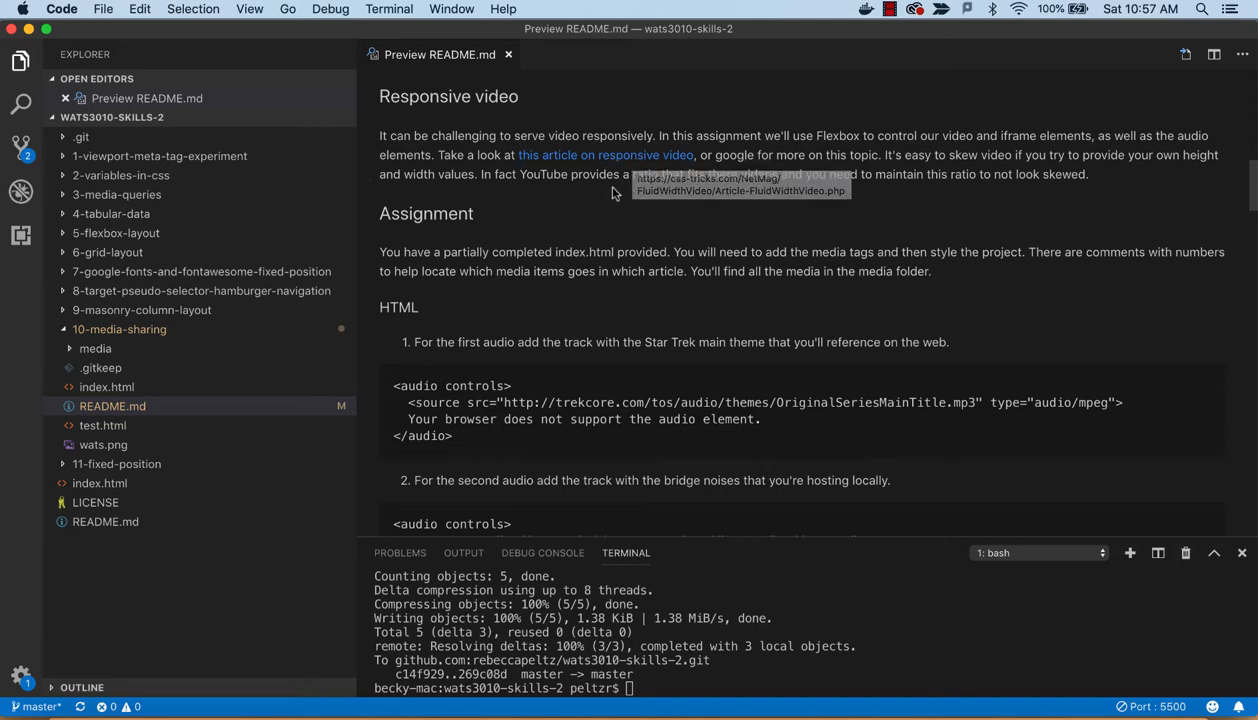
pyautogui.moveTo(616, 196)
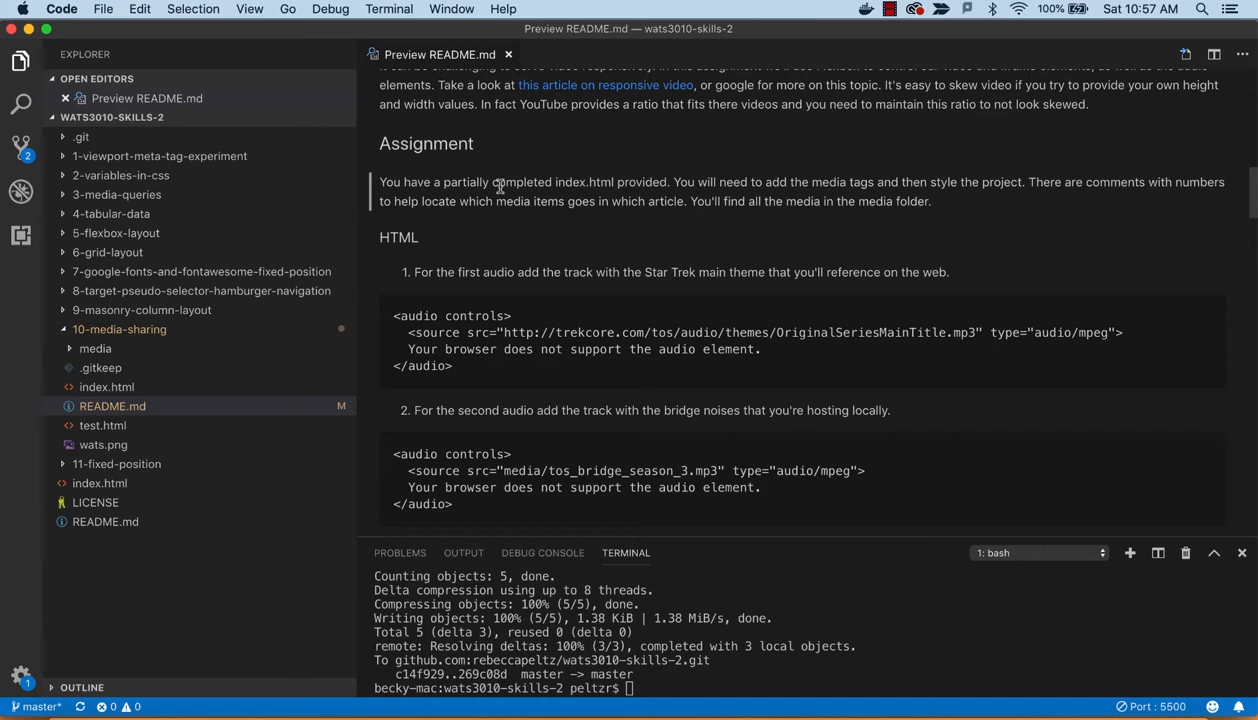
pyautogui.moveTo(556, 216)
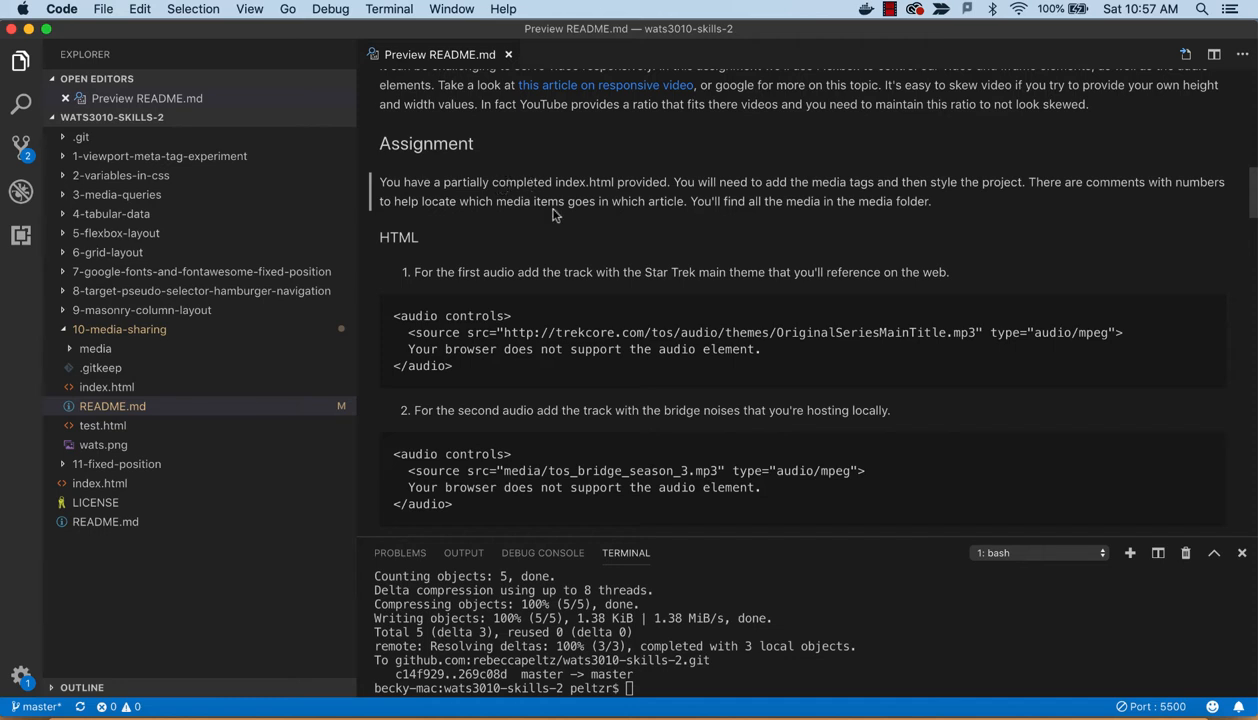
pyautogui.scroll(-3)
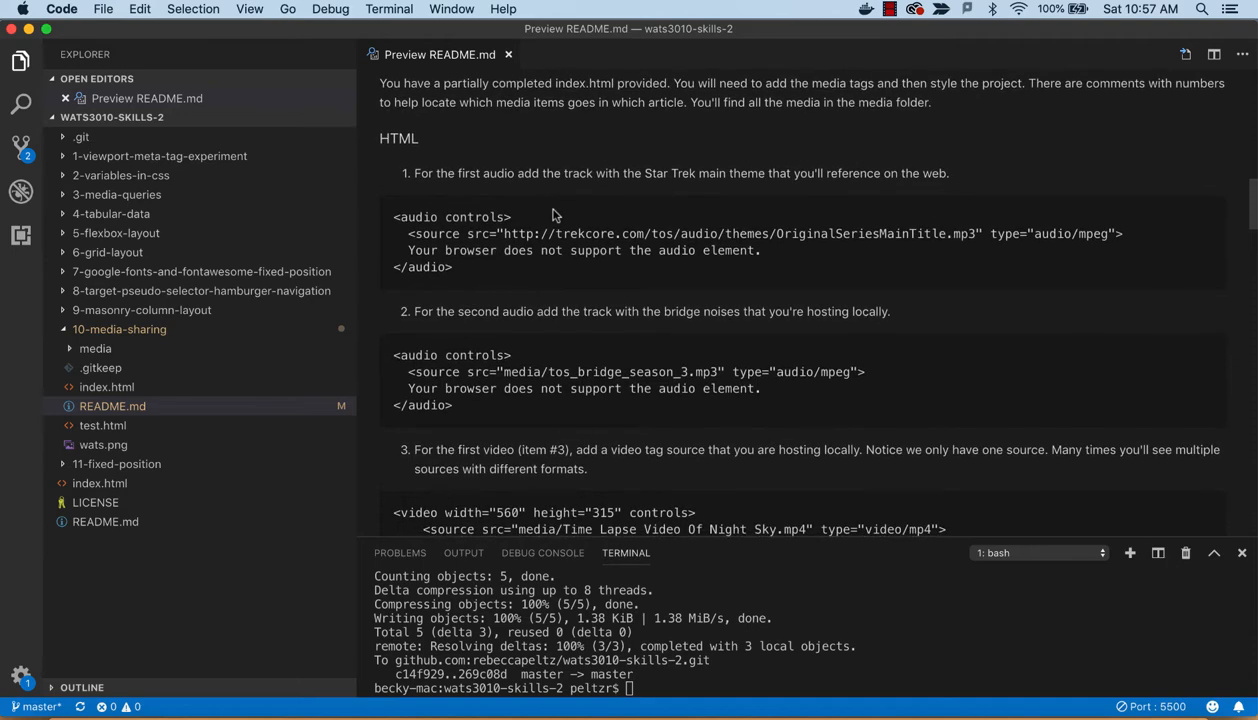
pyautogui.scroll(-3)
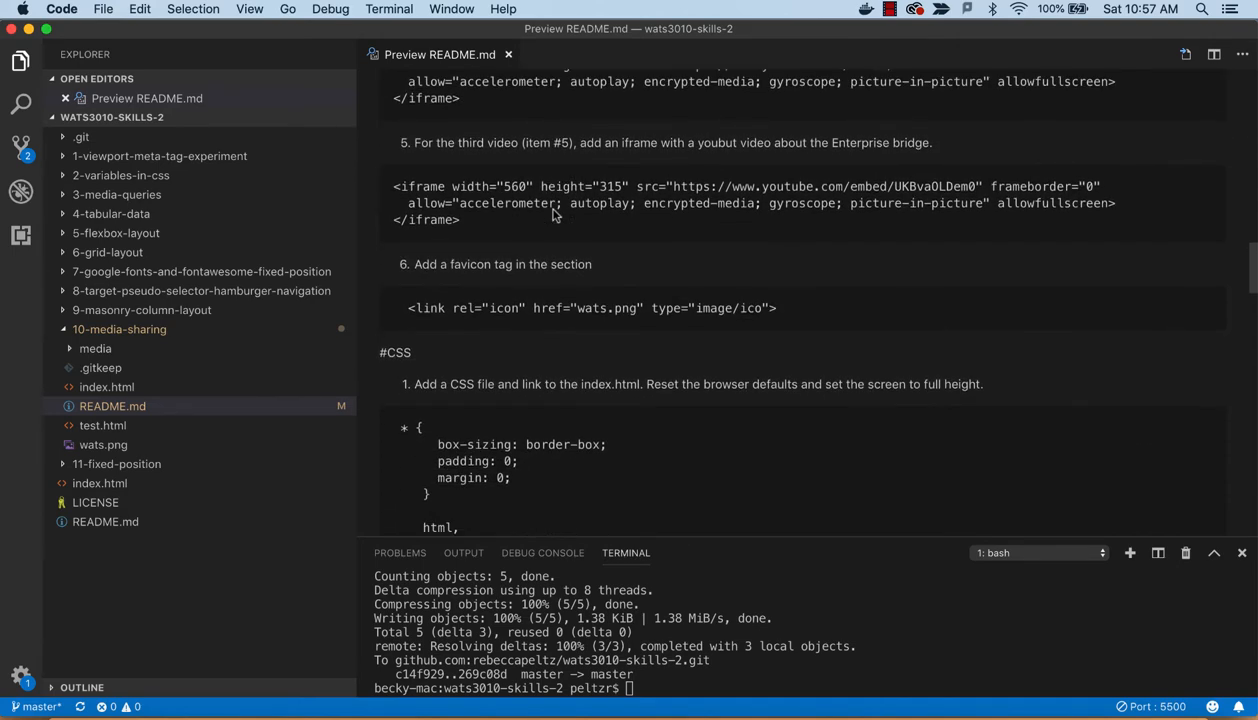
pyautogui.scroll(-3)
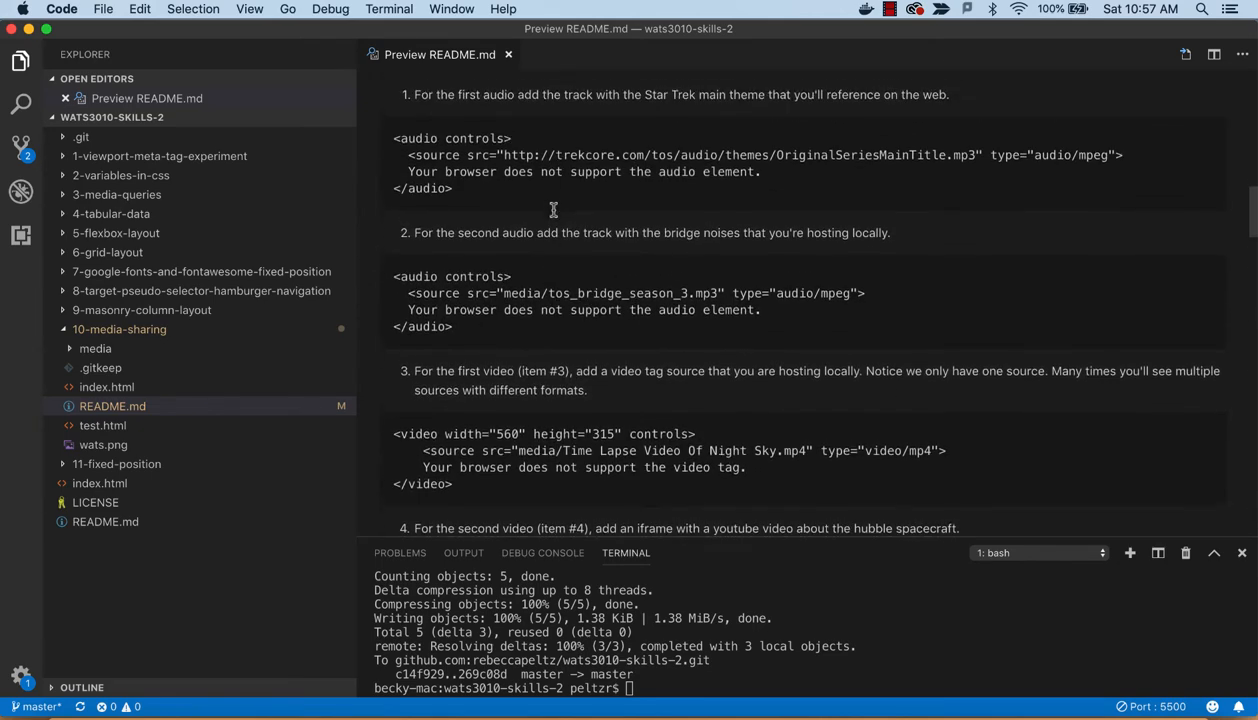
pyautogui.scroll(3)
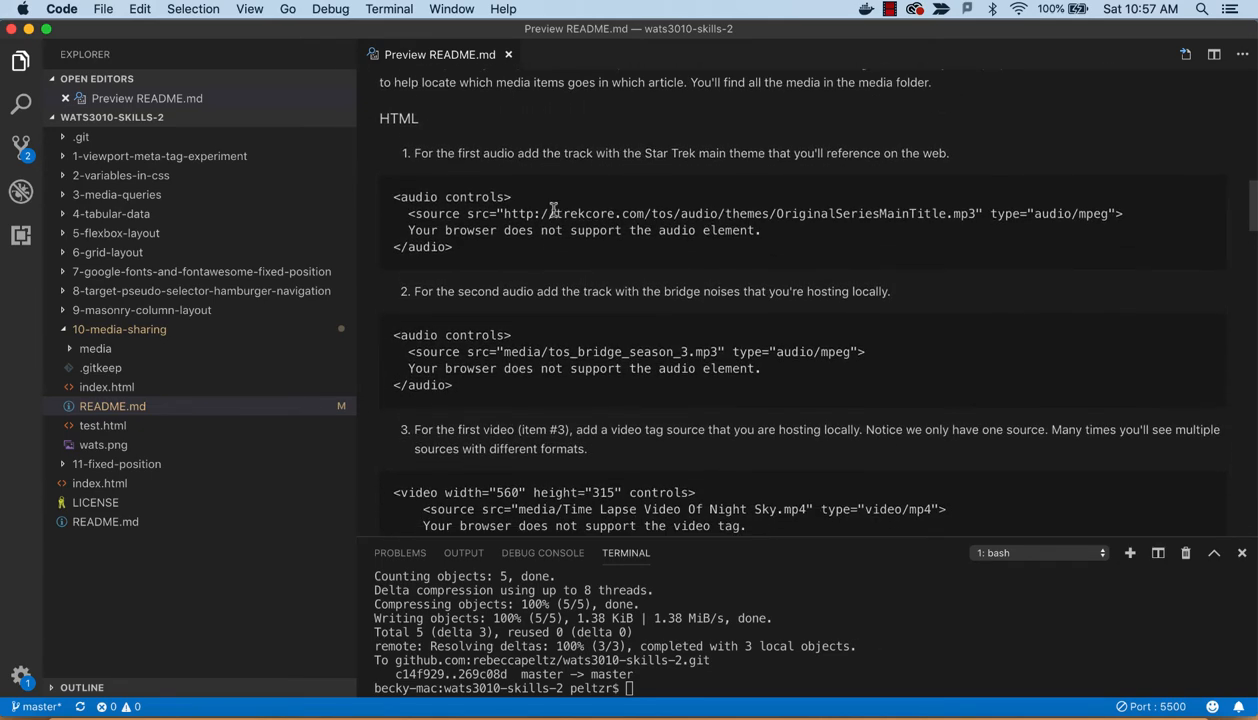
pyautogui.moveTo(294, 300)
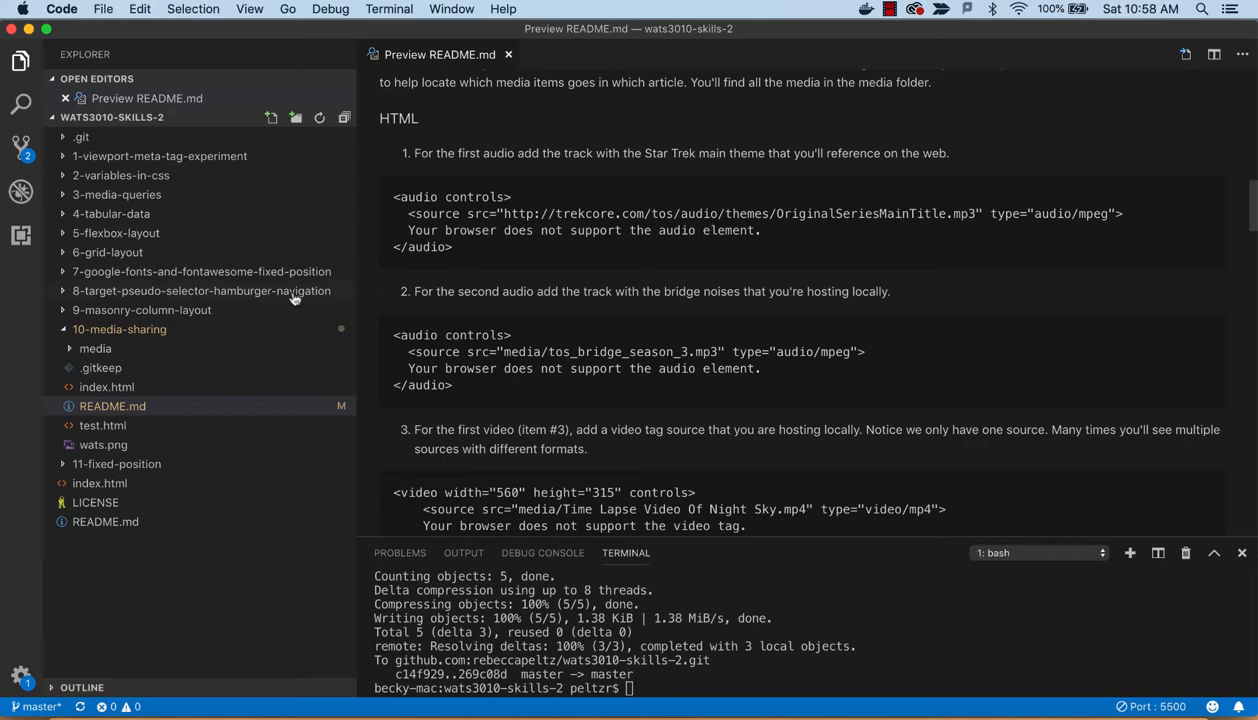
# Open 10-media-sharing/index.html in the editor and bring up its Explorer context menu
pyautogui.click(108, 388)
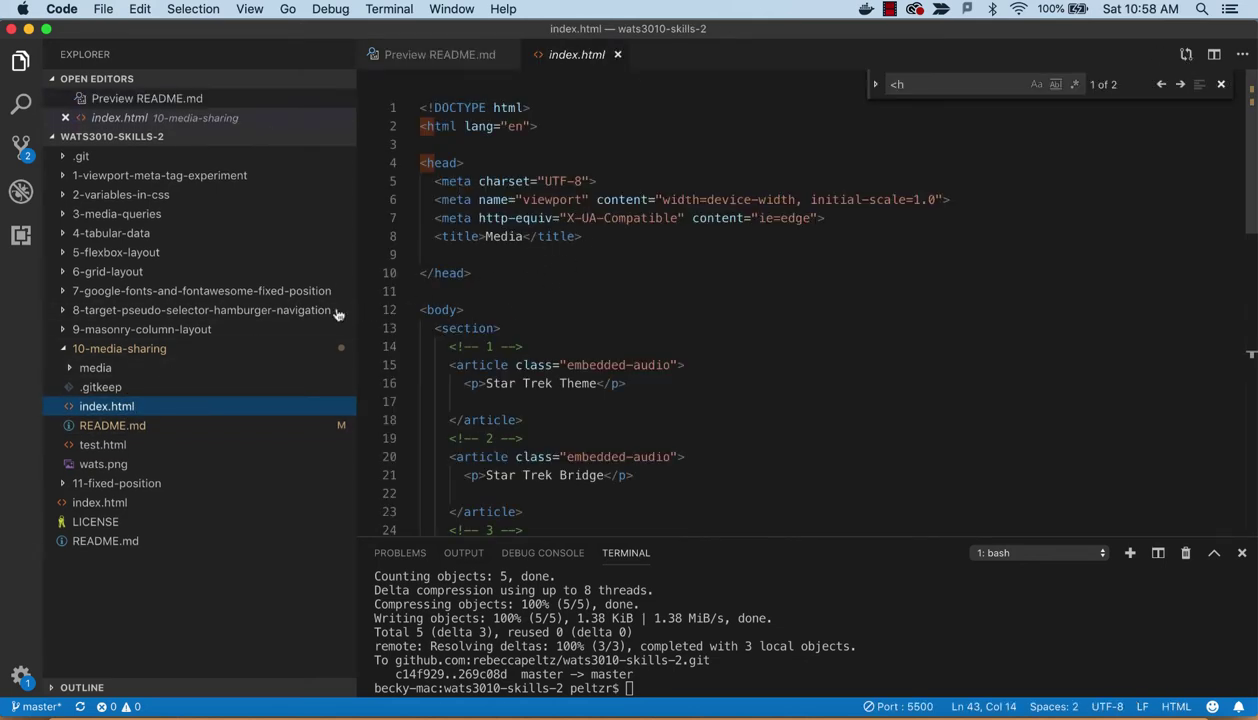
pyautogui.rightClick(106, 404)
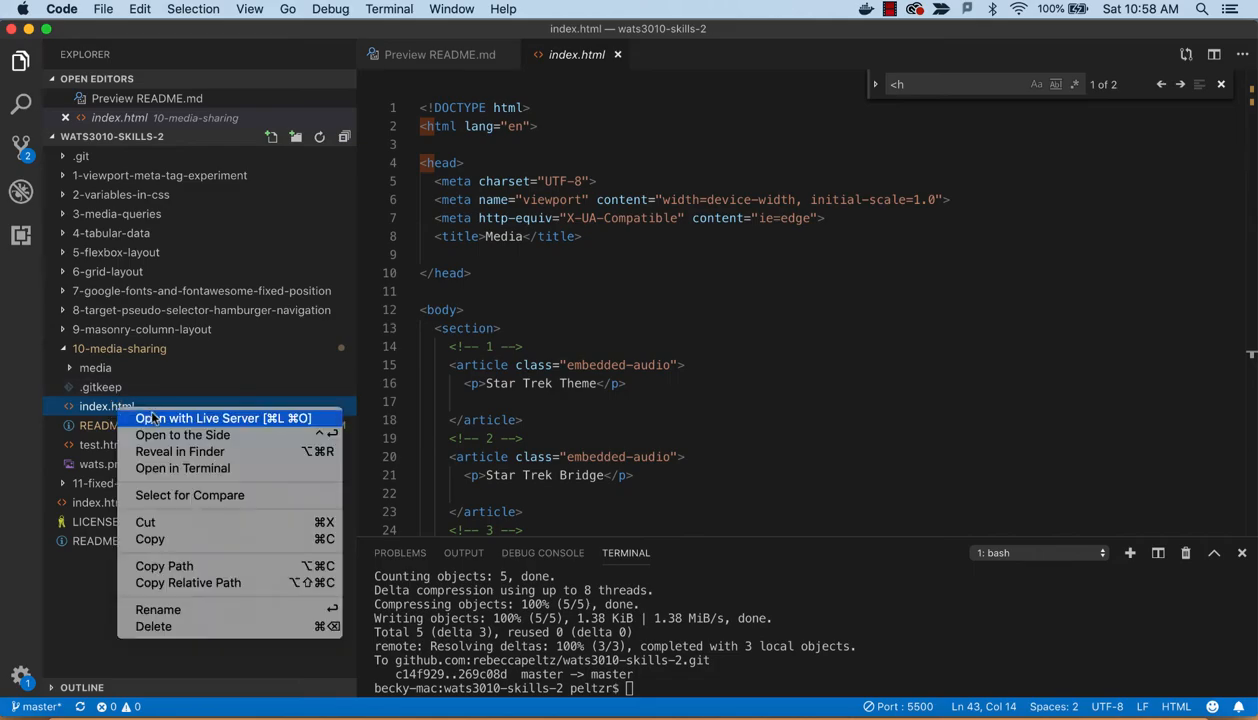
# Serve index.html with Live Server so Chrome loads 127.0.0.1:5500/10-media-sharing/index.html
pyautogui.click(196, 418)
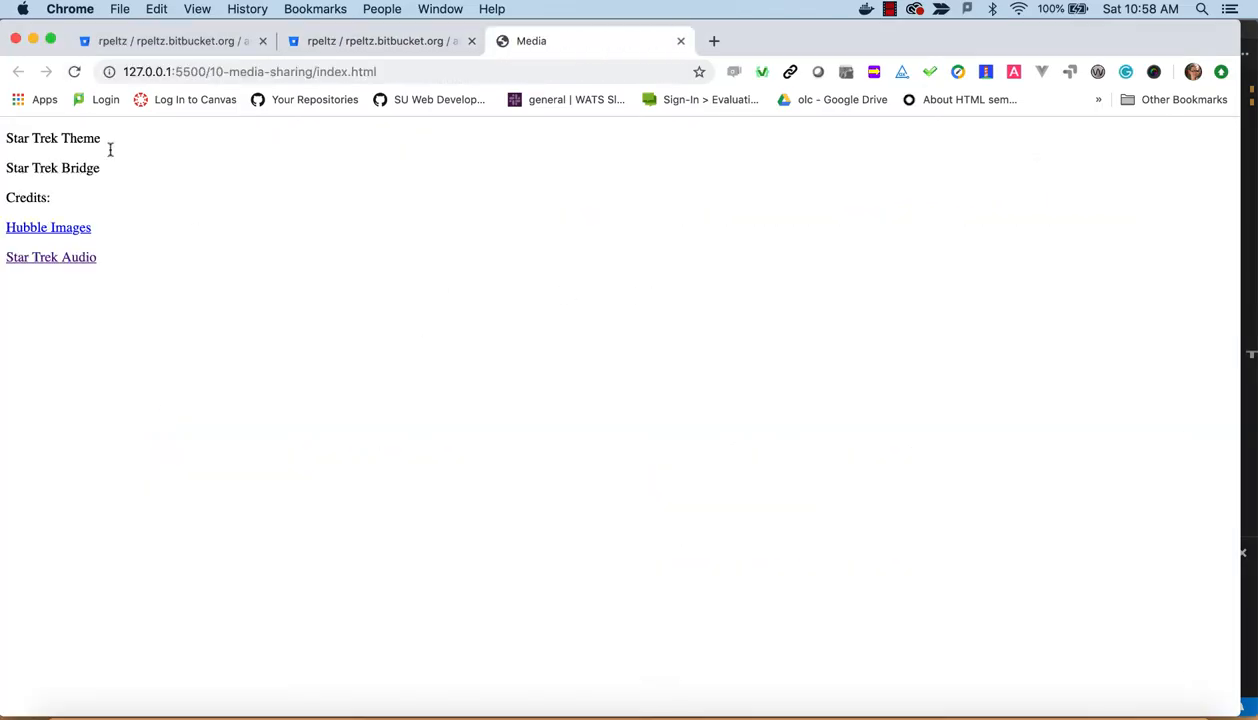
pyautogui.moveTo(100, 148)
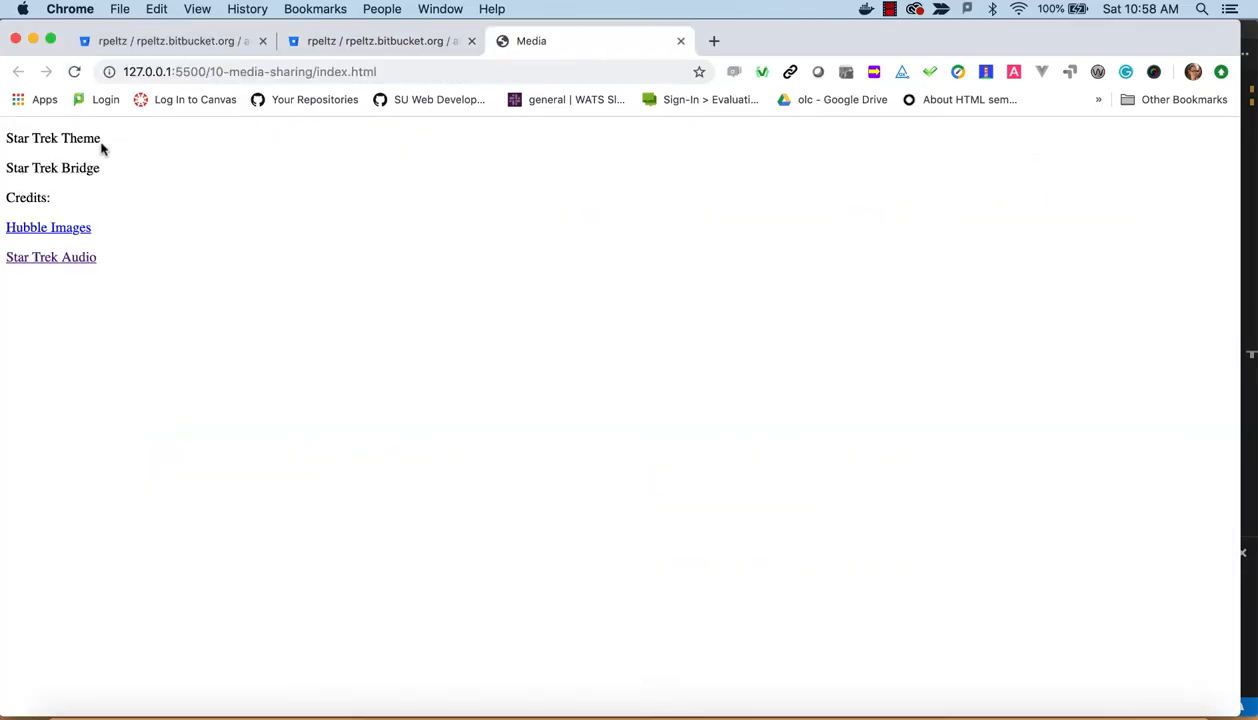
pyautogui.moveTo(32, 212)
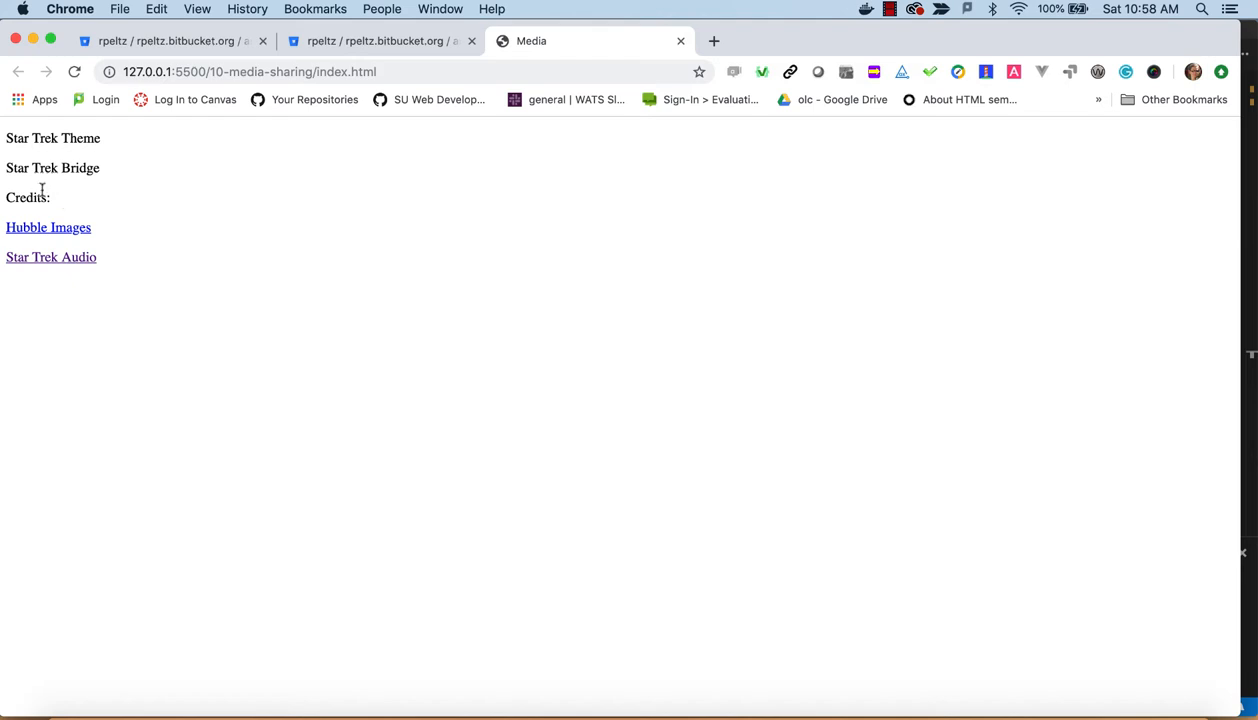
pyautogui.moveTo(48, 238)
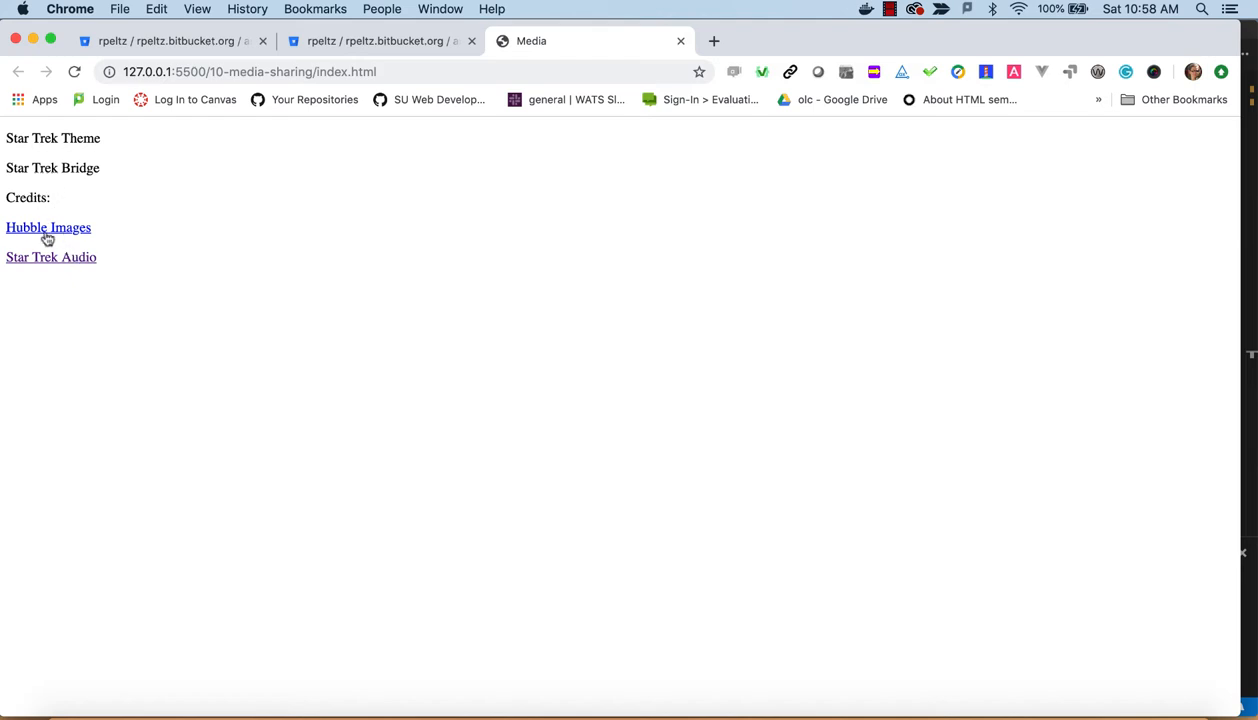
pyautogui.moveTo(104, 244)
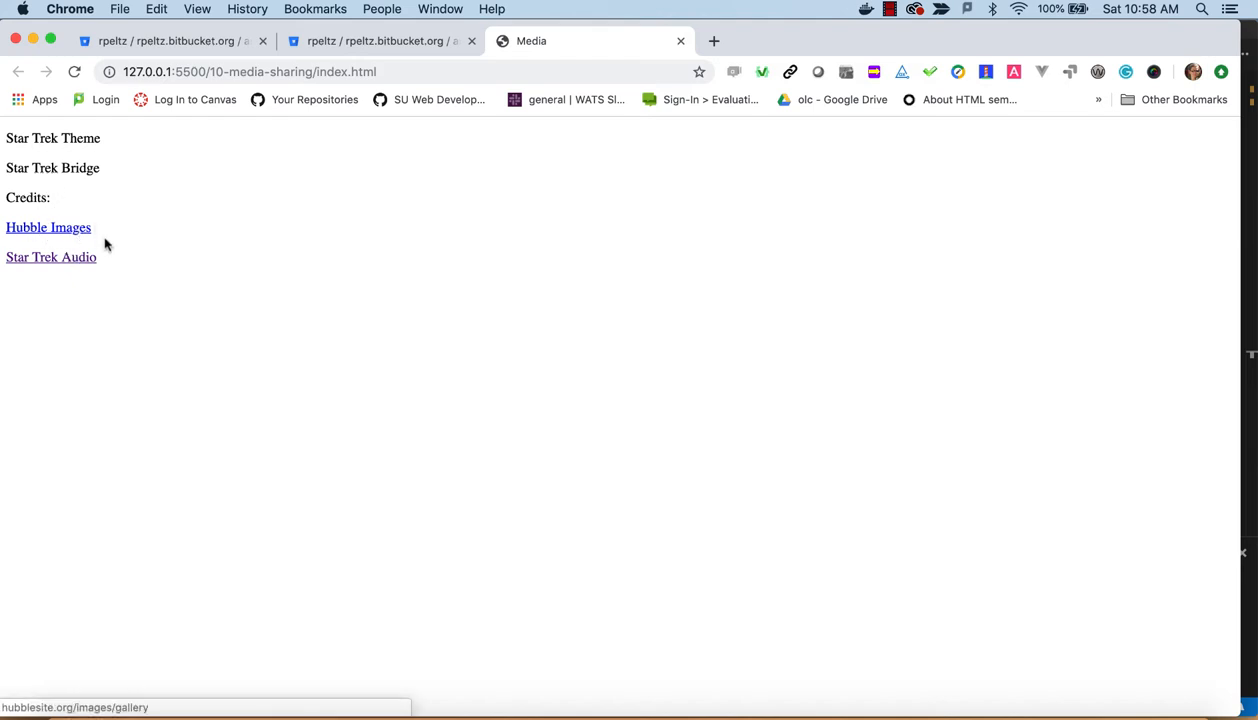
pyautogui.moveTo(160, 256)
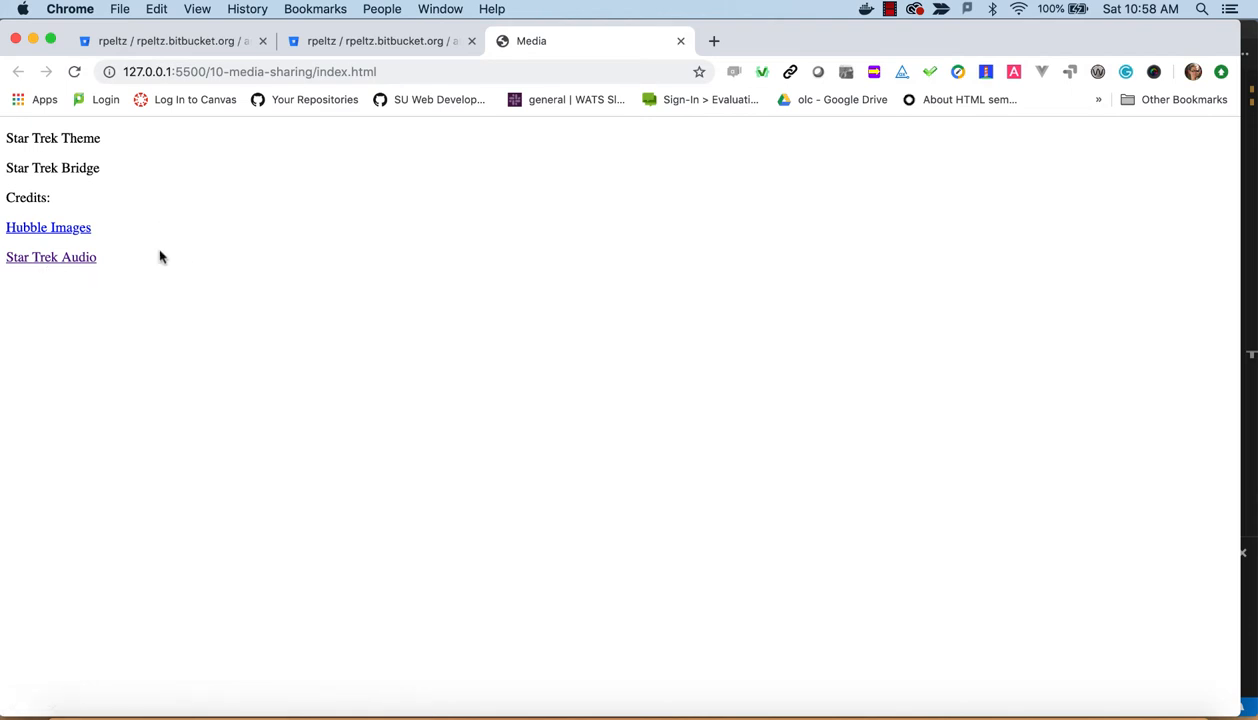
pyautogui.moveTo(174, 258)
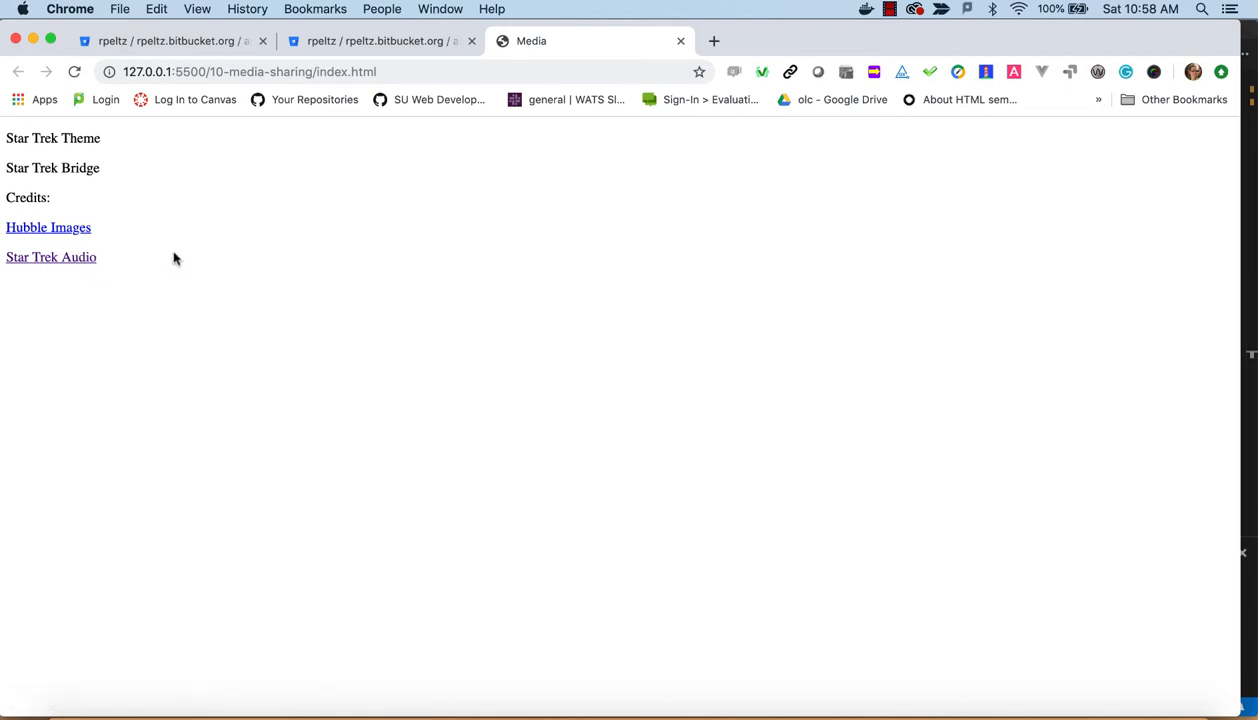
pyautogui.moveTo(220, 264)
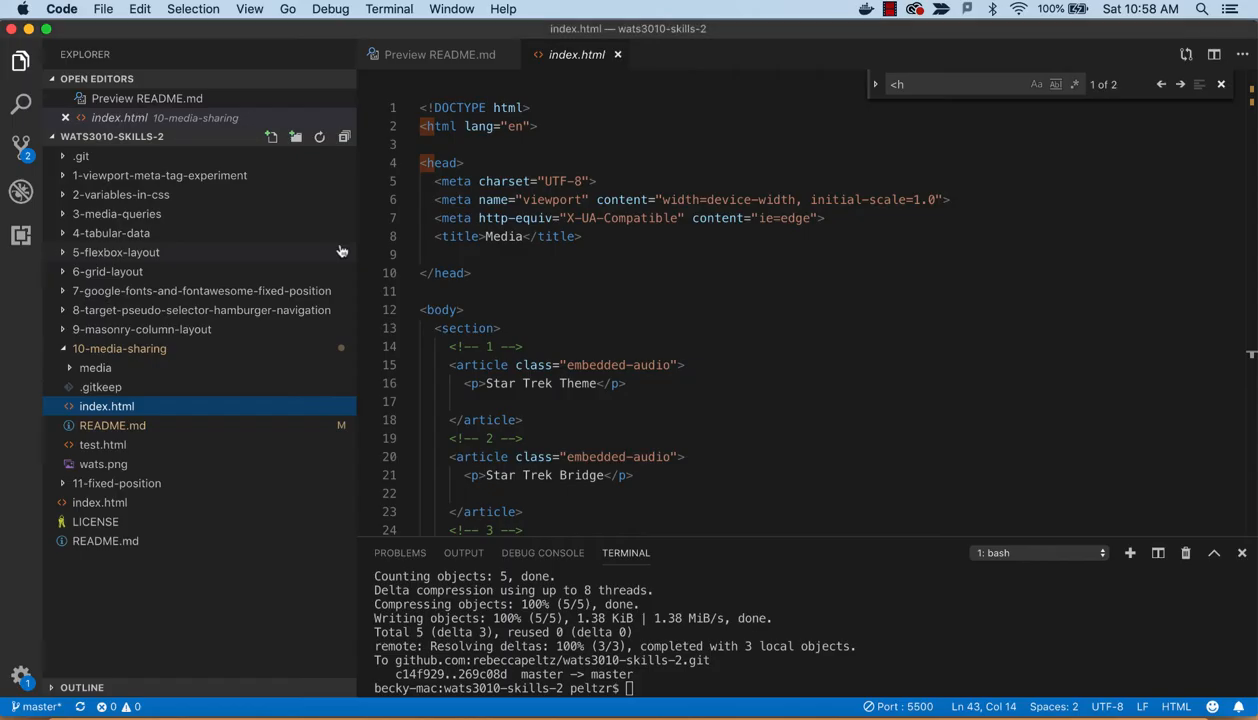
pyautogui.moveTo(508, 260)
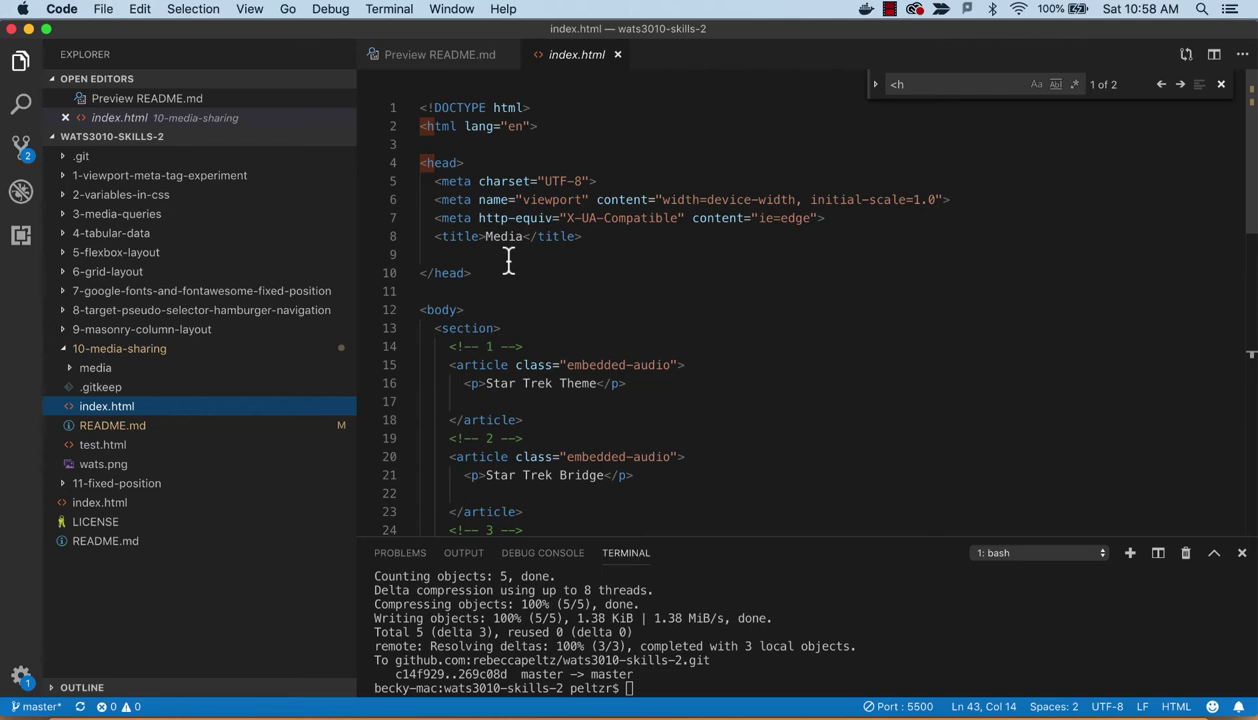
pyautogui.moveTo(512, 258)
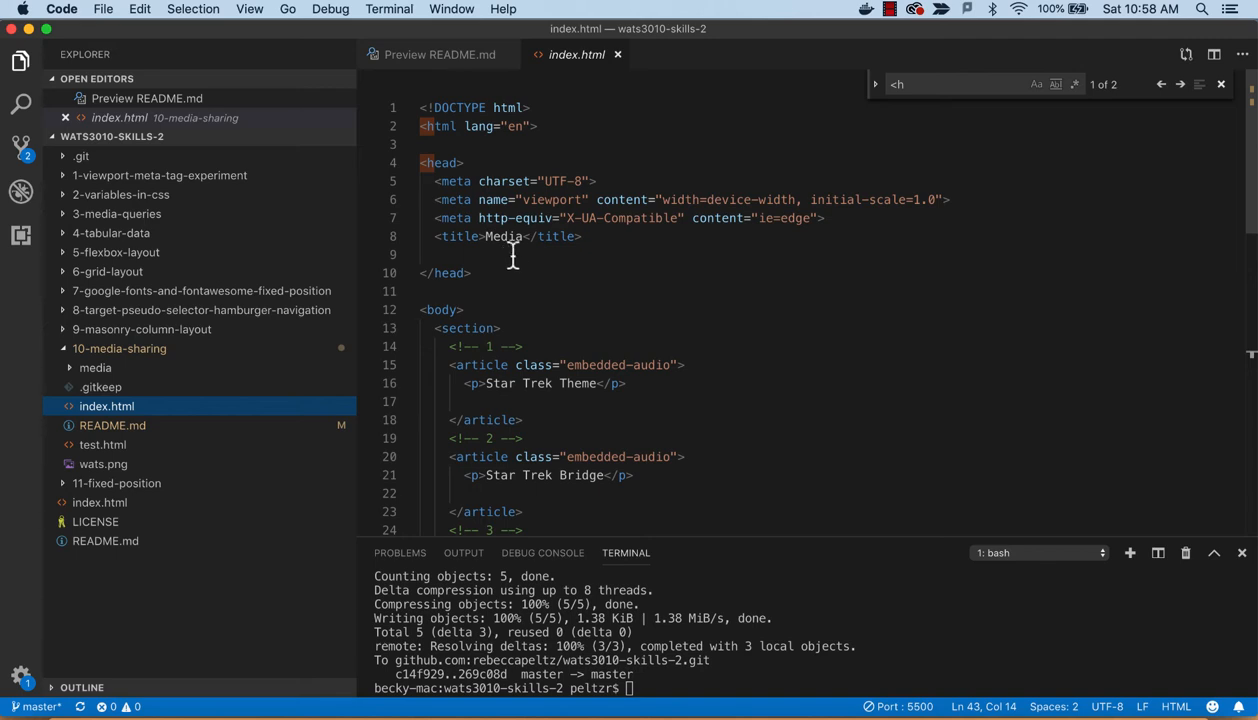
pyautogui.scroll(-3)
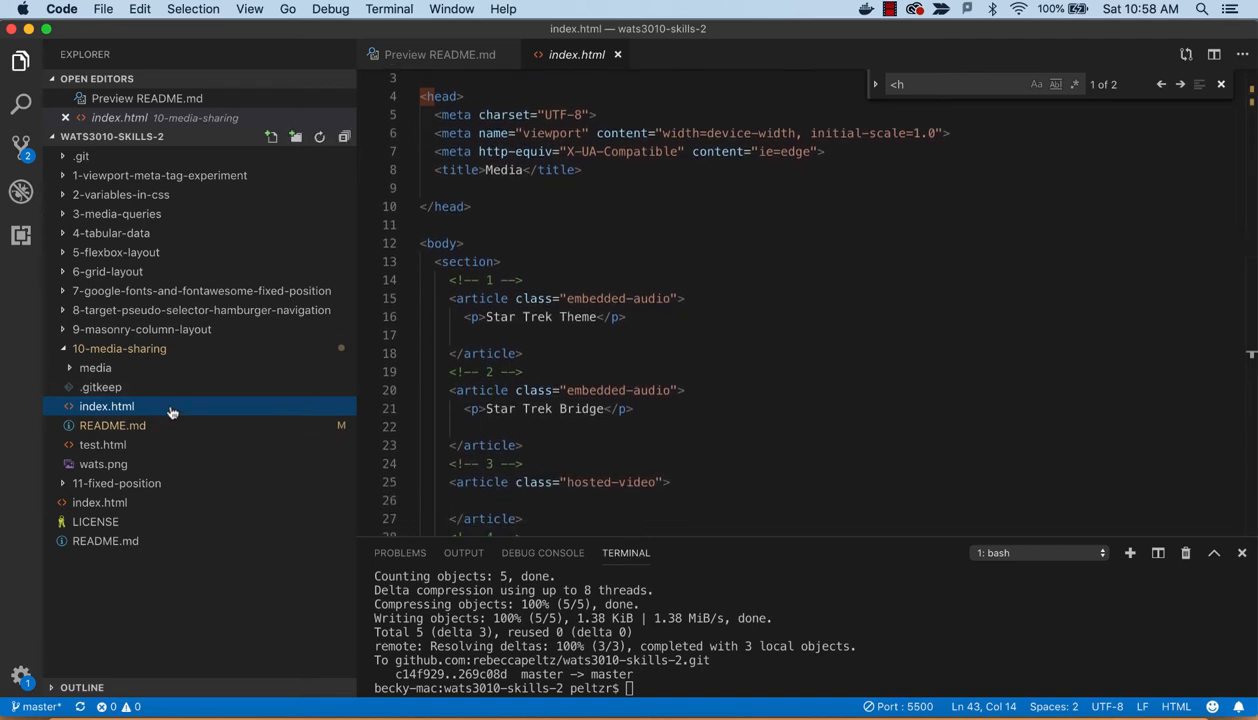
pyautogui.scroll(3)
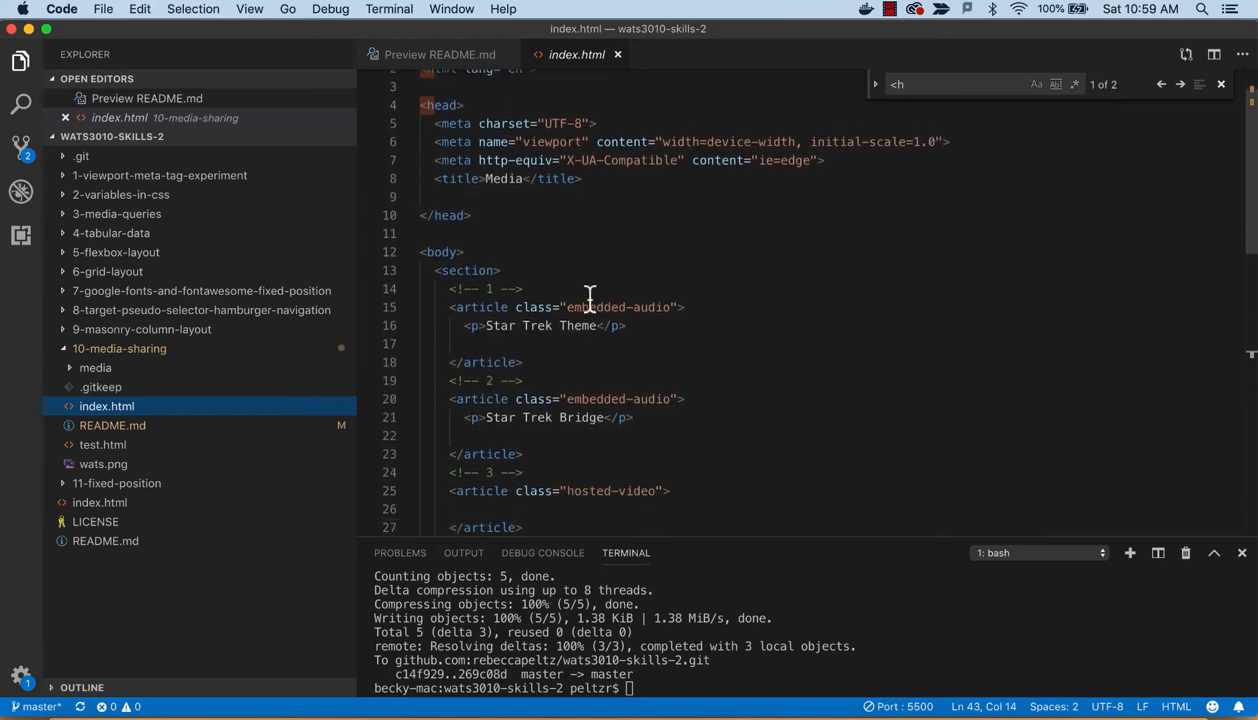
pyautogui.scroll(-3)
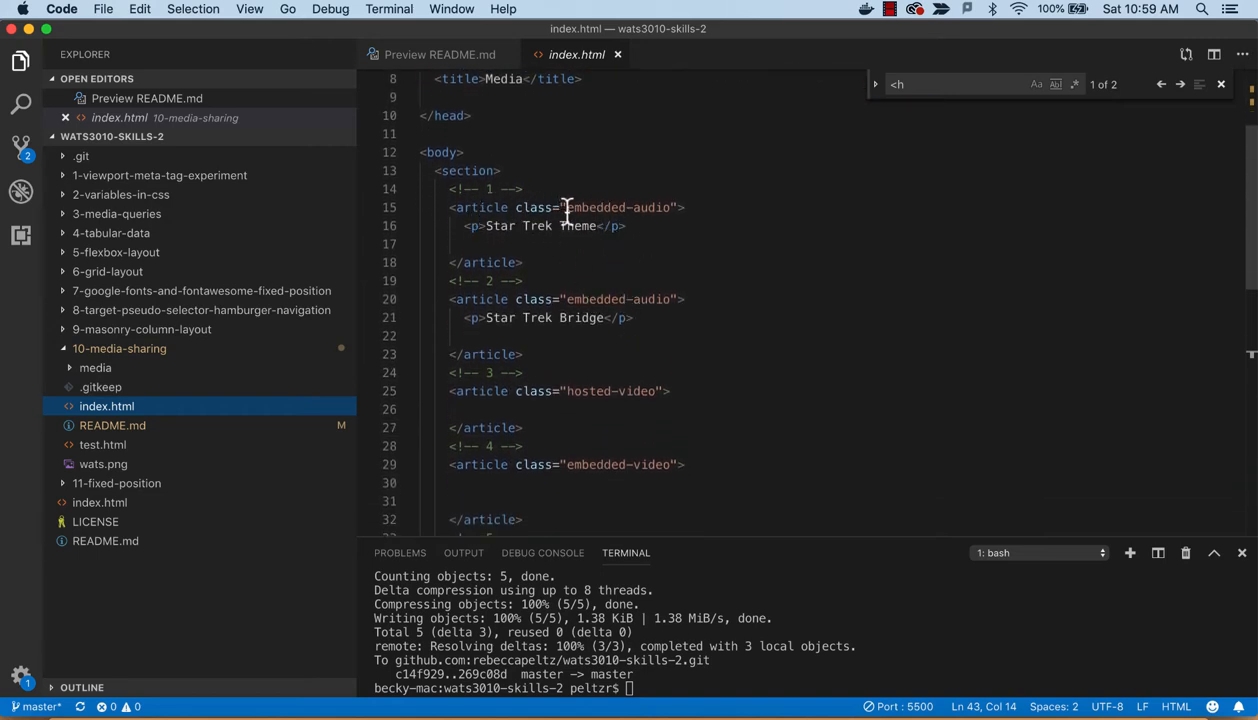
pyautogui.scroll(-3)
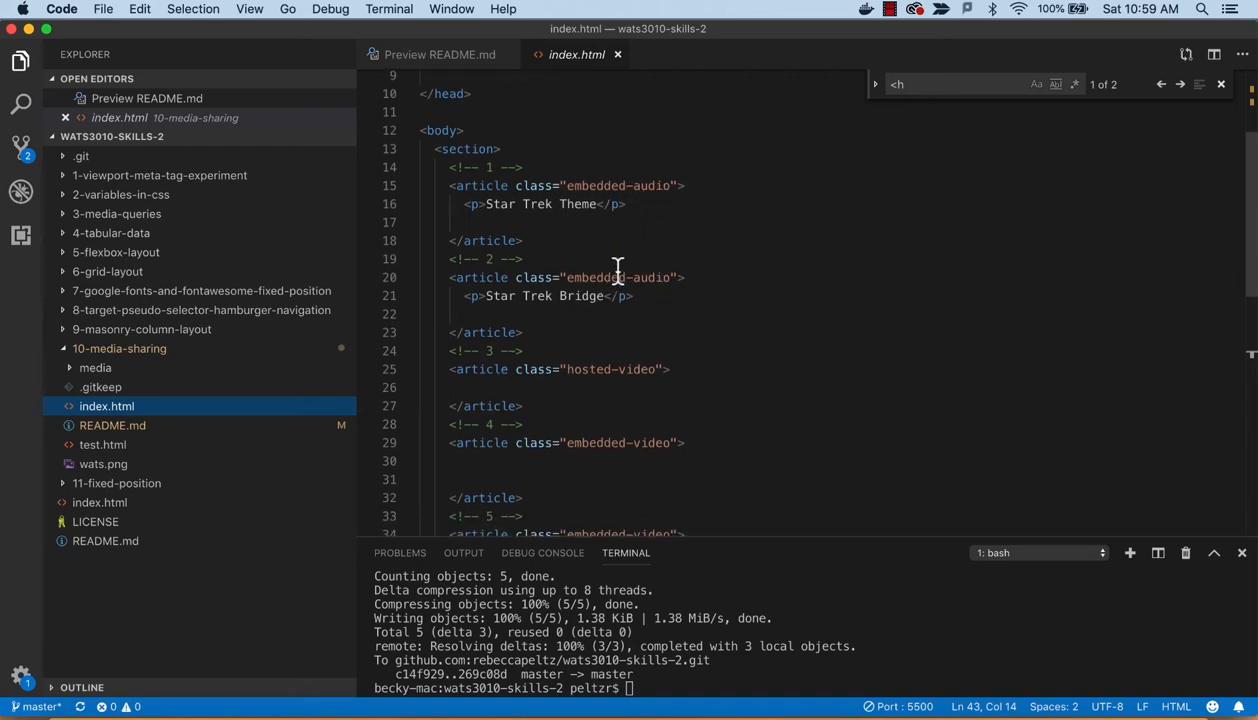
pyautogui.scroll(-3)
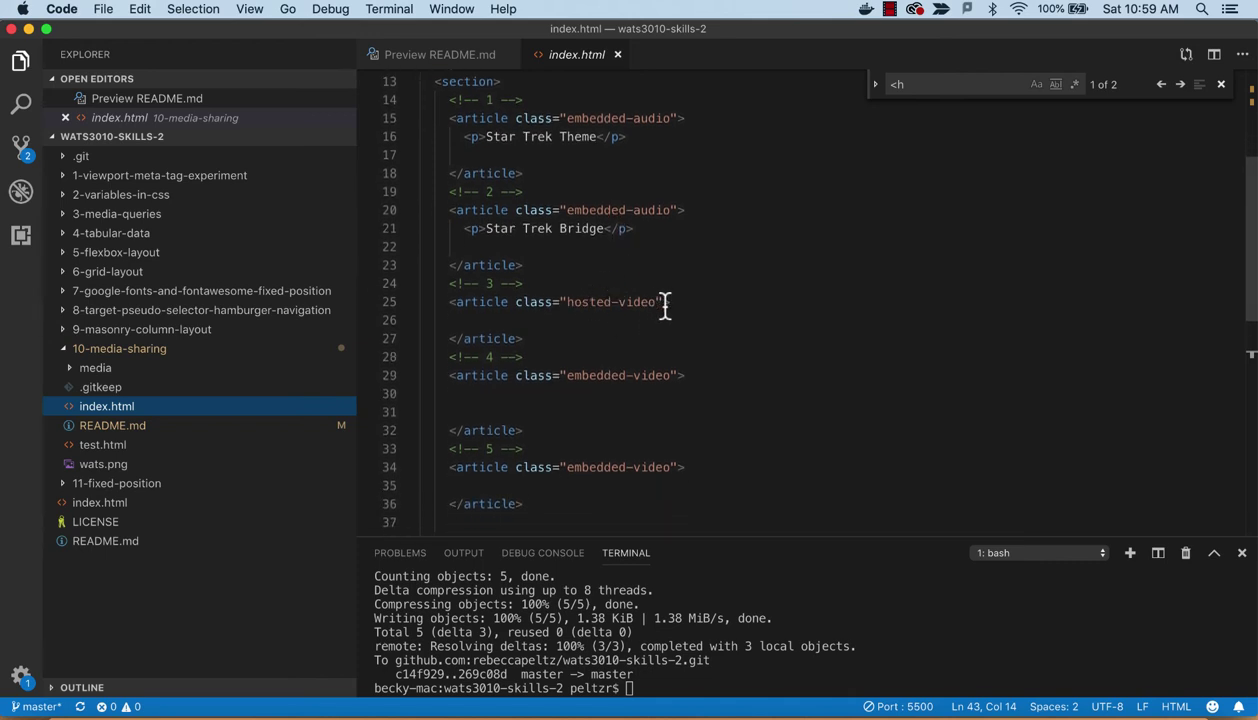
pyautogui.scroll(-3)
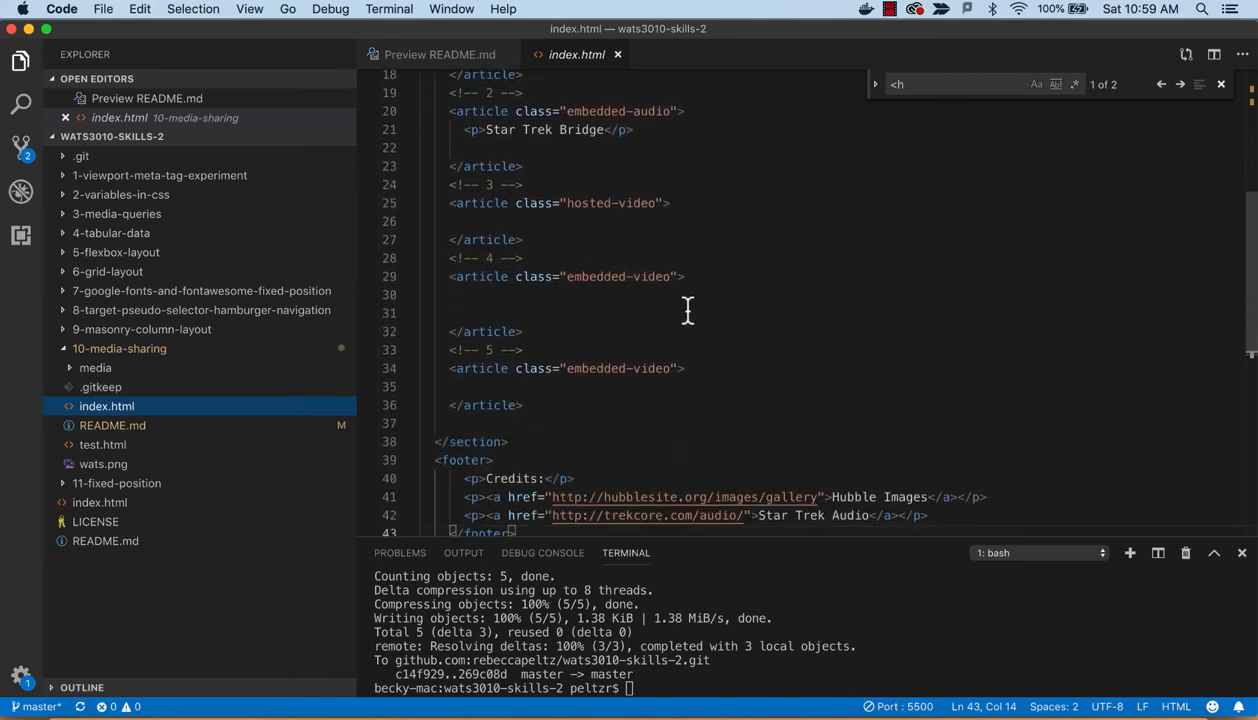
pyautogui.moveTo(624, 324)
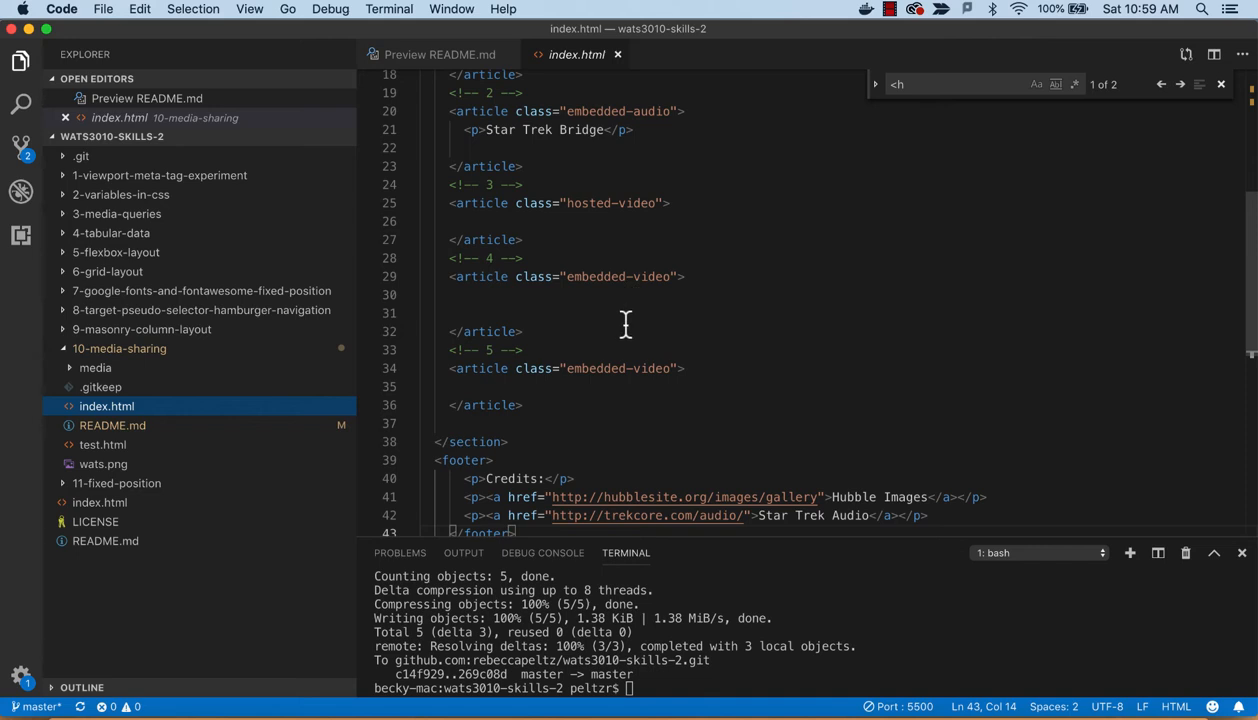
pyautogui.scroll(-3)
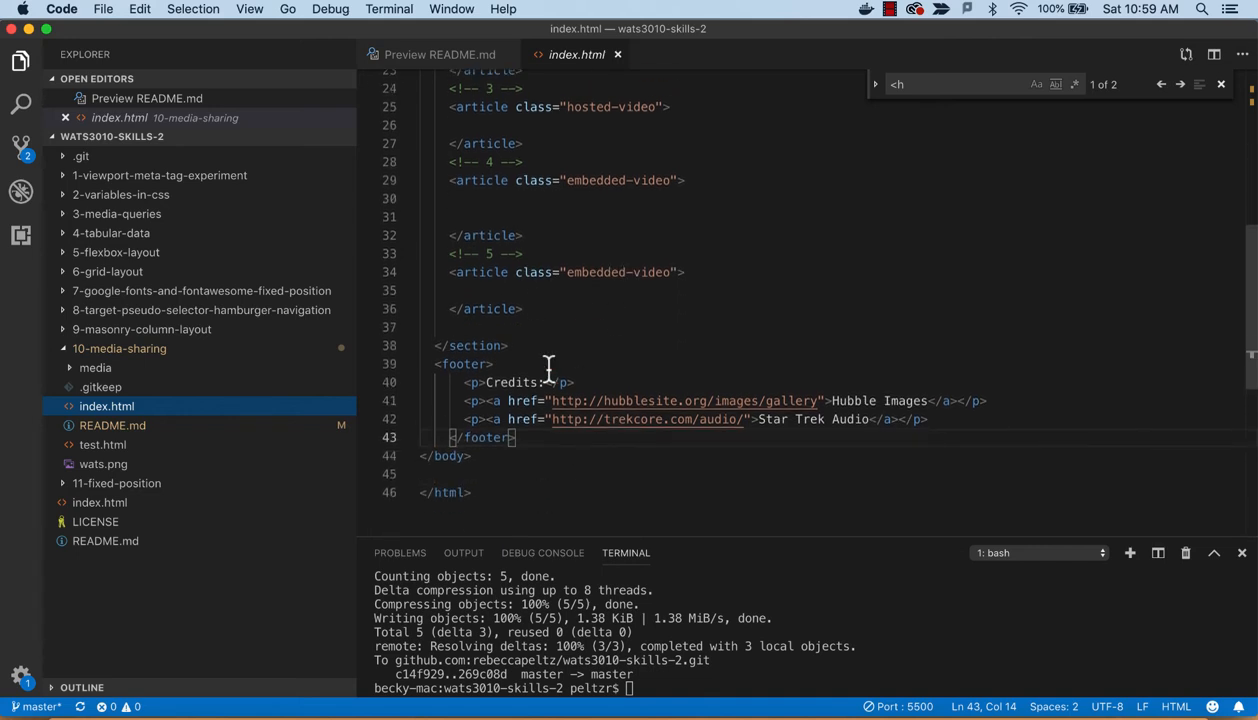
pyautogui.scroll(3)
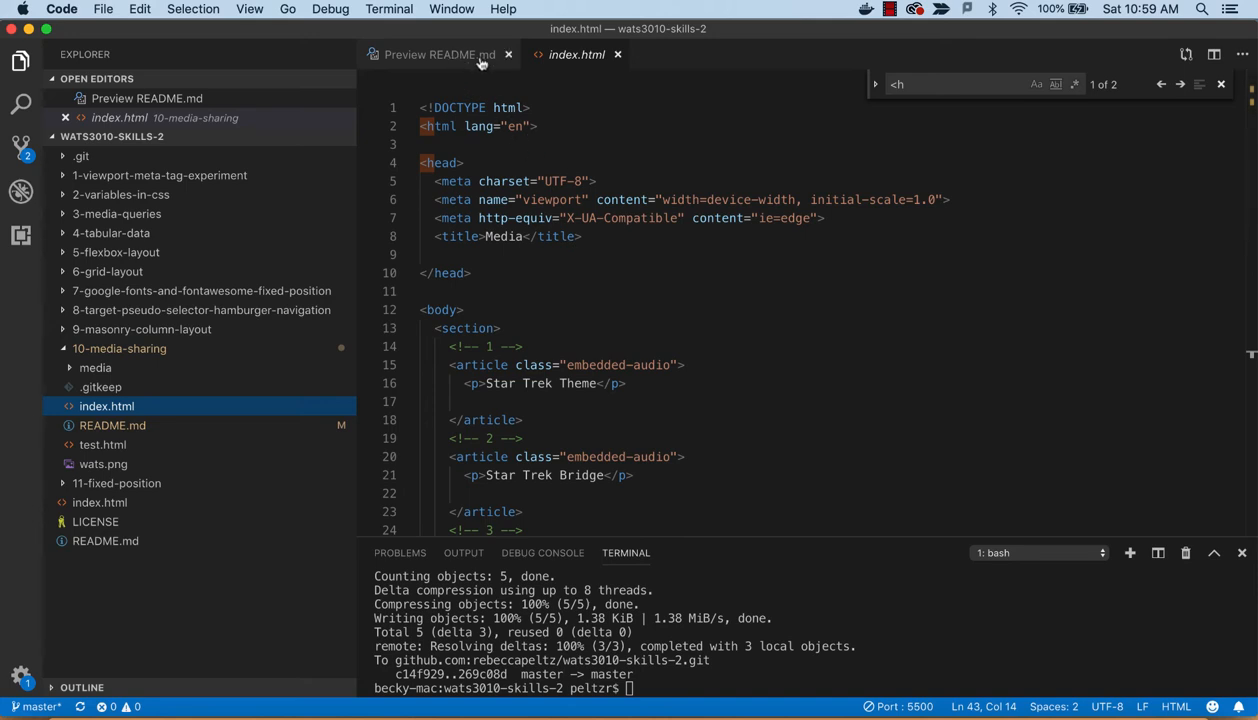
# Split index.html to a right pane and show the README preview in the left pane
pyautogui.rightClick(576, 54)
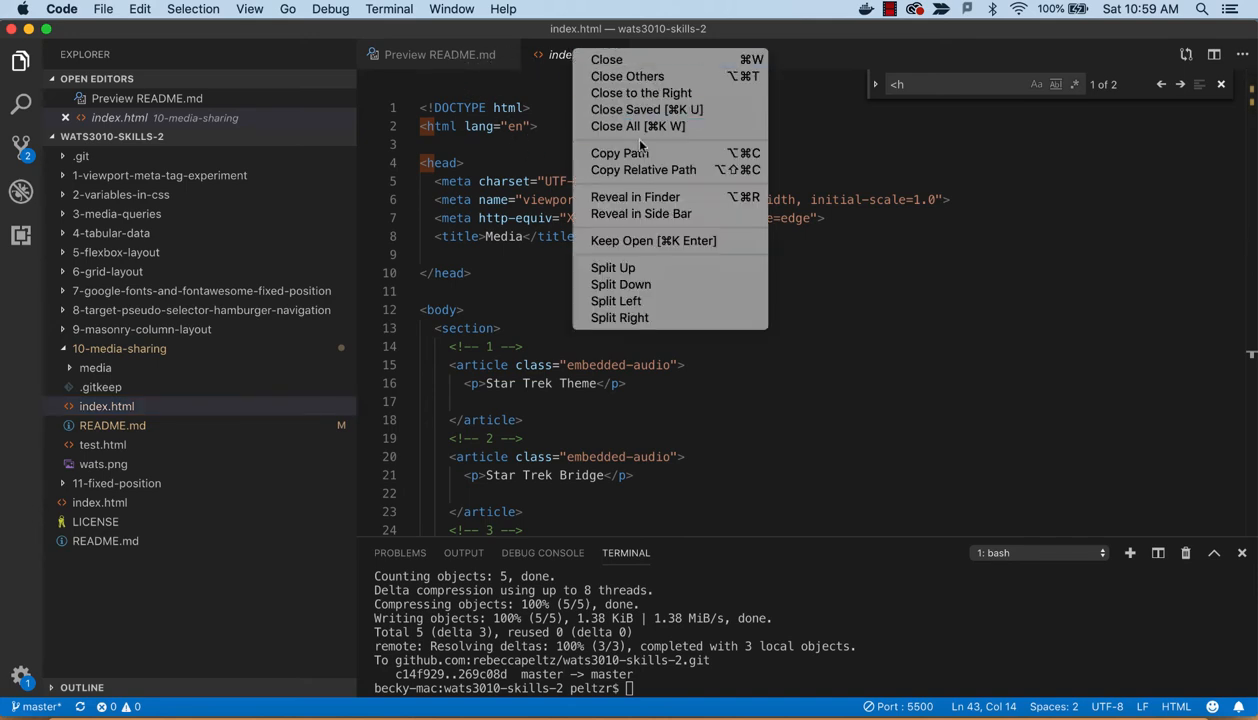
pyautogui.moveTo(620, 316)
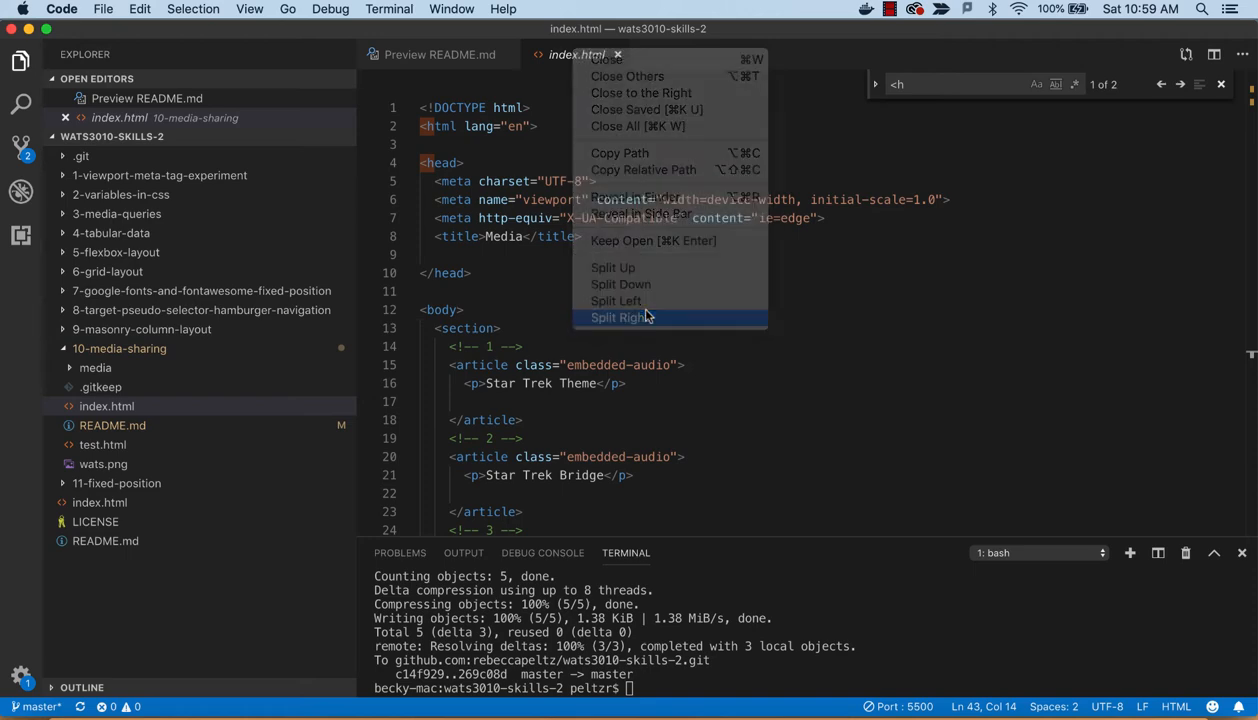
pyautogui.click(618, 316)
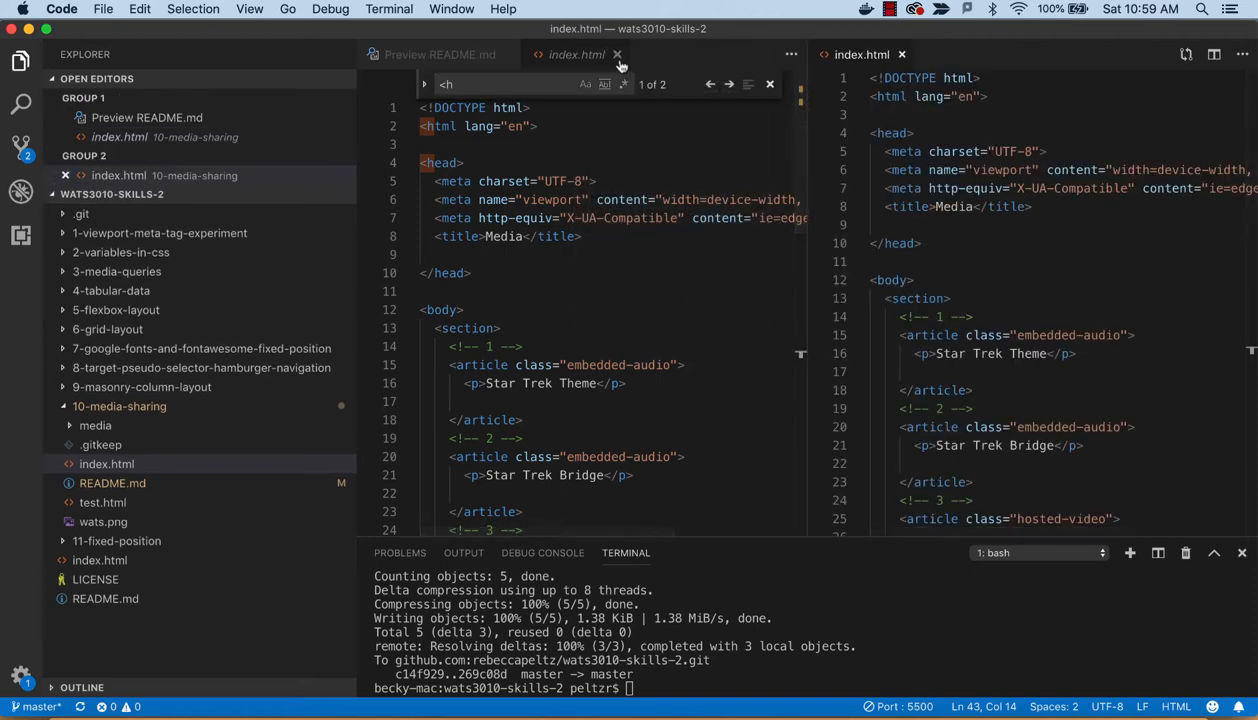
pyautogui.click(616, 54)
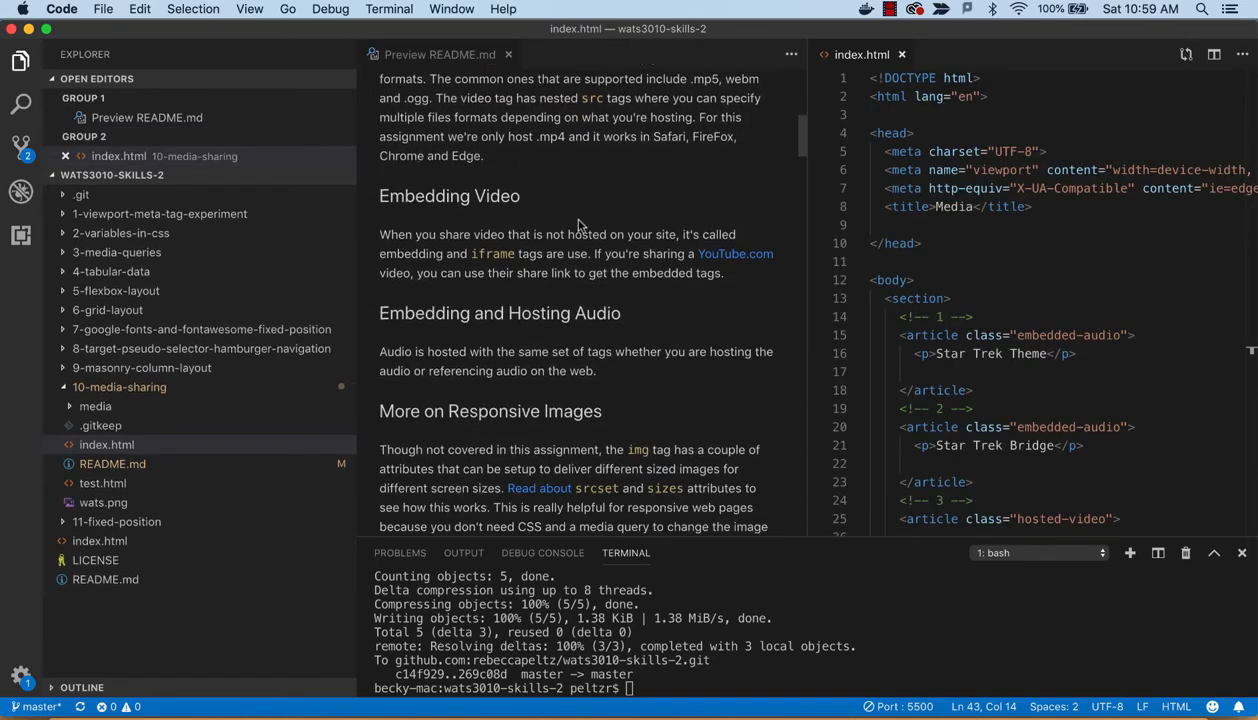
# Scroll the README preview to the first audio-control code snippet
pyautogui.scroll(3)
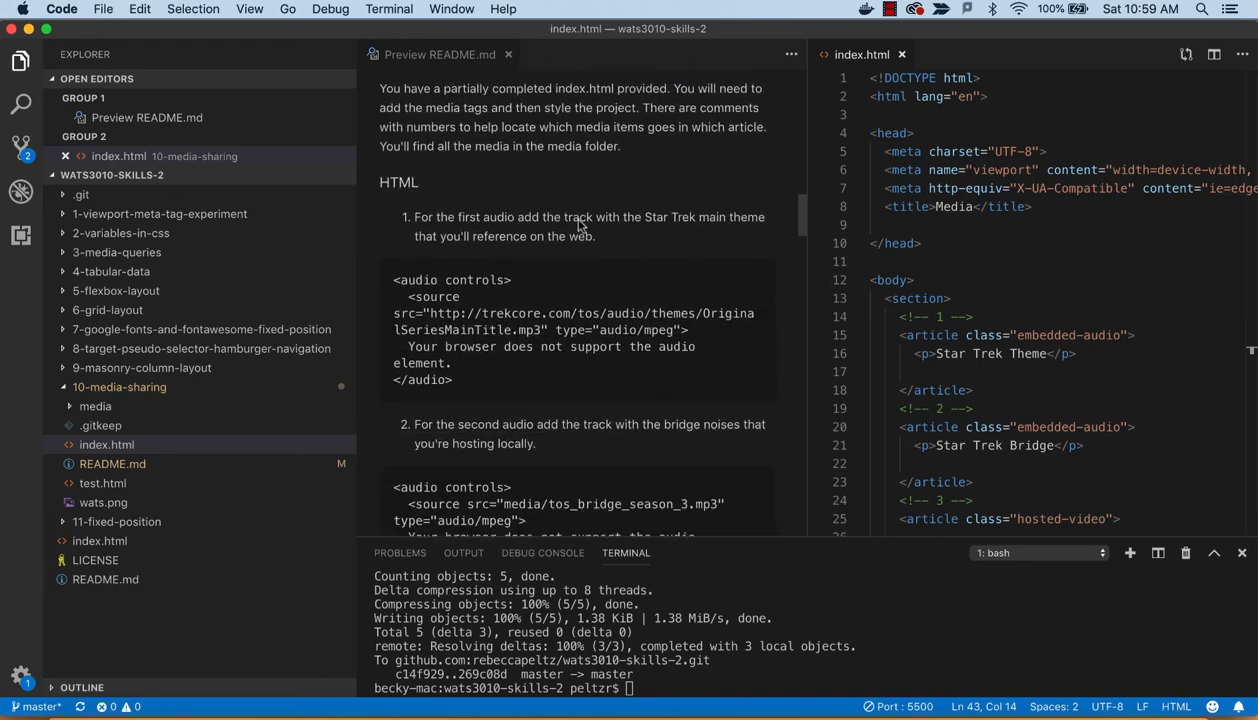
pyautogui.scroll(-3)
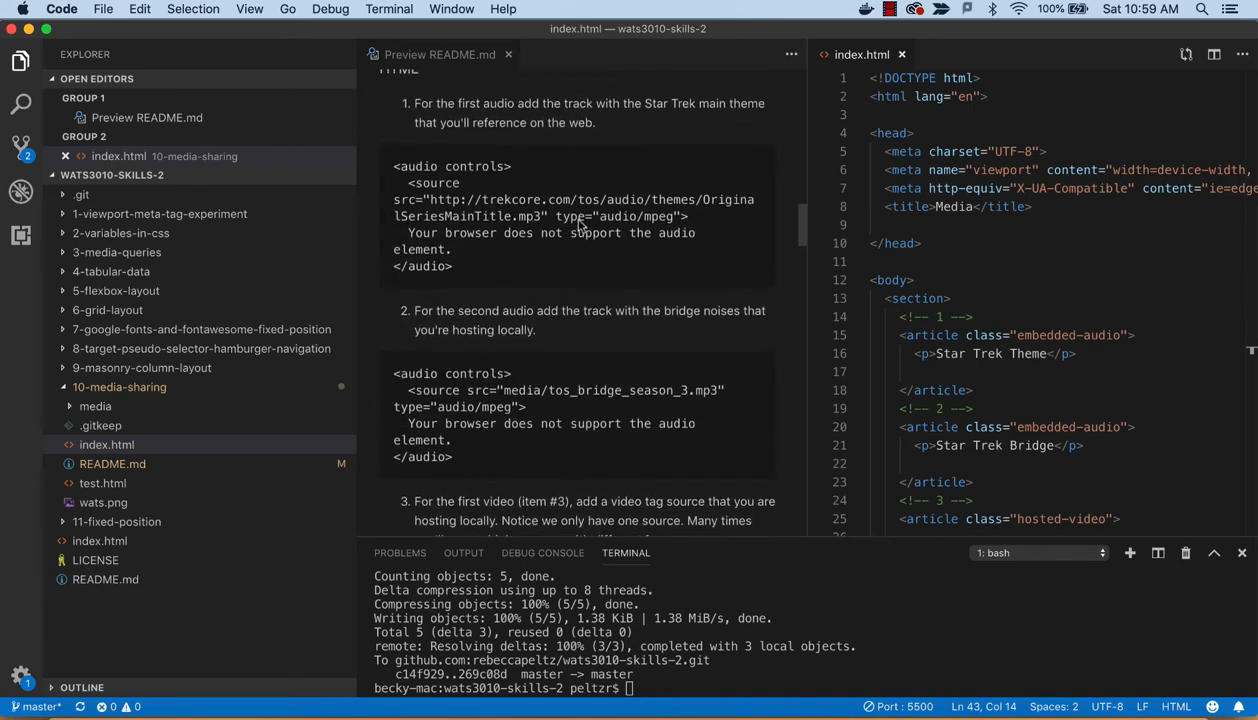
pyautogui.moveTo(550, 192)
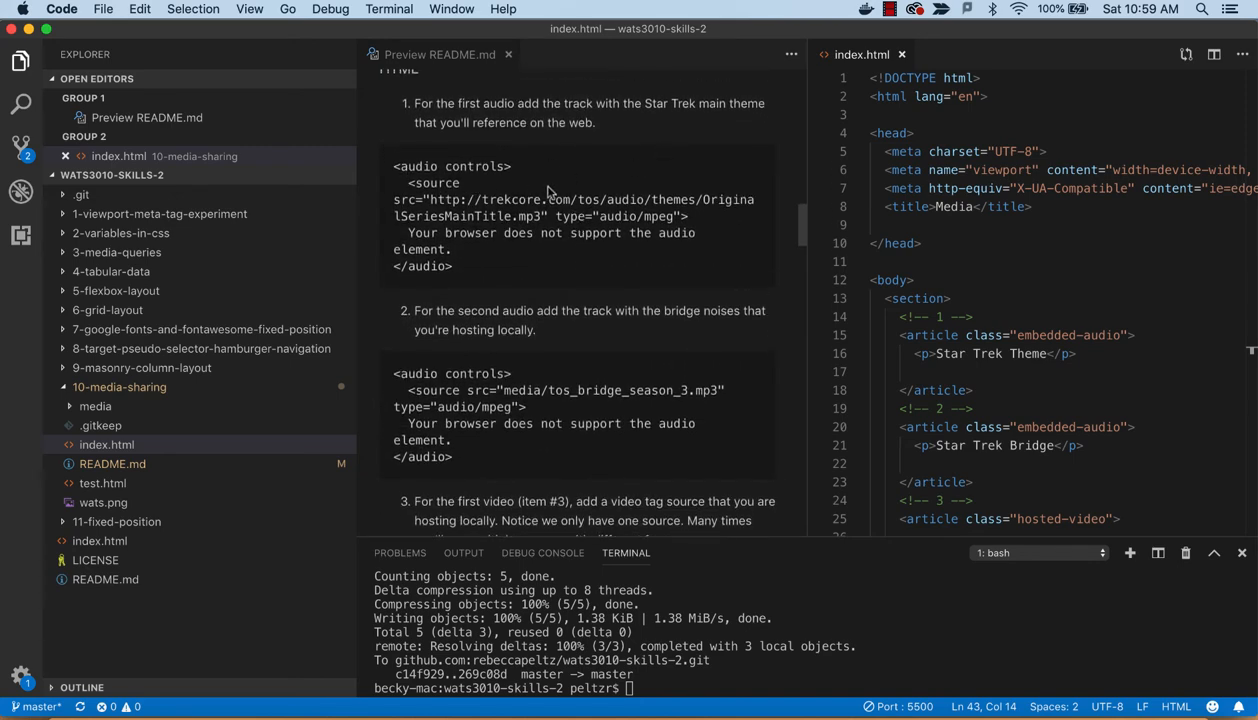
pyautogui.scroll(-3)
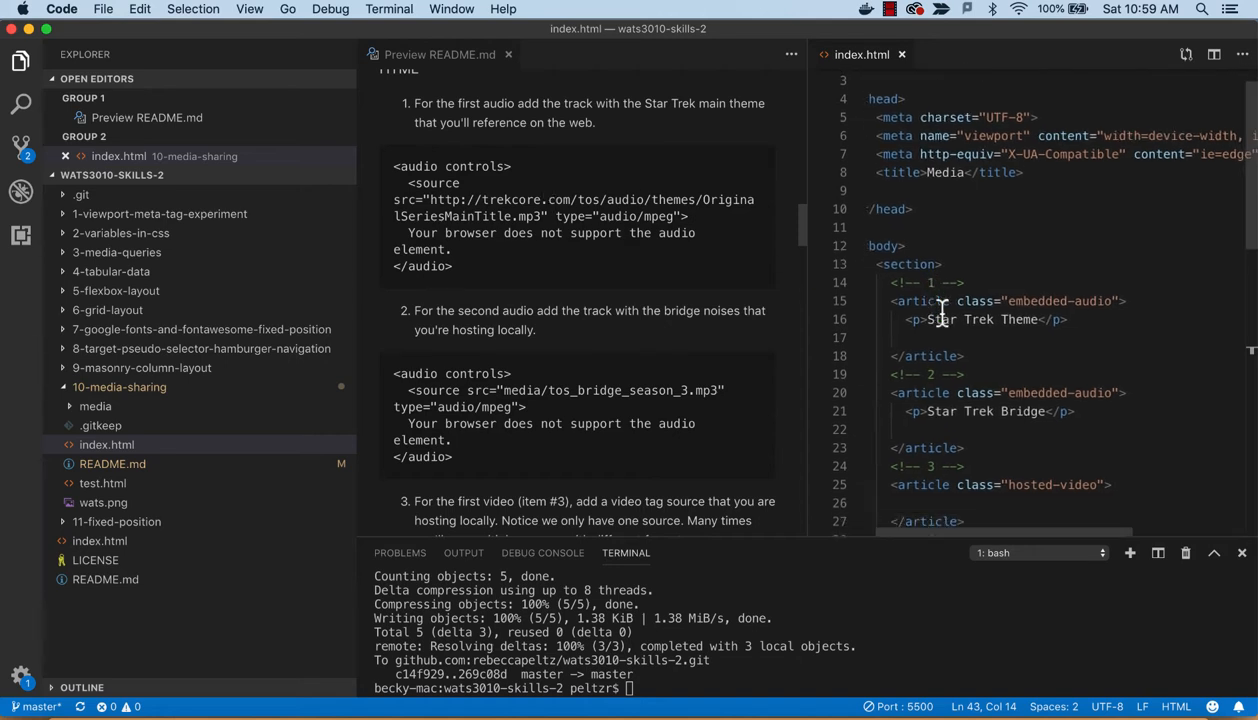
pyautogui.scroll(-3)
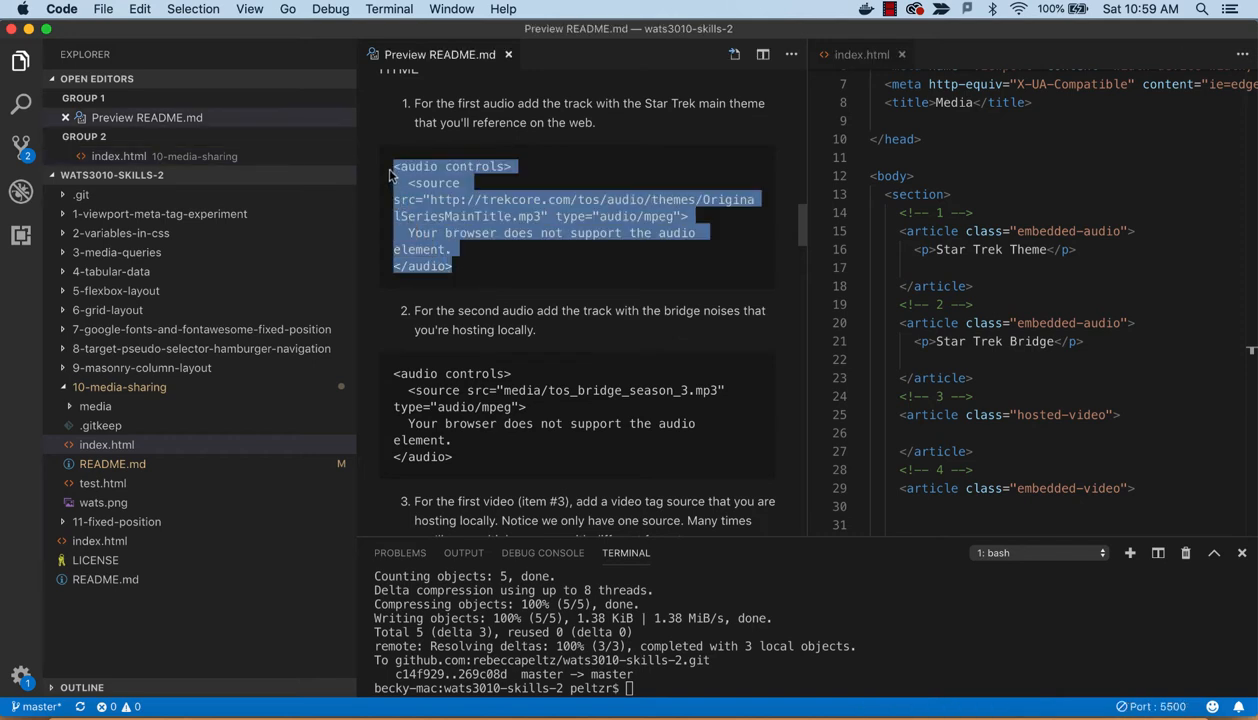
# Paste the trekcore Star Trek theme audio snippet into article 1, hiding and restoring the Explorer around it
pyautogui.click(950, 268)
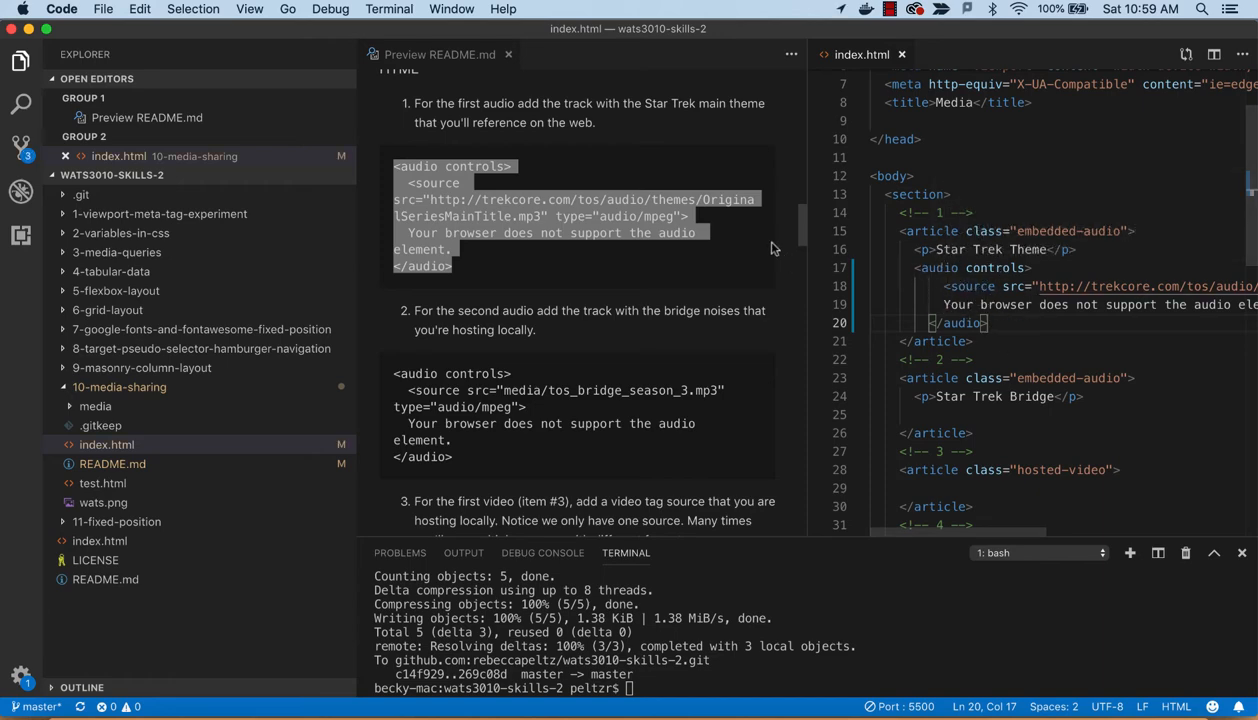
pyautogui.click(20, 62)
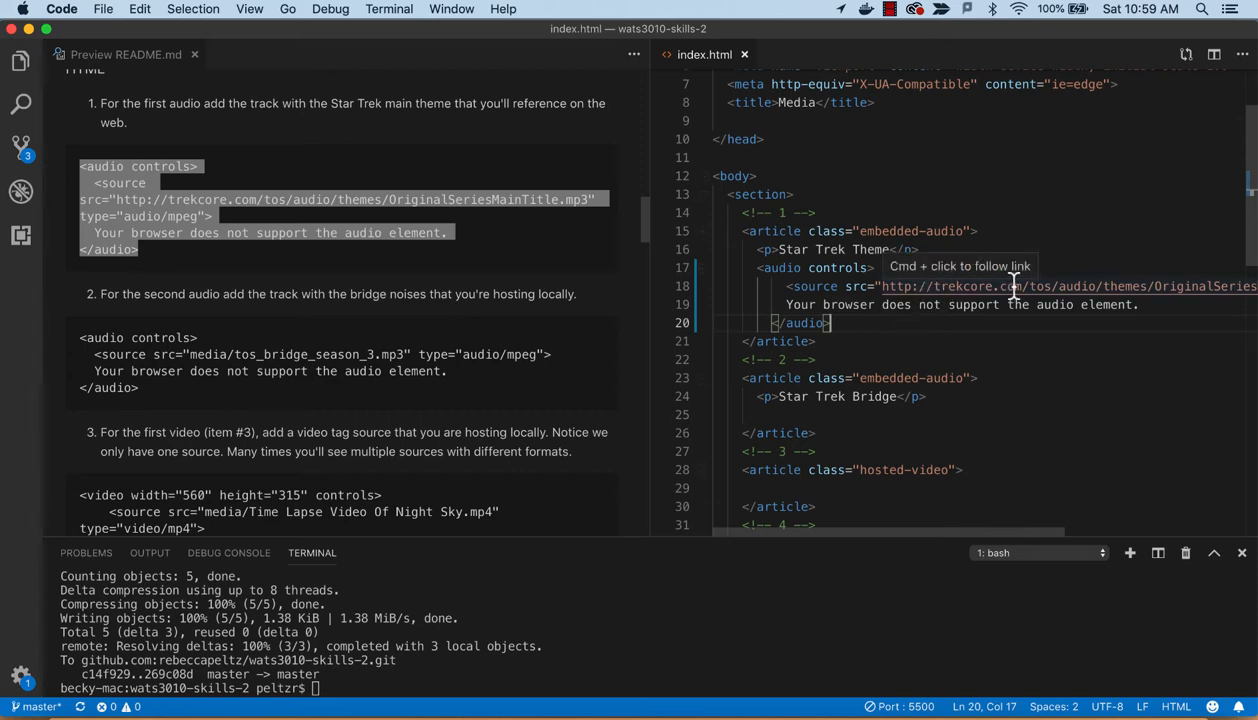
pyautogui.moveTo(976, 348)
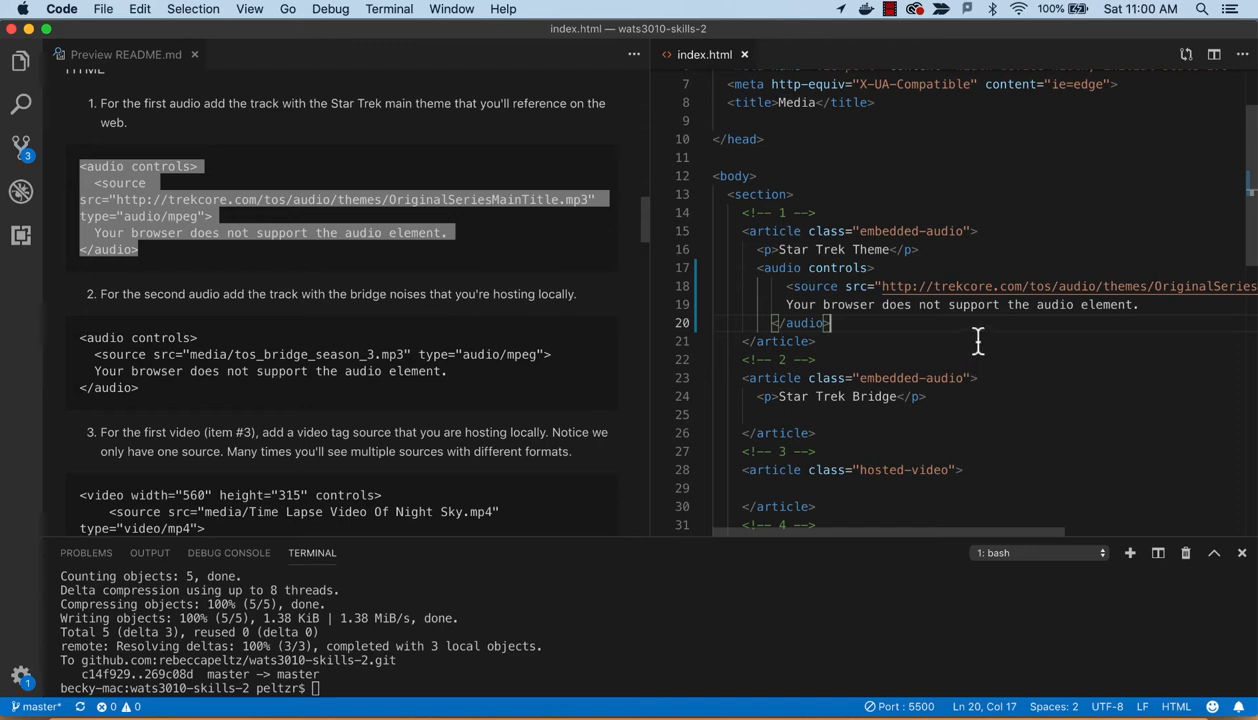
pyautogui.moveTo(1004, 292)
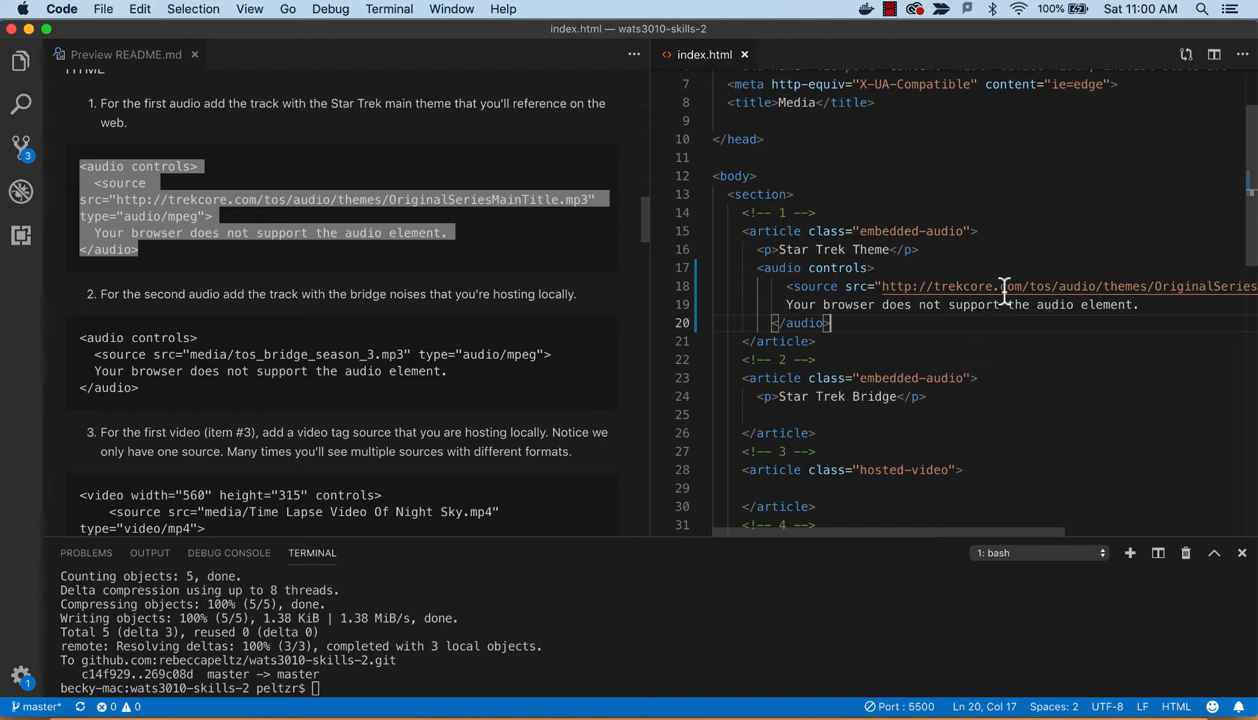
pyautogui.moveTo(994, 286)
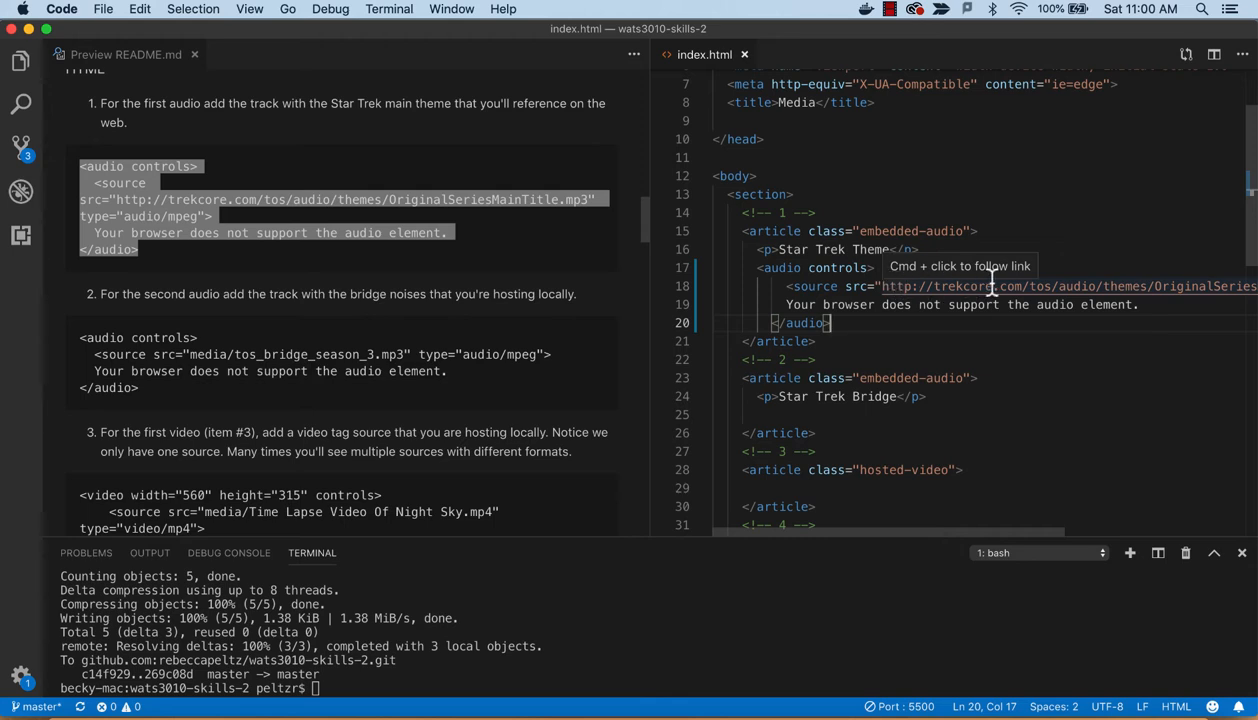
pyautogui.moveTo(824, 304)
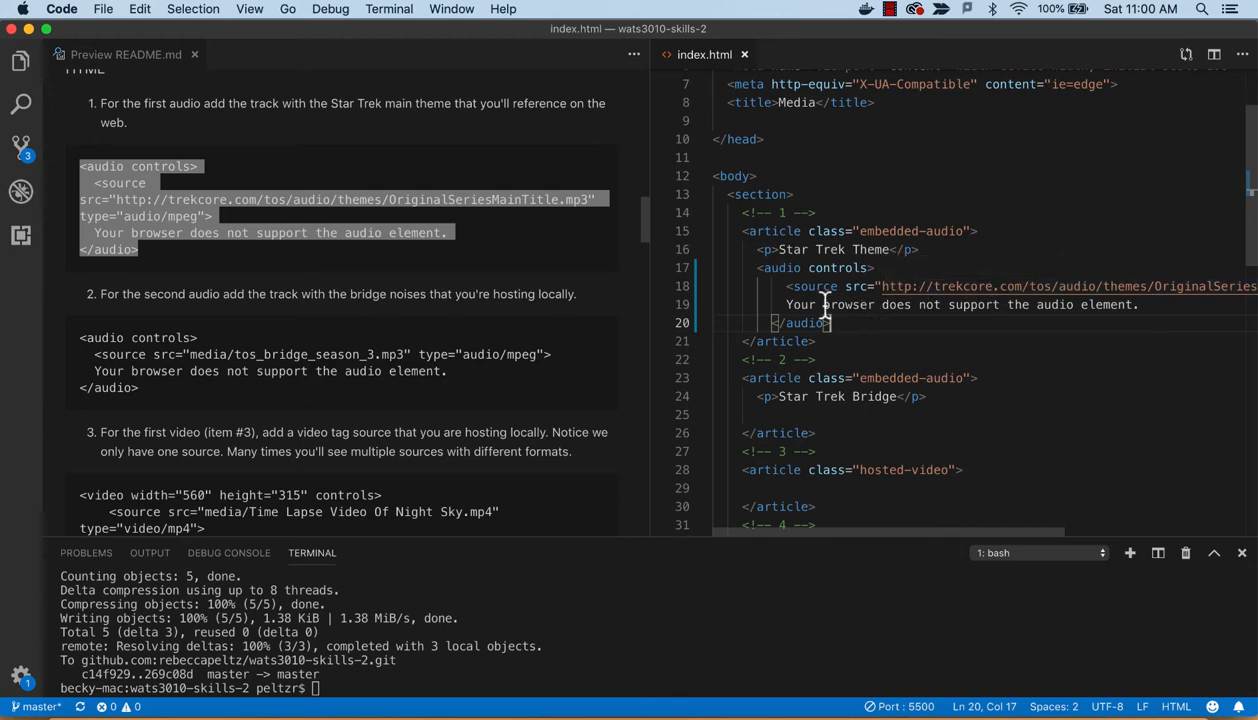
pyautogui.moveTo(878, 304)
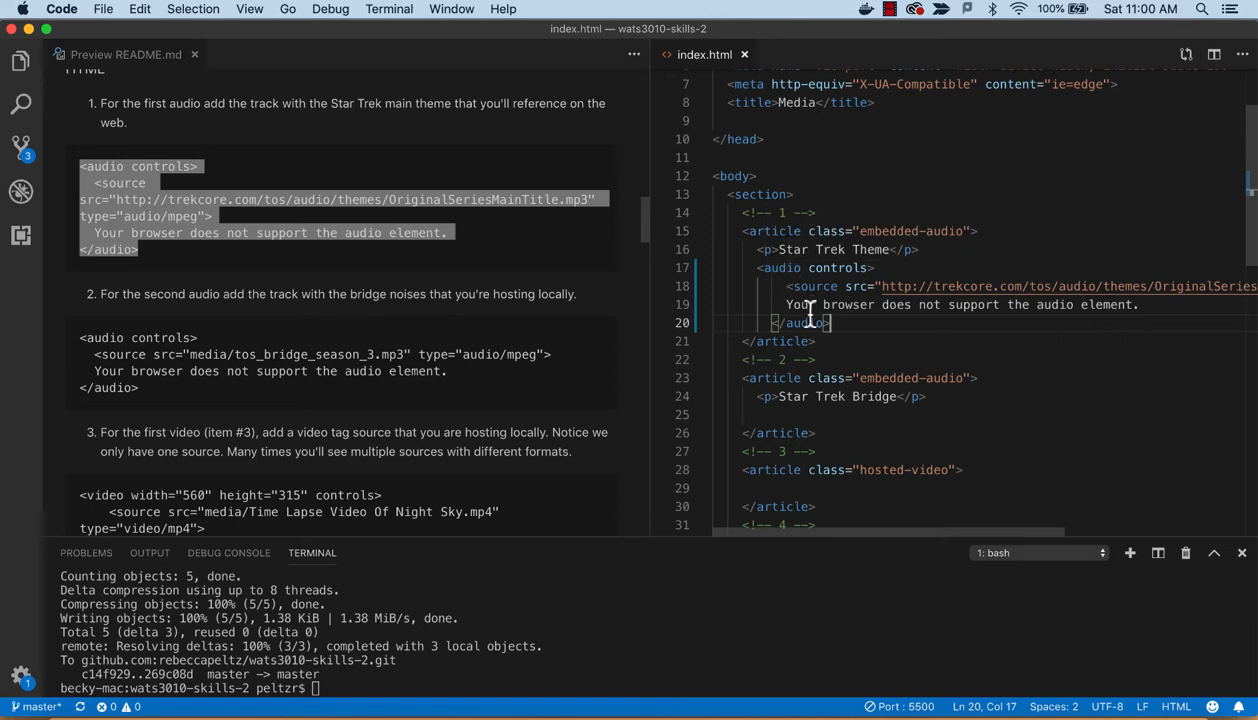
pyautogui.moveTo(1044, 320)
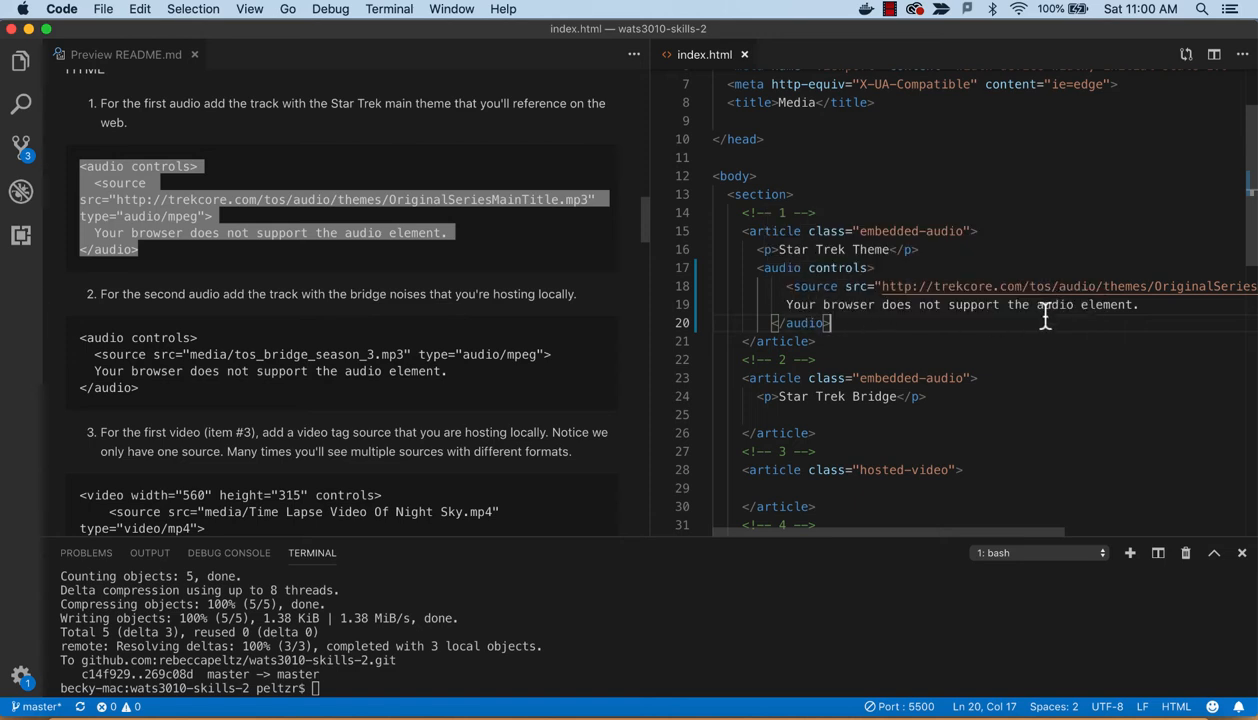
pyautogui.moveTo(936, 352)
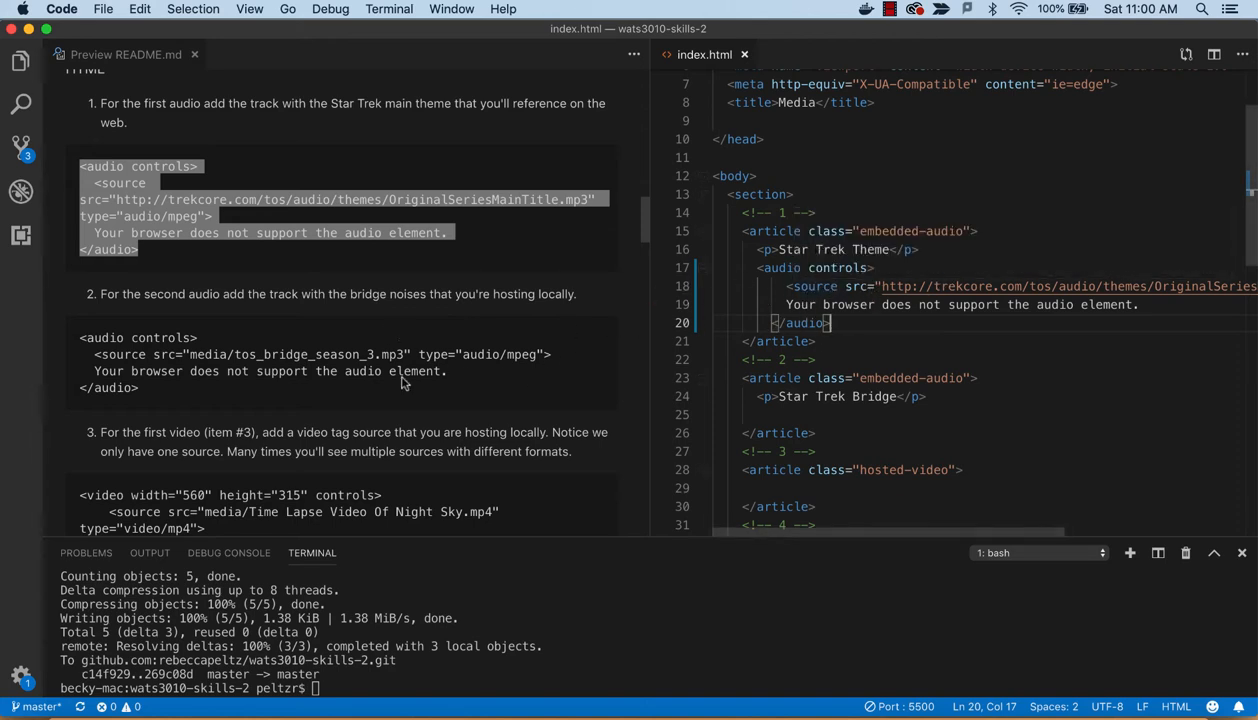
pyautogui.click(20, 62)
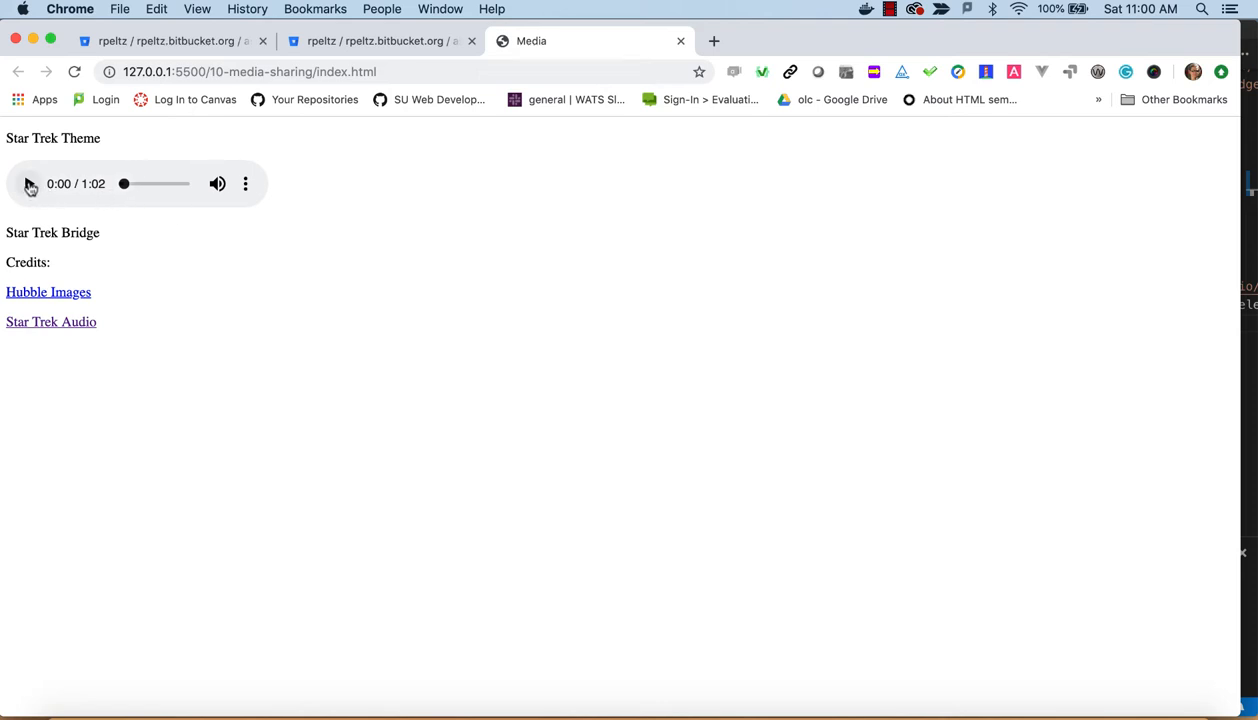
# Play and pause the Star Trek Theme audio player on the Live Server page in Chrome
pyautogui.click(28, 184)
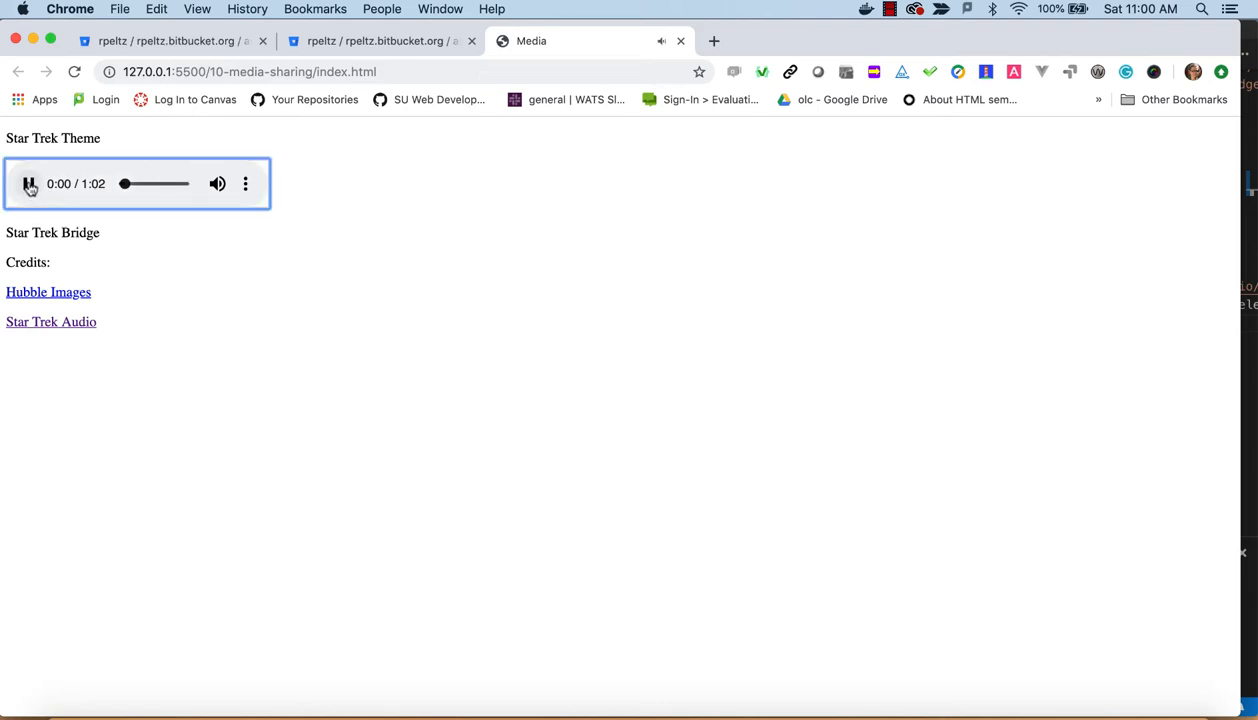
pyautogui.click(30, 184)
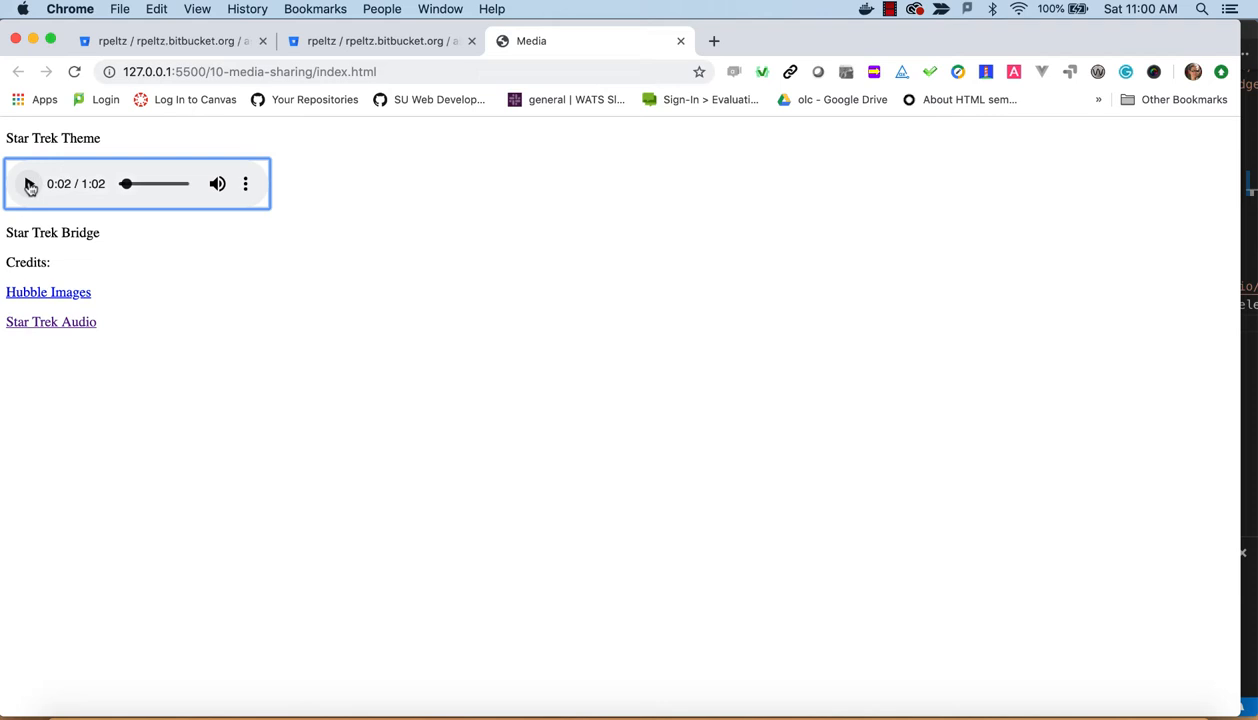
pyautogui.click(28, 184)
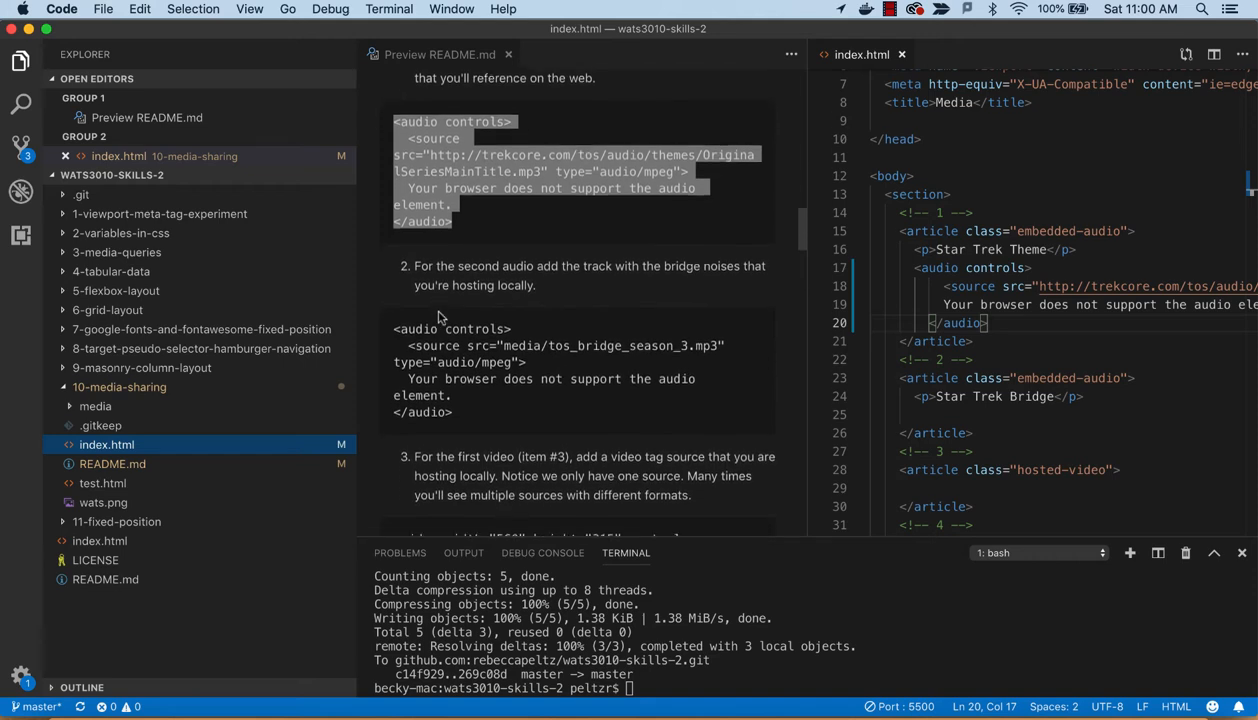
# Copy the second audio snippet from the README and paste it under the Star Trek Bridge heading
pyautogui.scroll(-3)
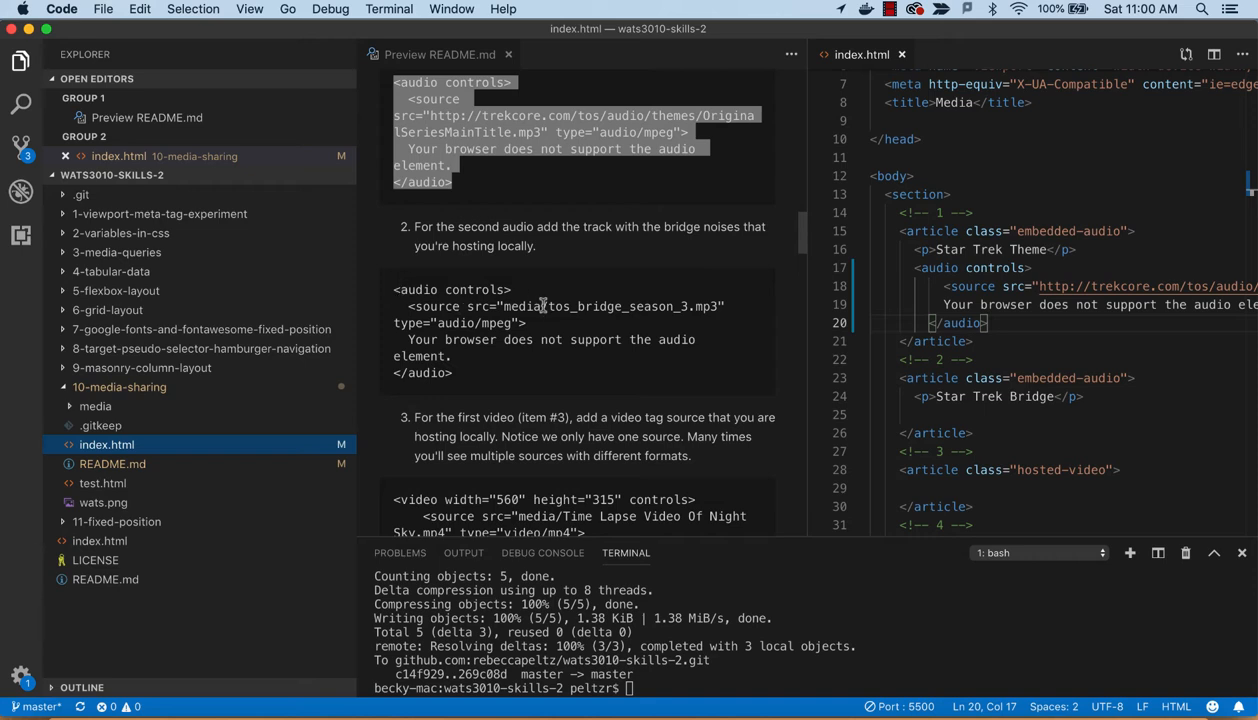
pyautogui.moveTo(496, 320)
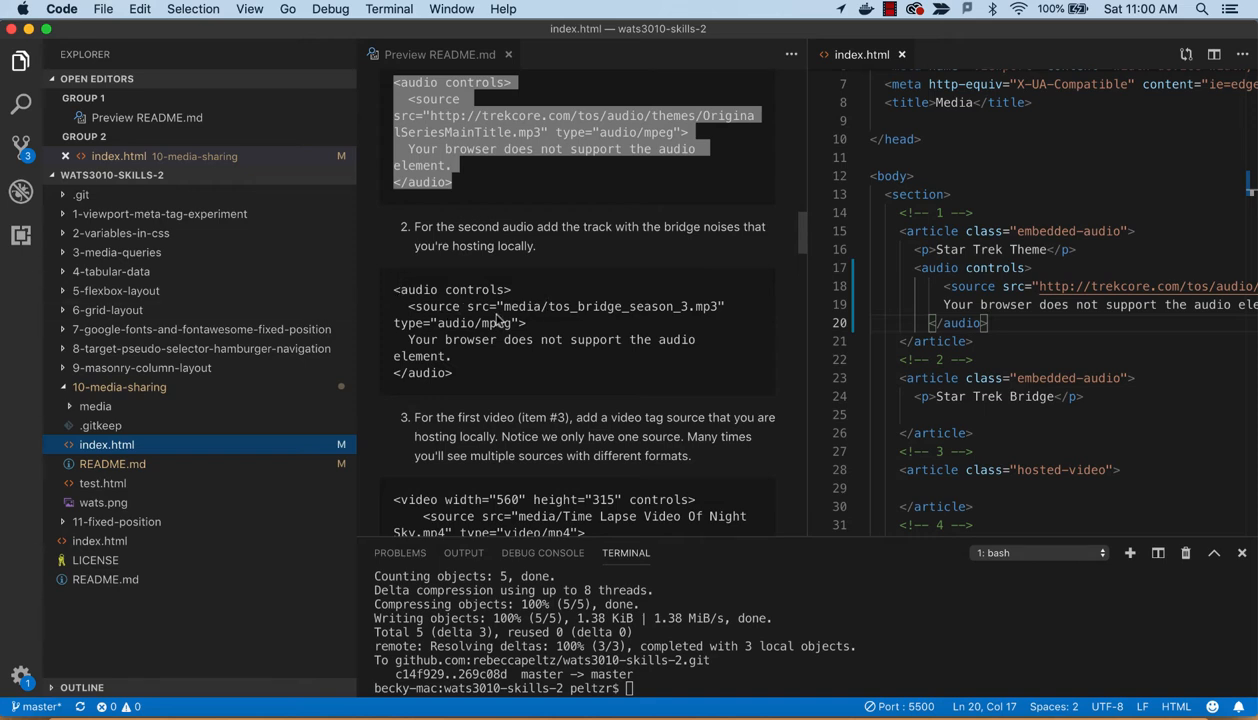
pyautogui.click(96, 406)
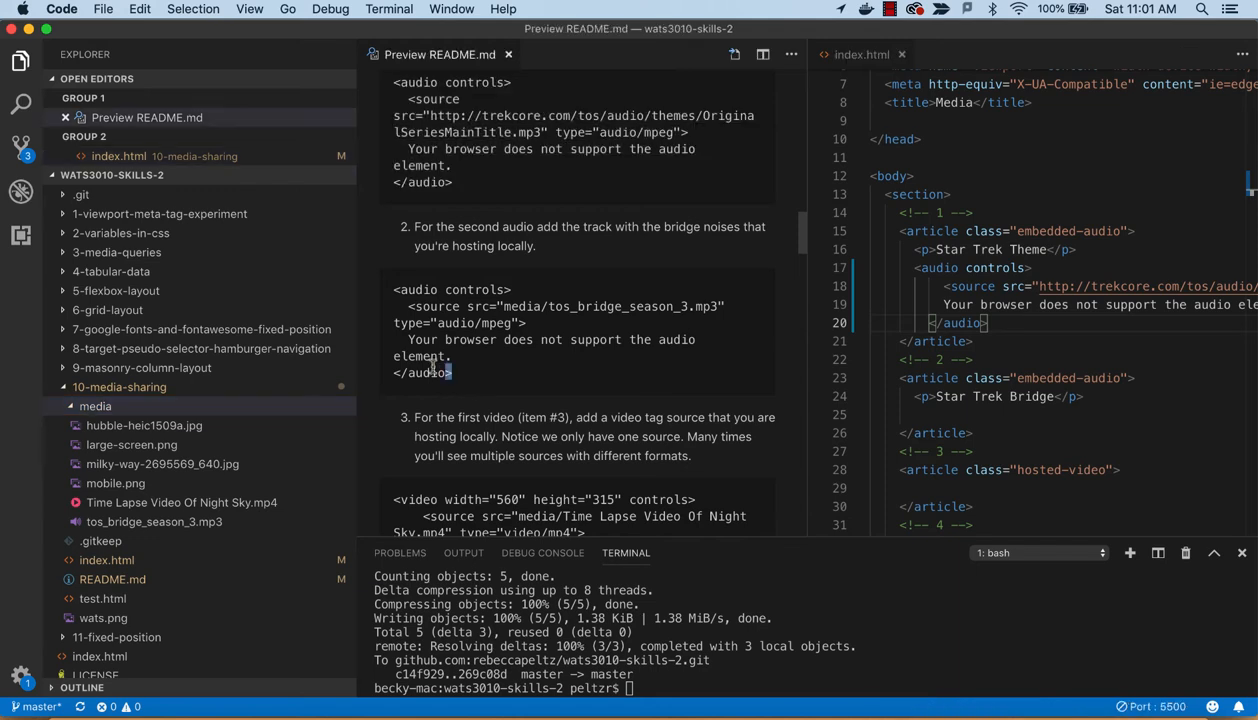
pyautogui.moveTo(394, 288); pyautogui.dragTo(452, 372)
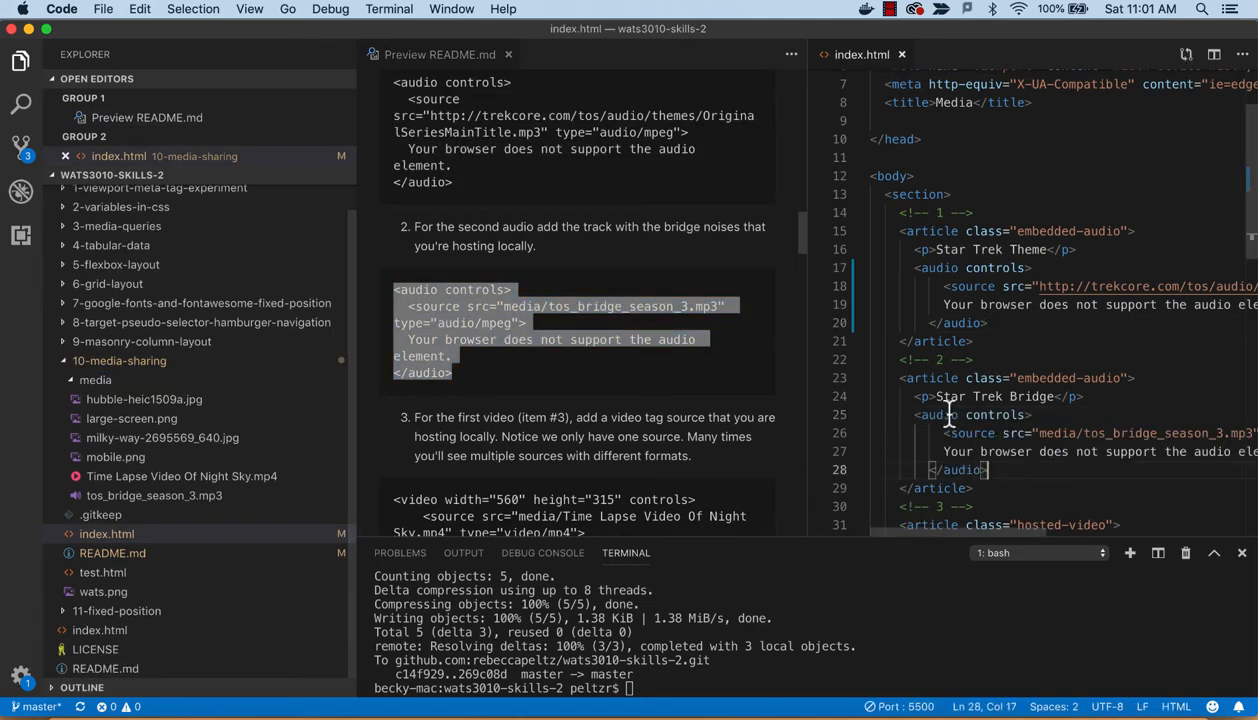
pyautogui.rightClick(948, 414)
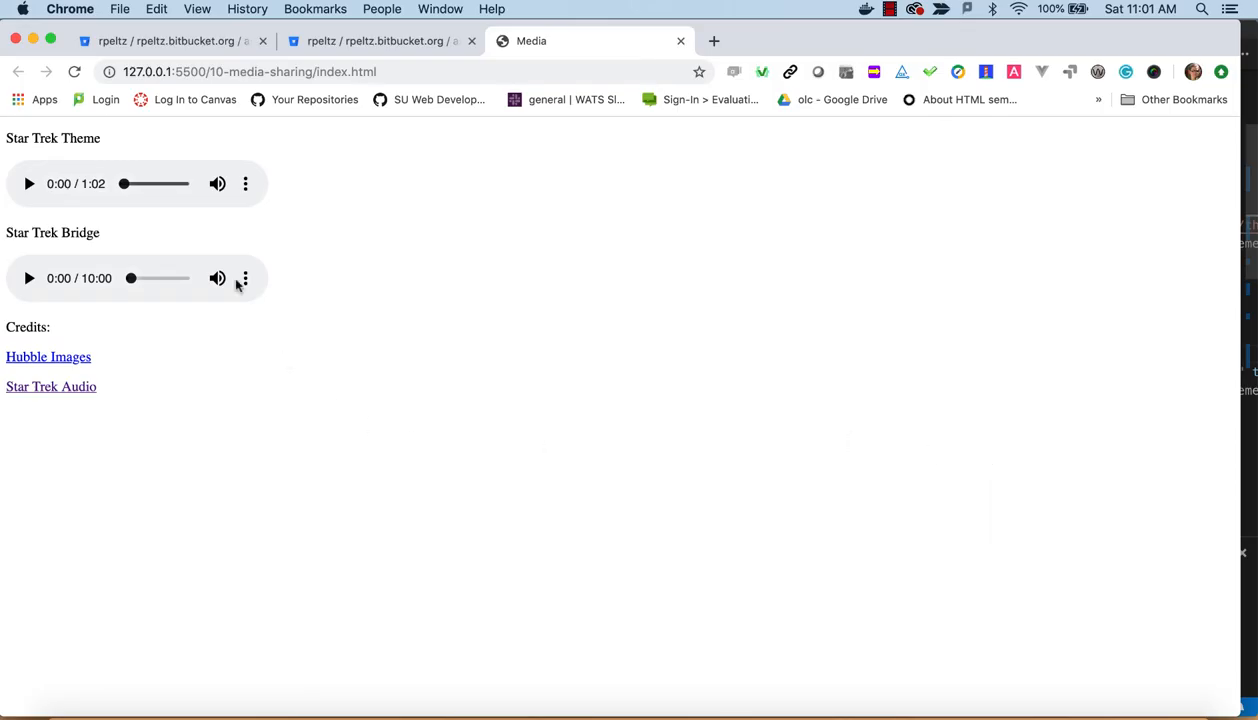
pyautogui.moveTo(244, 186)
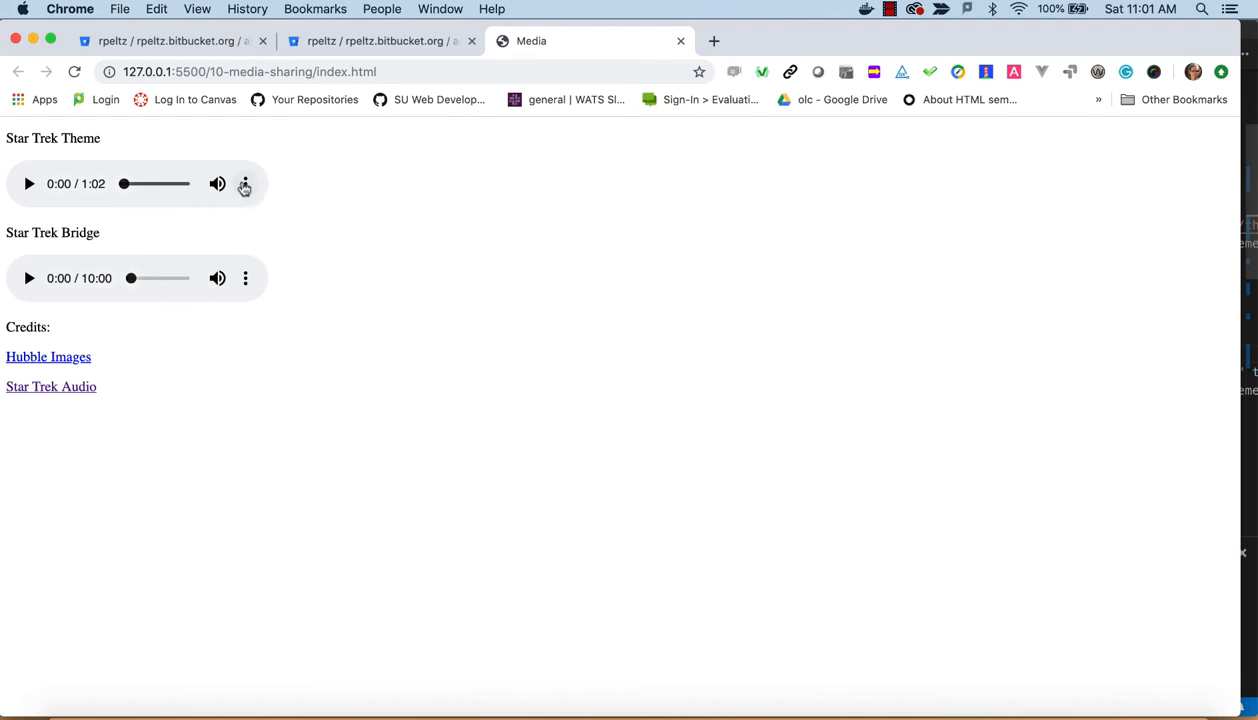
pyautogui.moveTo(300, 288)
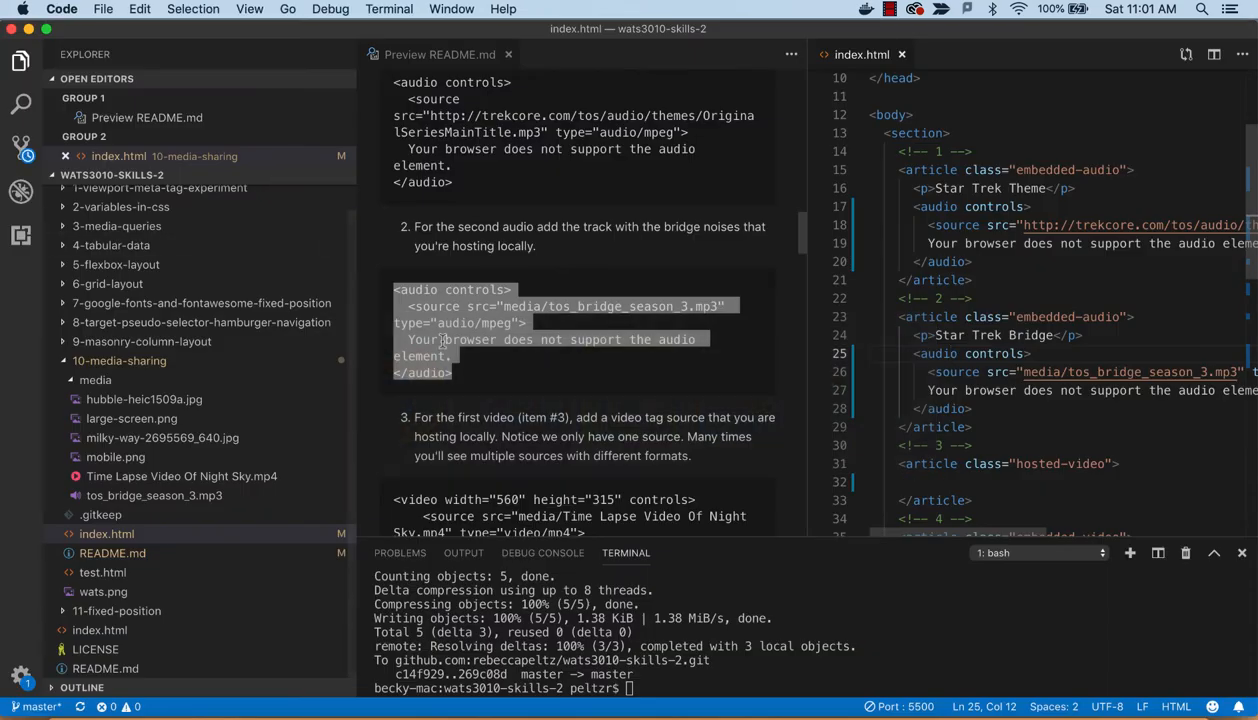
pyautogui.scroll(-3)
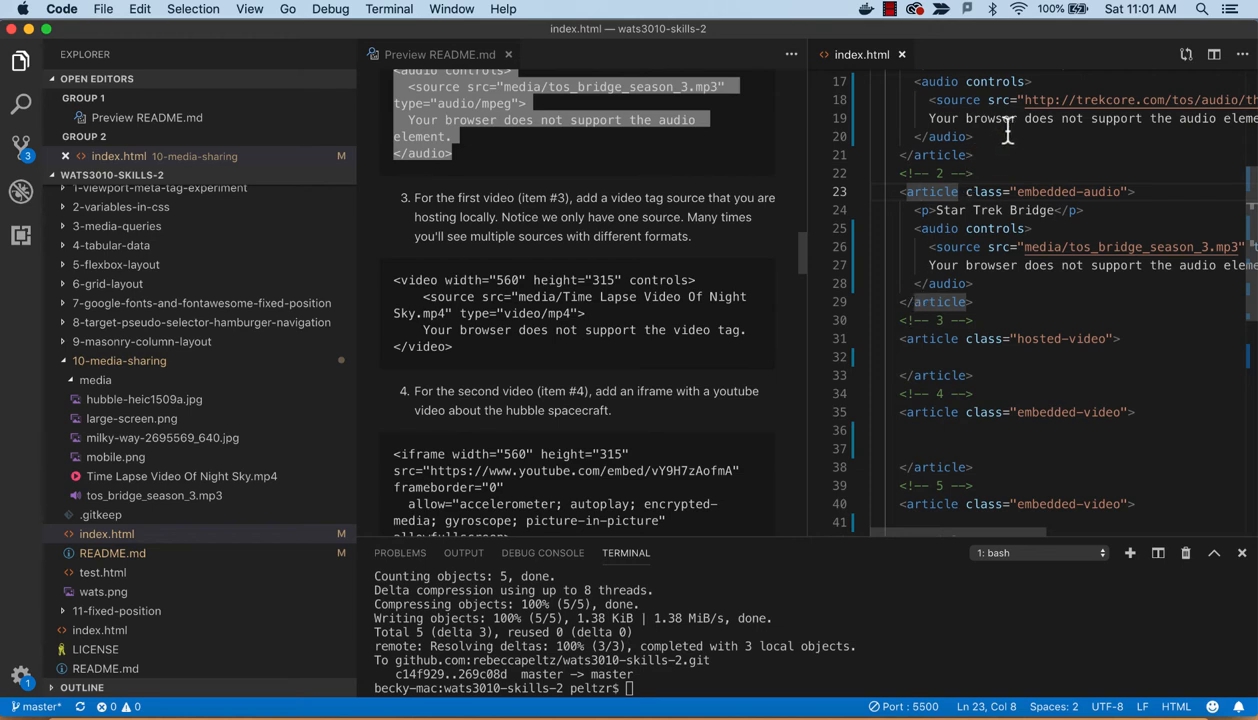
pyautogui.moveTo(884, 260)
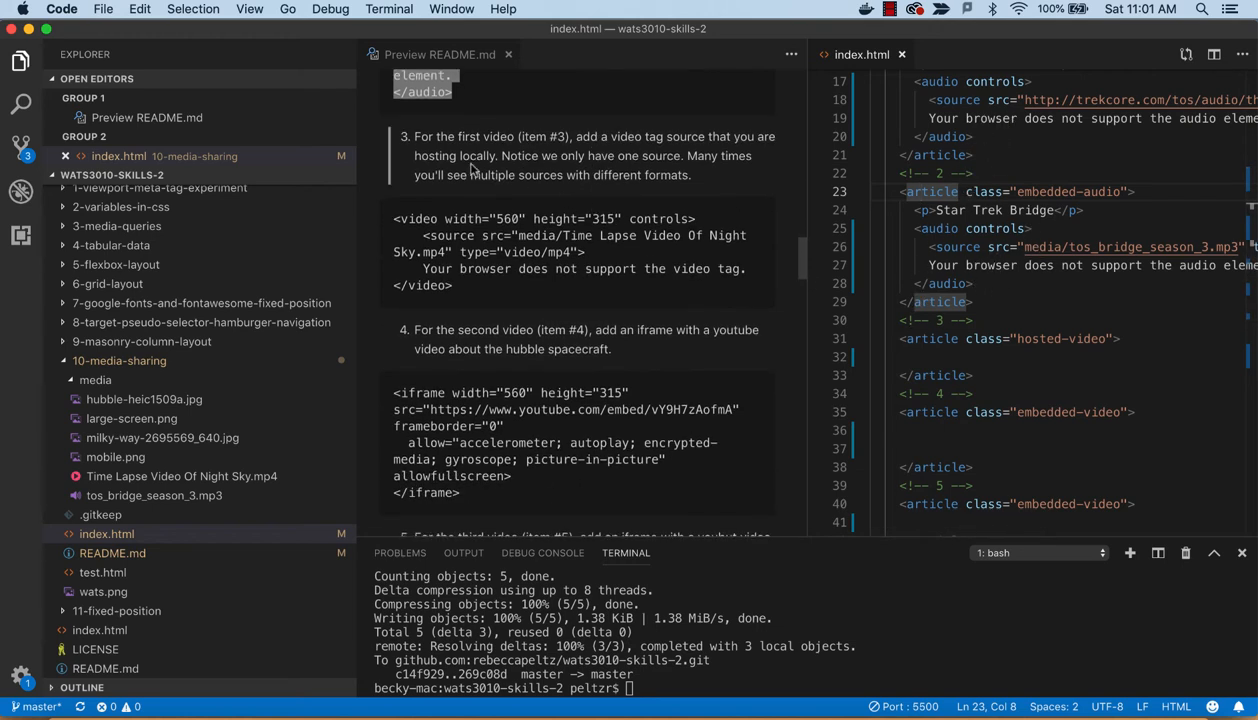
pyautogui.moveTo(548, 140)
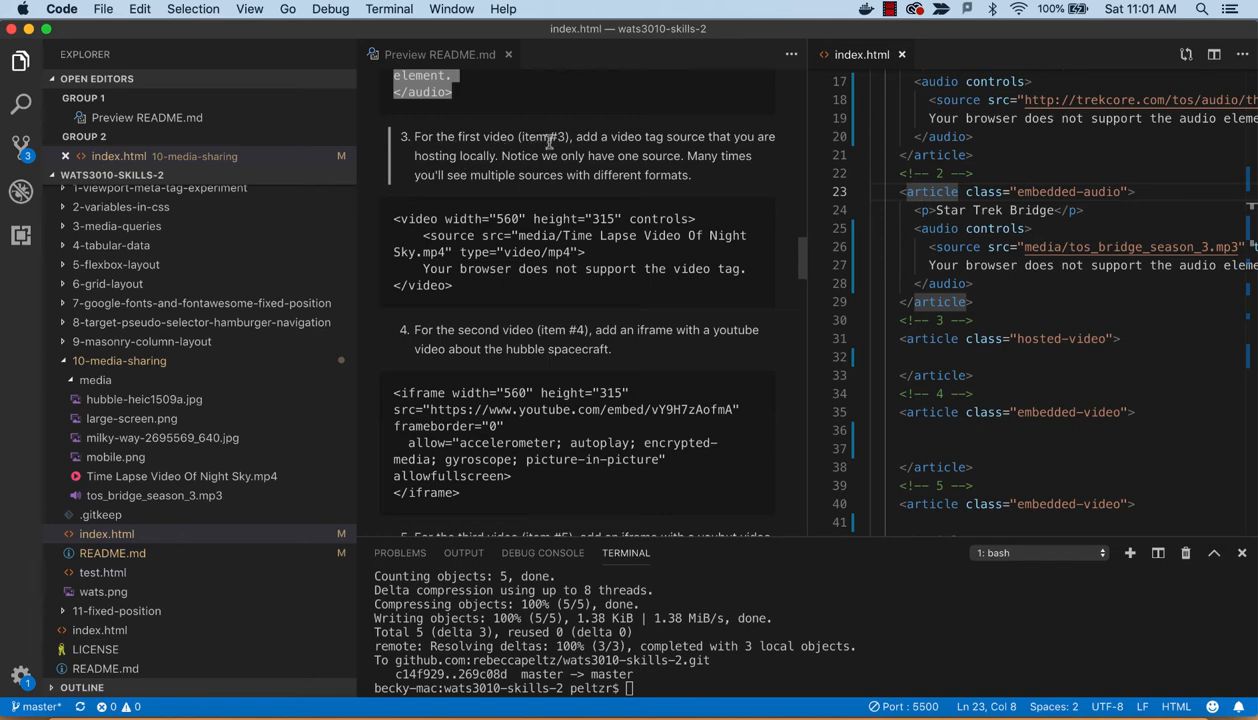
pyautogui.moveTo(662, 140)
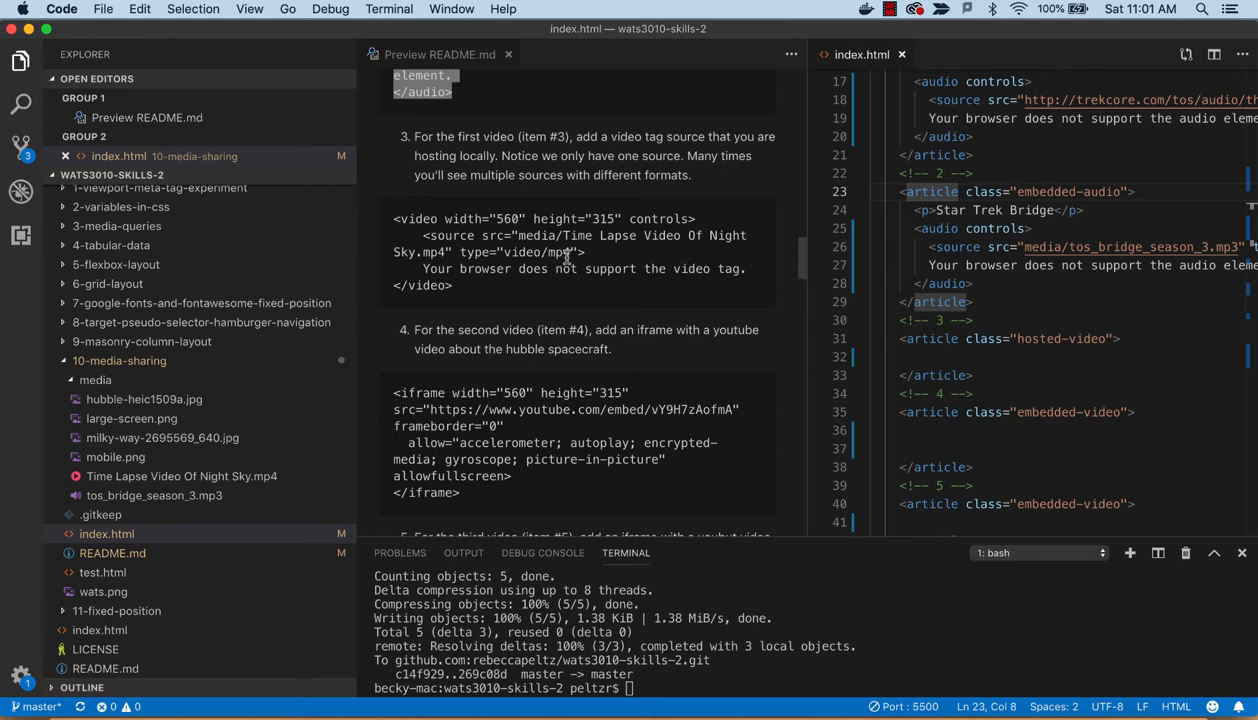
pyautogui.moveTo(572, 254)
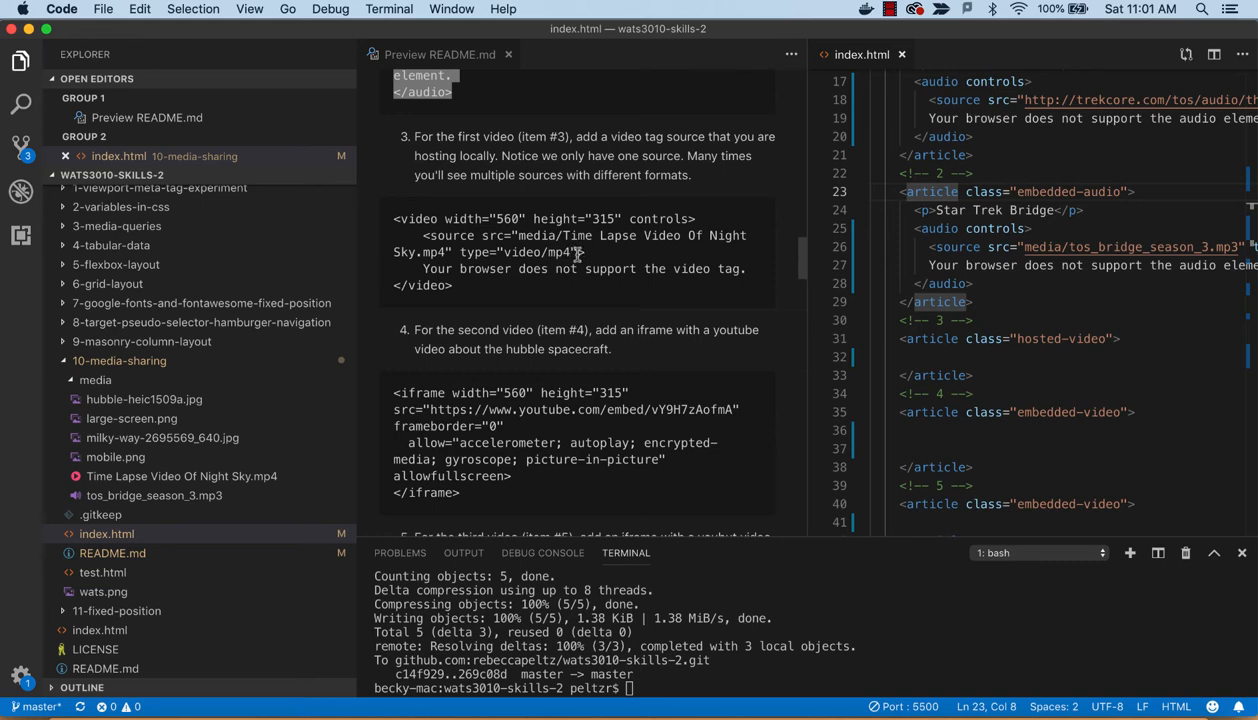
pyautogui.moveTo(408, 272)
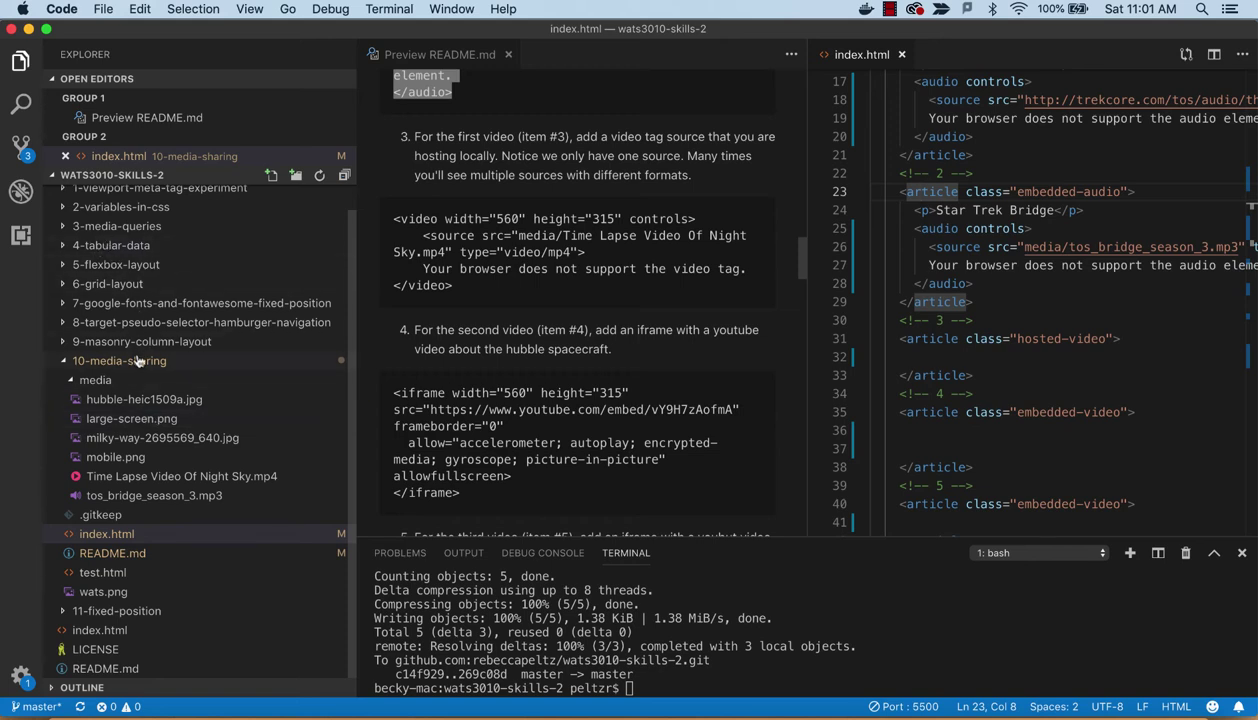
pyautogui.moveTo(140, 476)
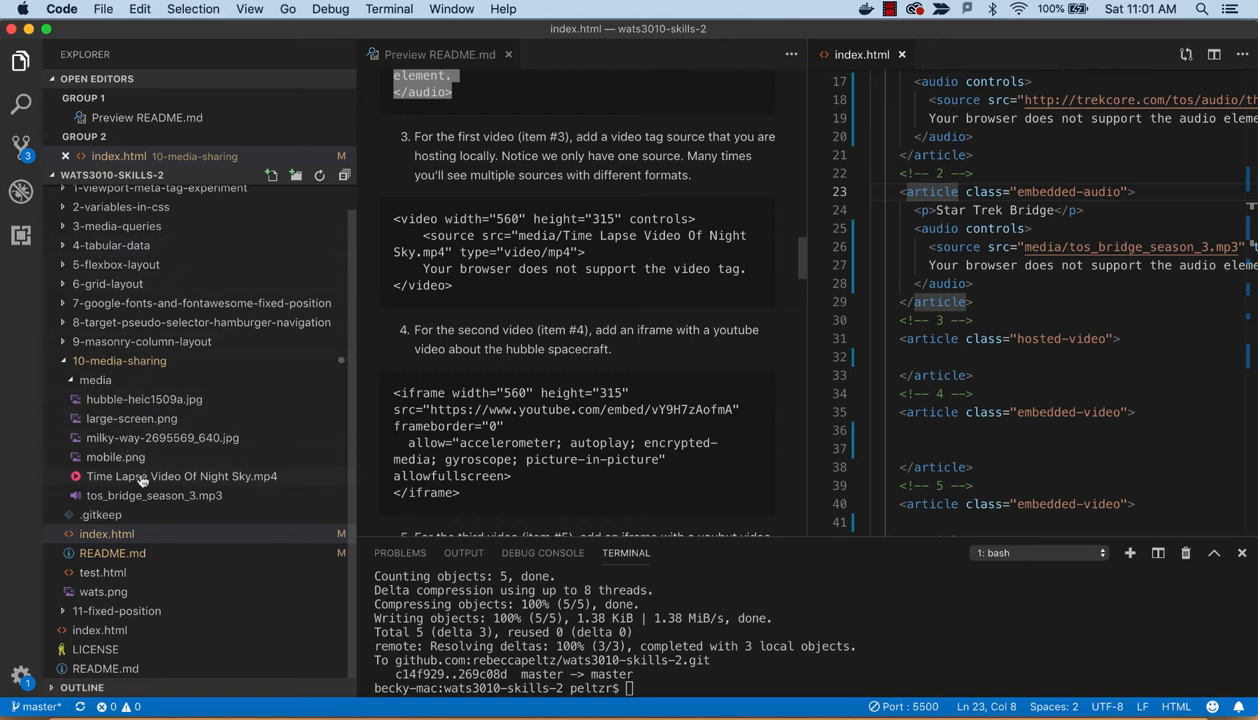
pyautogui.moveTo(182, 476)
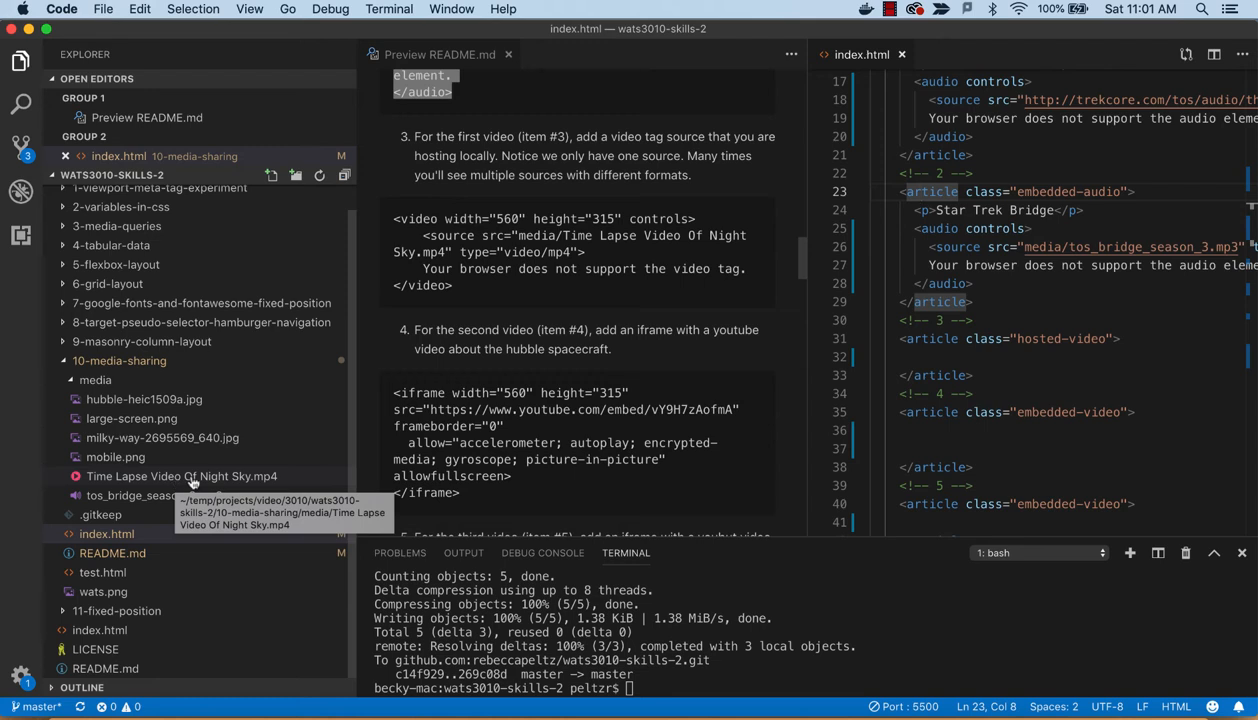
pyautogui.moveTo(250, 480)
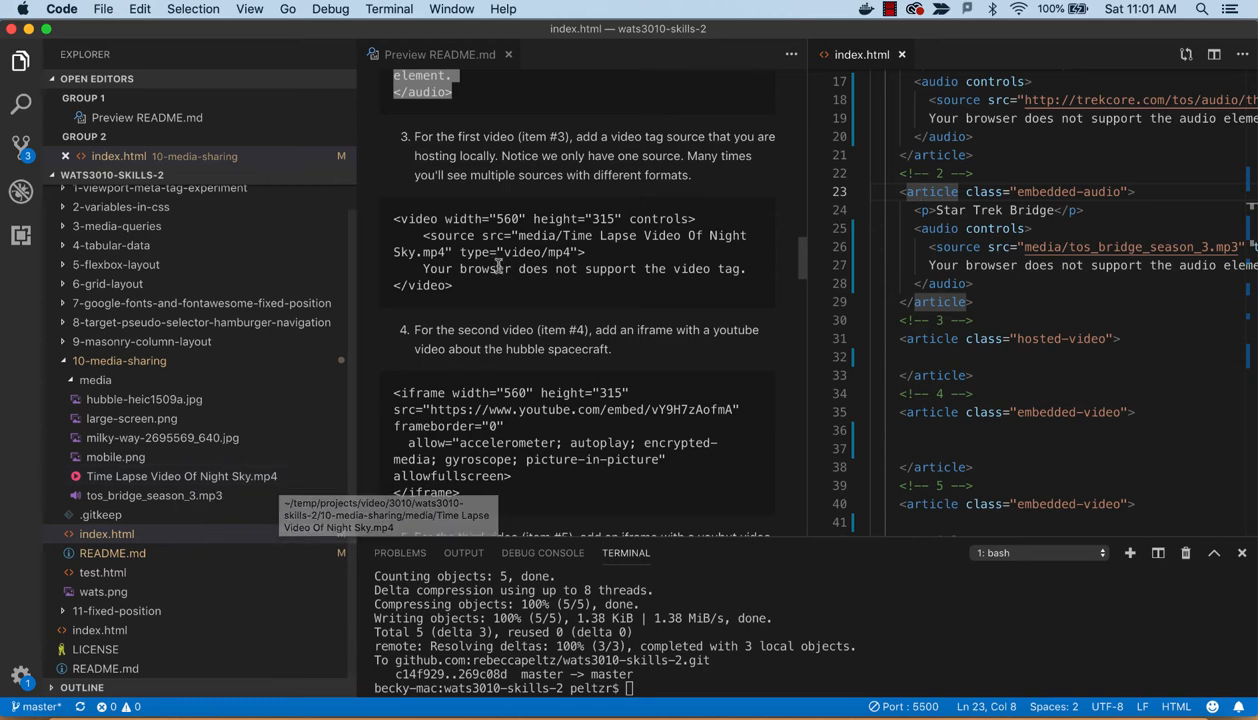
pyautogui.scroll(-3)
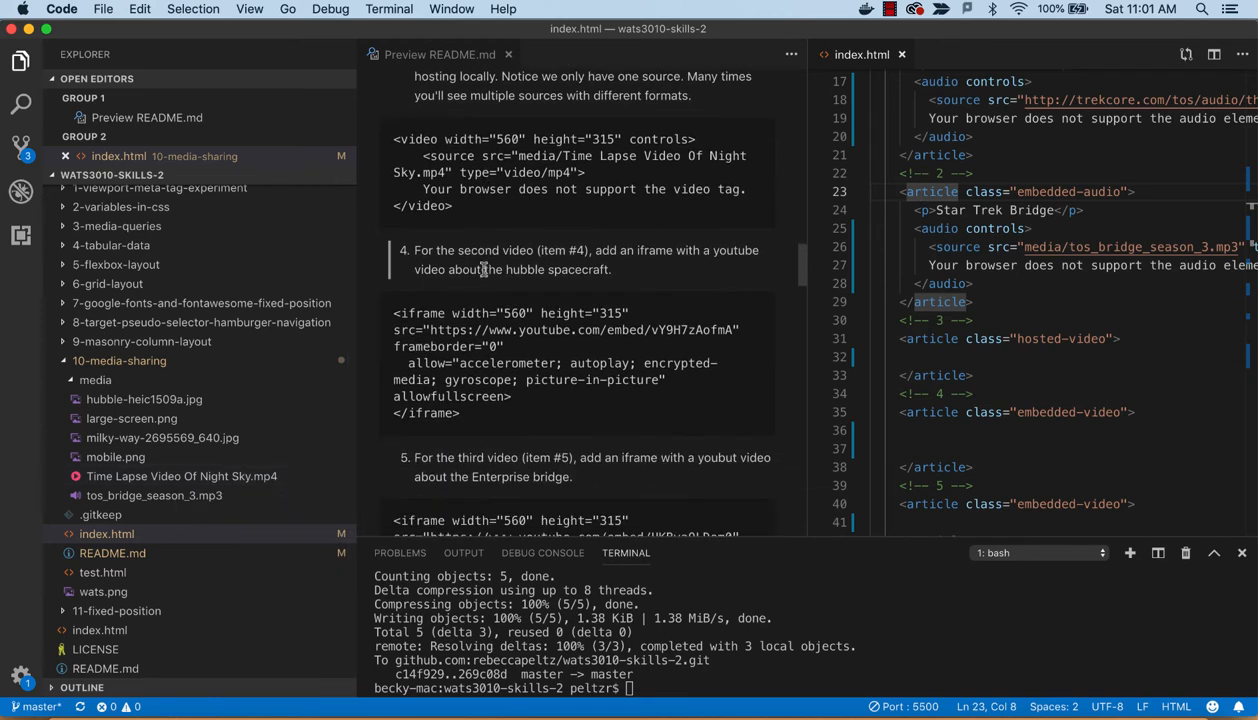
pyautogui.moveTo(388, 148)
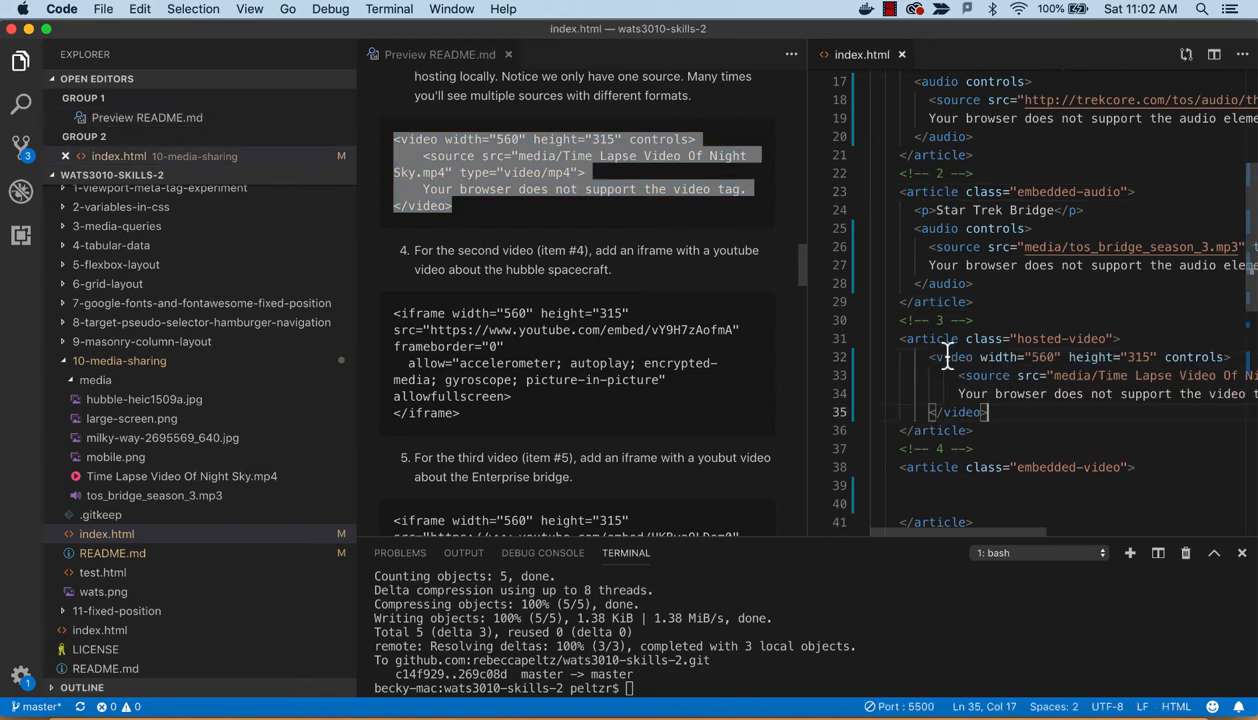
pyautogui.moveTo(1024, 356)
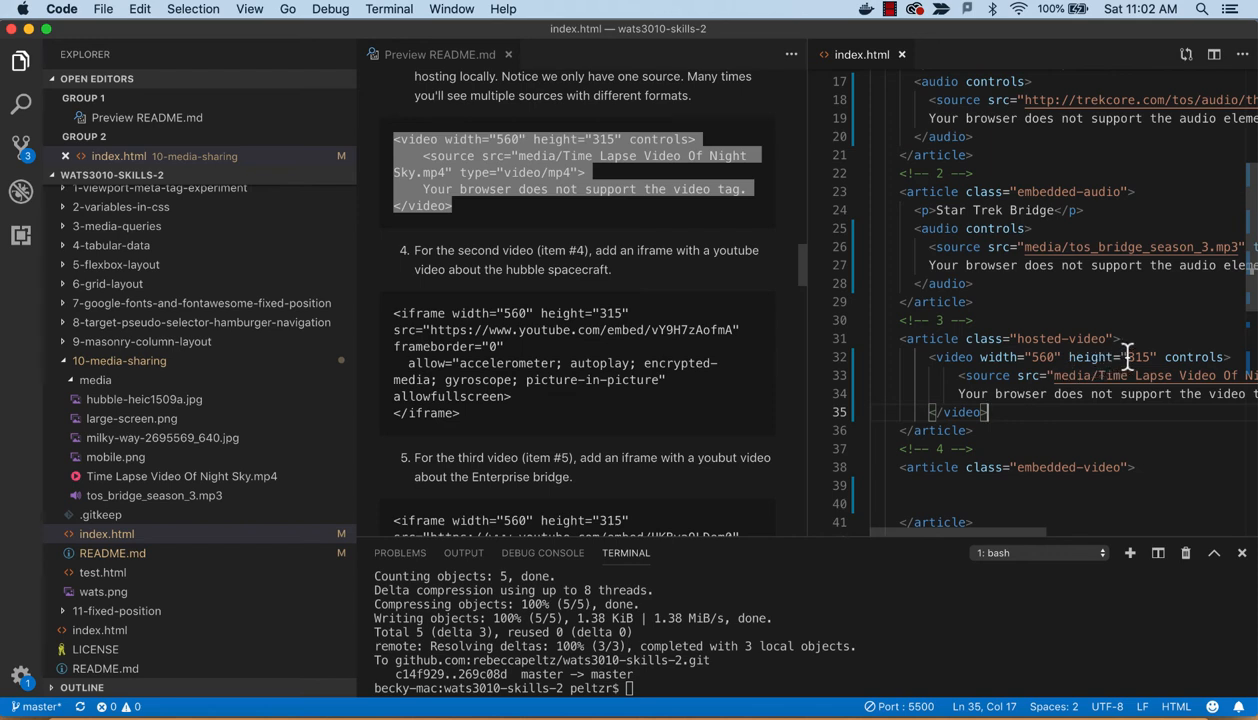
pyautogui.moveTo(1068, 410)
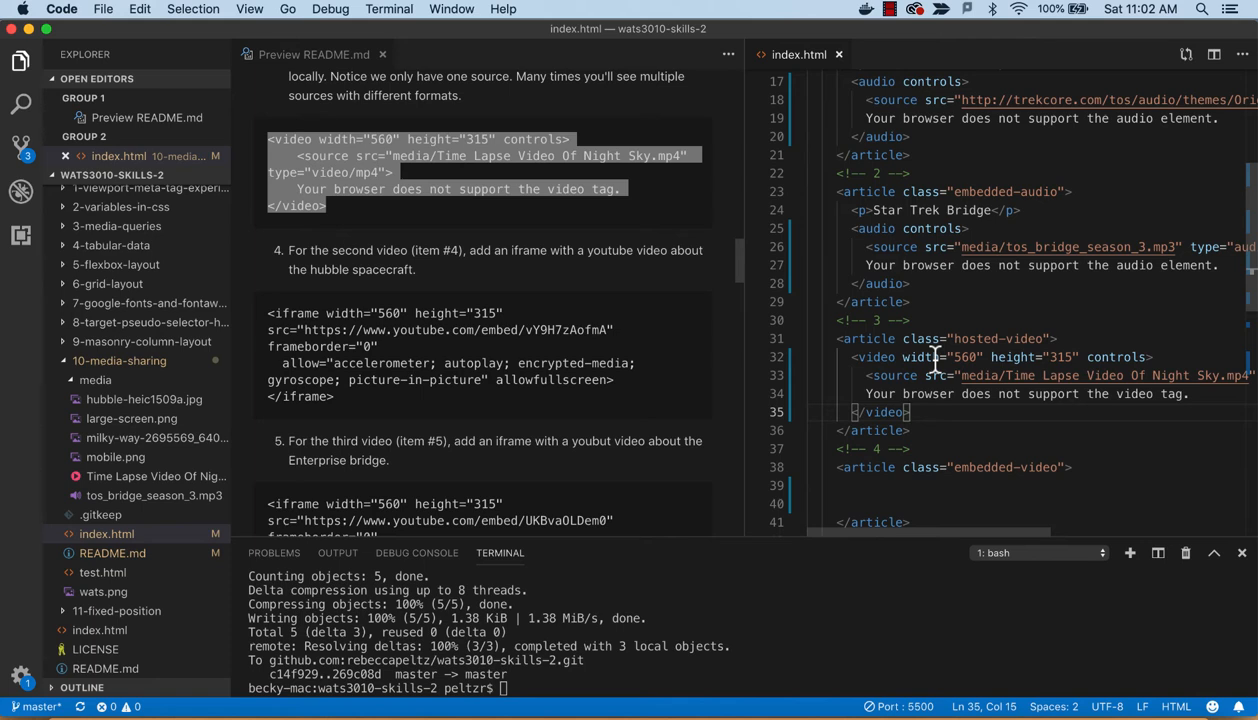
pyautogui.moveTo(1076, 384)
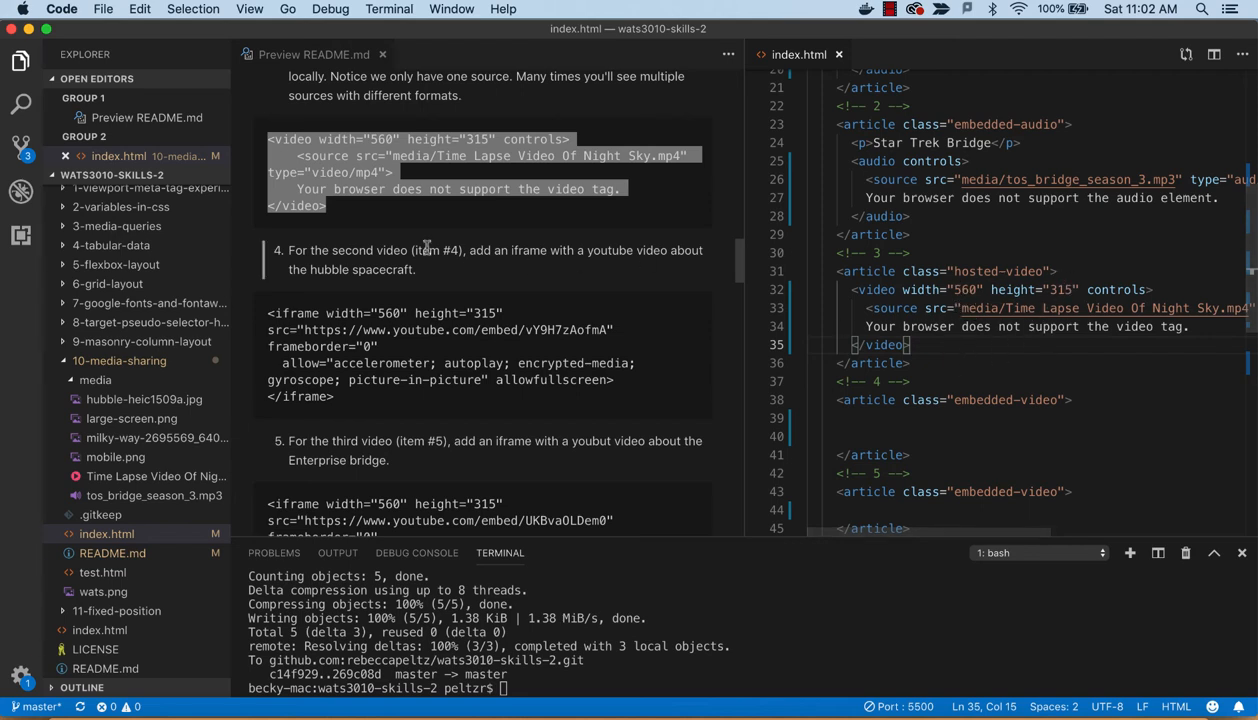
# Scroll index.html back up after adding the Time Lapse Video Of Night Sky.mp4 video element
pyautogui.scroll(3)
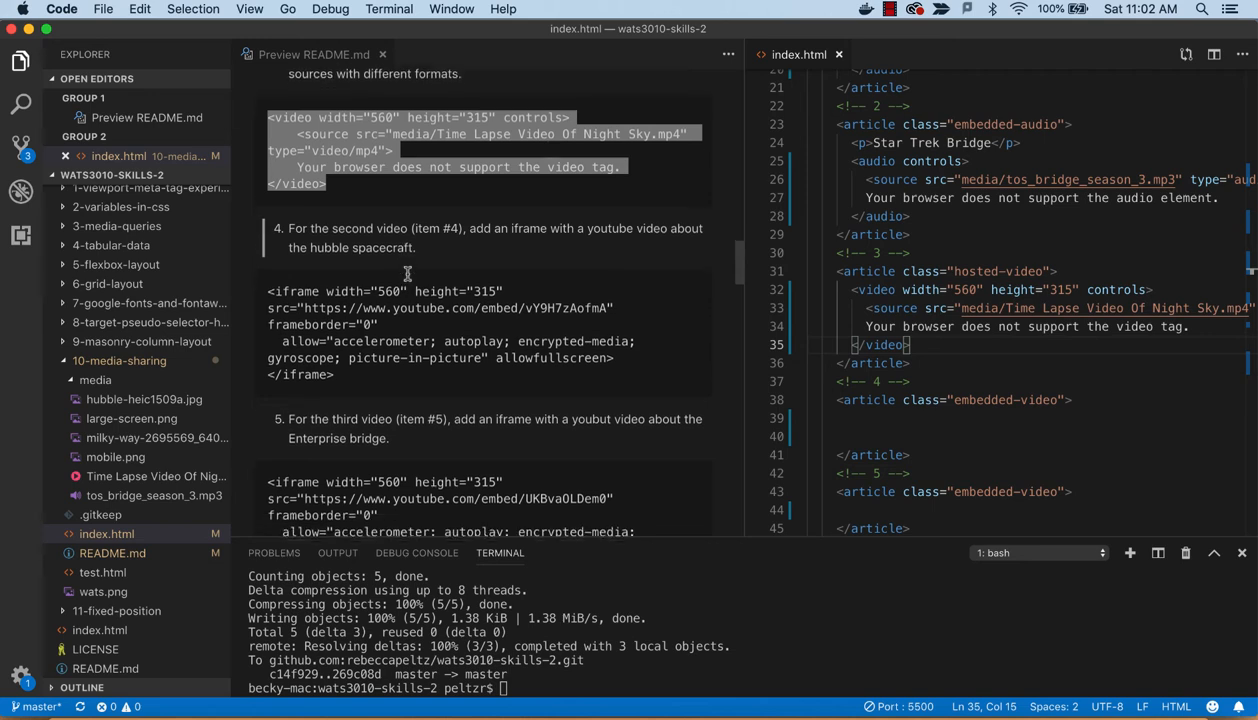
pyautogui.scroll(3)
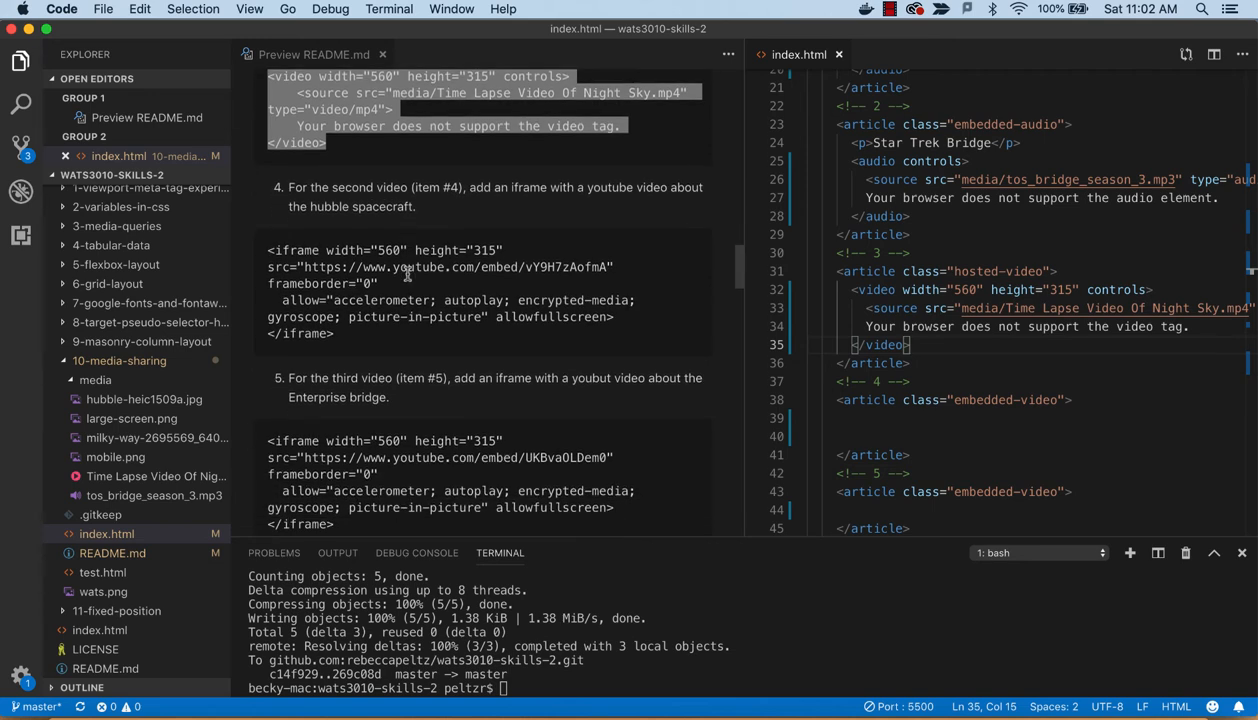
pyautogui.moveTo(348, 300)
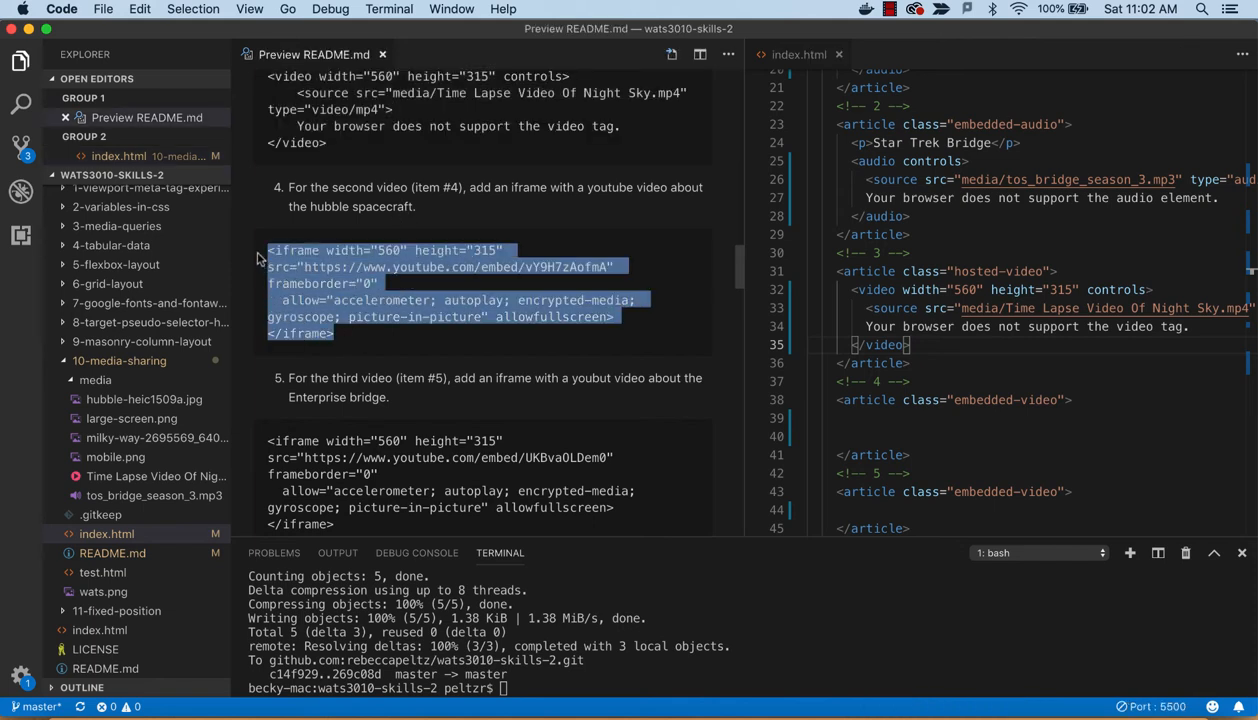
pyautogui.moveTo(376, 264)
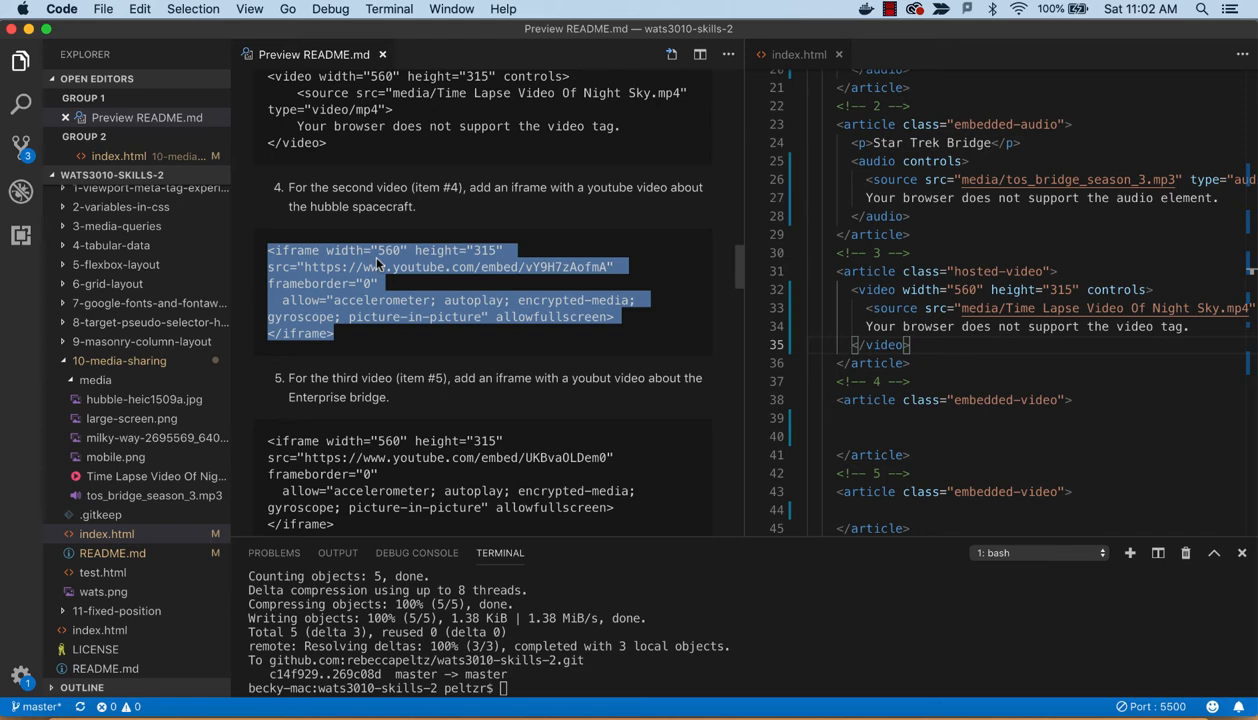
pyautogui.moveTo(396, 300)
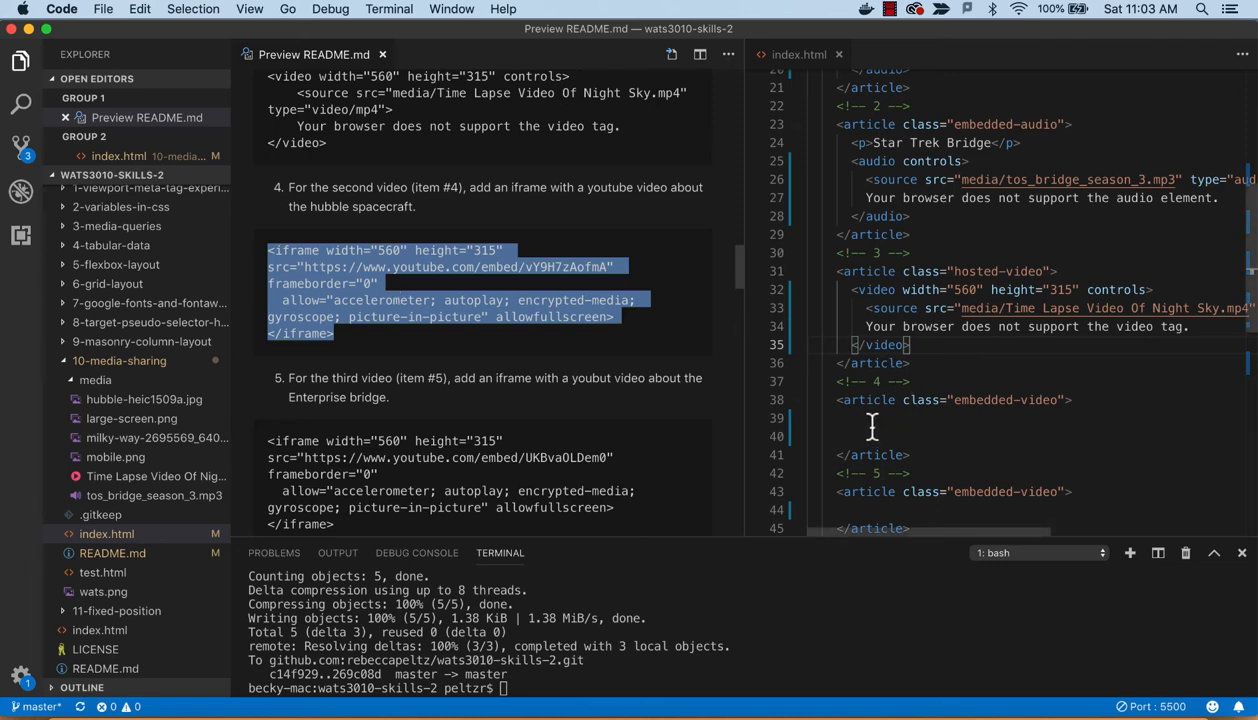
# Place the cursor inside the first embedded-video article where the Hubble YouTube iframe goes
pyautogui.click(870, 418)
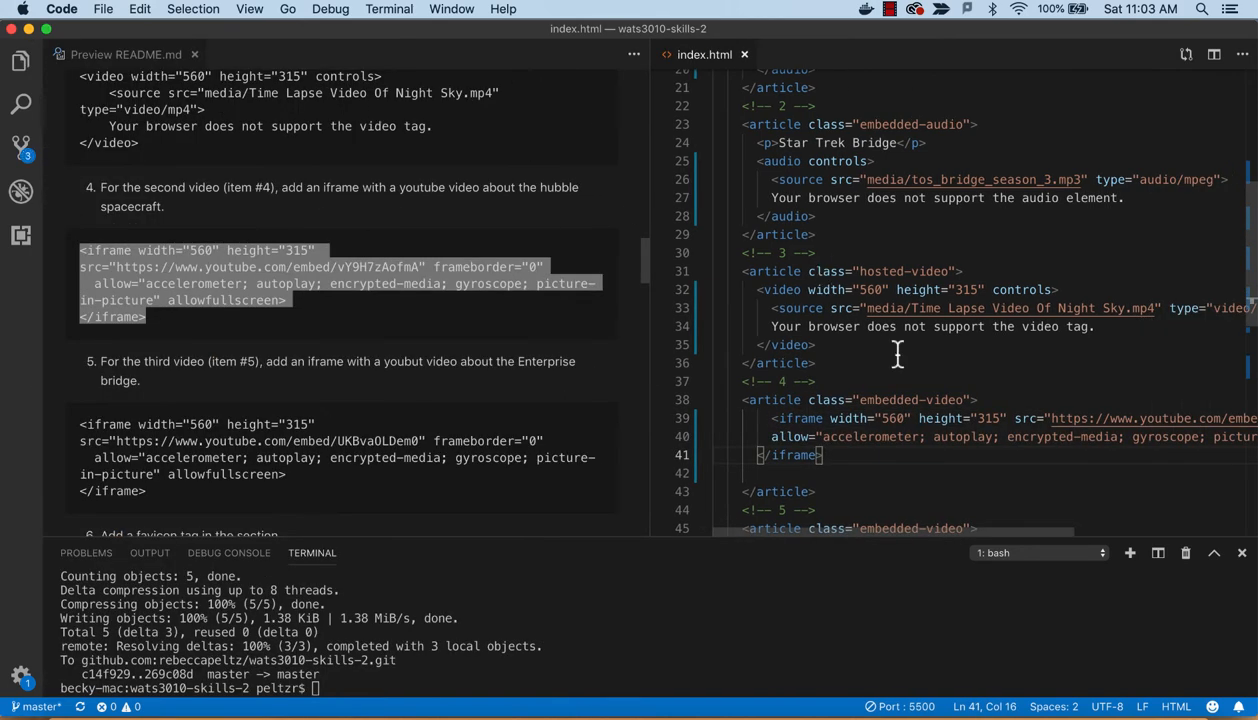
pyautogui.scroll(-3)
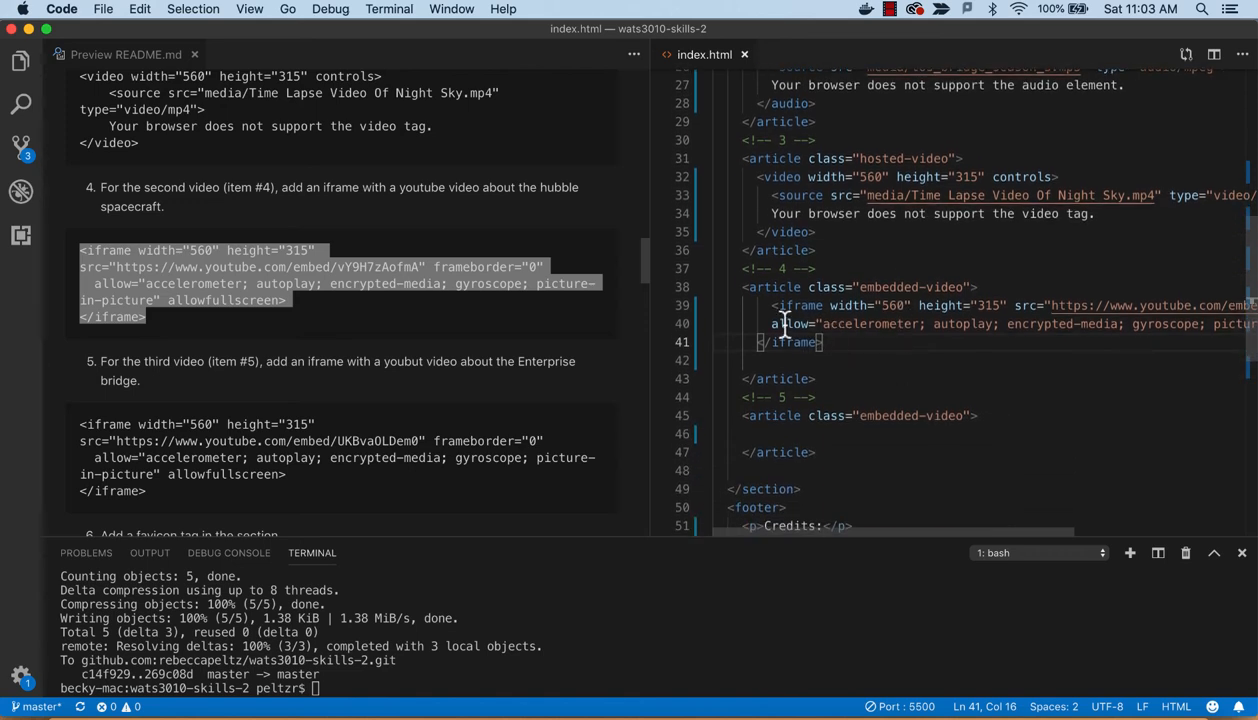
pyautogui.moveTo(926, 324)
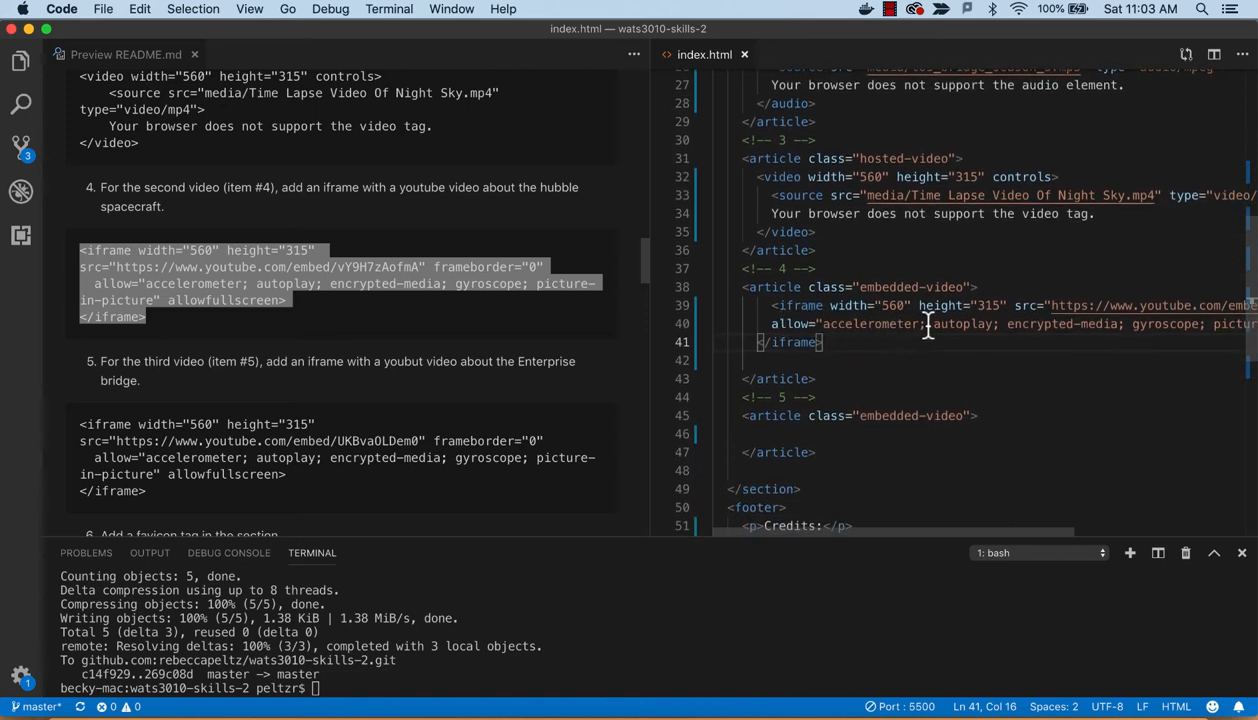
pyautogui.hscroll(3)
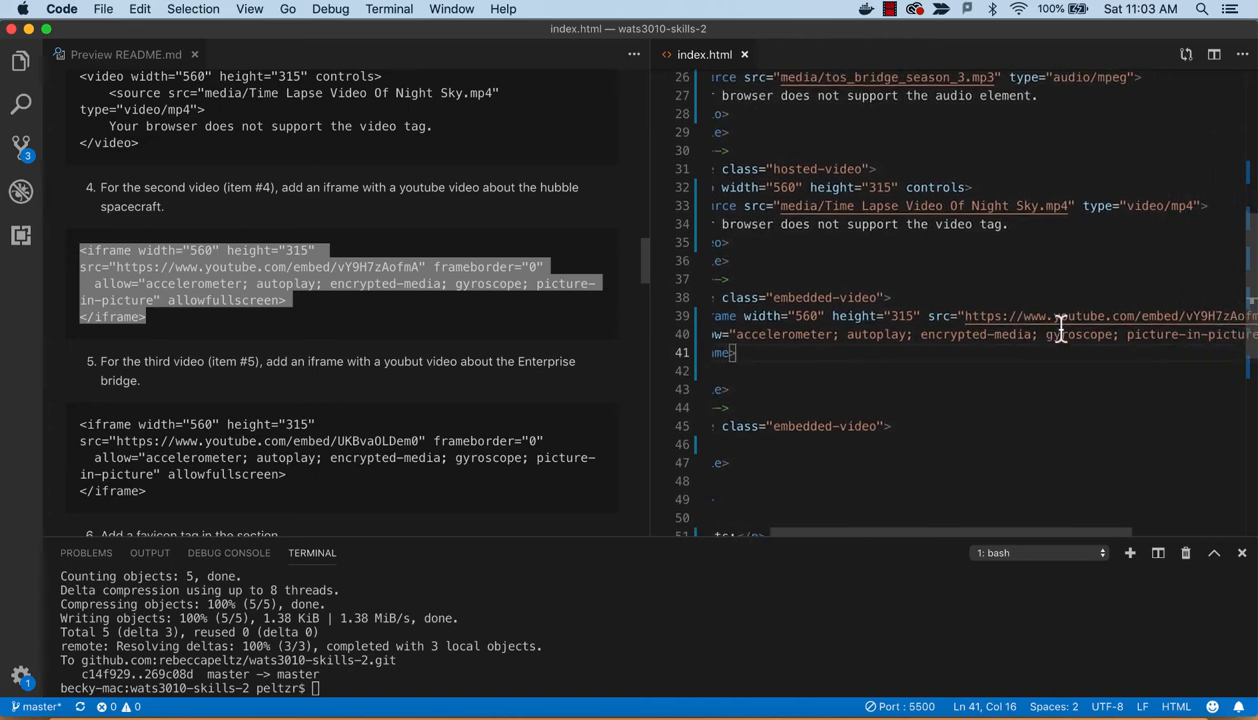
pyautogui.hscroll(3)
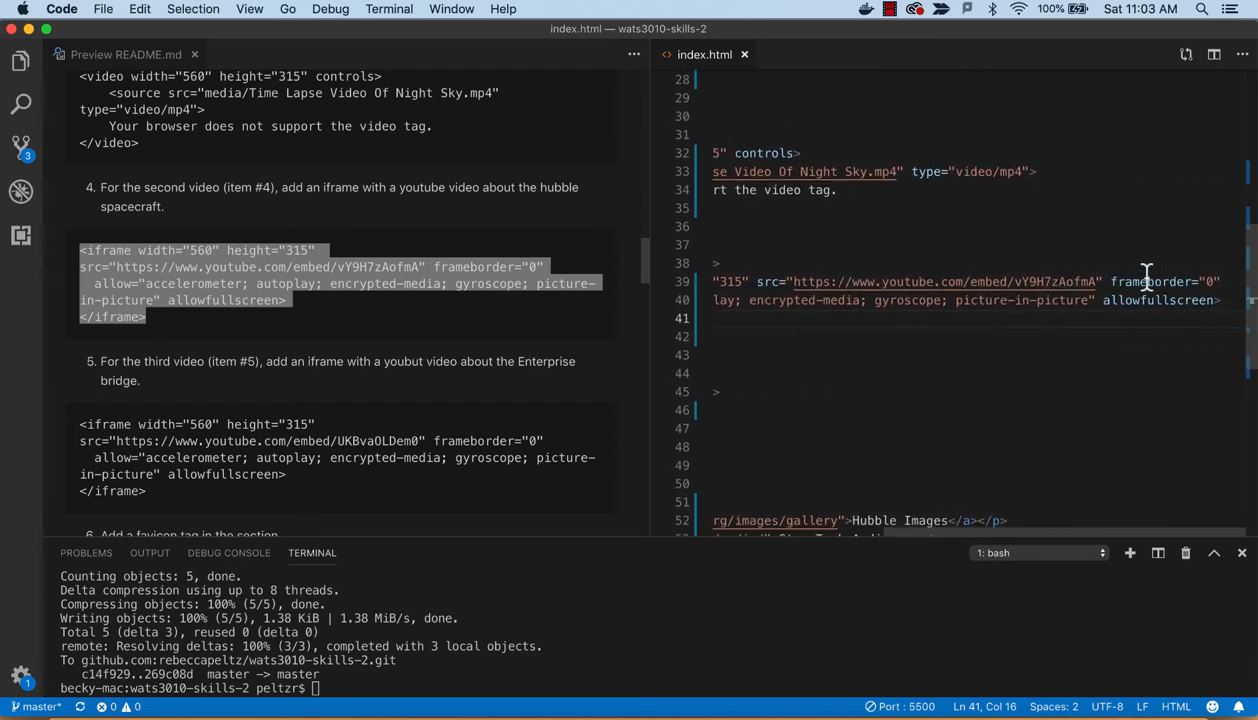
pyautogui.scroll(3)
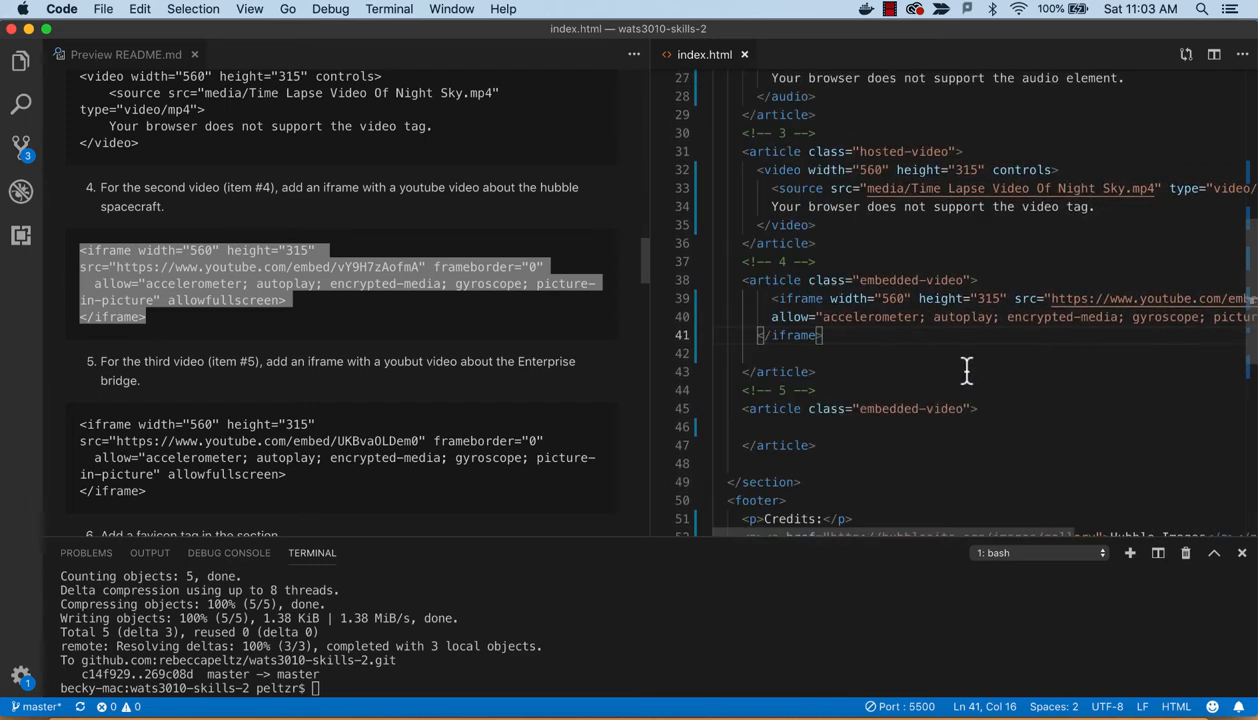
pyautogui.scroll(3)
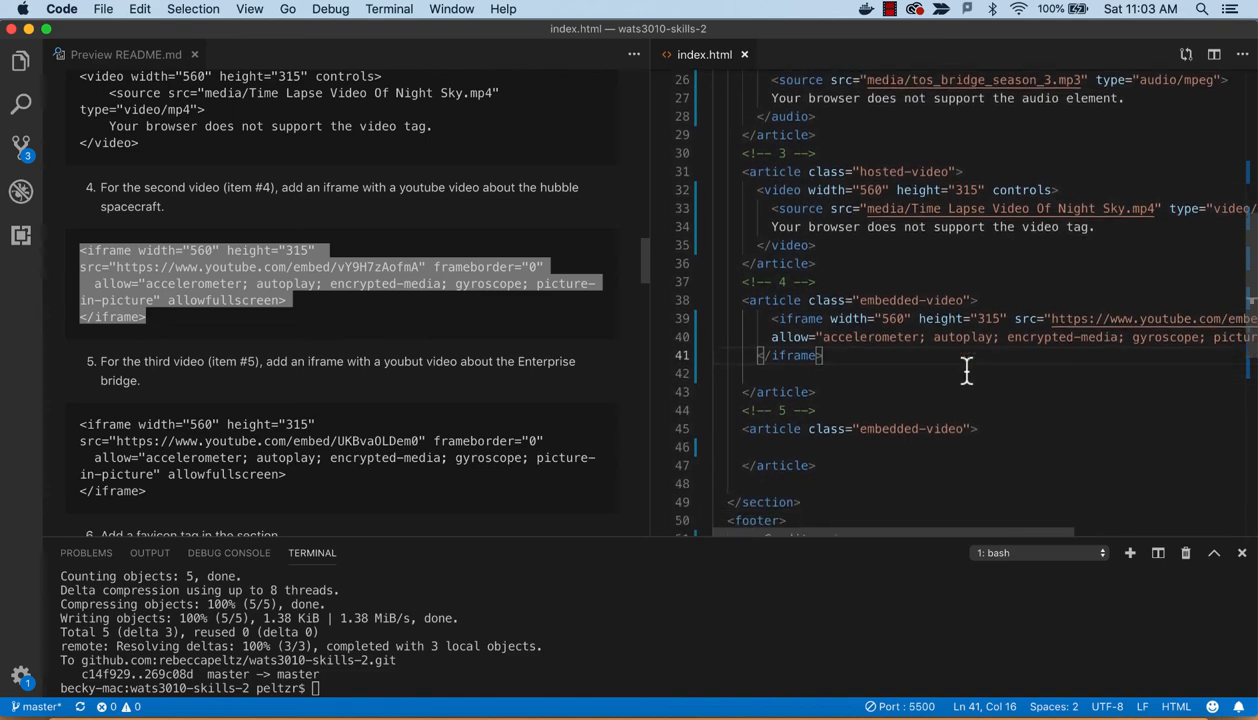
pyautogui.scroll(3)
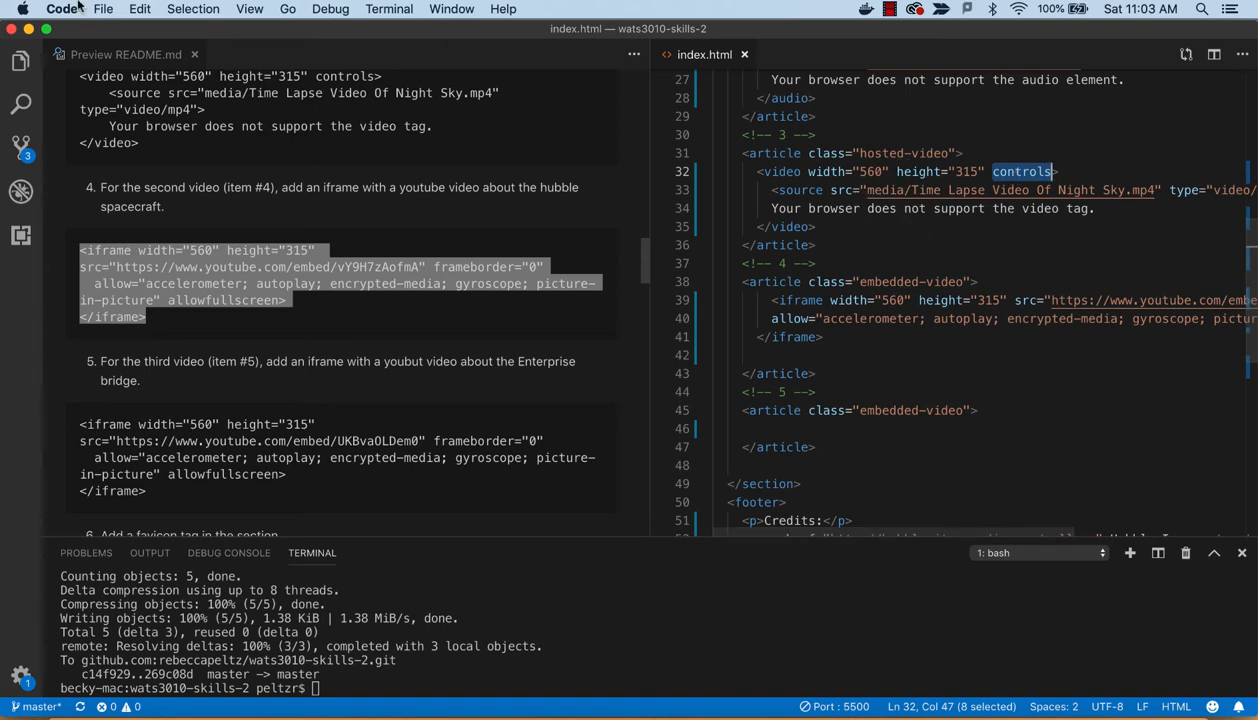
pyautogui.moveTo(20, 60)
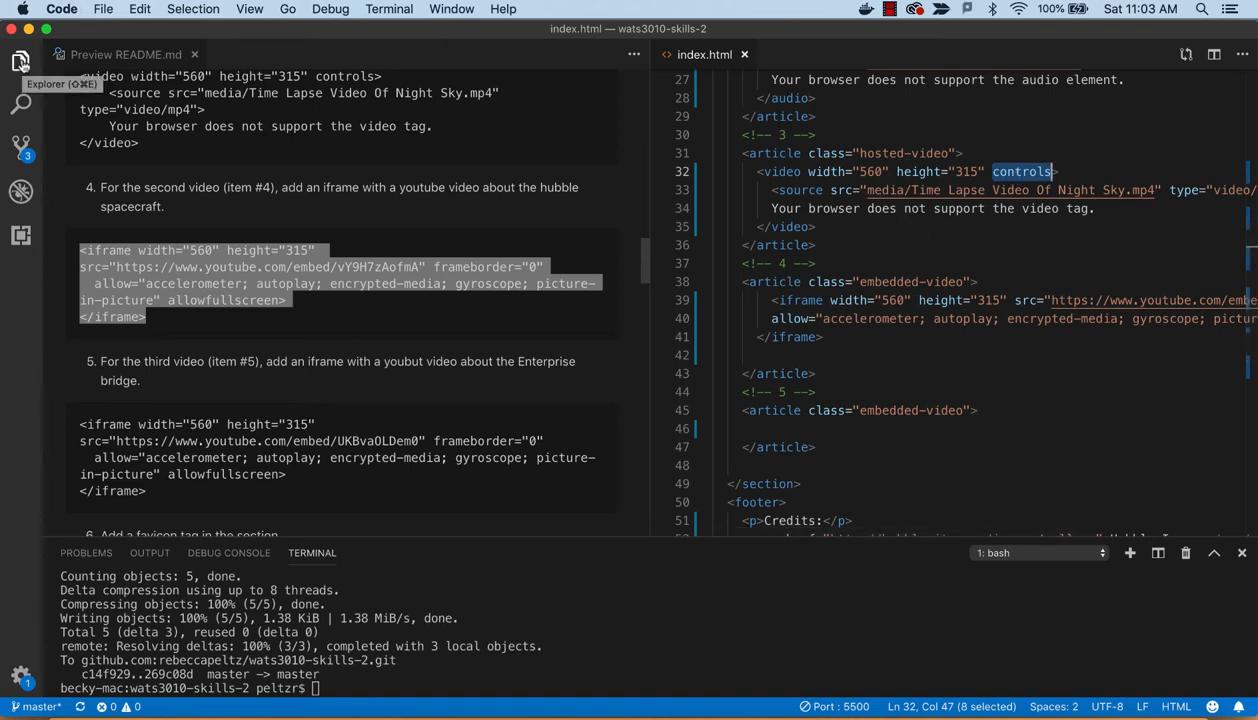
# Show the Explorer file tree and scroll the README preview down to the Enterprise bridge iframe step
pyautogui.click(20, 60)
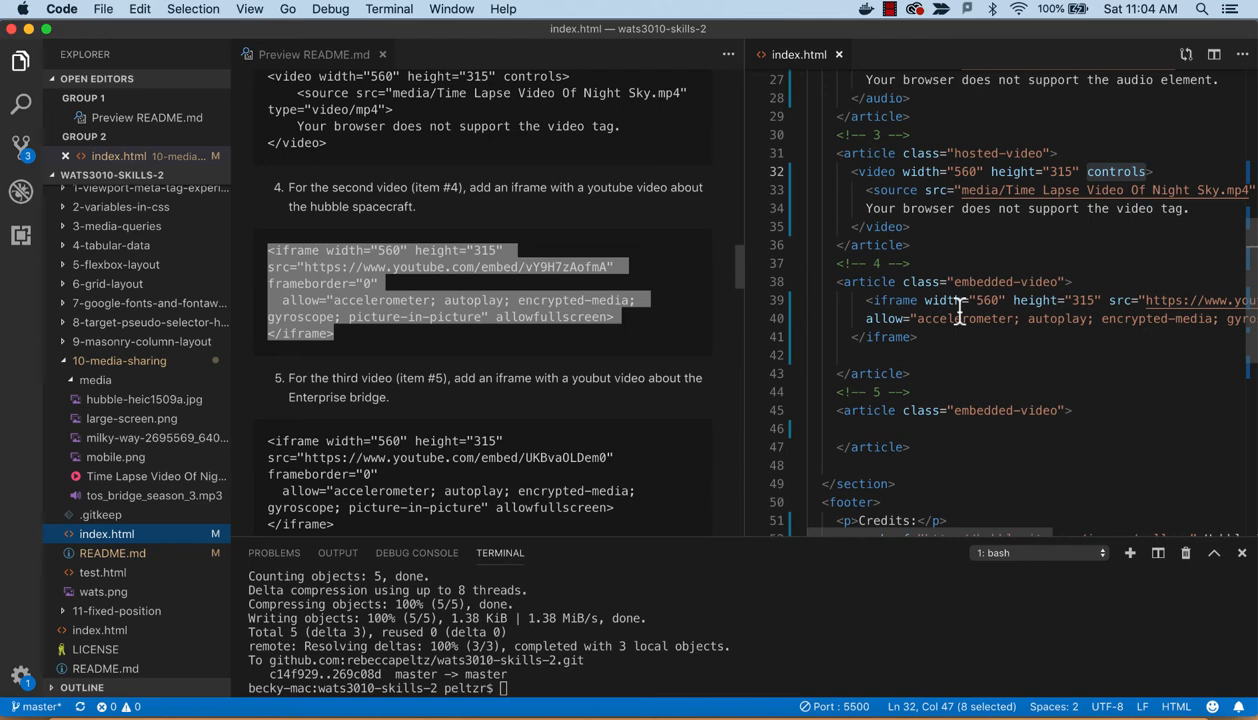
pyautogui.scroll(3)
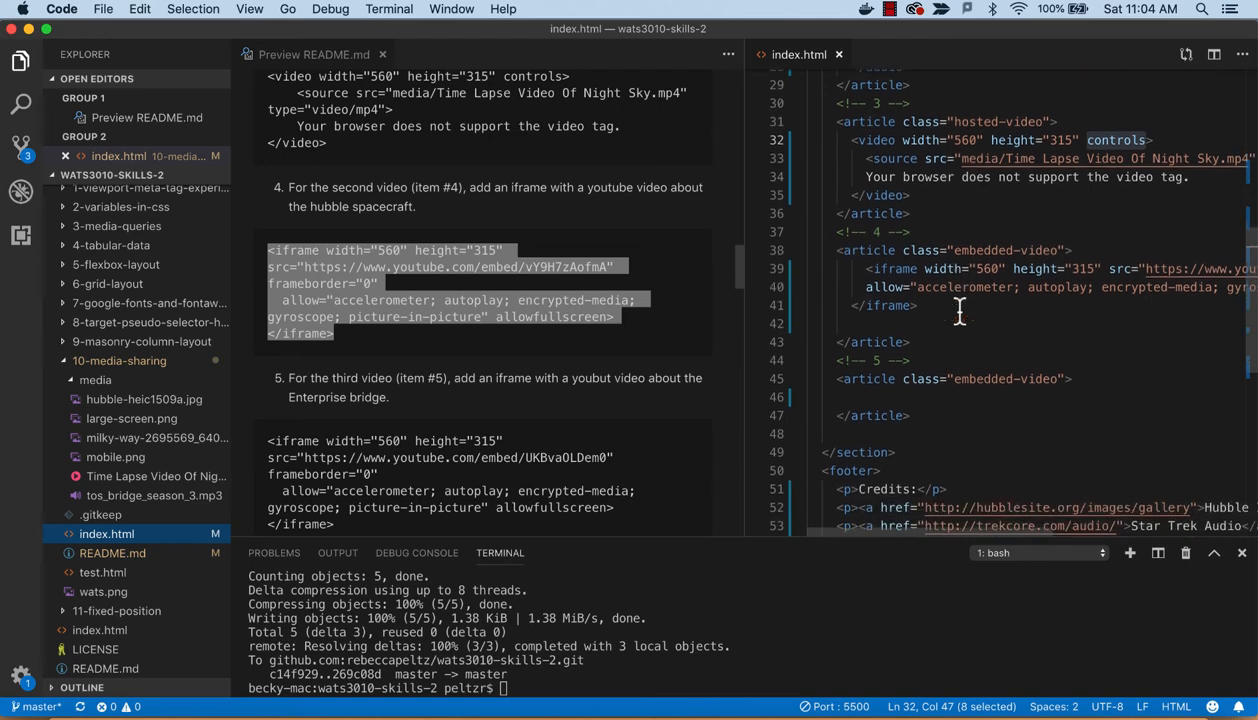
pyautogui.scroll(3)
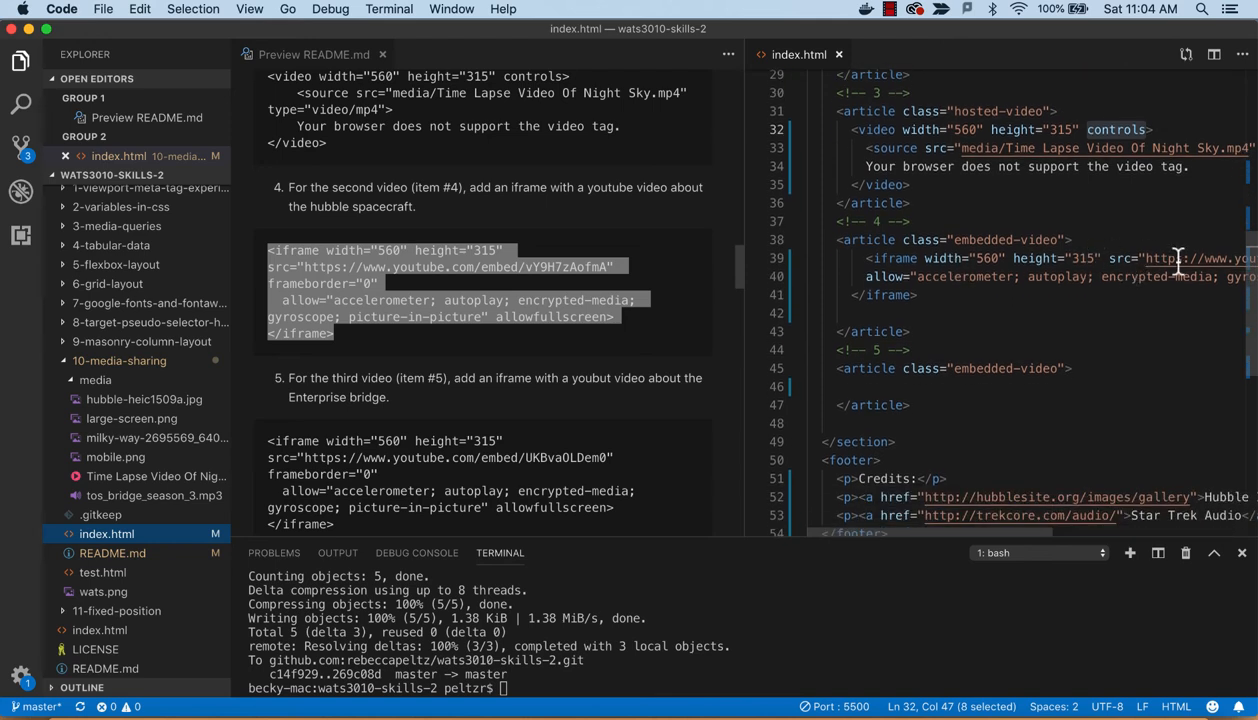
pyautogui.moveTo(1036, 222)
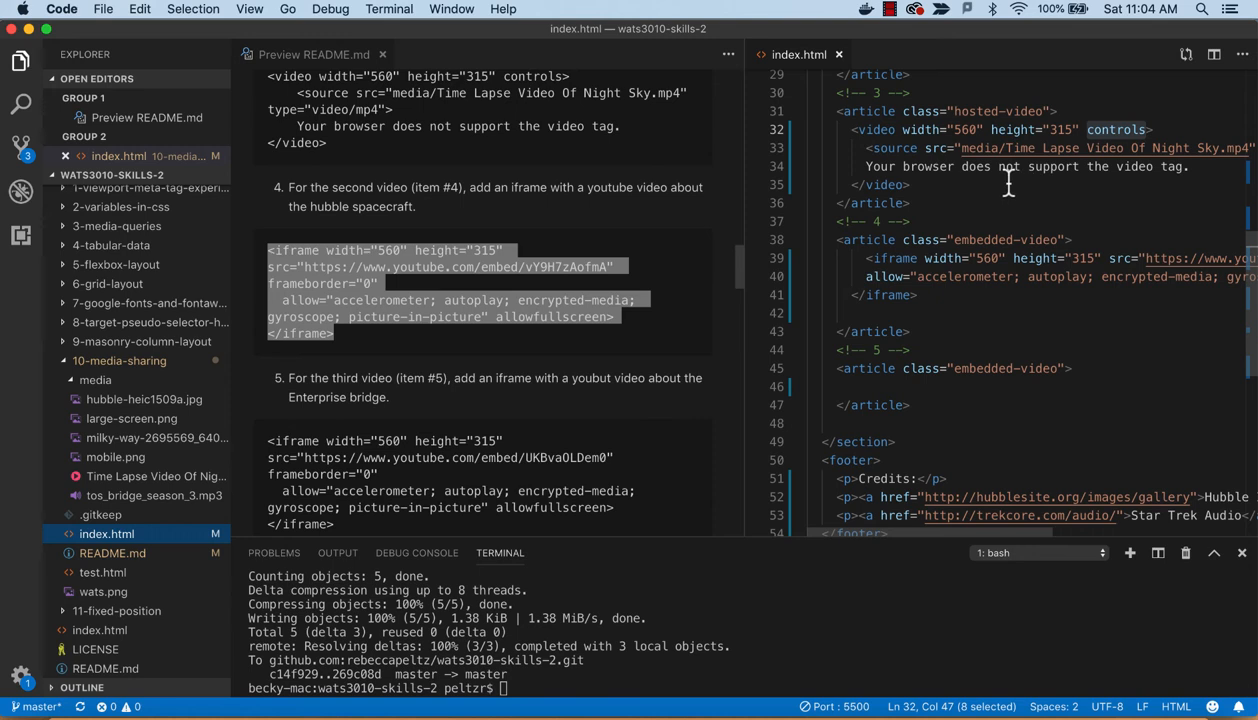
pyautogui.scroll(-3)
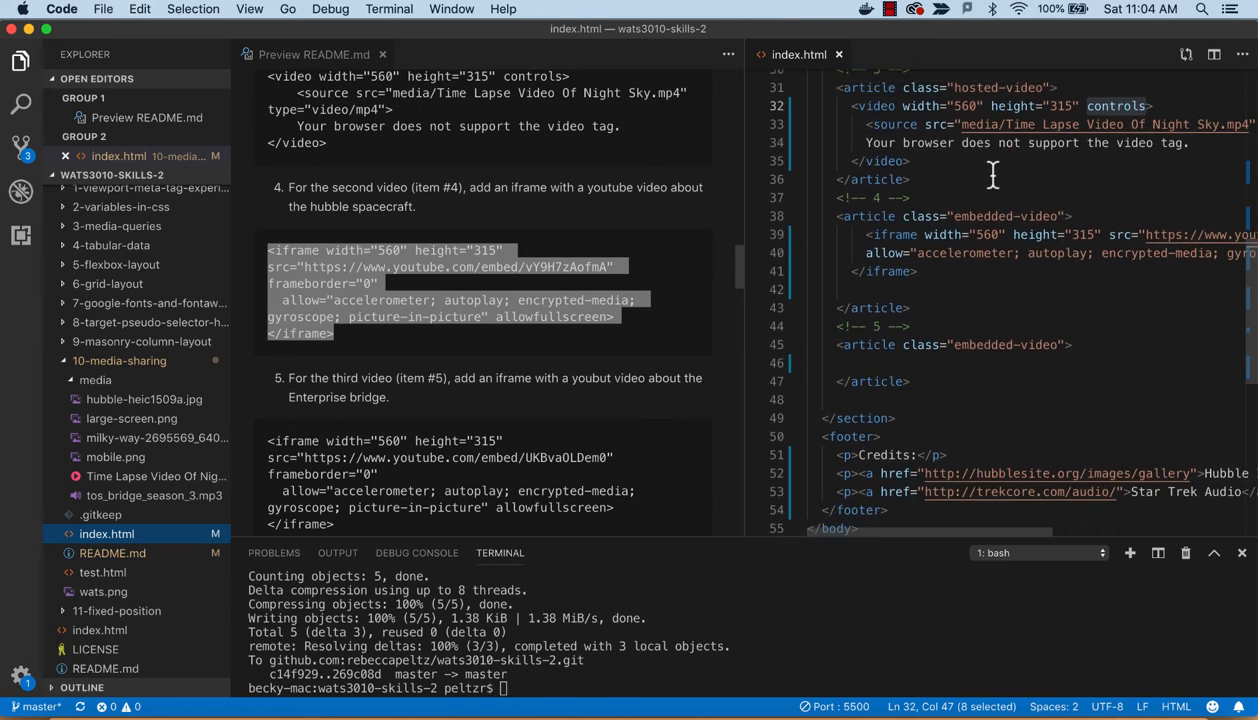
pyautogui.scroll(3)
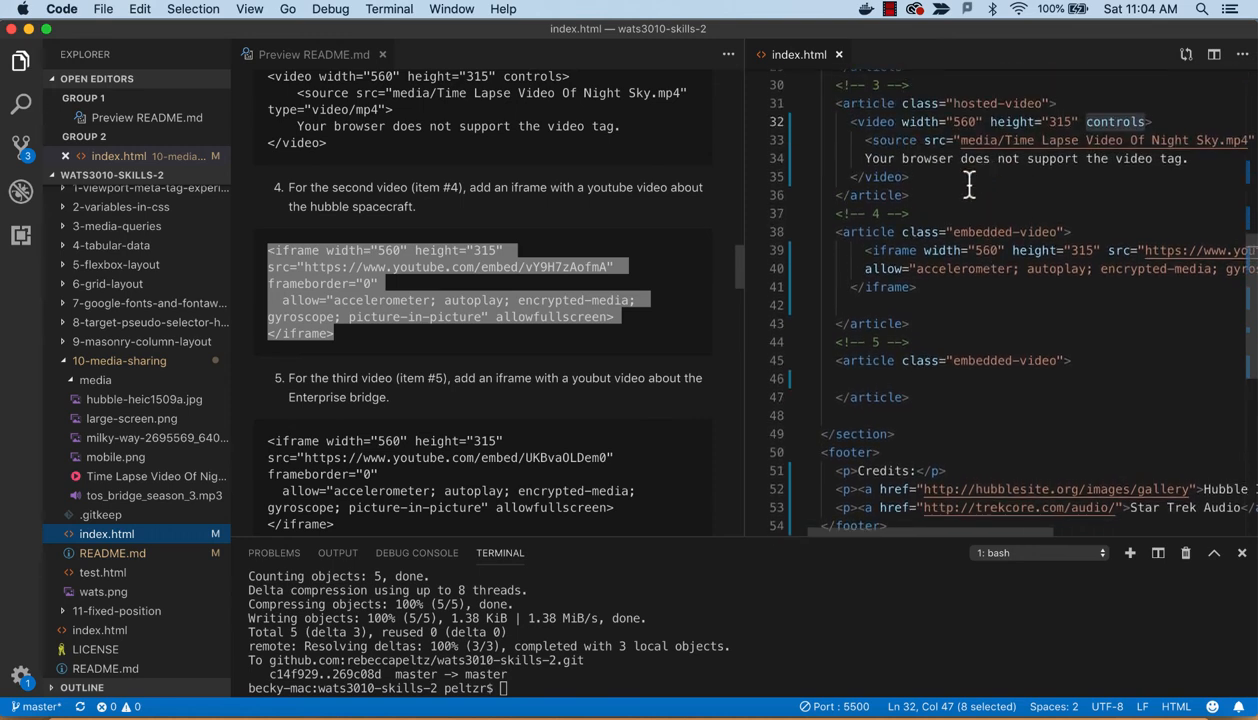
pyautogui.scroll(-3)
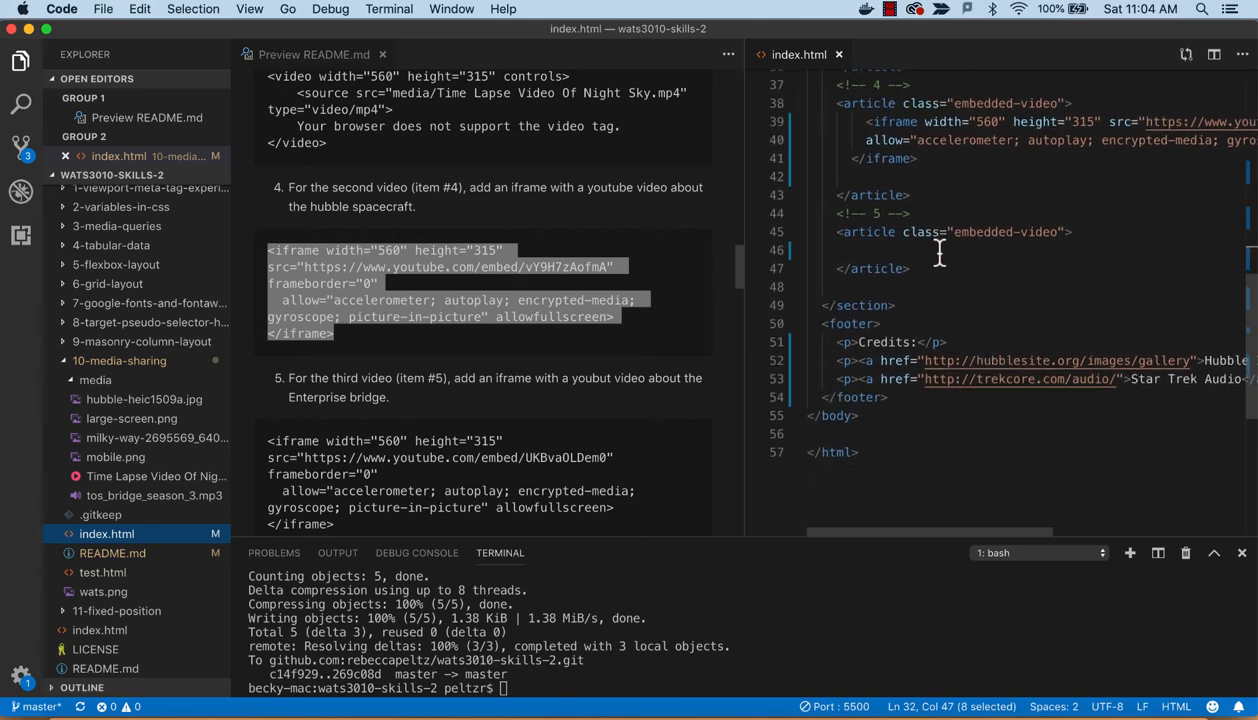
pyautogui.scroll(-3)
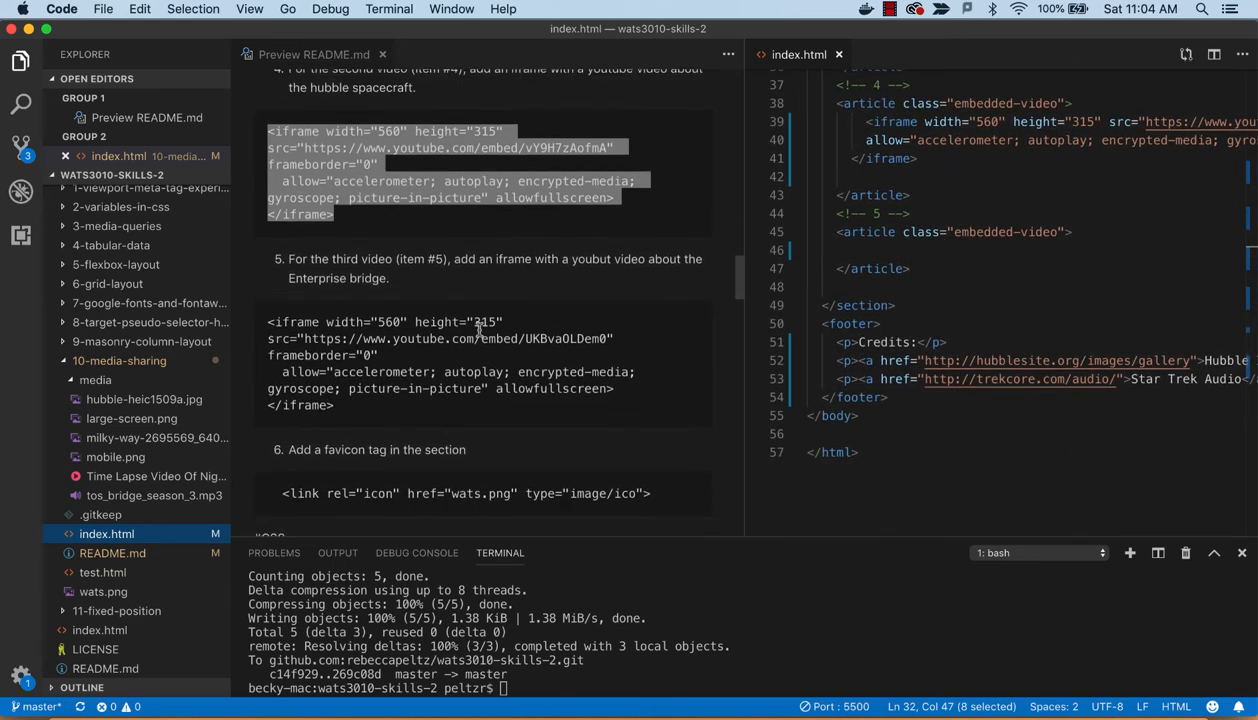
pyautogui.scroll(-3)
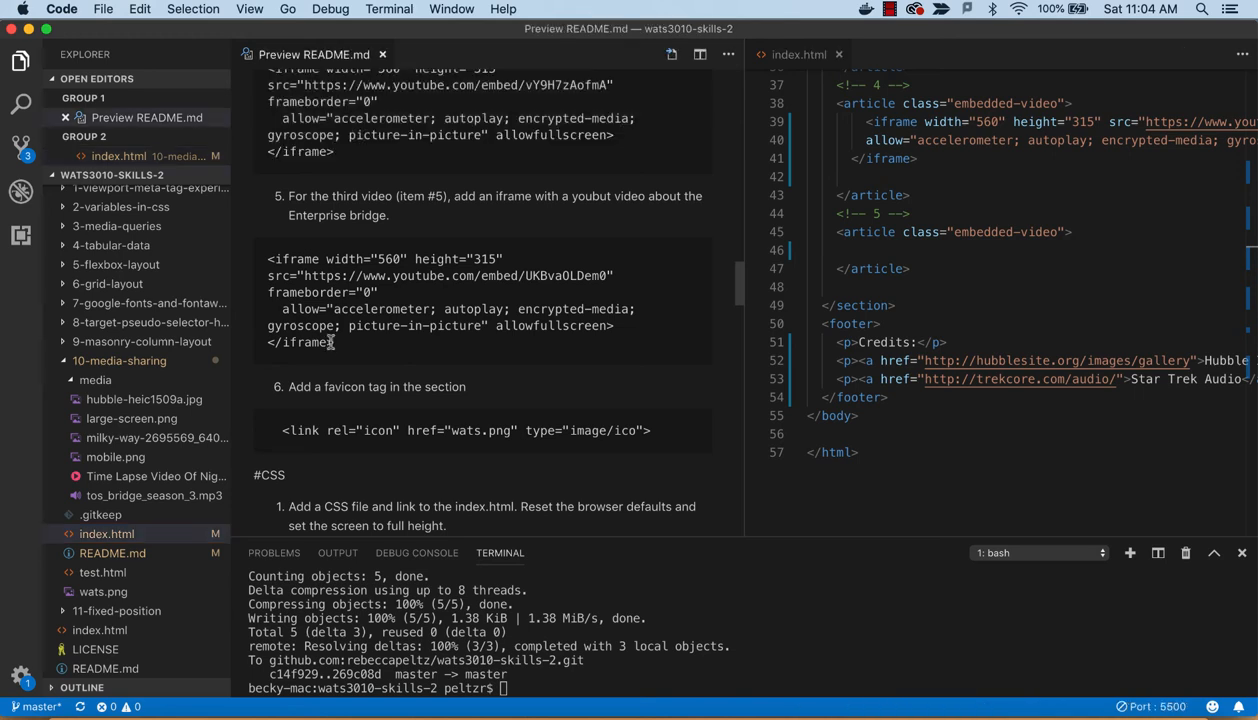
# Copy the Enterprise bridge iframe from the README and paste it into the article under <!-- 5 -->
pyautogui.moveTo(268, 260); pyautogui.dragTo(334, 342)
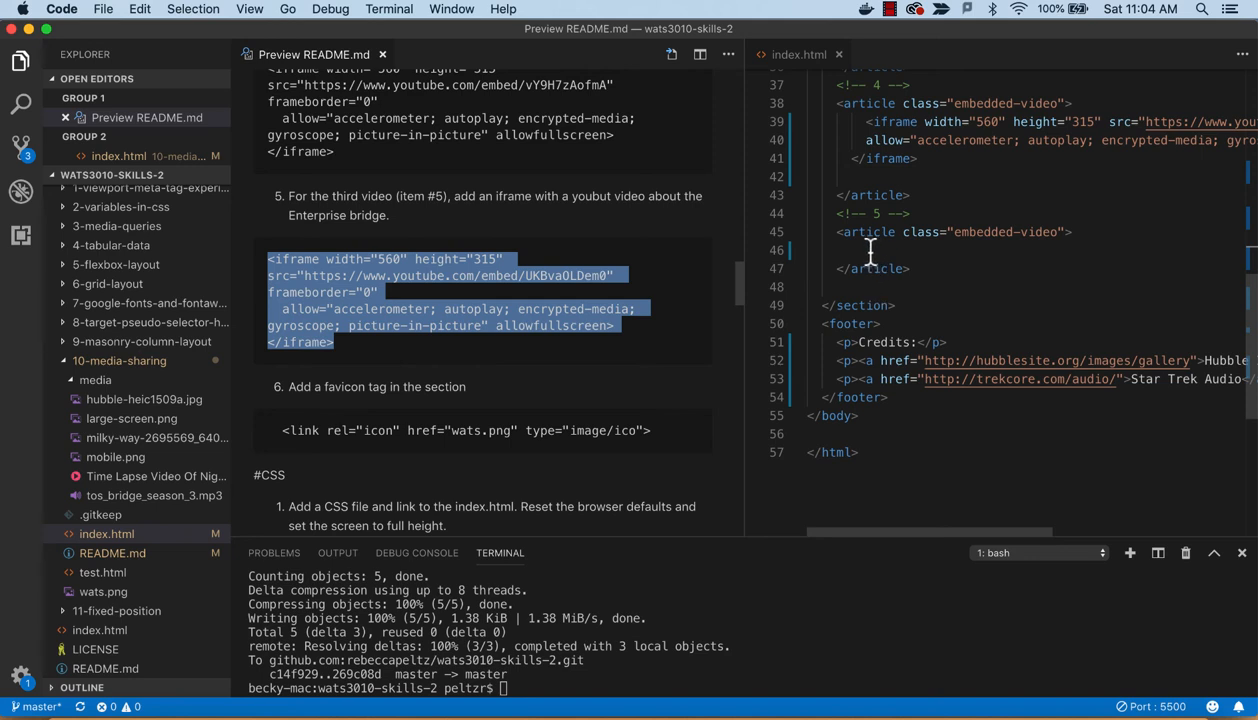
pyautogui.click(870, 250)
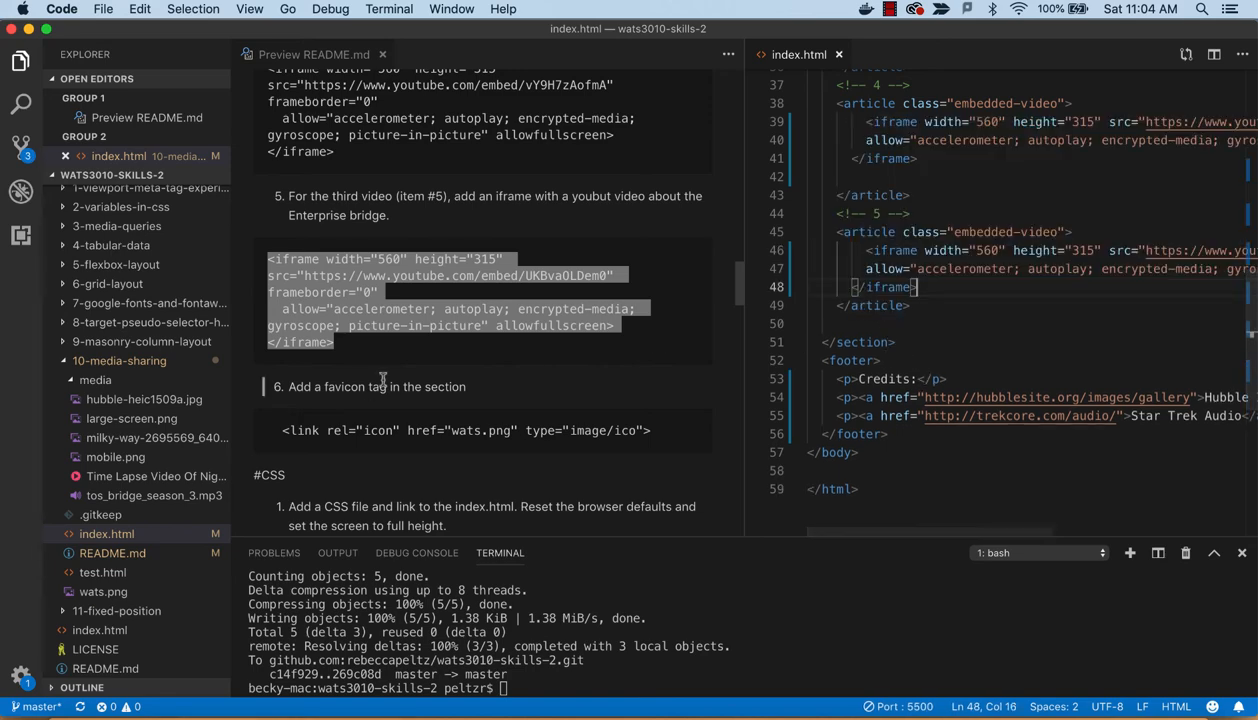
pyautogui.scroll(-3)
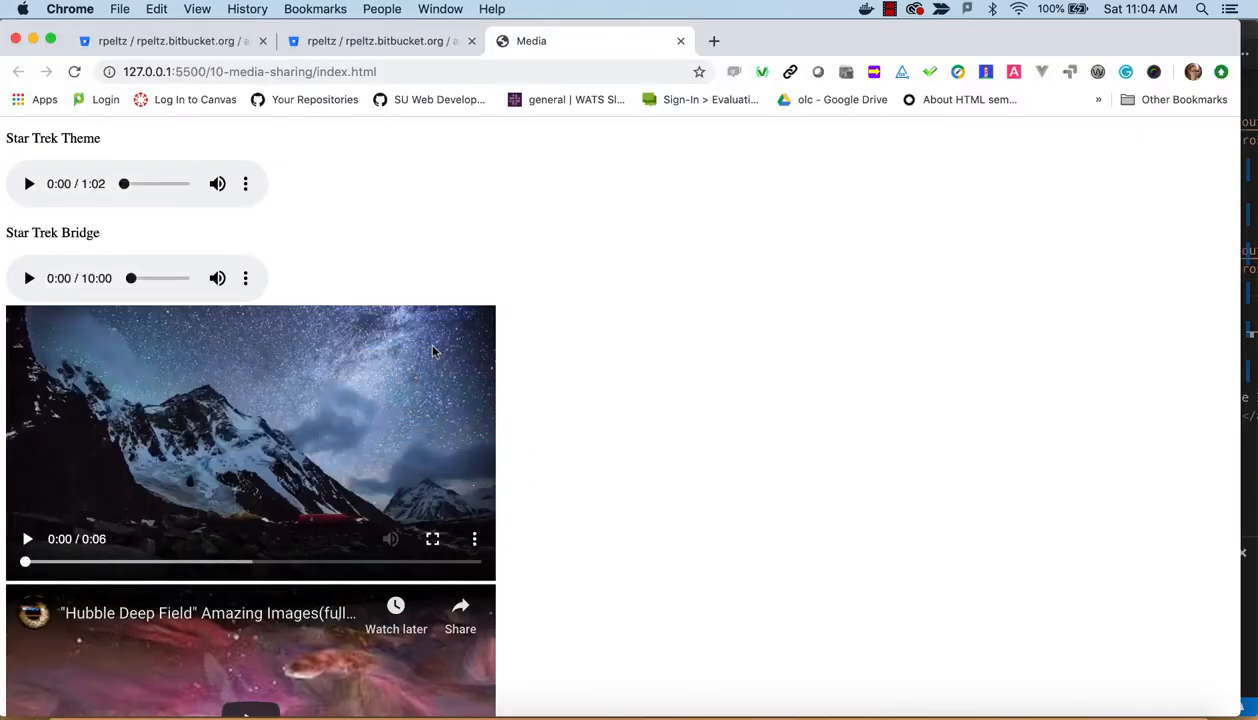
# Play the hosted night-sky time-lapse video on the localhost page through to the end
pyautogui.scroll(-3)
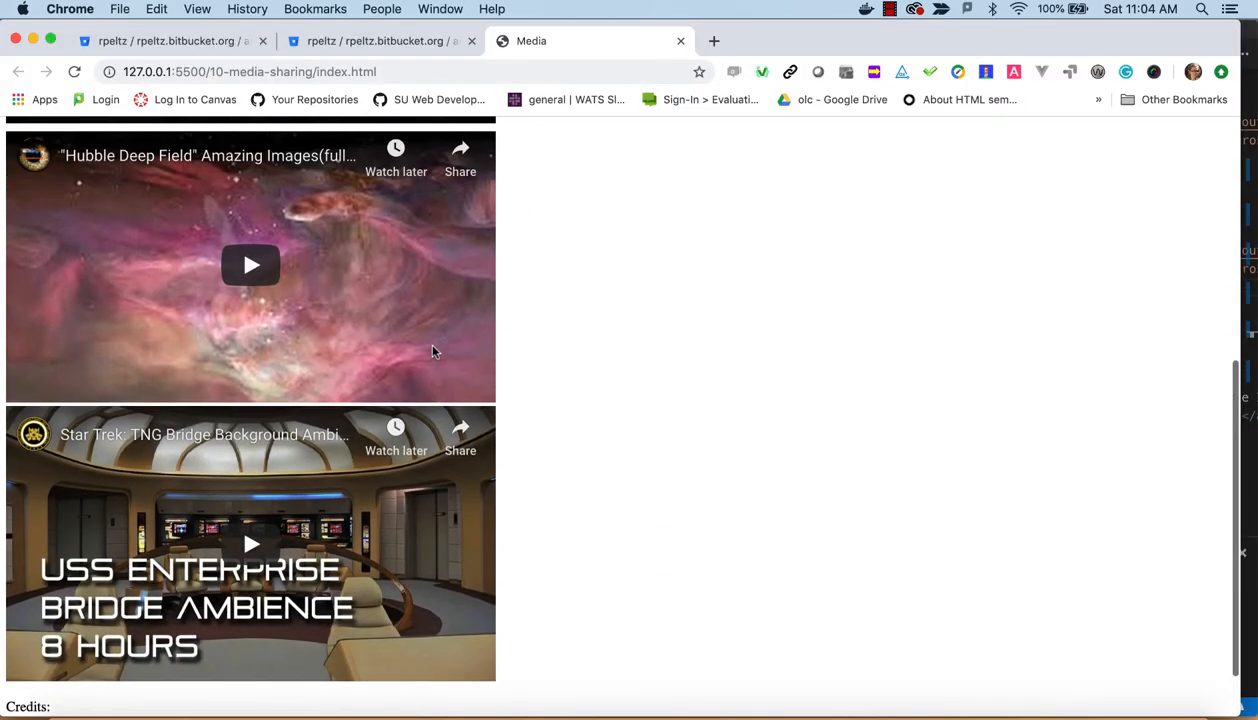
pyautogui.scroll(3)
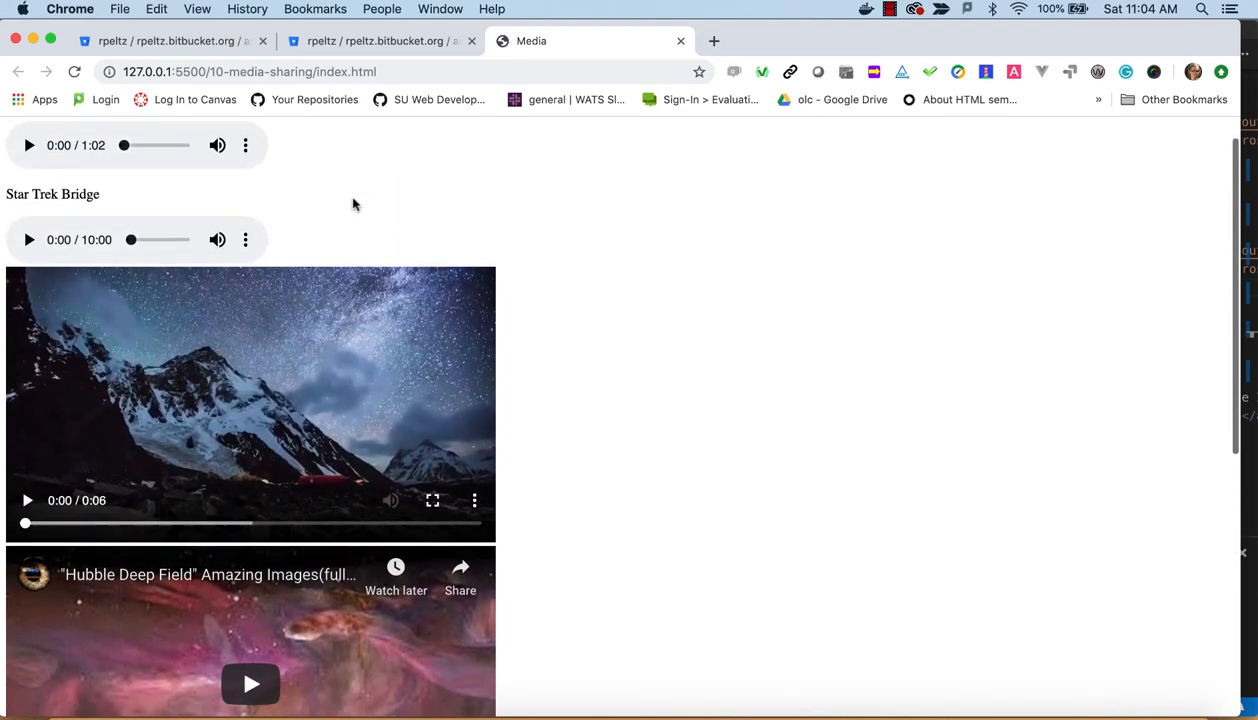
pyautogui.scroll(-3)
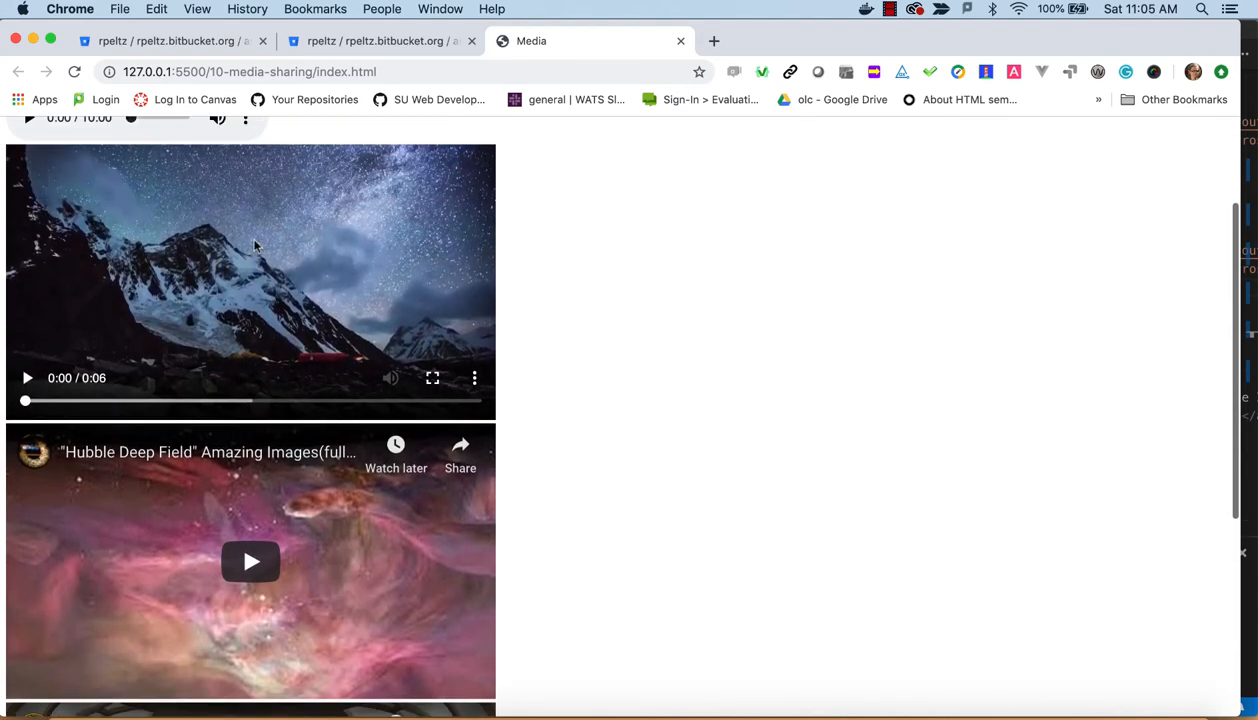
pyautogui.moveTo(310, 258)
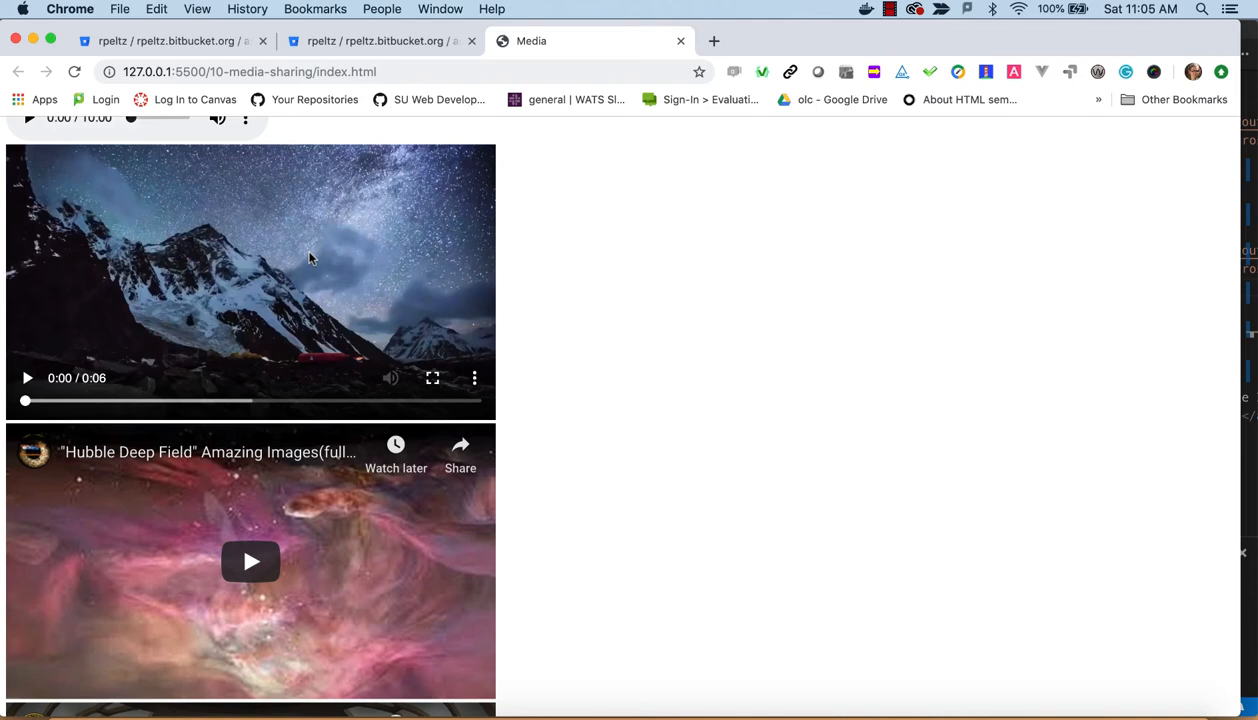
pyautogui.scroll(-3)
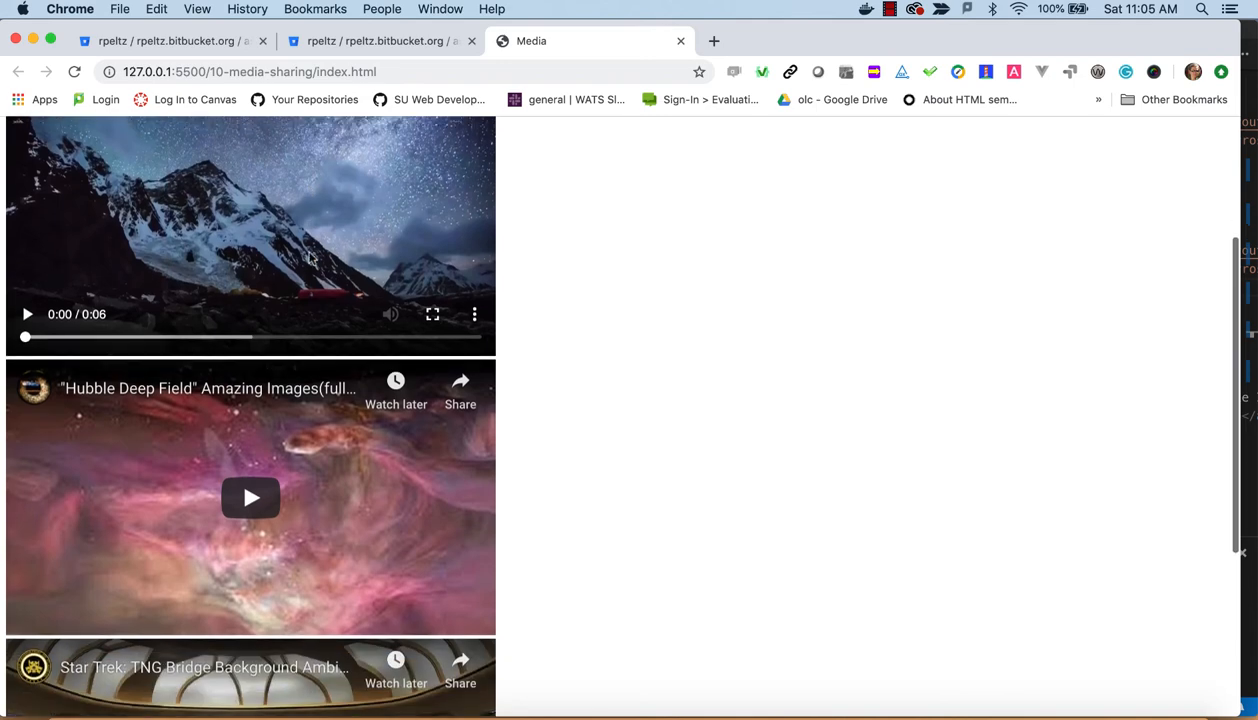
pyautogui.scroll(-3)
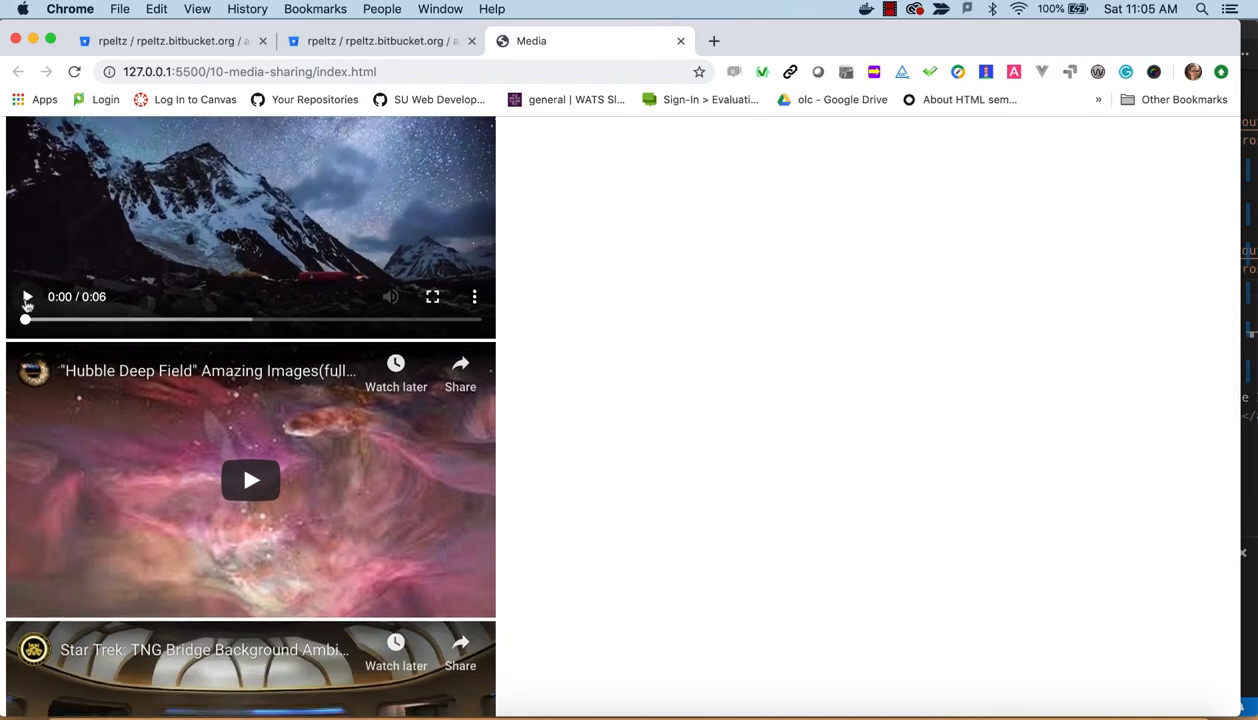
pyautogui.click(28, 296)
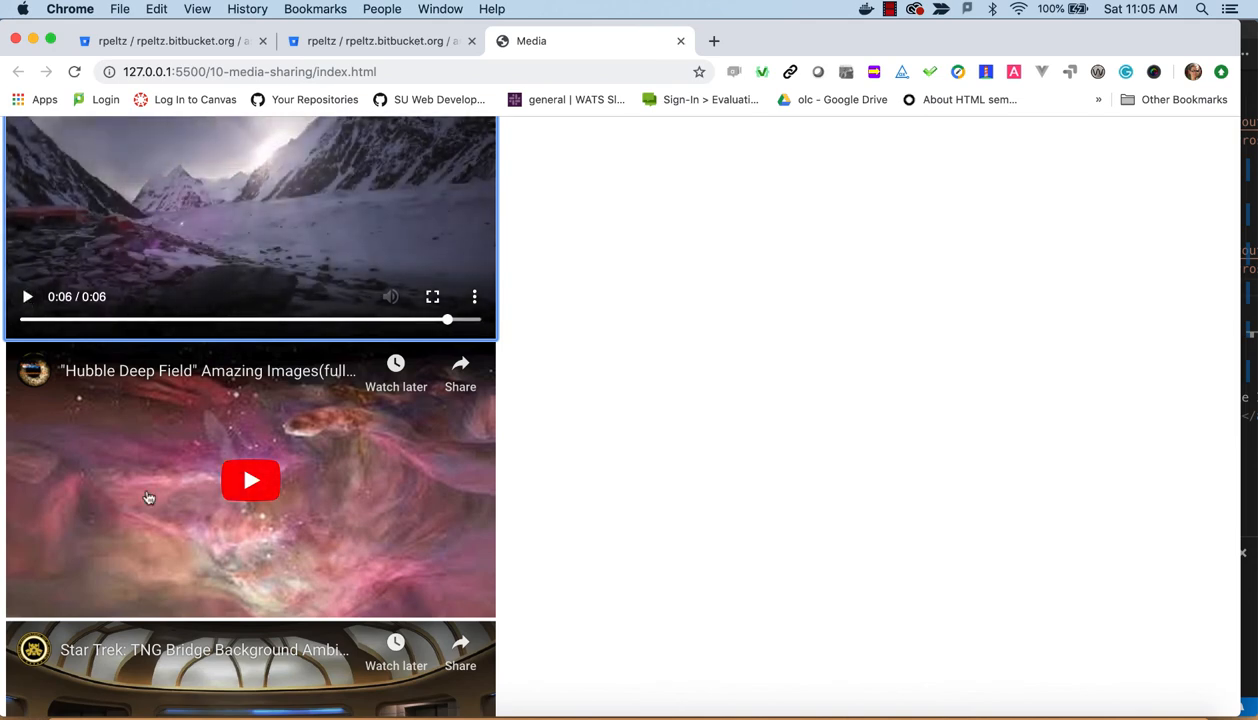
# Start the Hubble Deep Field YouTube embed, then pause it
pyautogui.scroll(-3)
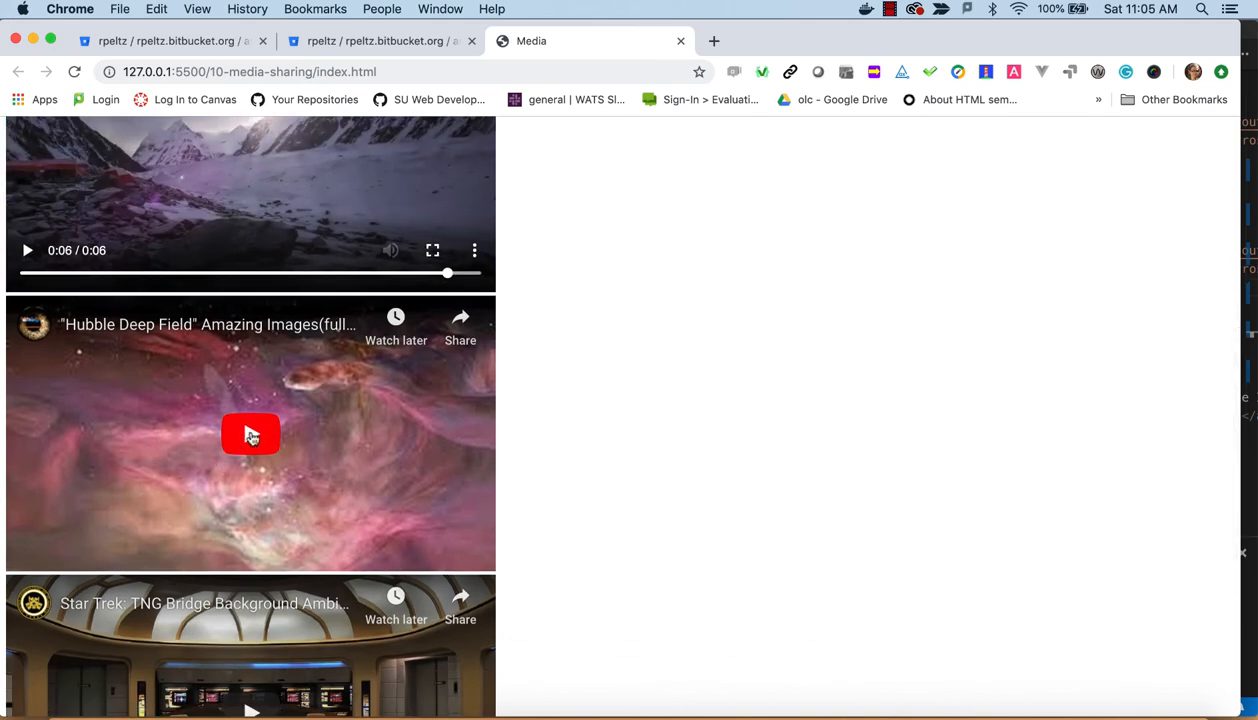
pyautogui.click(250, 434)
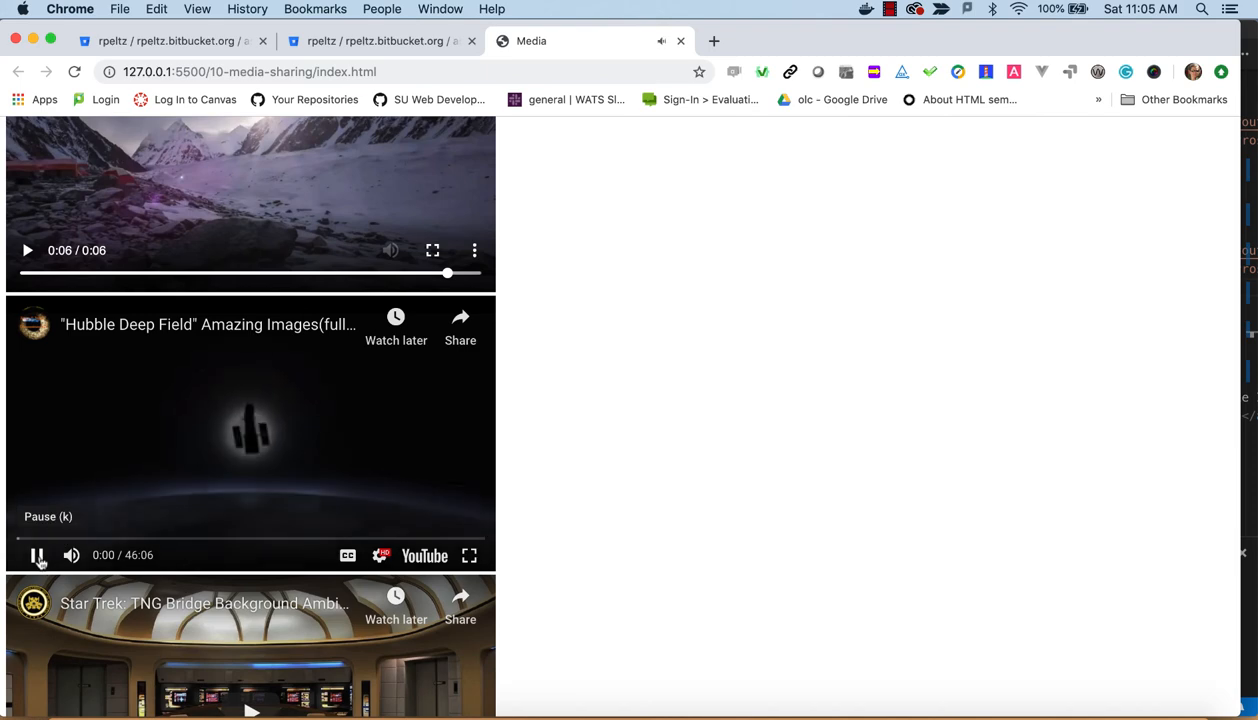
pyautogui.click(38, 556)
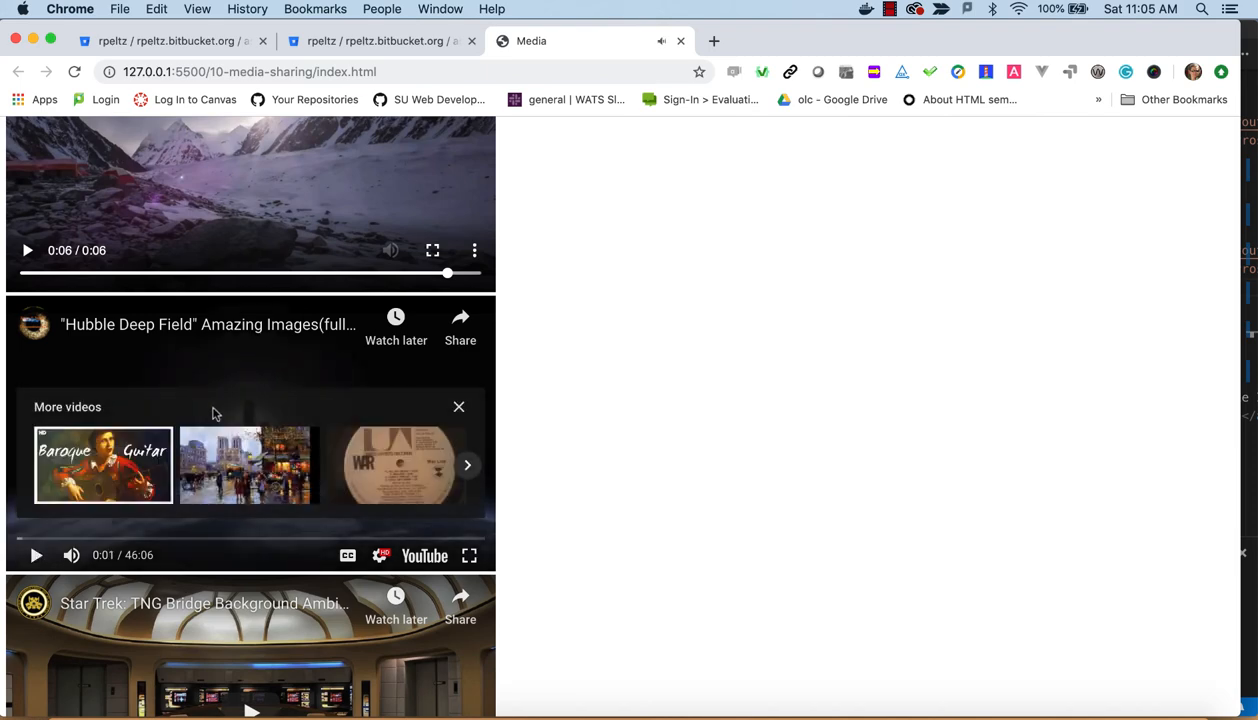
pyautogui.scroll(3)
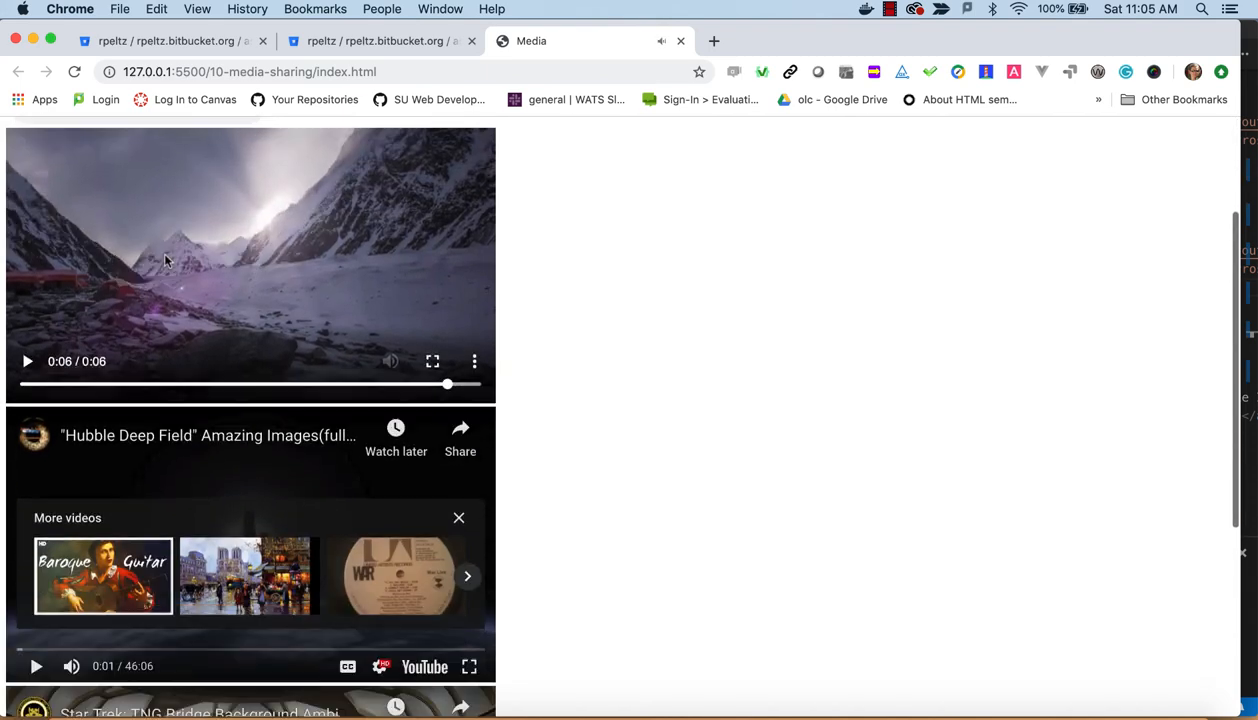
pyautogui.scroll(-3)
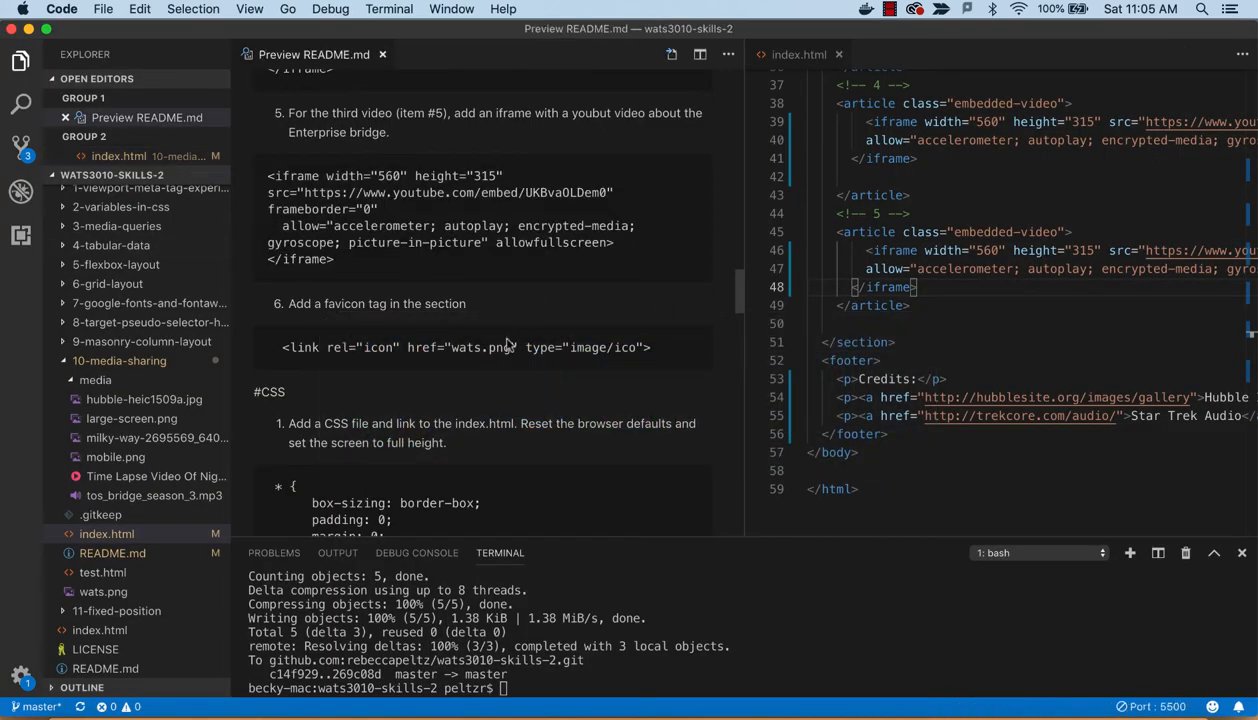
pyautogui.moveTo(528, 348)
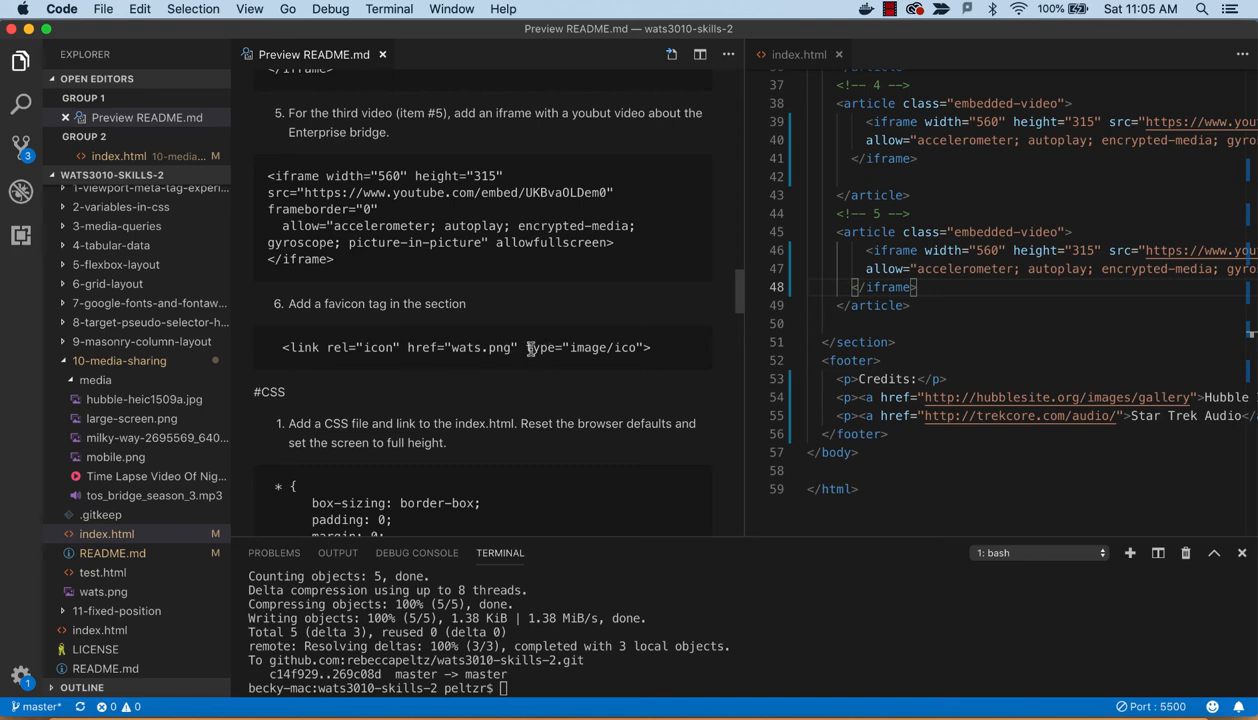
pyautogui.moveTo(608, 348)
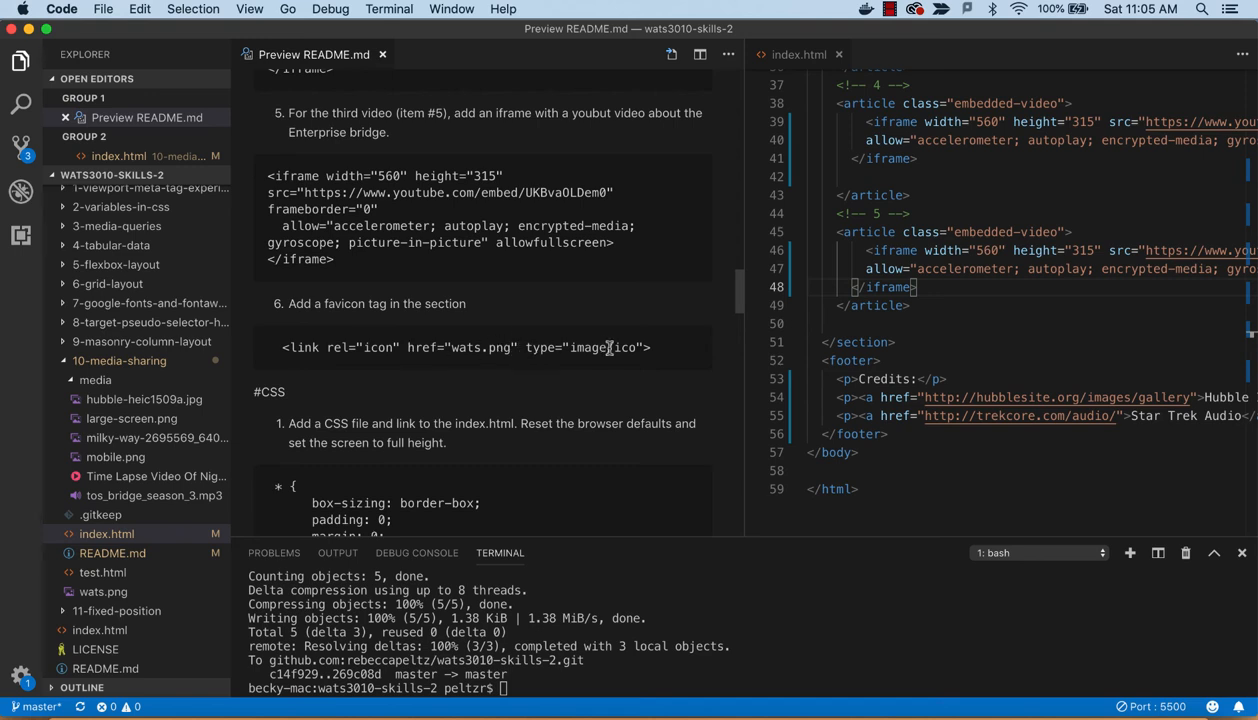
pyautogui.moveTo(536, 328)
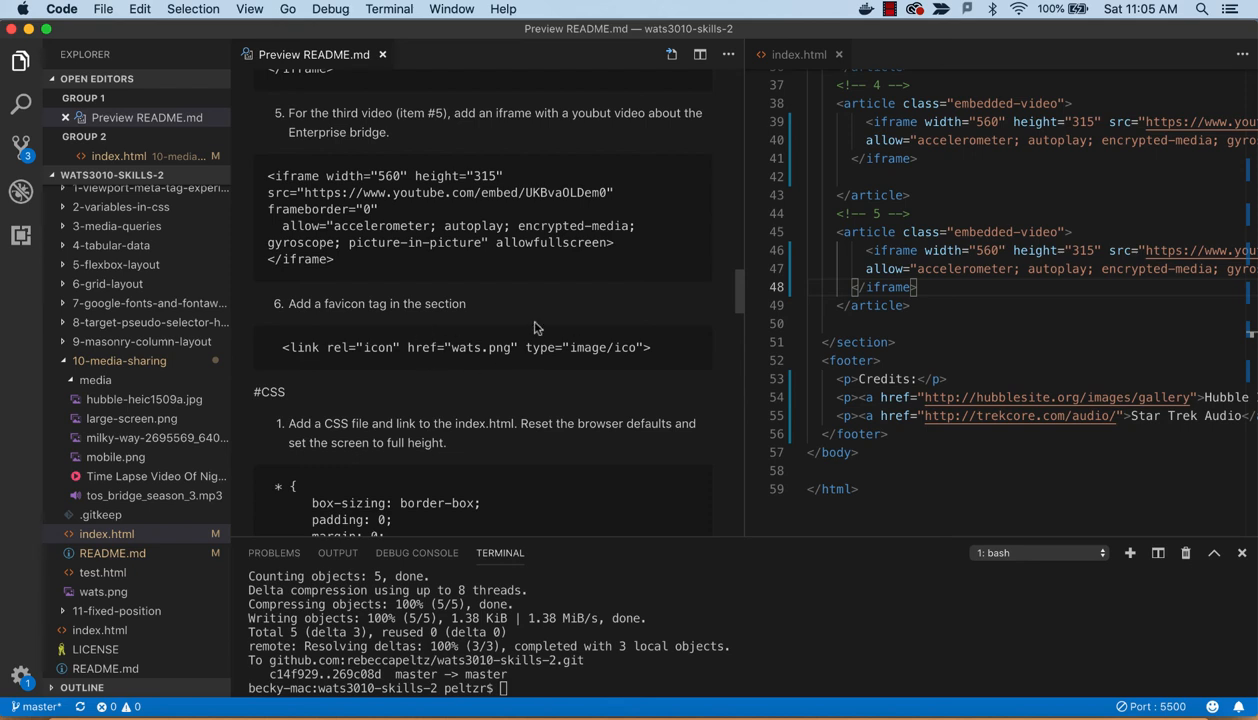
pyautogui.moveTo(568, 348)
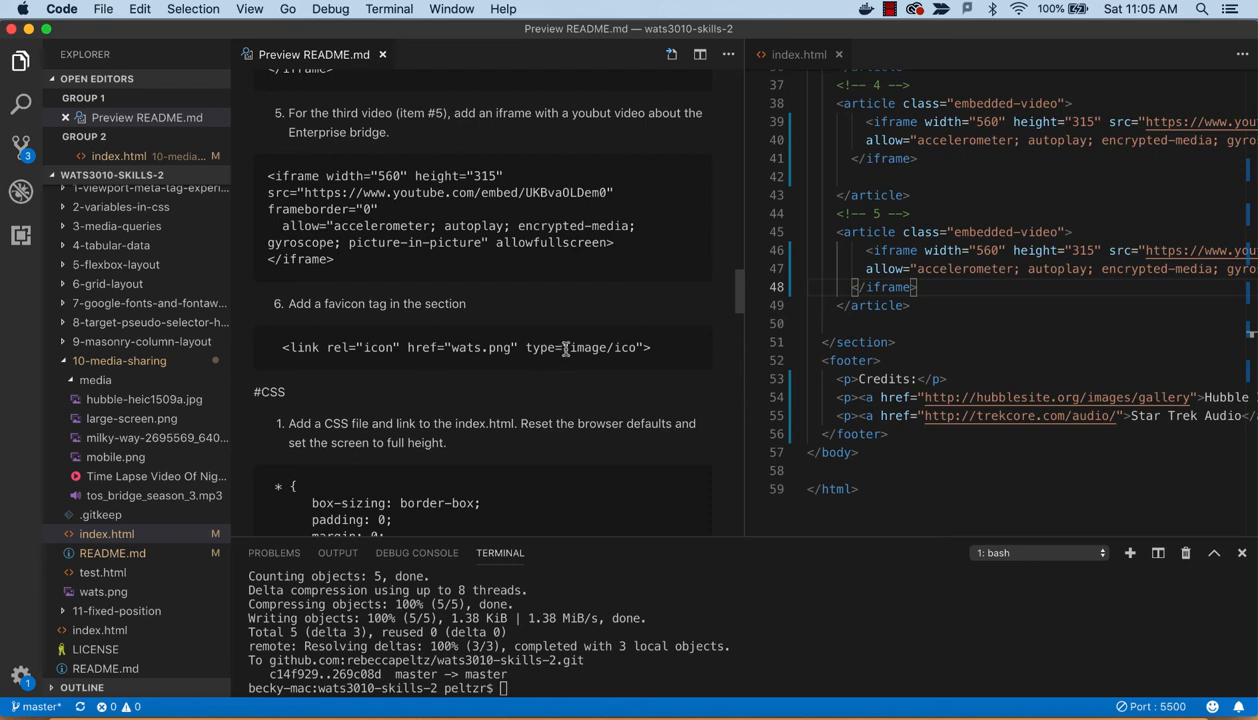
pyautogui.moveTo(318, 350)
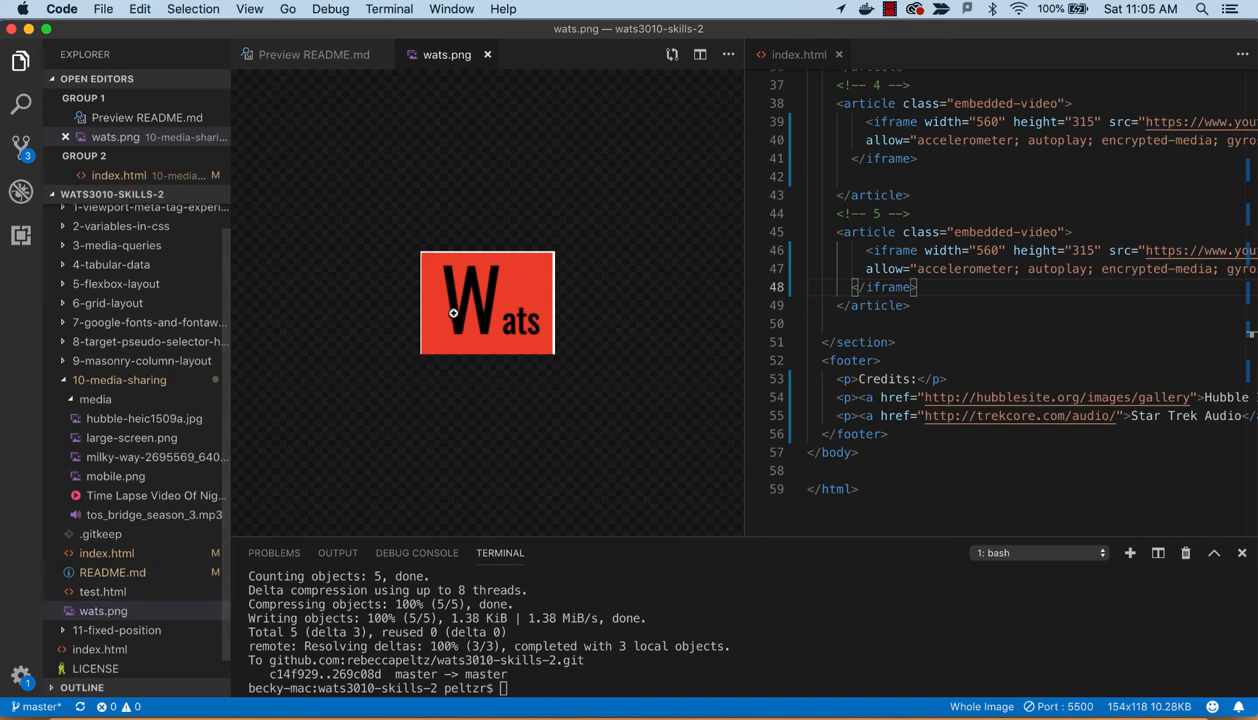
pyautogui.moveTo(500, 292)
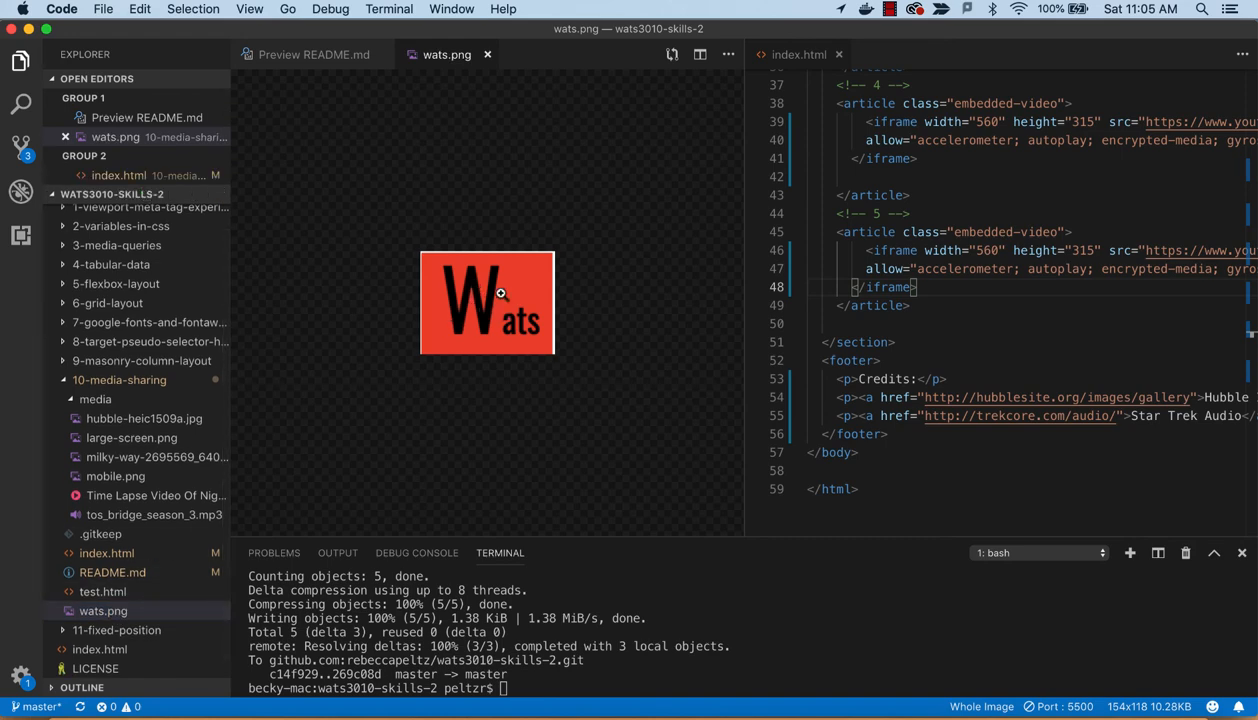
pyautogui.moveTo(494, 308)
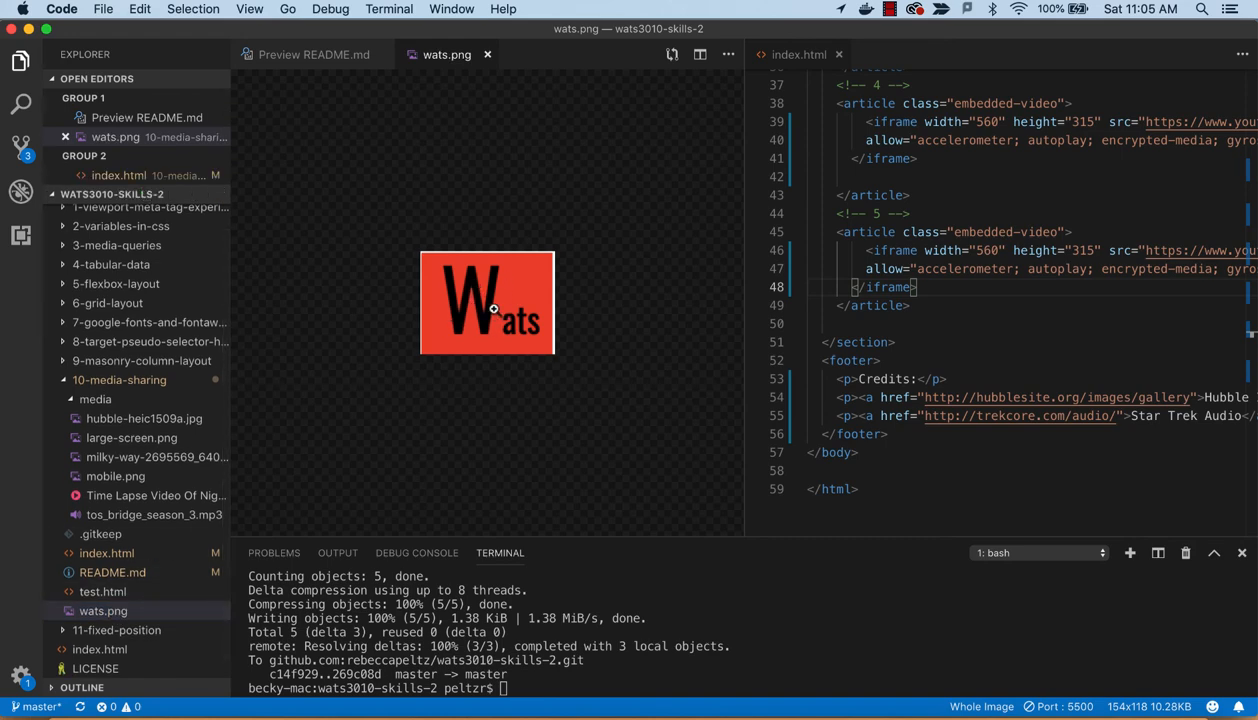
pyautogui.moveTo(496, 284)
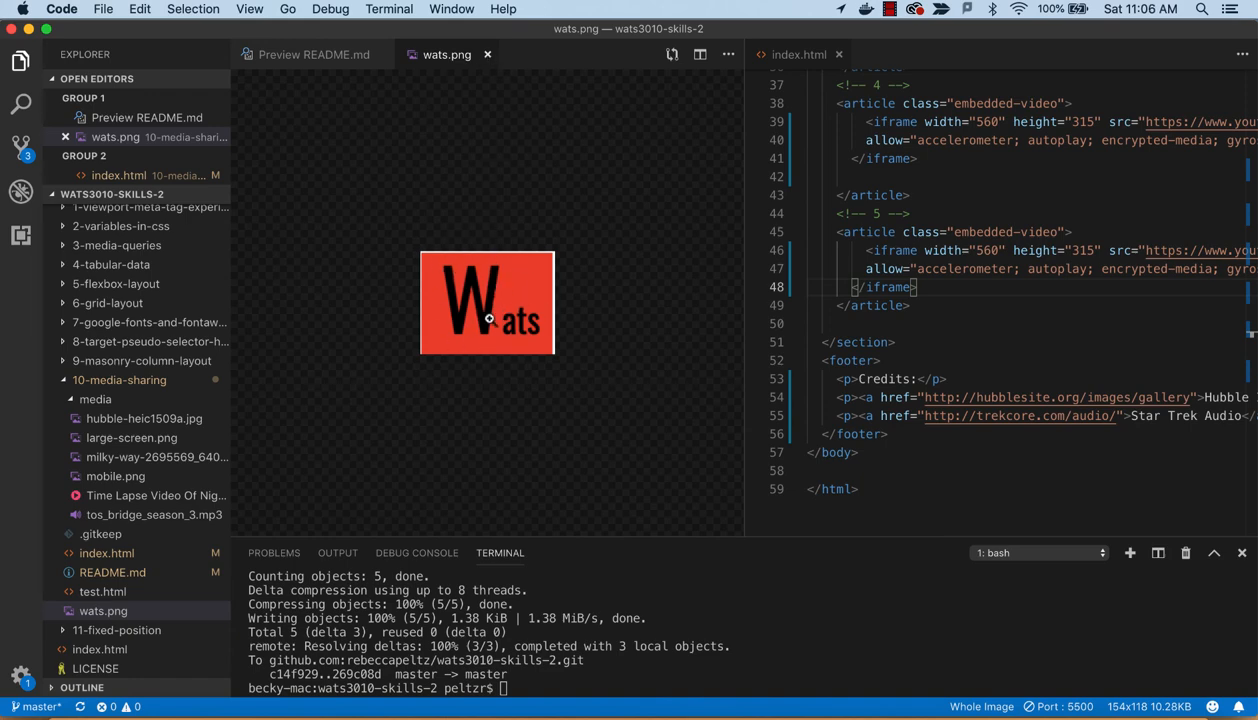
pyautogui.moveTo(484, 346)
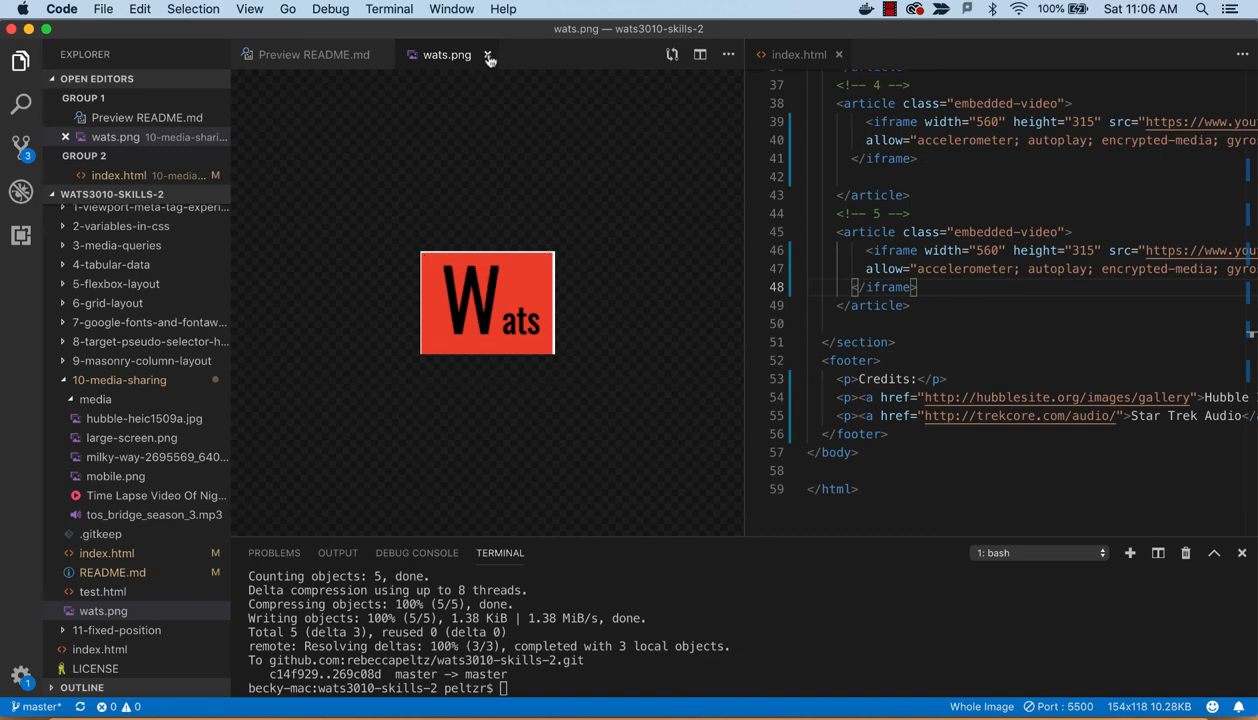
pyautogui.click(488, 56)
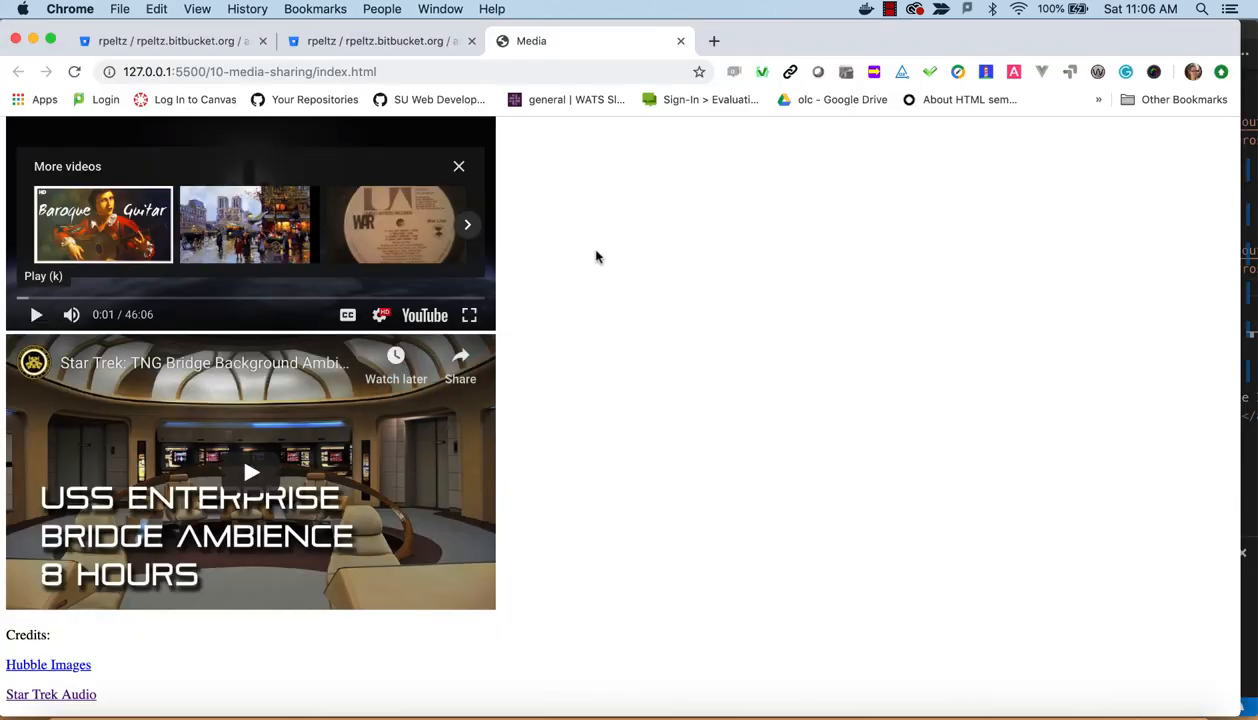
pyautogui.click(714, 40)
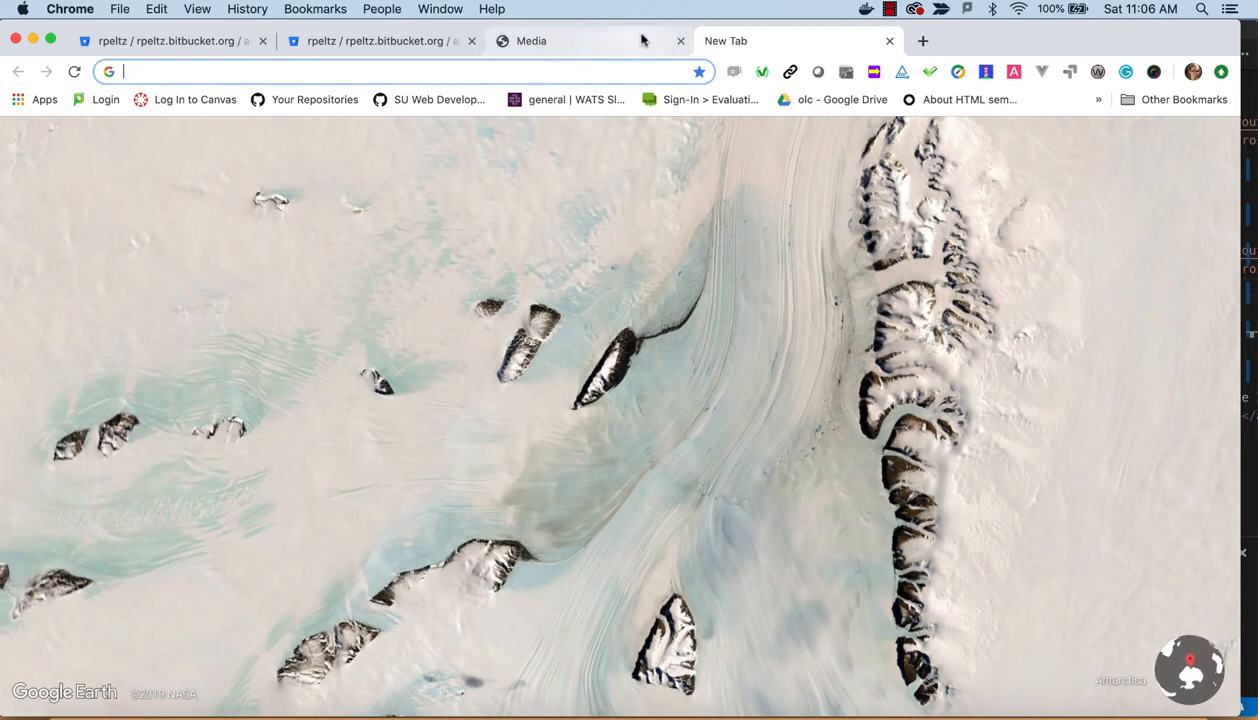
pyautogui.click(680, 40)
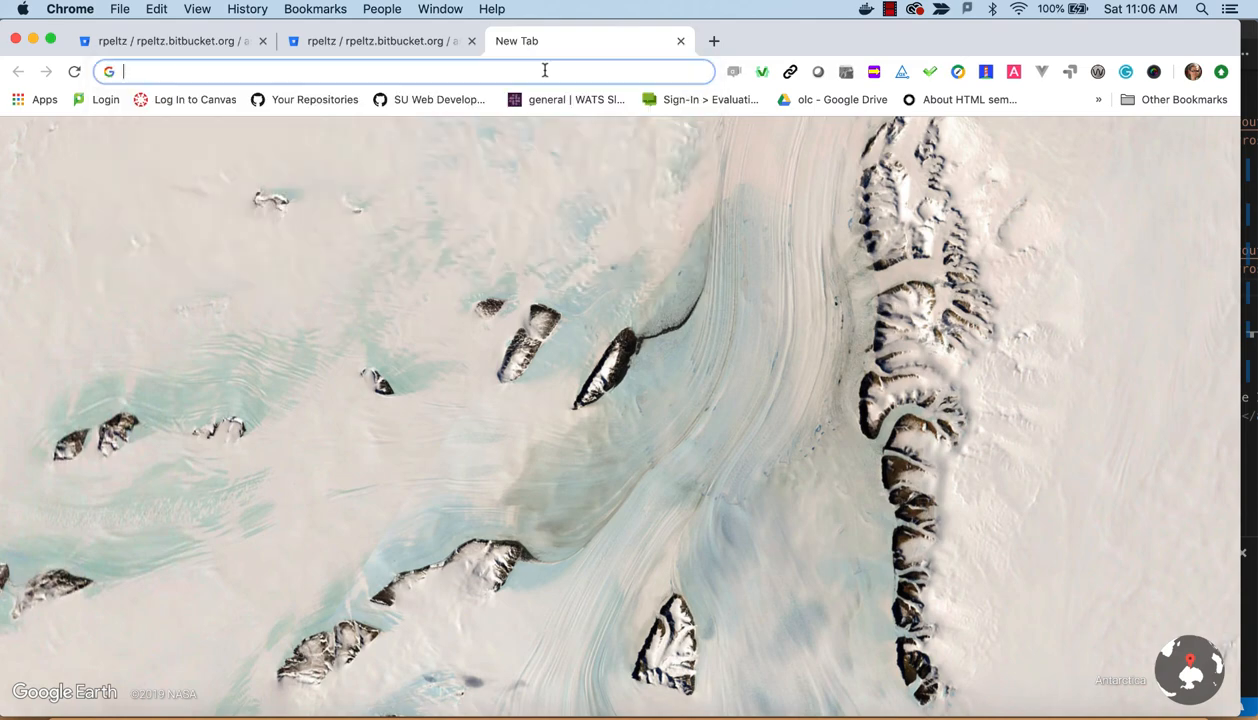
pyautogui.write('favicon')
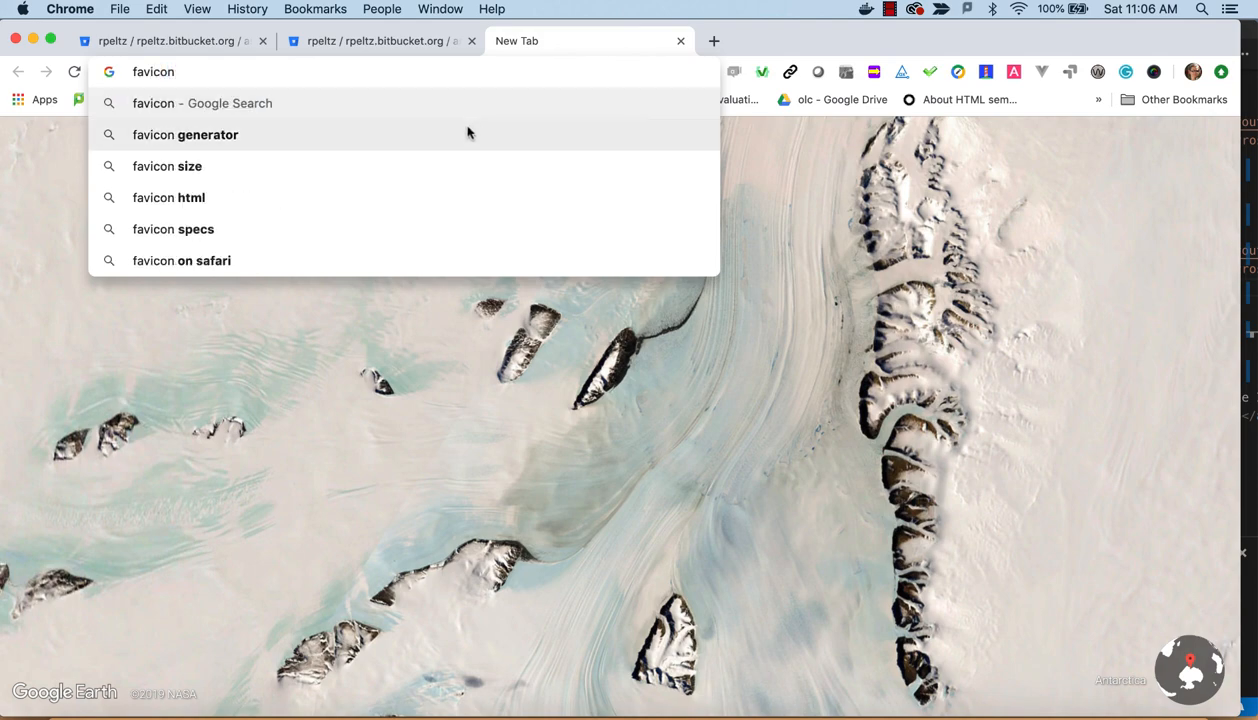
pyautogui.click(184, 134)
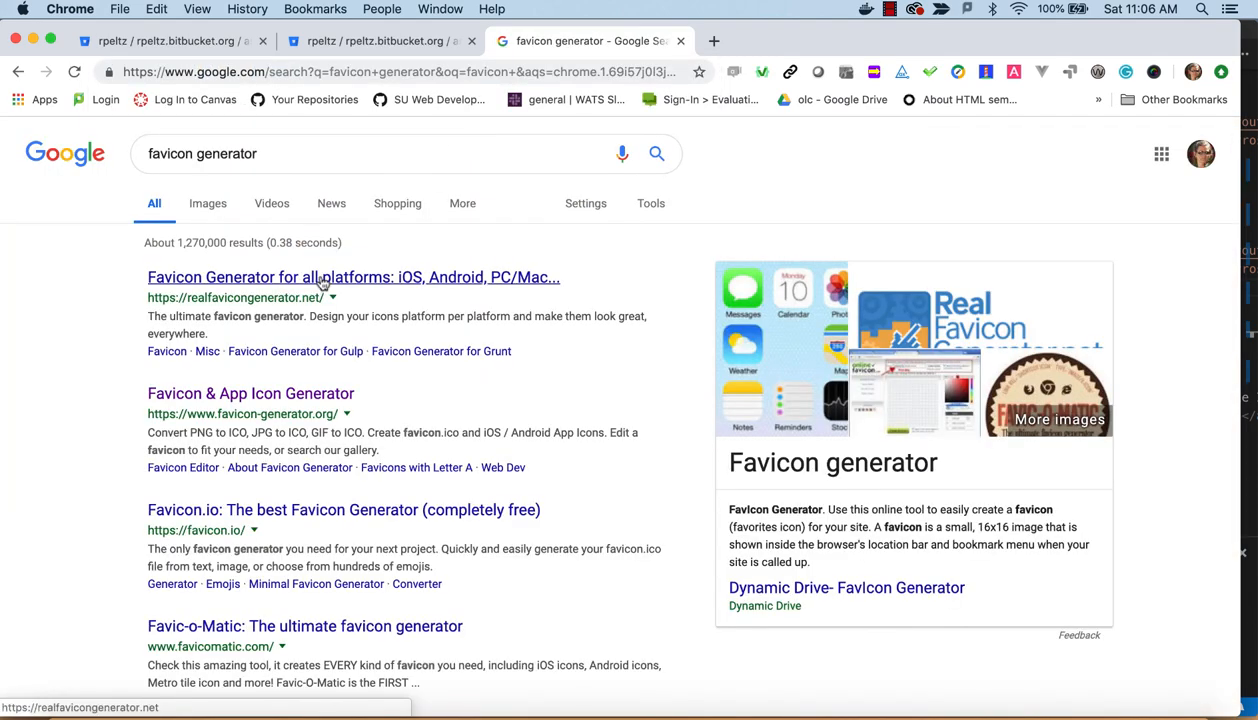
pyautogui.click(352, 276)
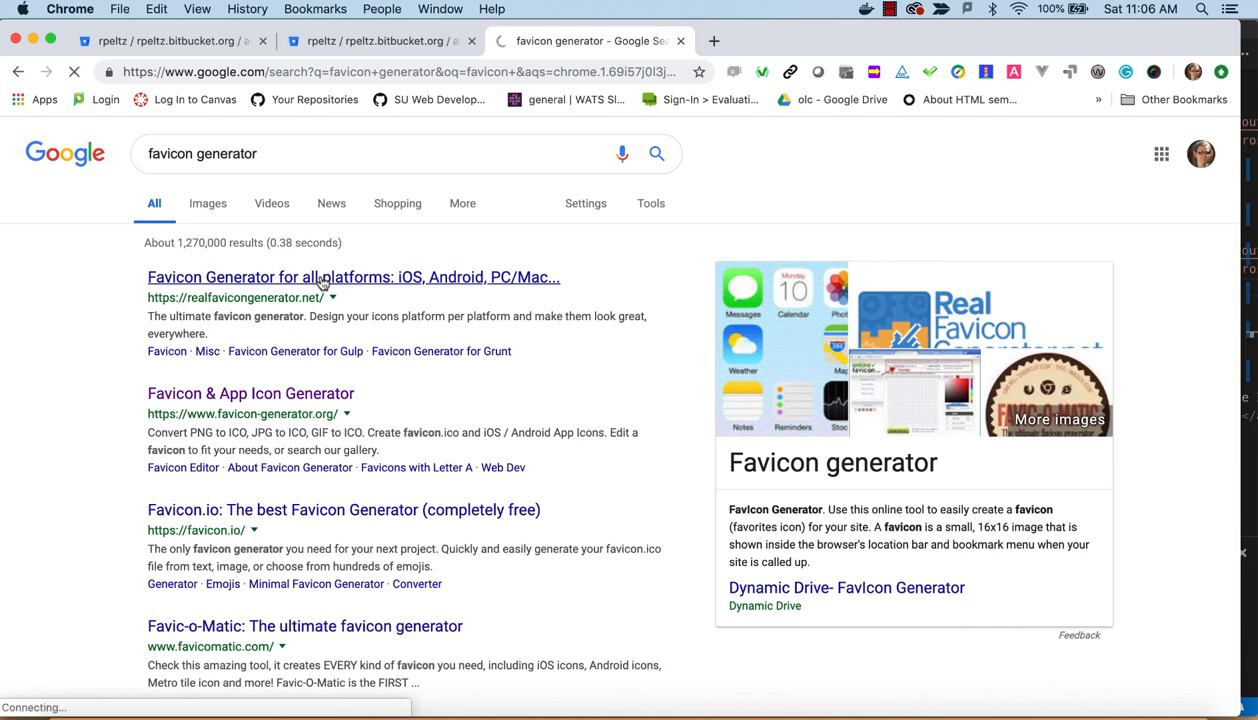
pyautogui.click(352, 276)
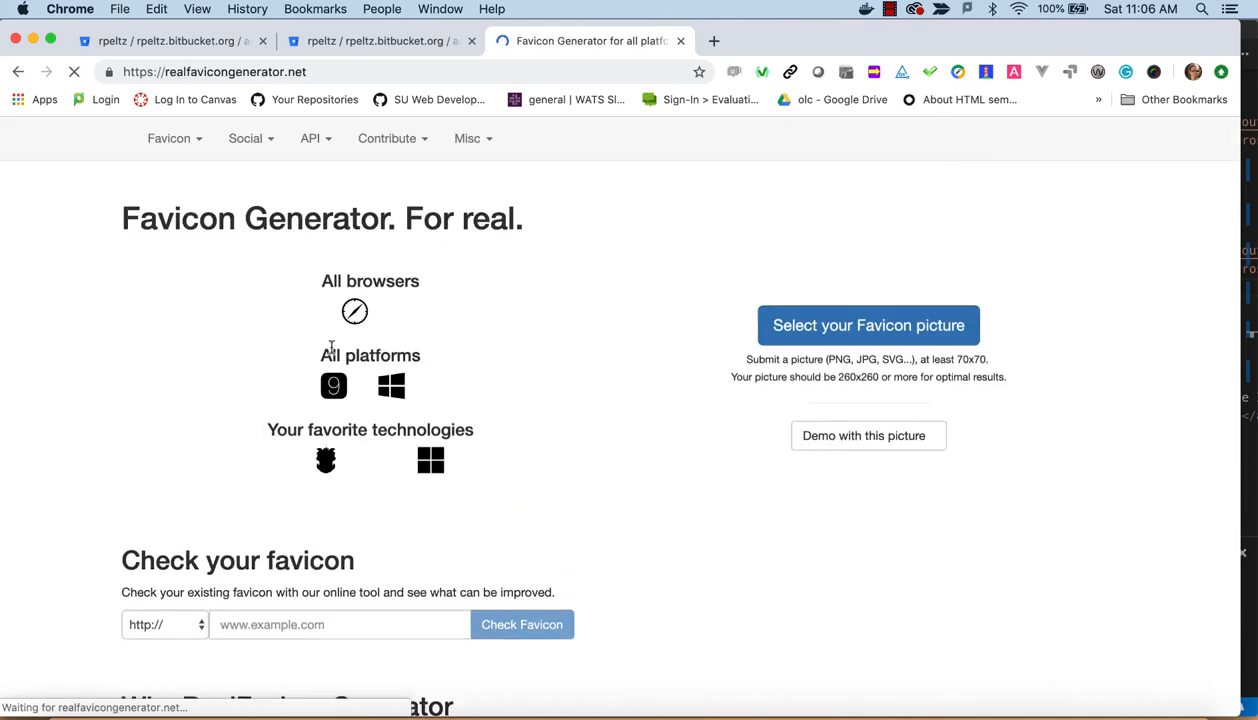
pyautogui.scroll(-3)
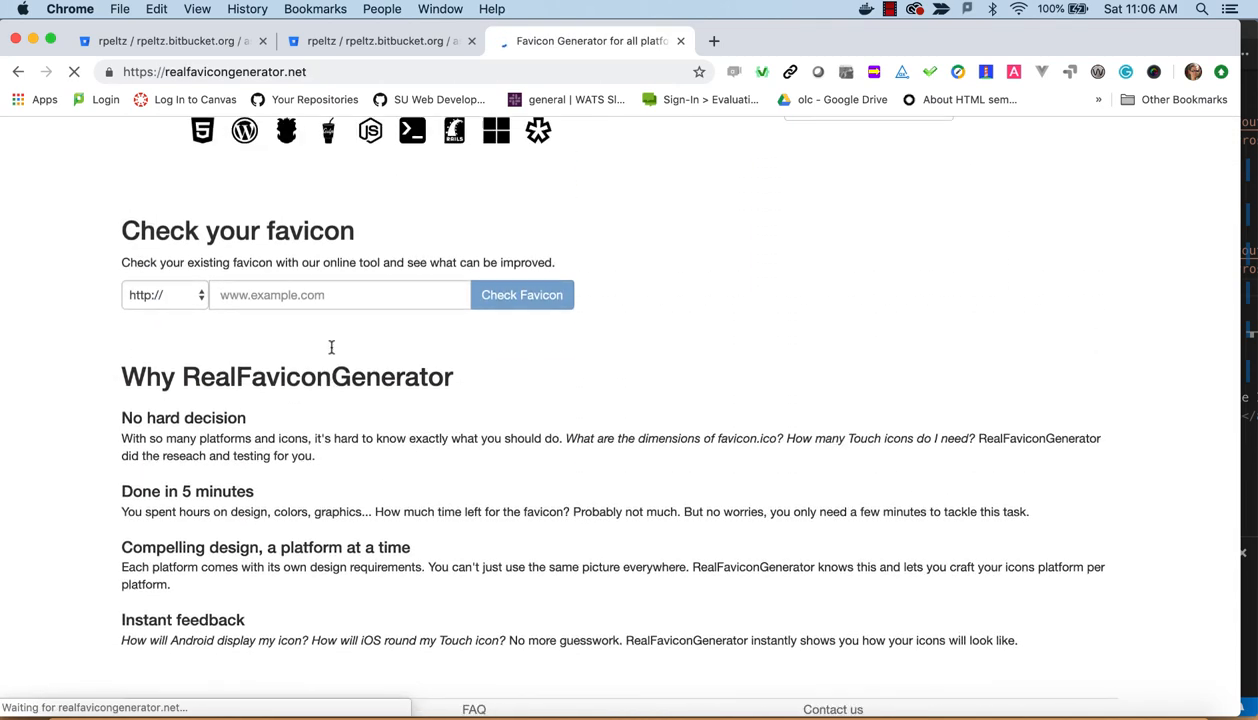
pyautogui.scroll(3)
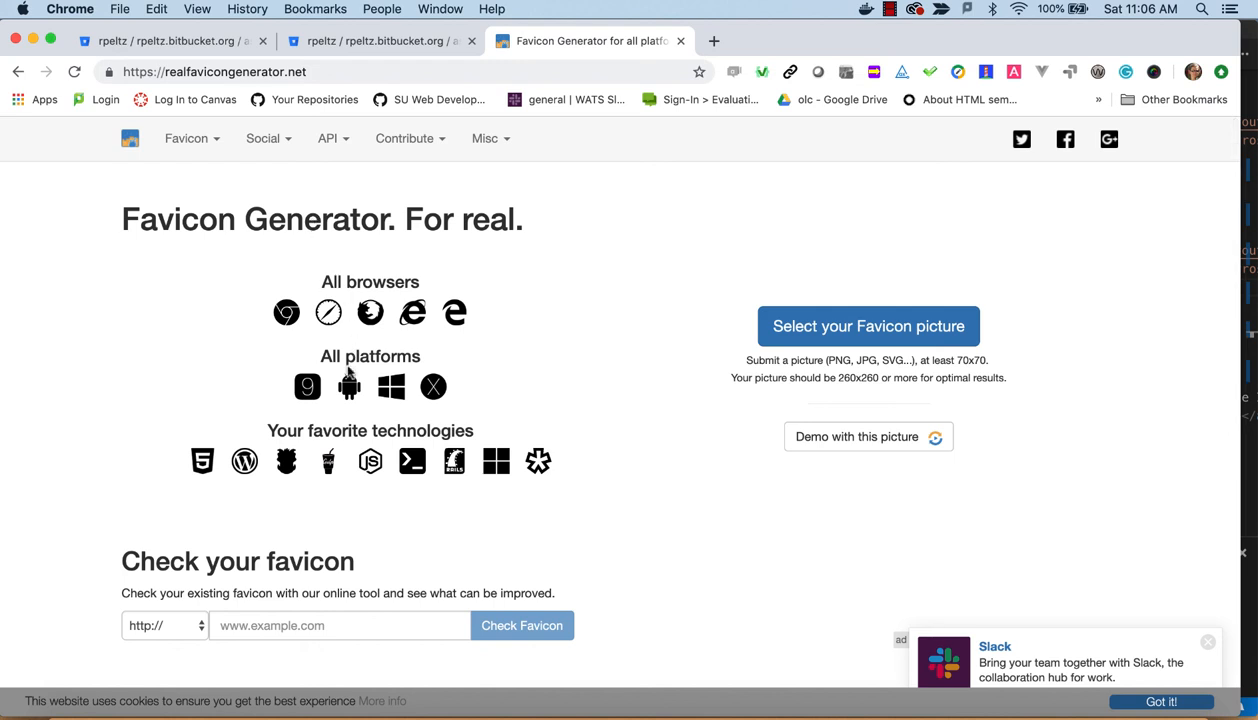
pyautogui.moveTo(326, 424)
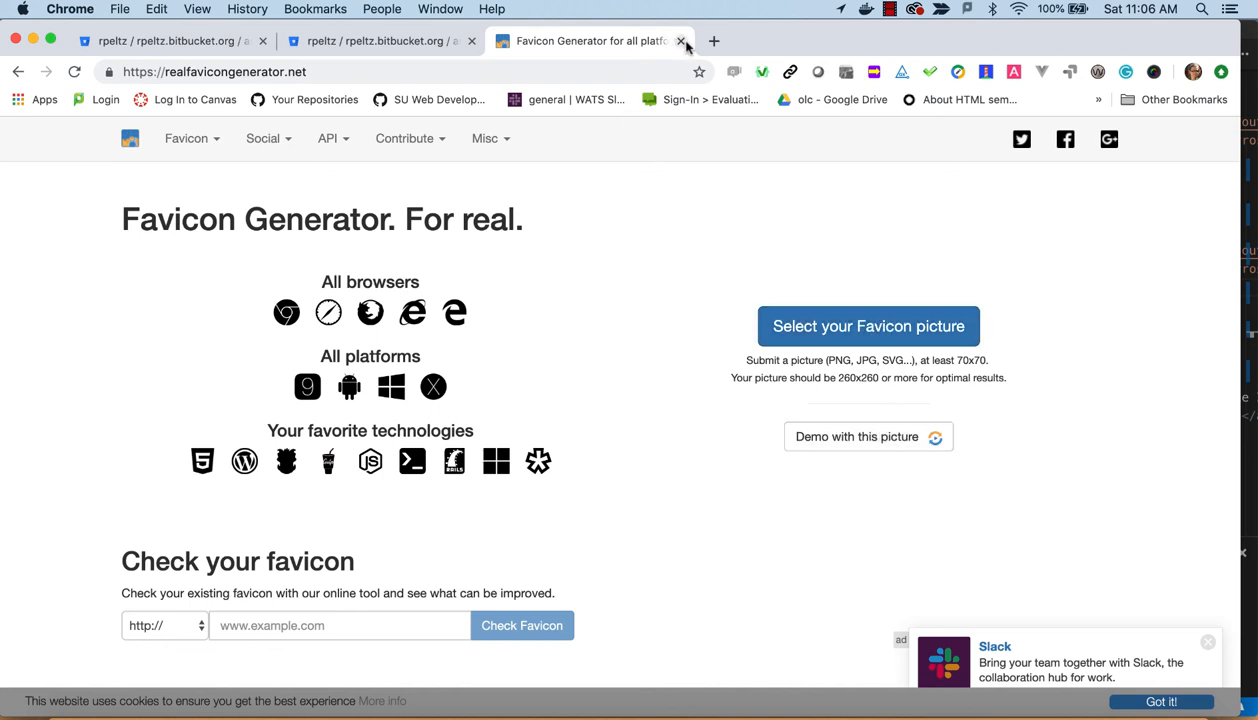
pyautogui.click(680, 40)
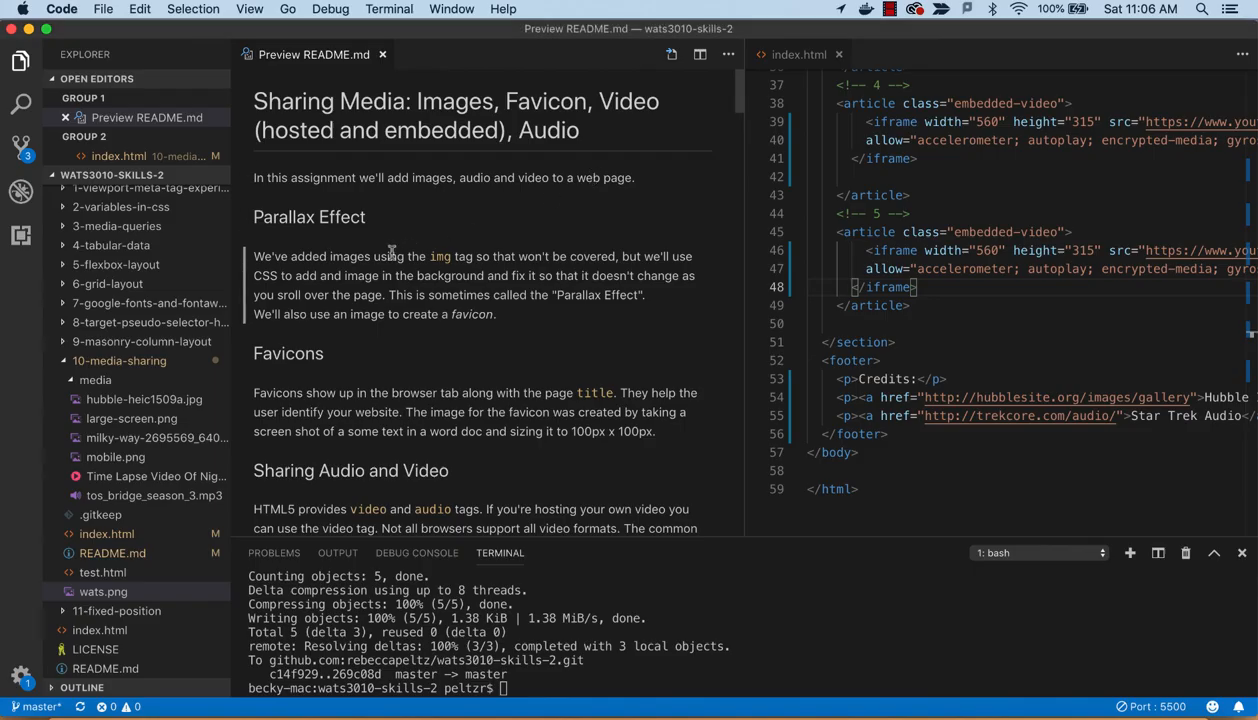
pyautogui.scroll(-3)
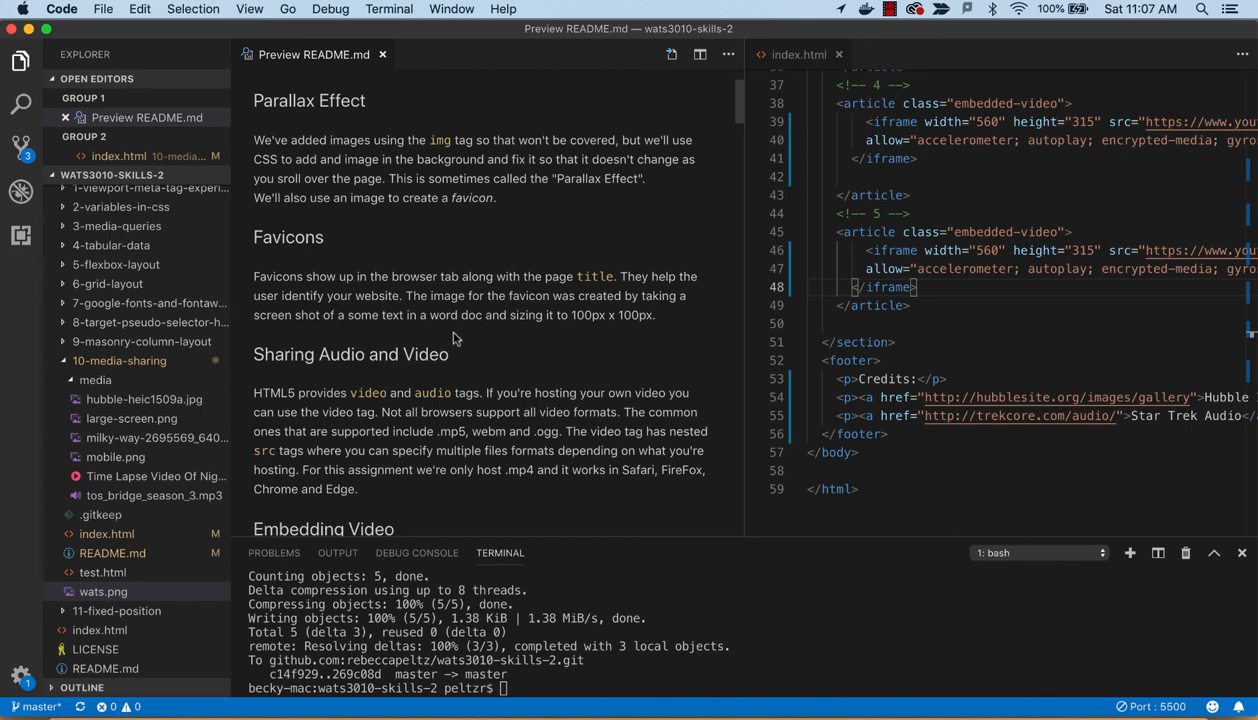
pyautogui.scroll(-3)
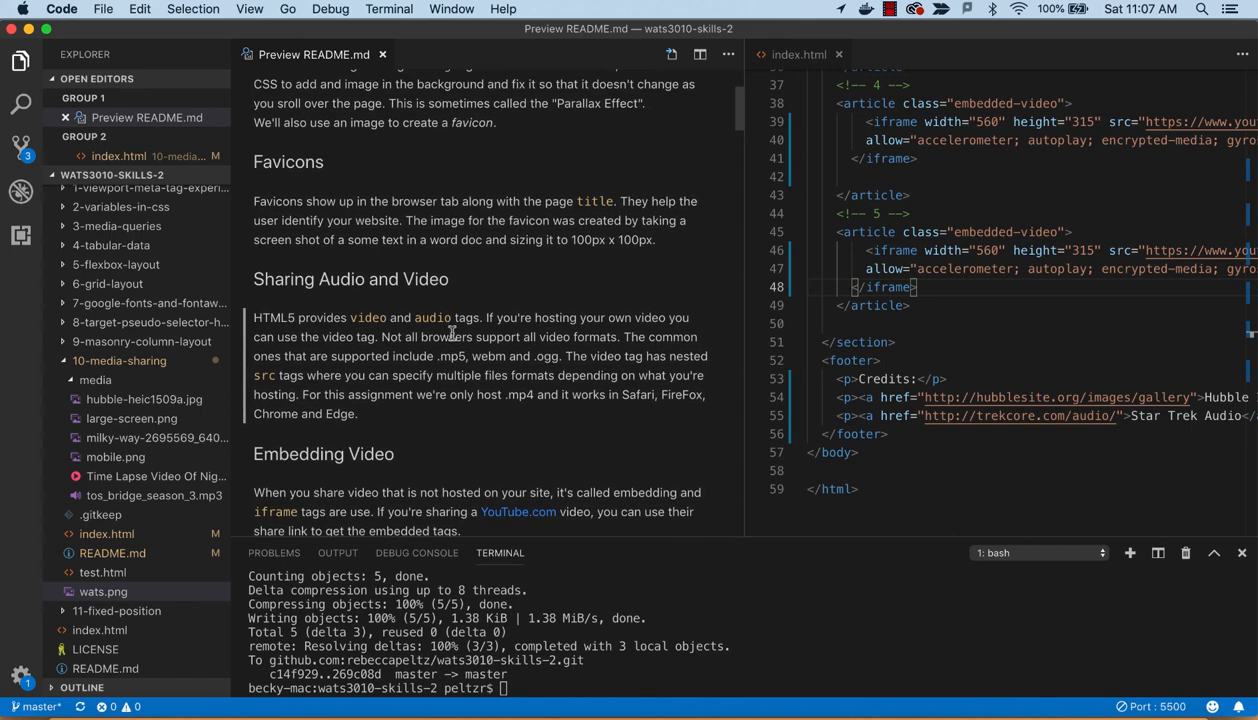
pyautogui.moveTo(422, 262)
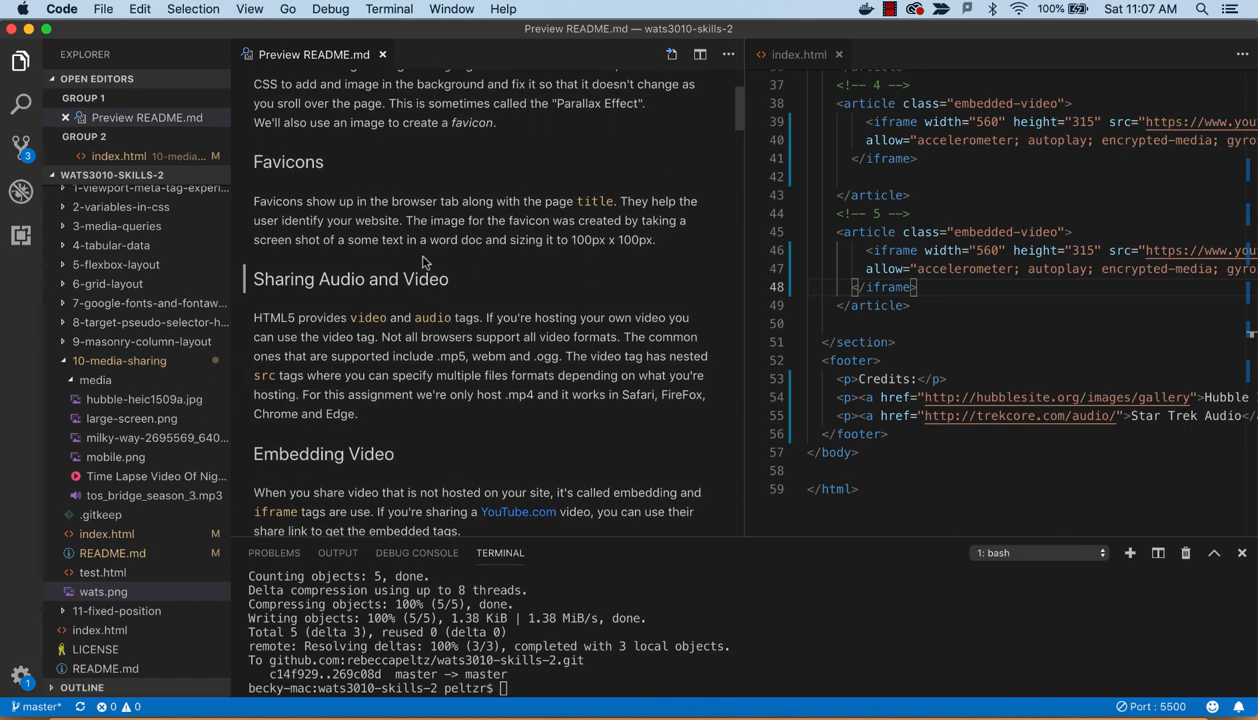
pyautogui.scroll(-3)
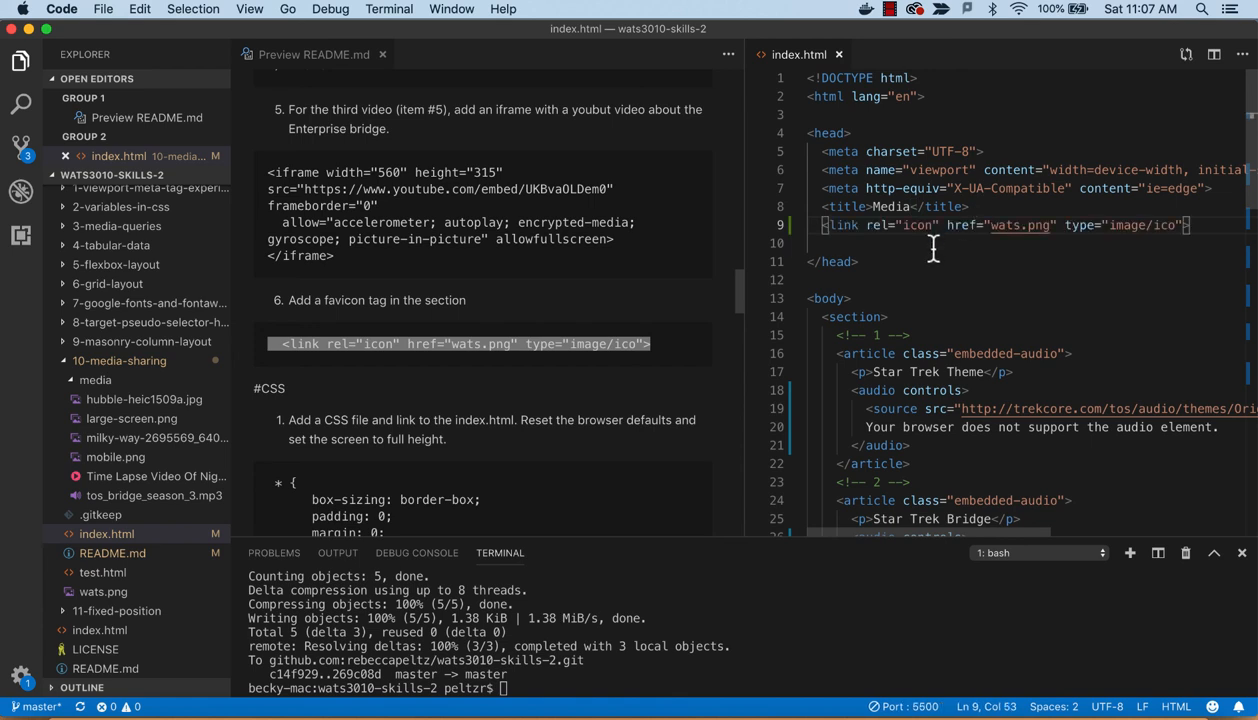
pyautogui.moveTo(928, 252)
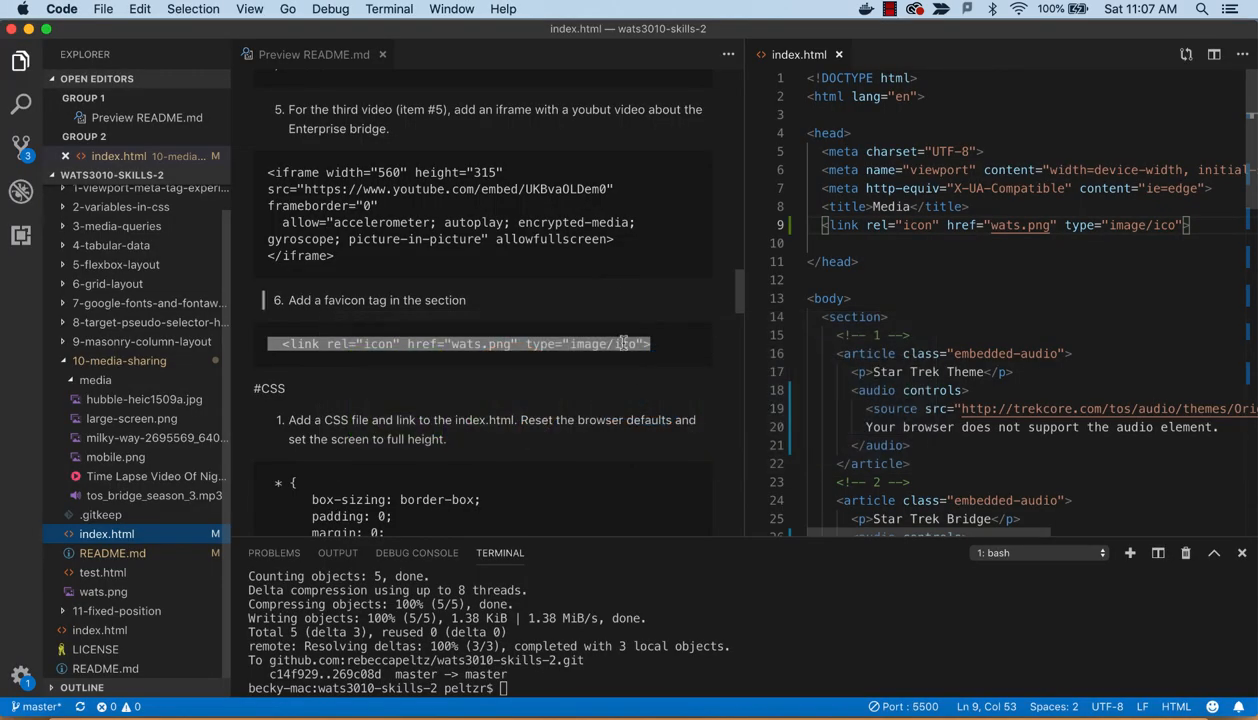
# Scroll the README preview down to the CSS stylesheet, reset and full-height sizing steps
pyautogui.scroll(-3)
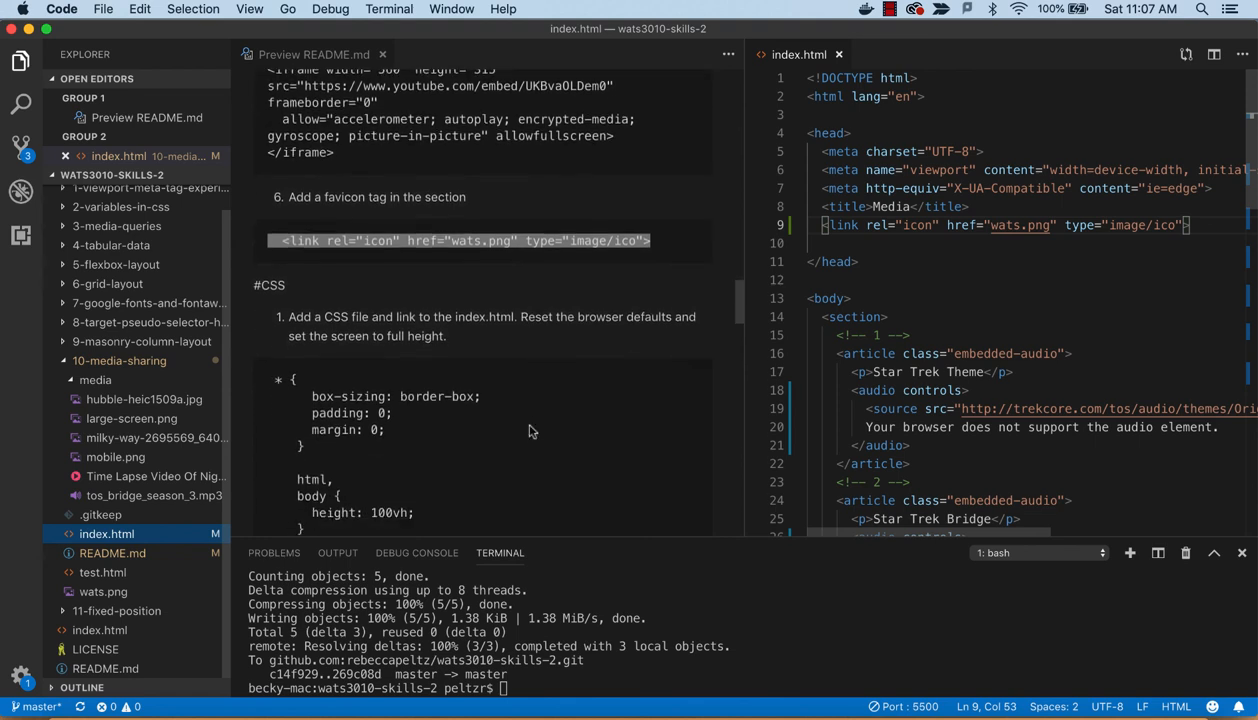
pyautogui.scroll(-3)
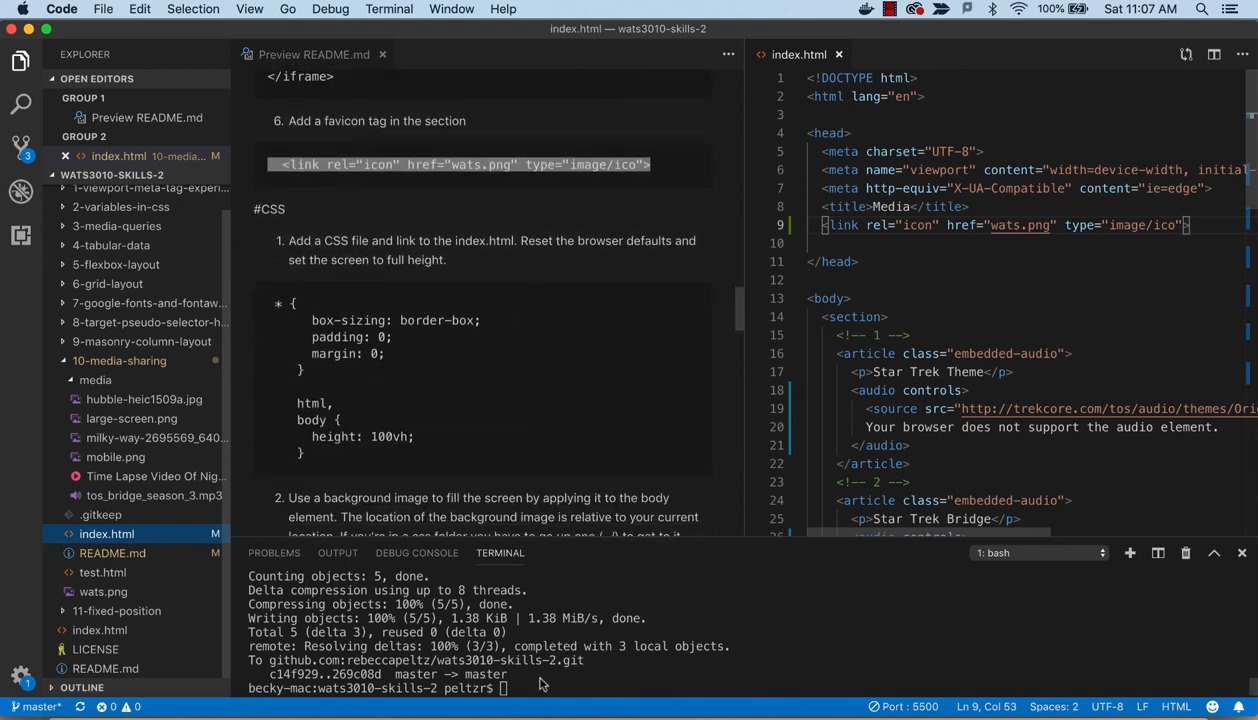